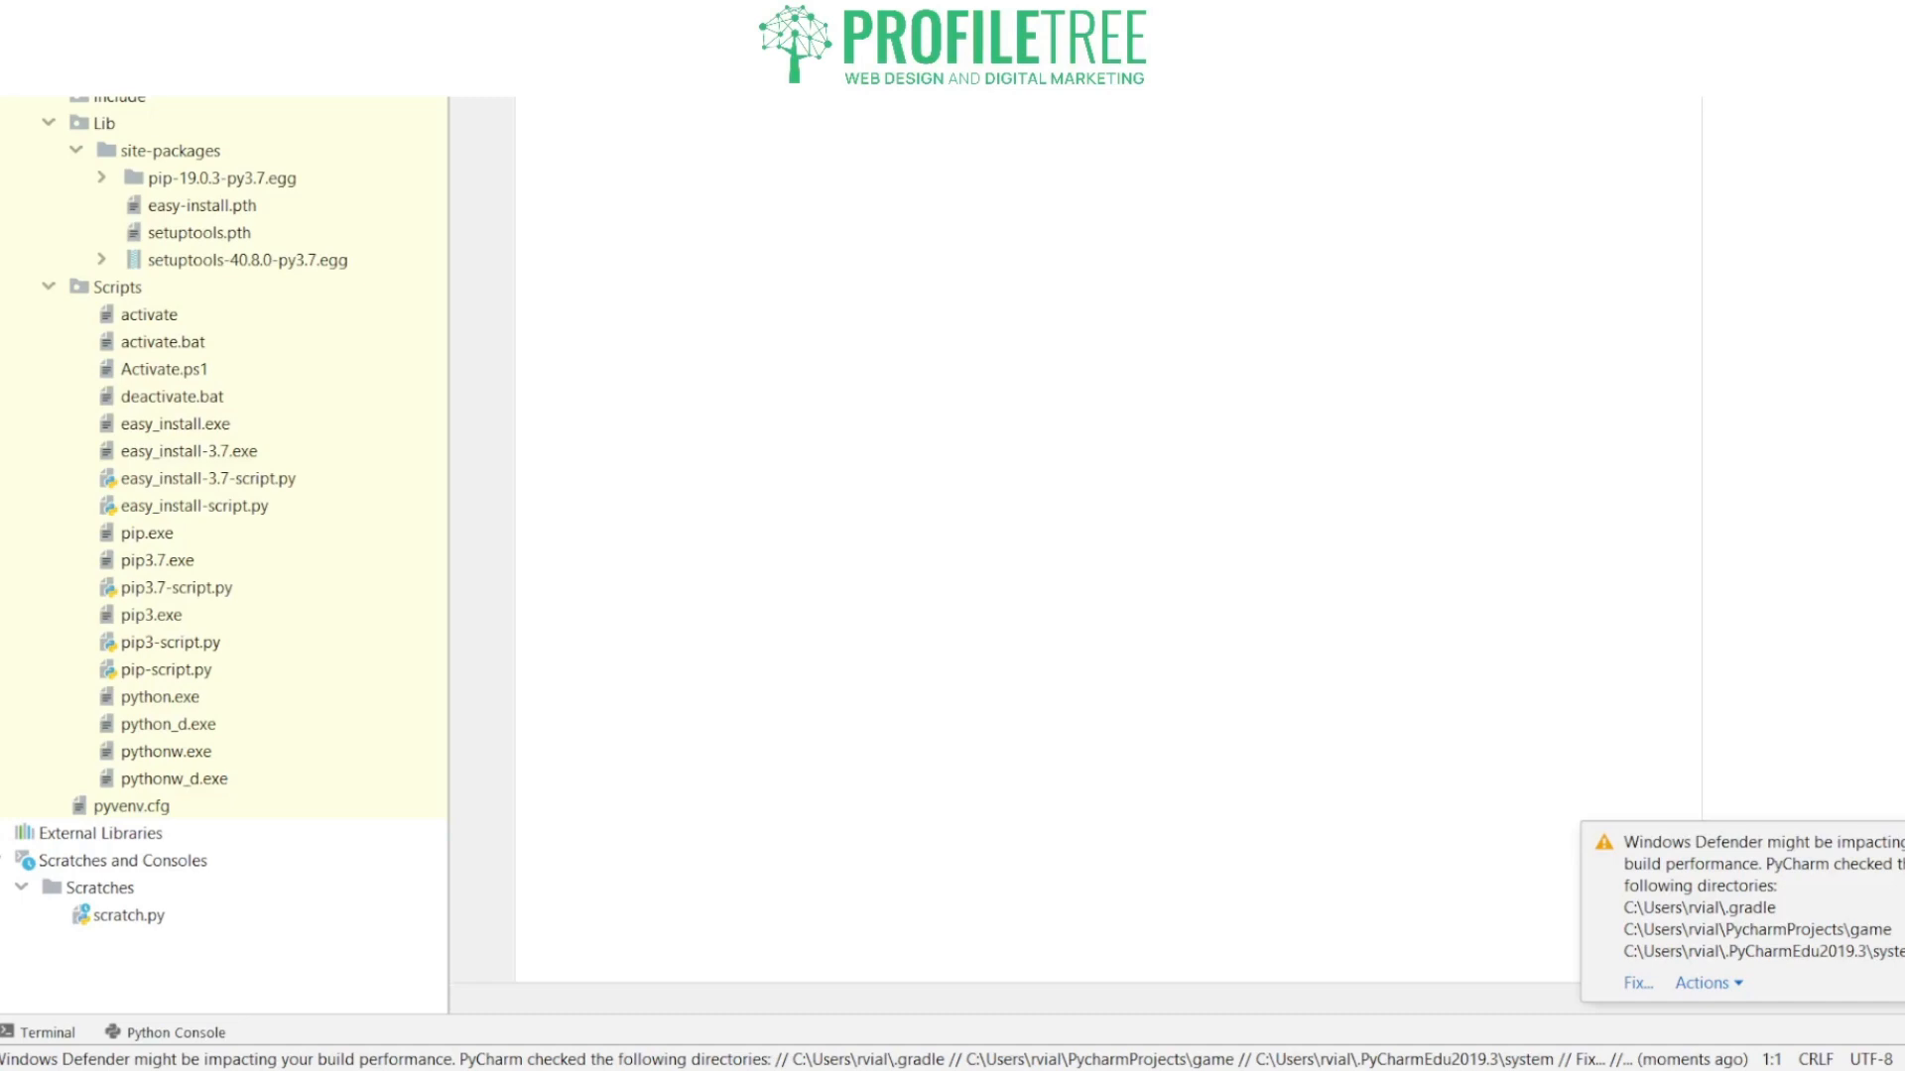
Step: Write the class declaration line for KiloConverterGUI
{"action": "type", "text": "class"}
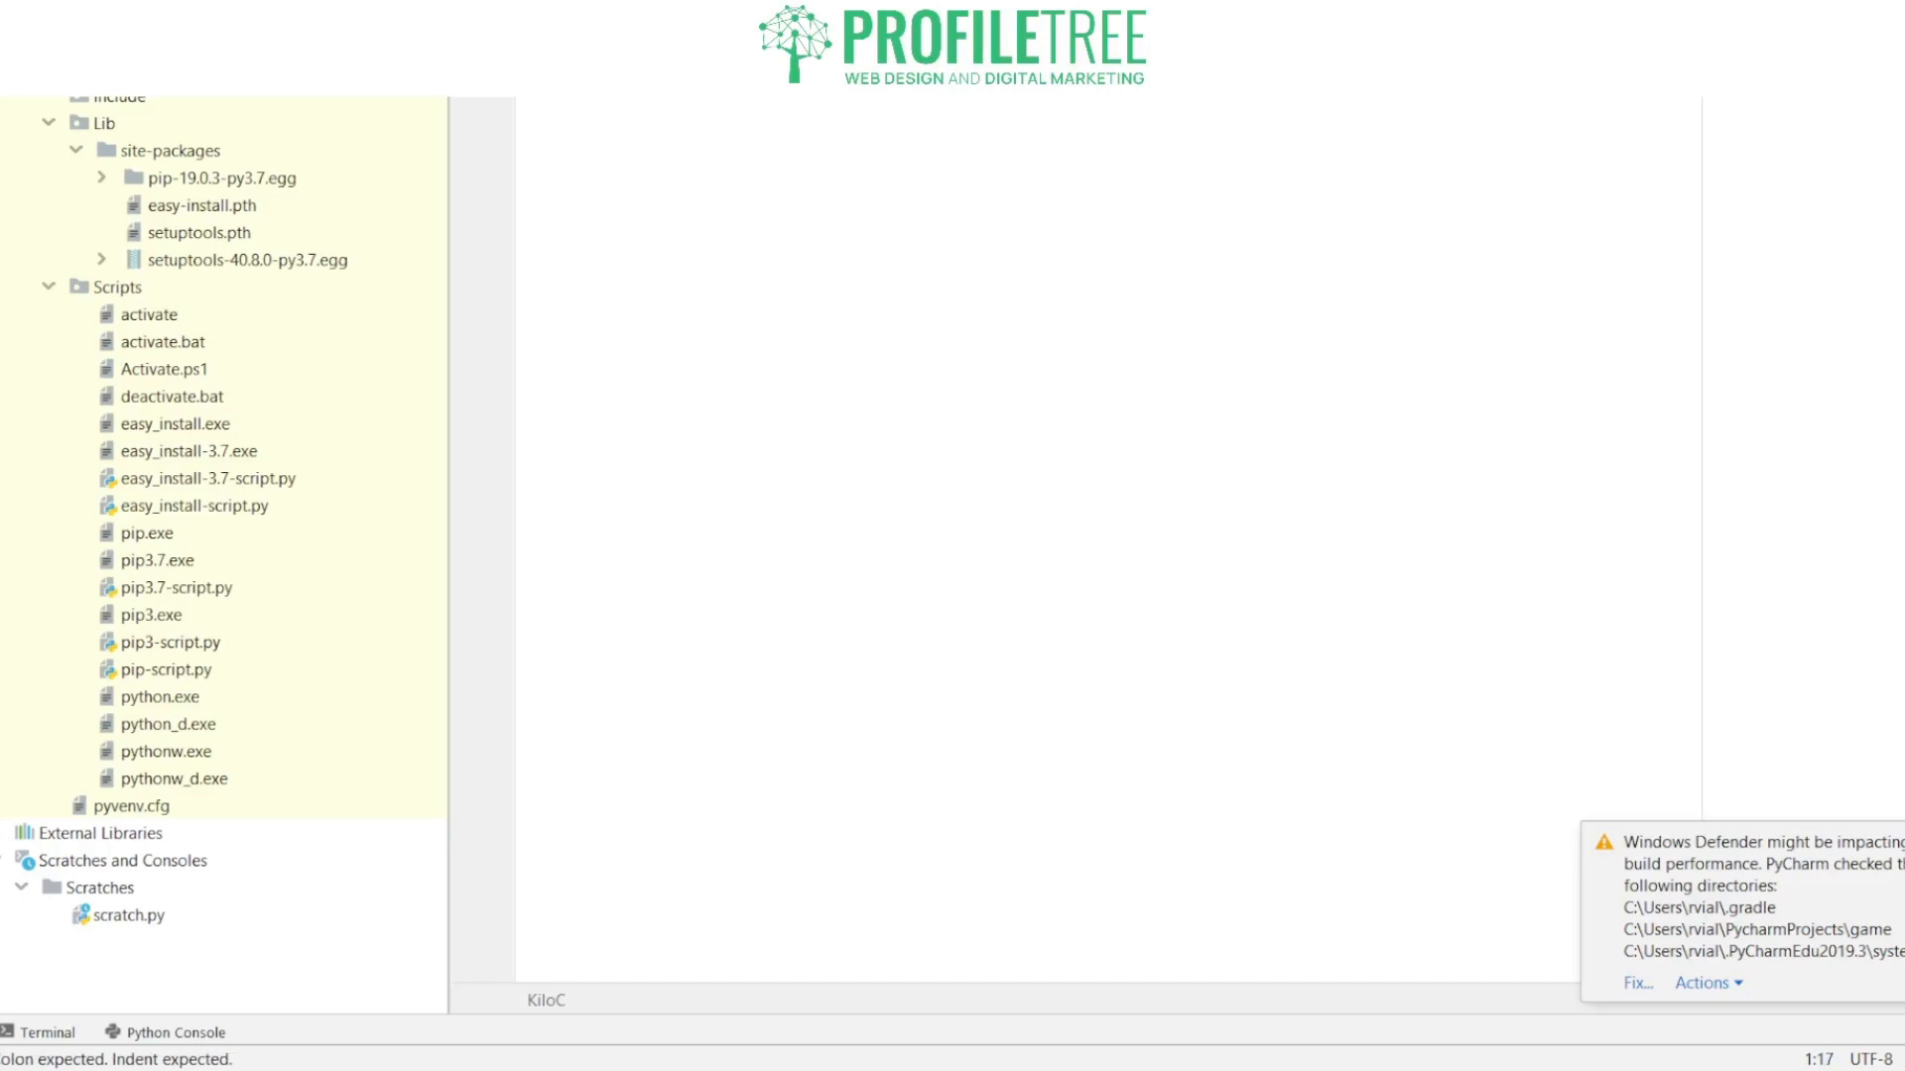
{"action": "type", "text": "onverterG"}
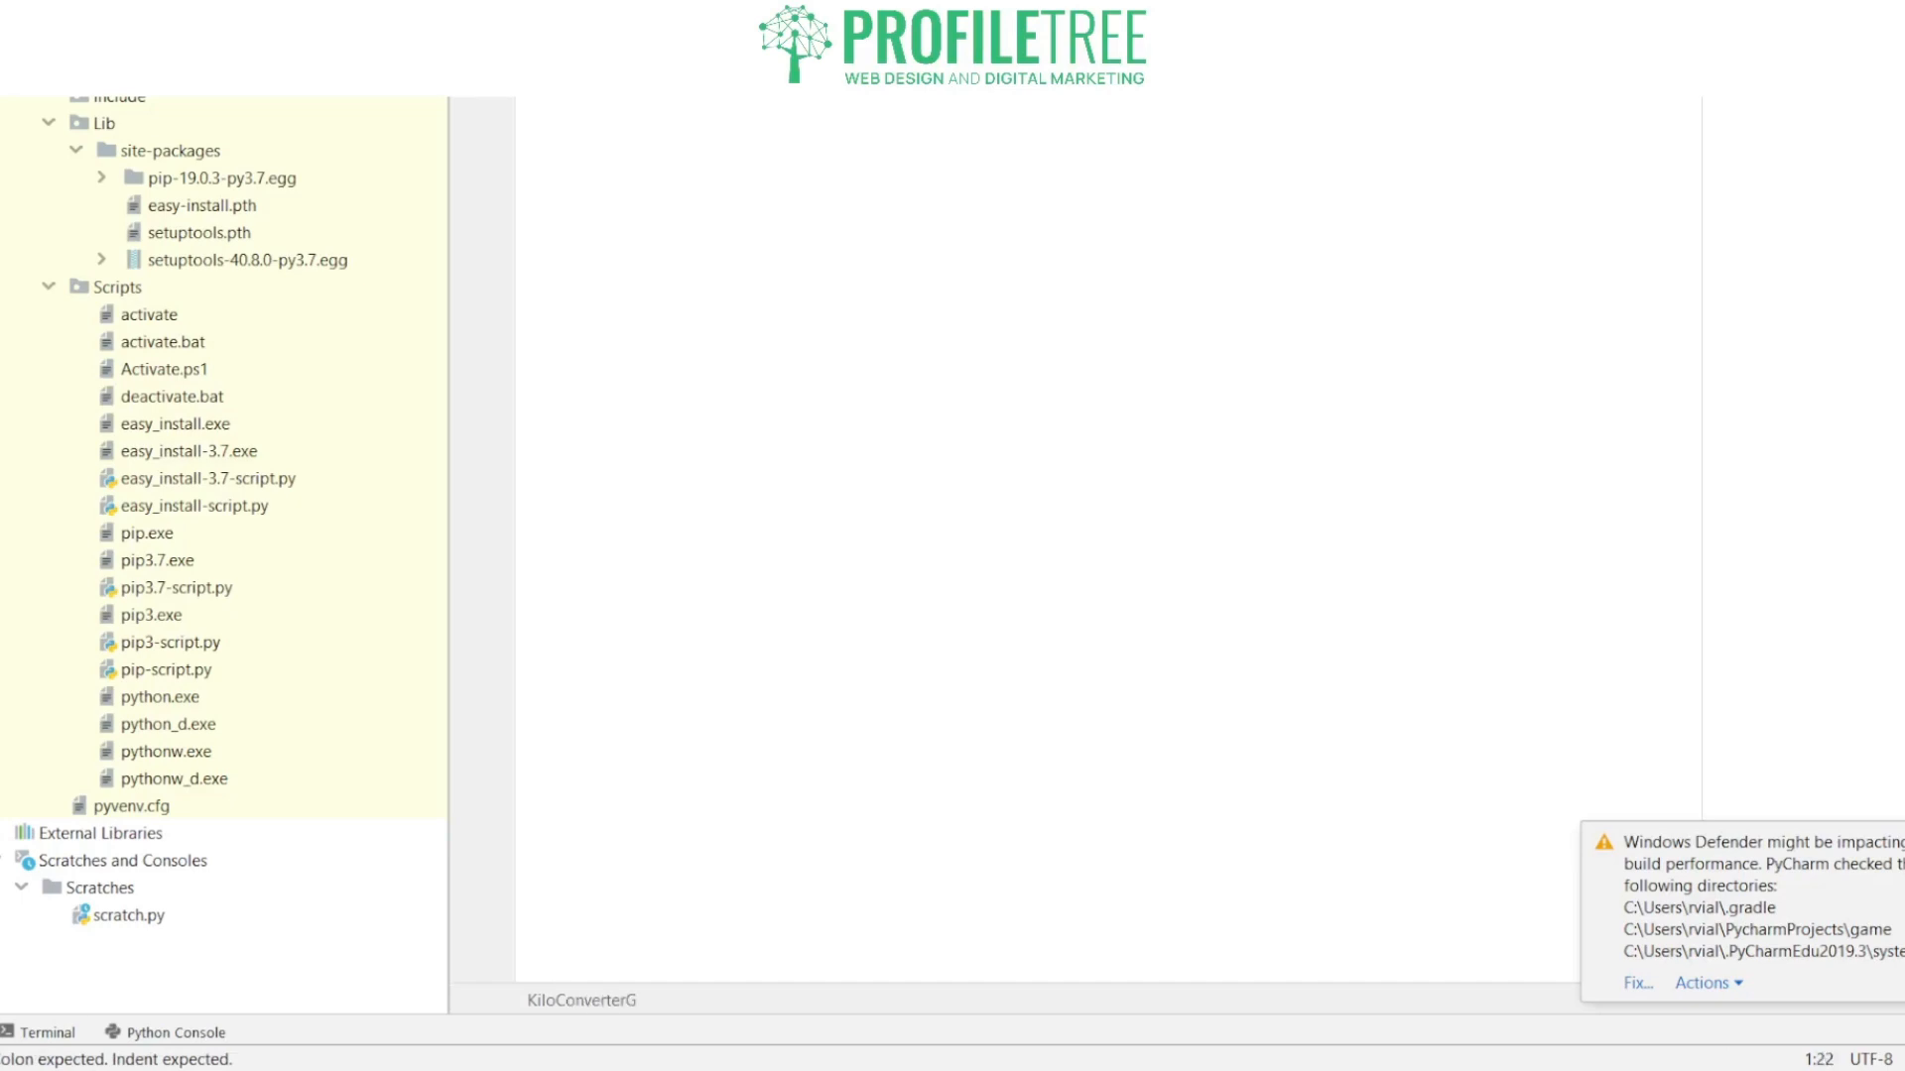
{"action": "type", "text": "UI"}
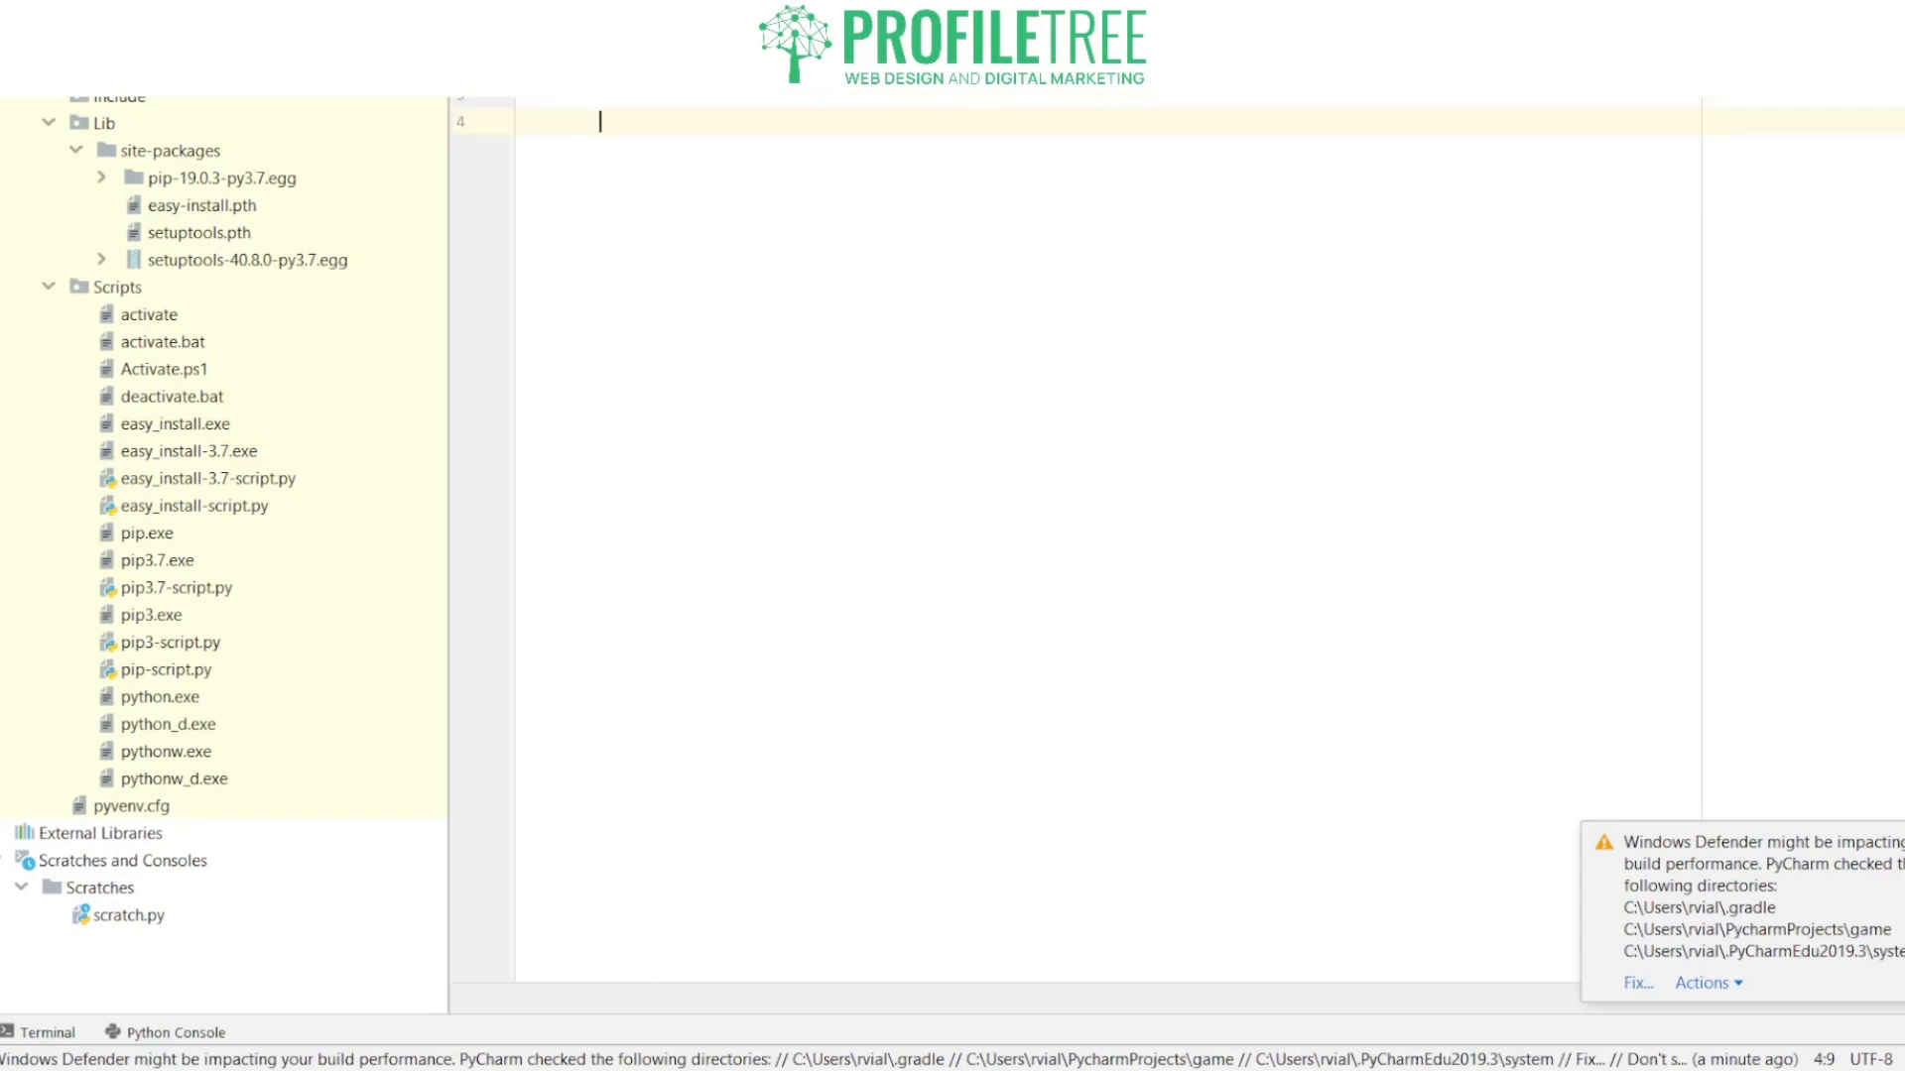
Step: Add the comment '#Create the main window' above the window code
{"action": "type", "text": "#"}
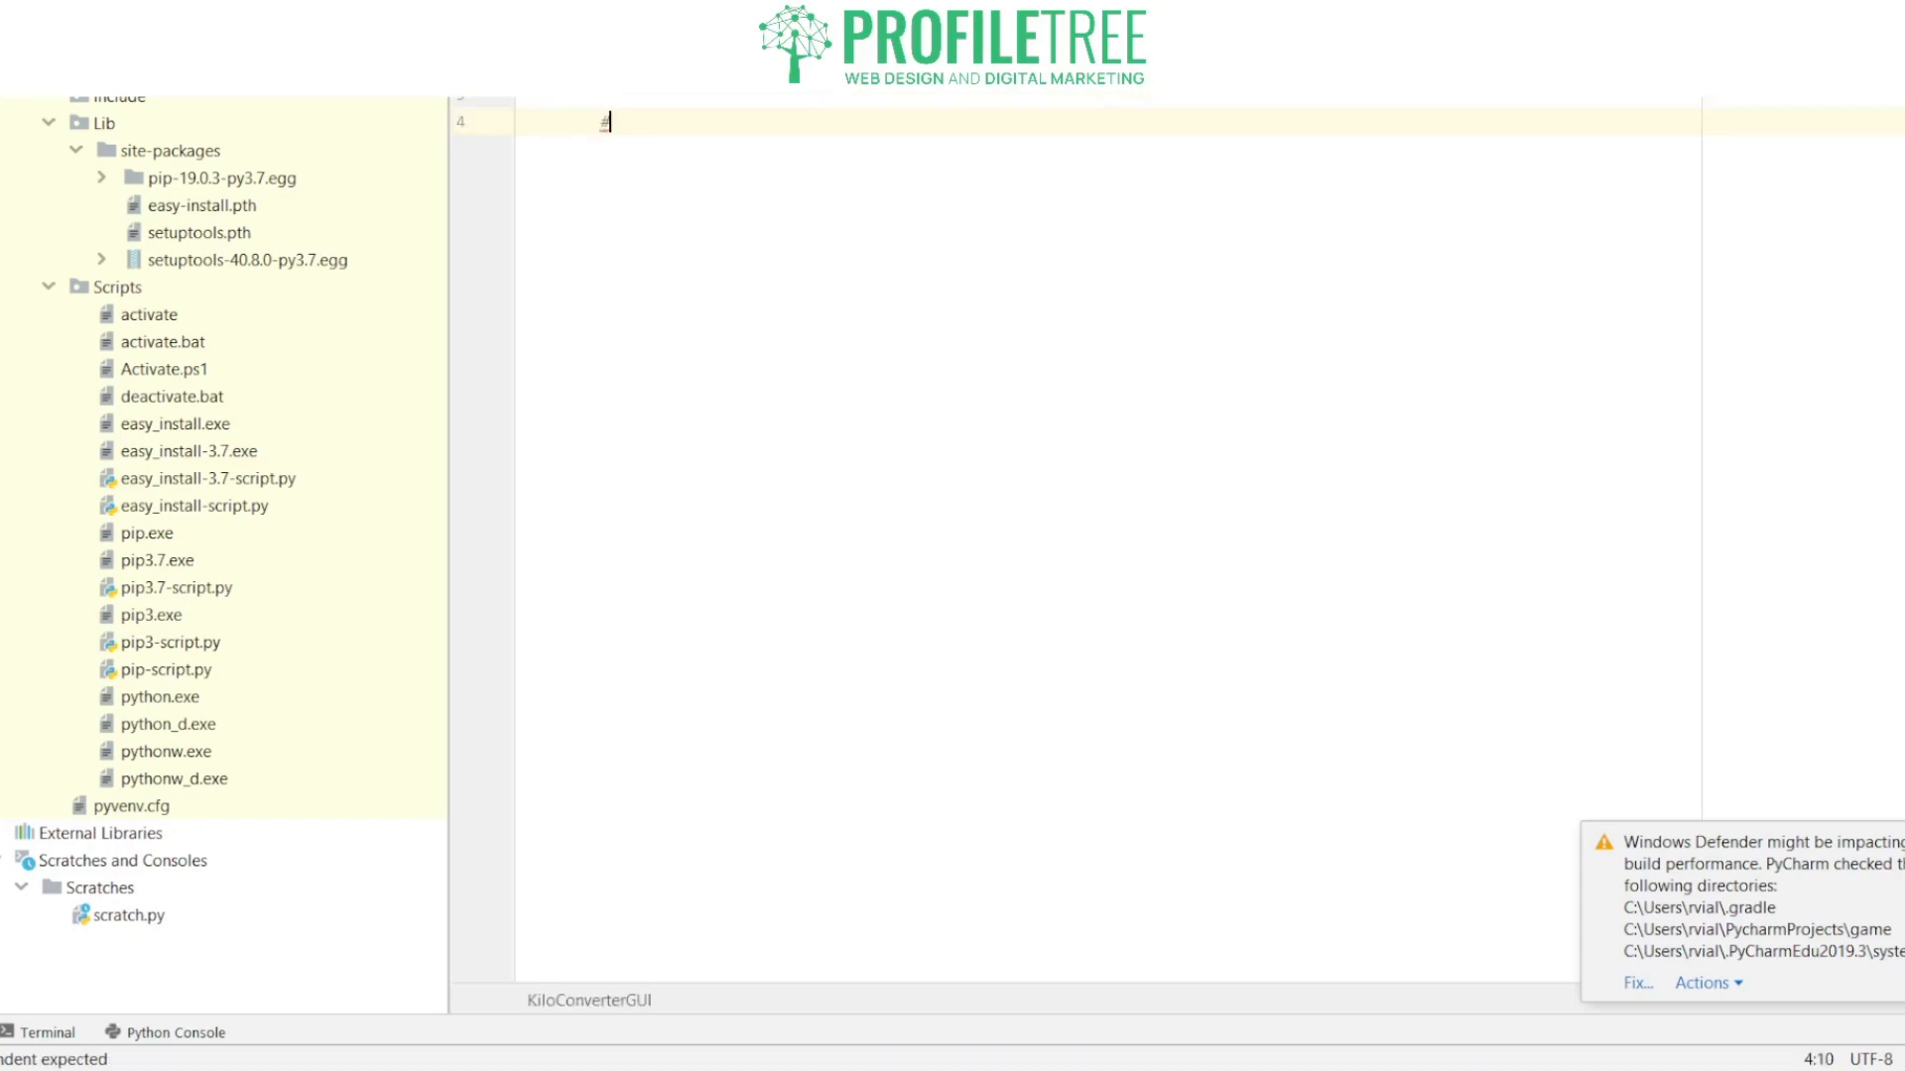
{"action": "type", "text": "Create the m"}
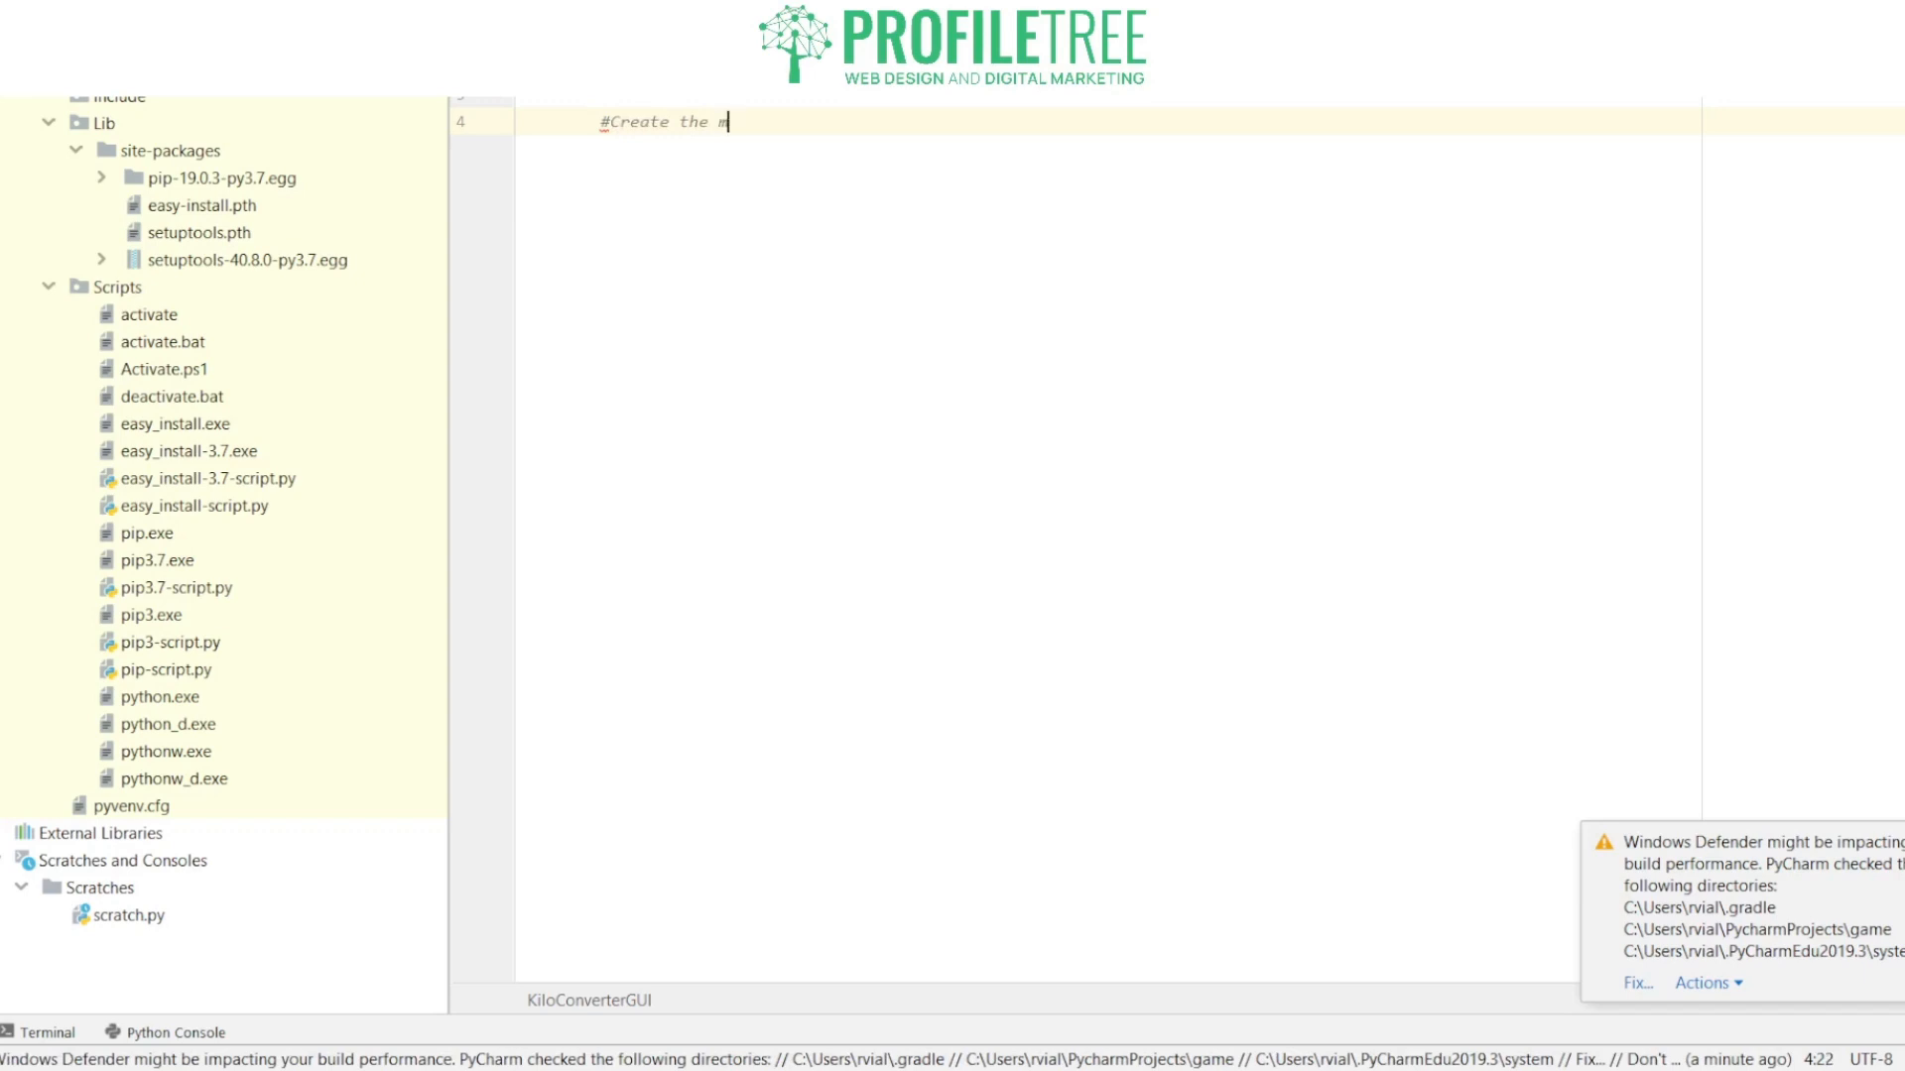
{"action": "type", "text": "ai"}
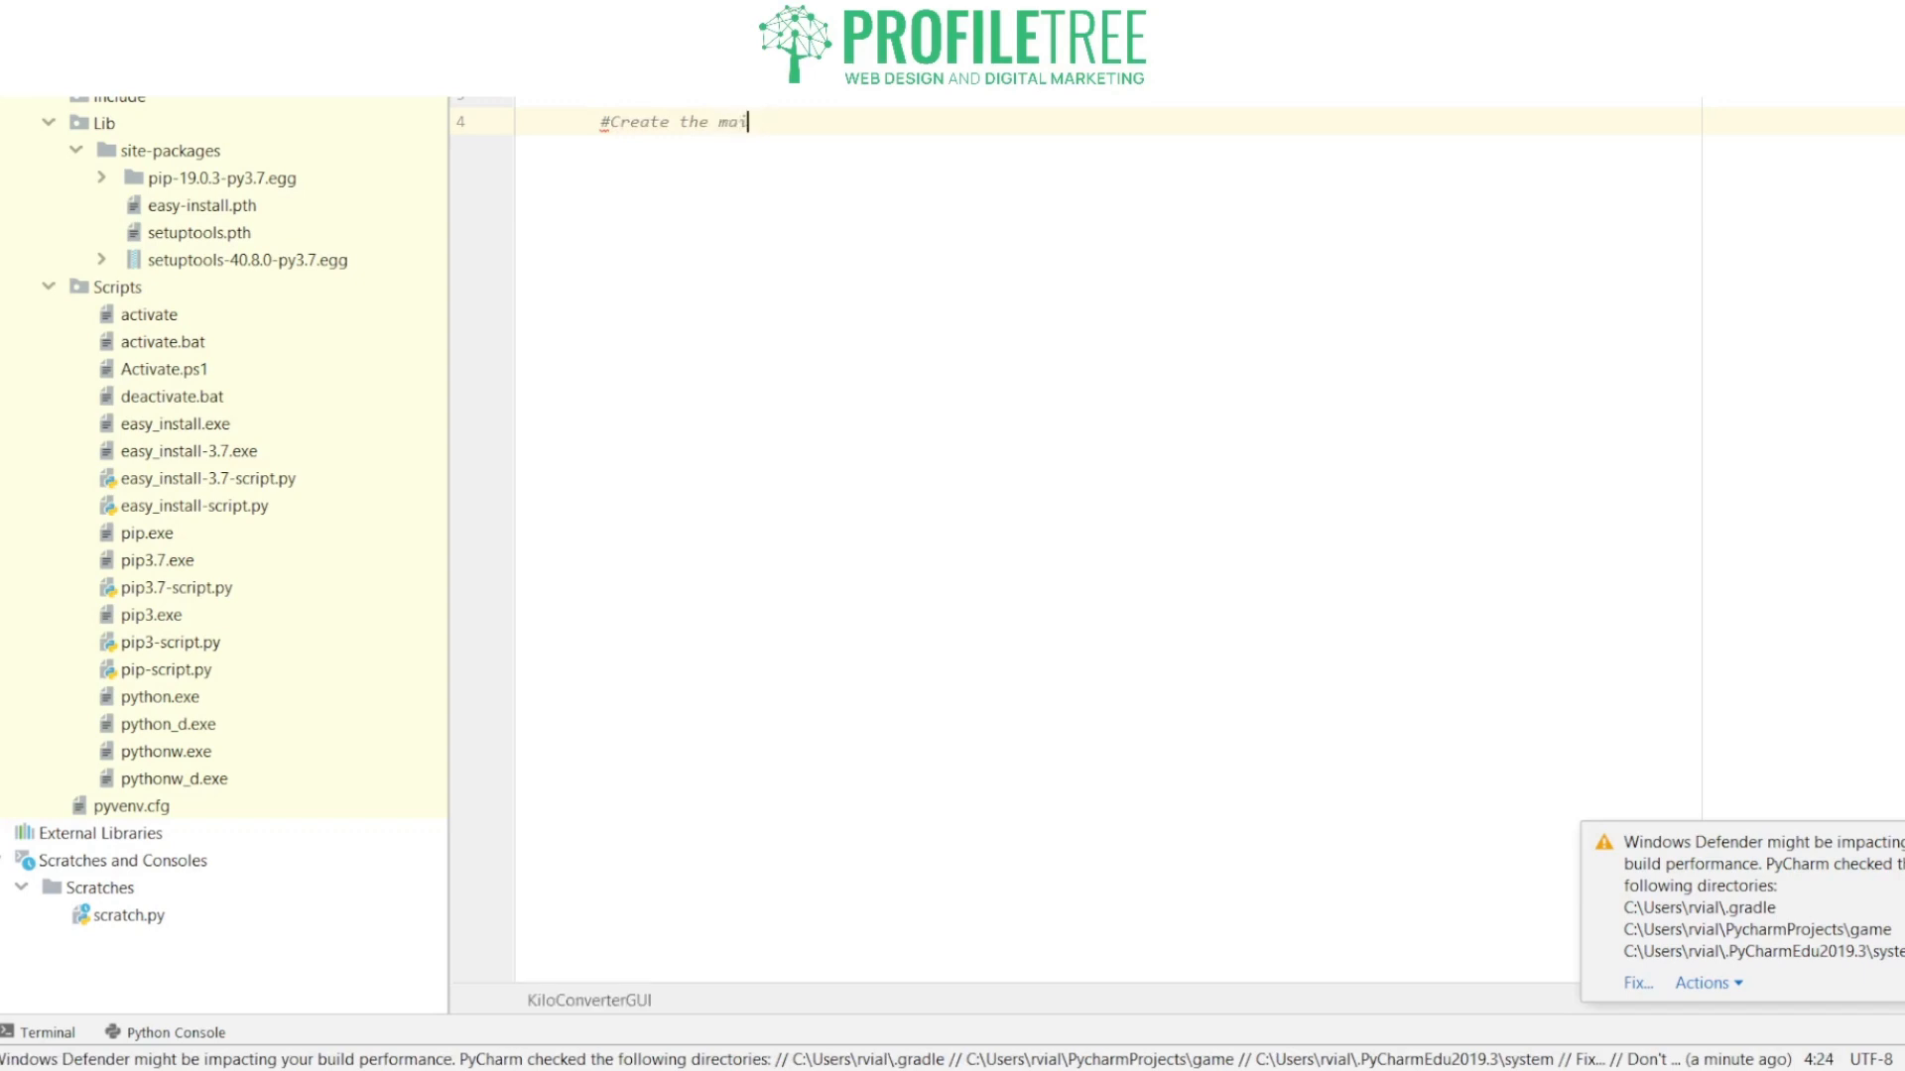
{"action": "type", "text": "n winde"}
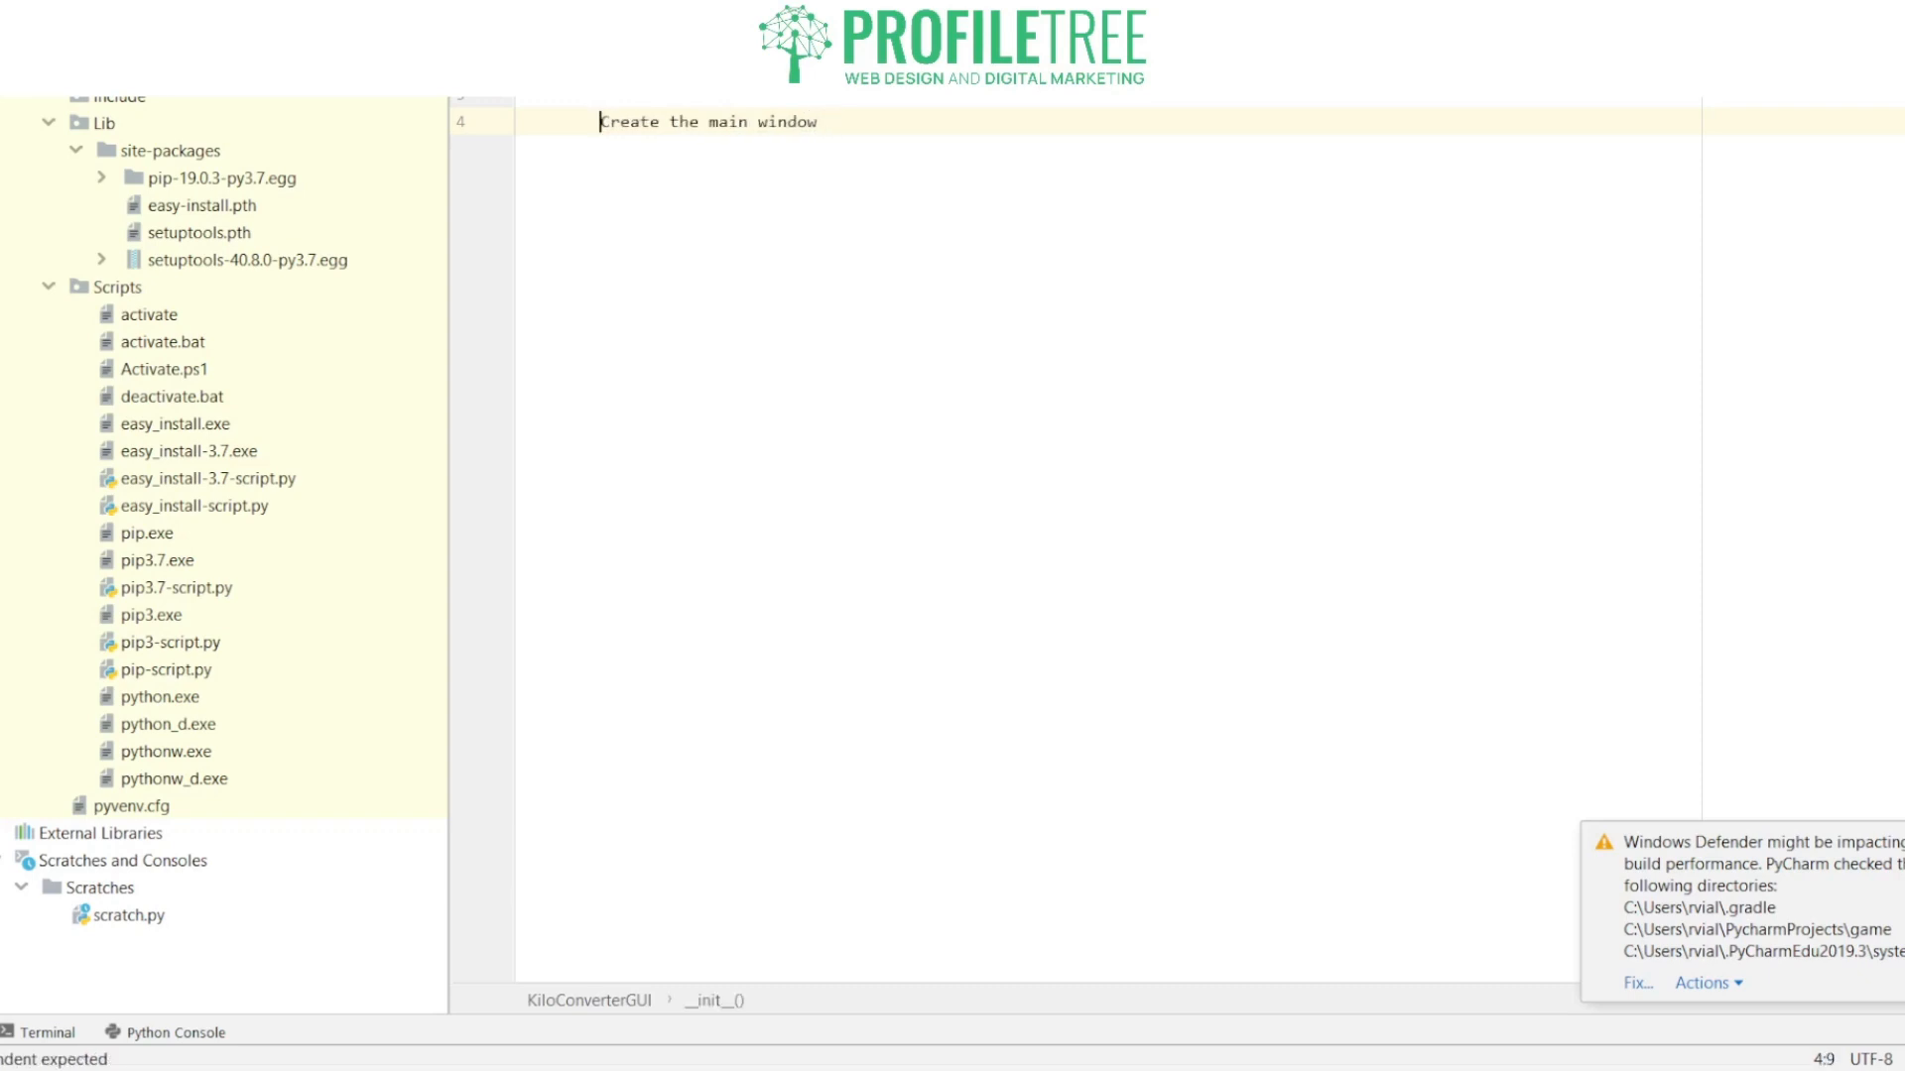
{"action": "type", "text": "//"}
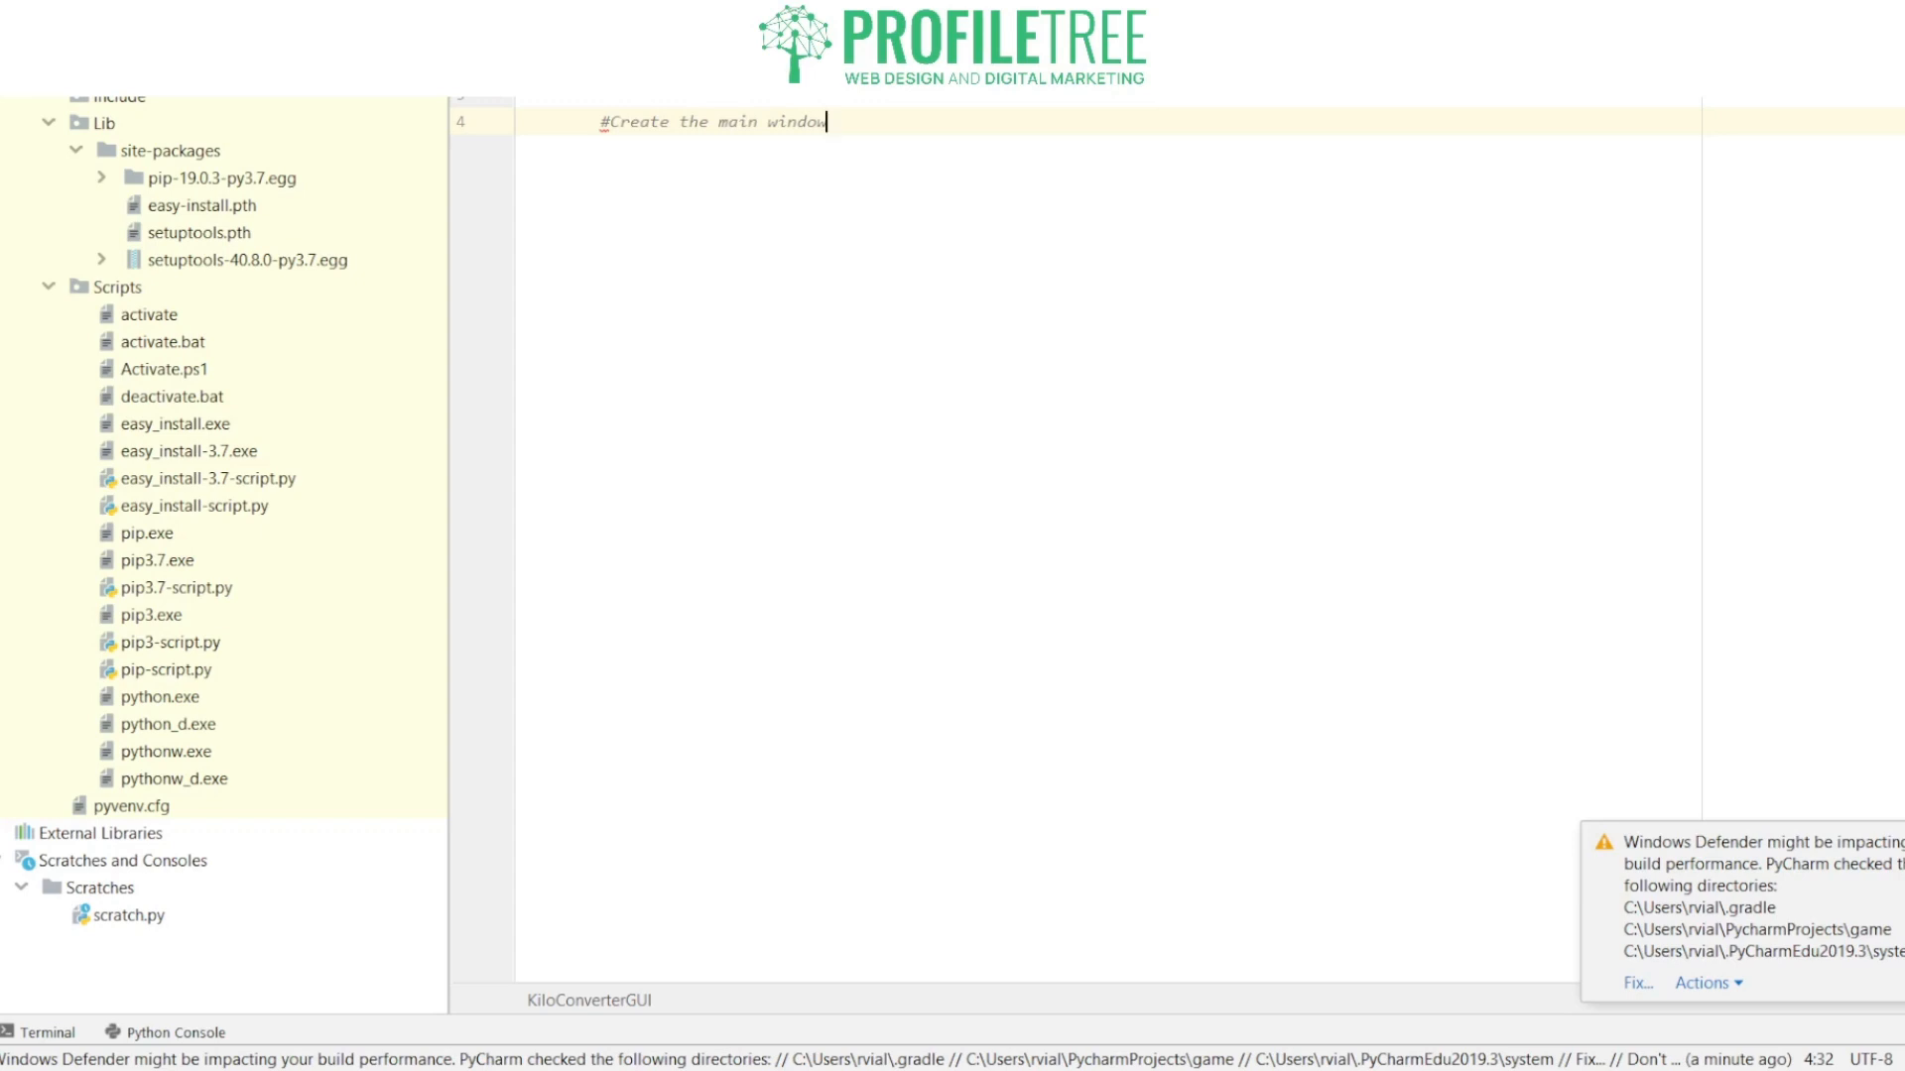
{"action": "key", "text": "enter"}
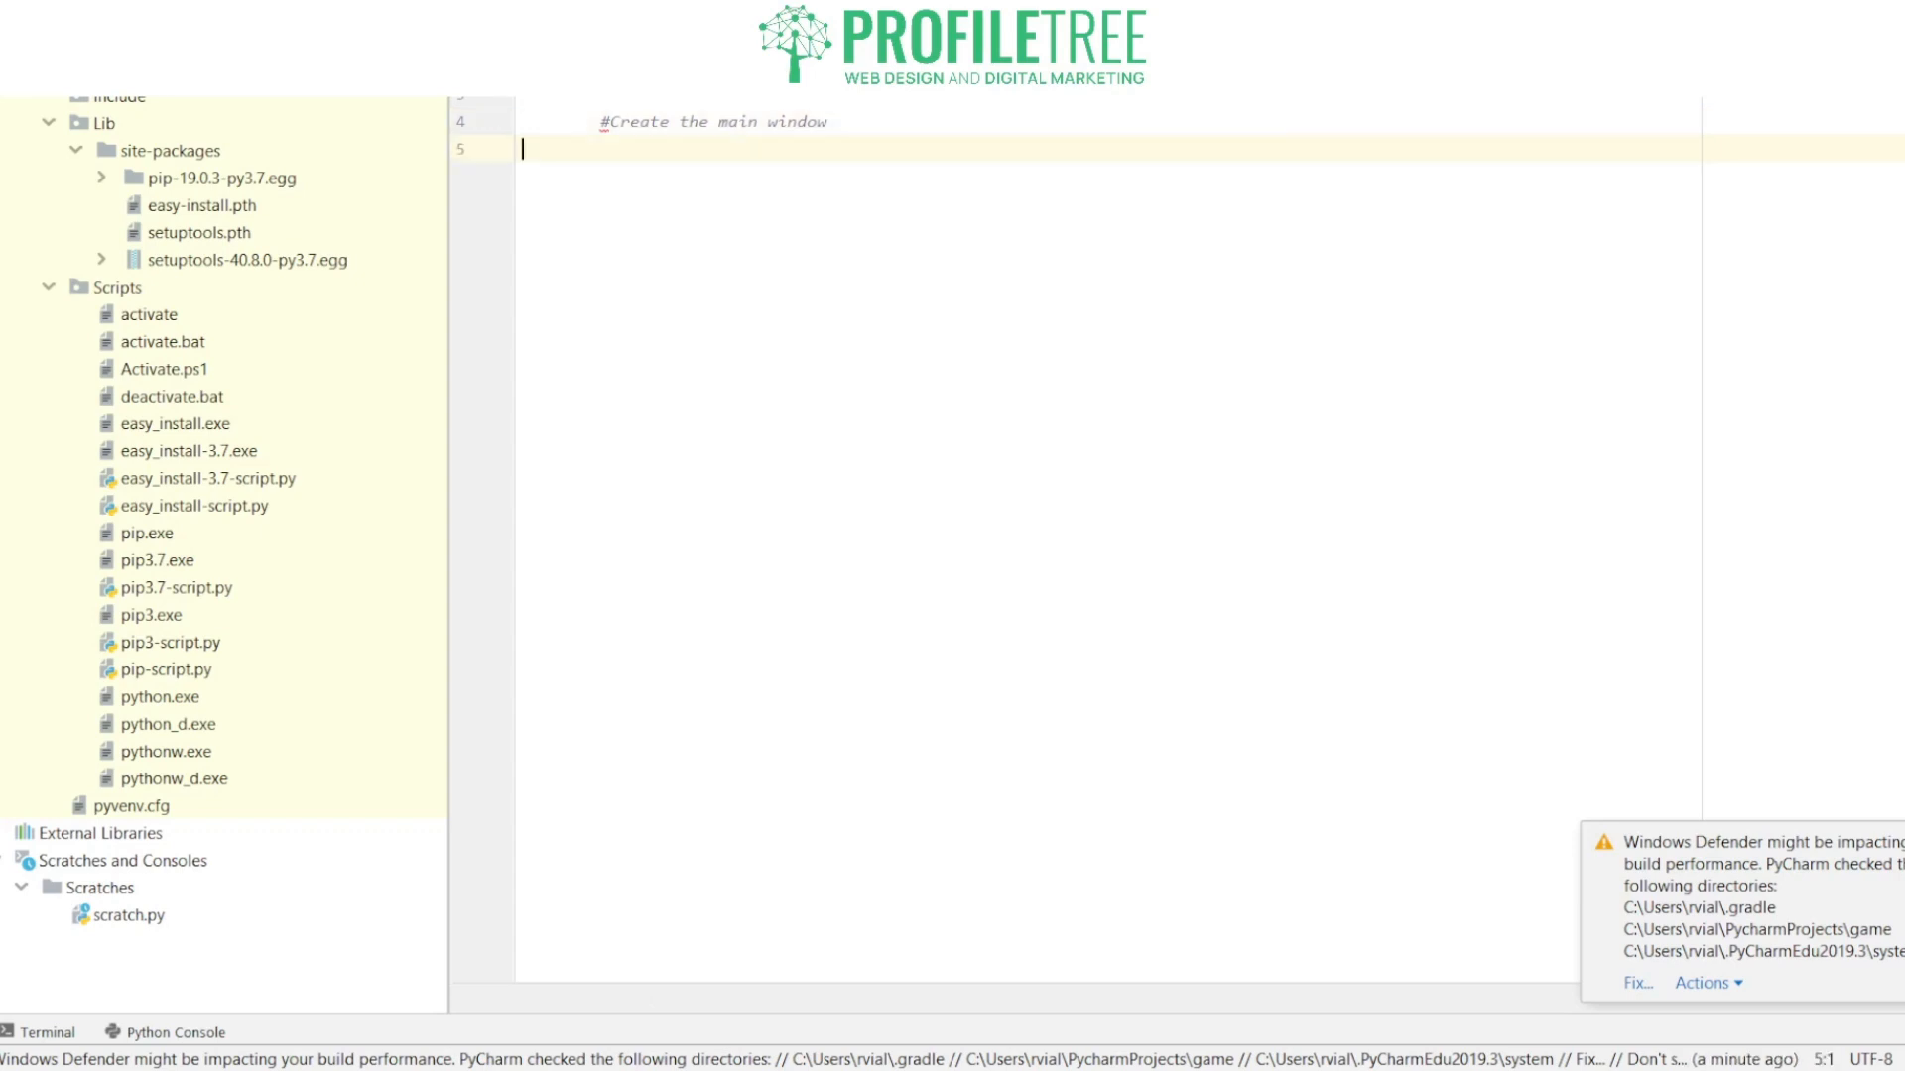
Step: Write self.main_window = tkinter.Tk() and leave a blank line after it
{"action": "type", "text": "sel"}
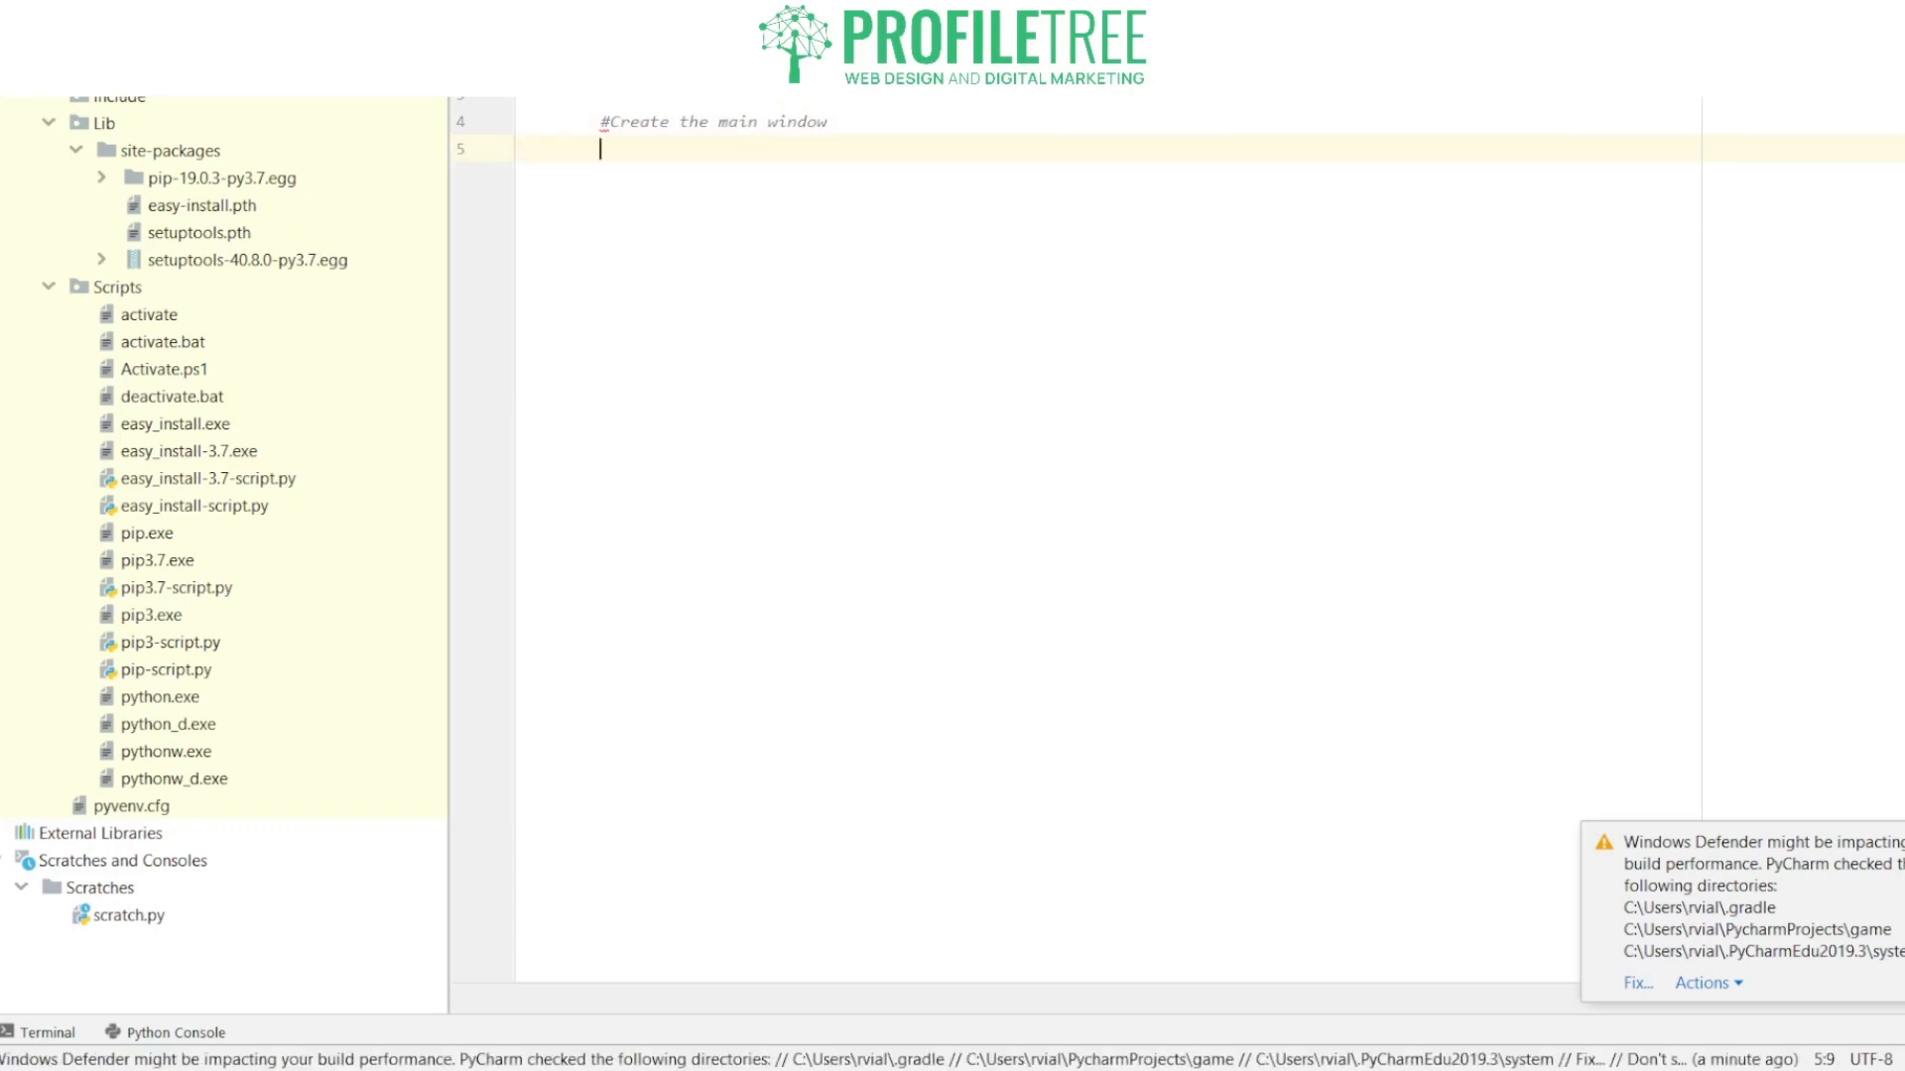
{"action": "type", "text": "self"}
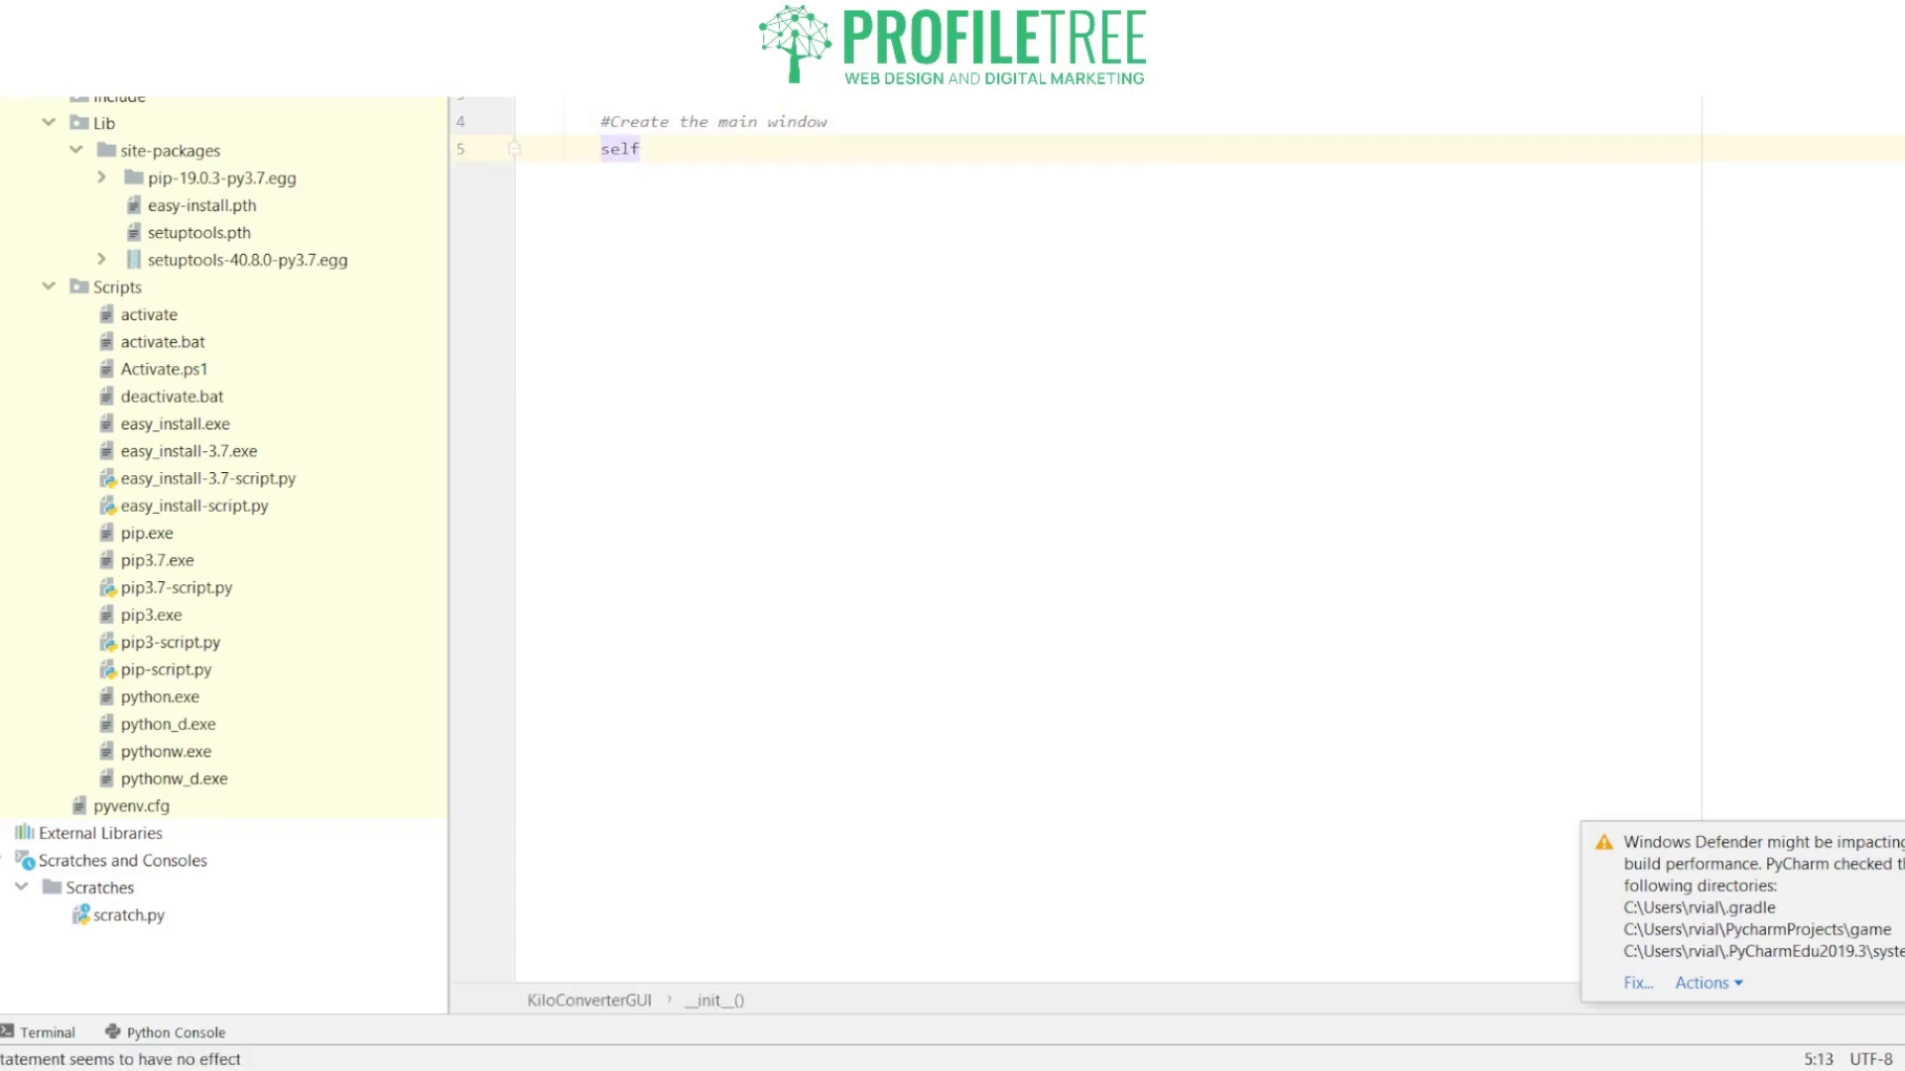
{"action": "type", "text": ".mai"}
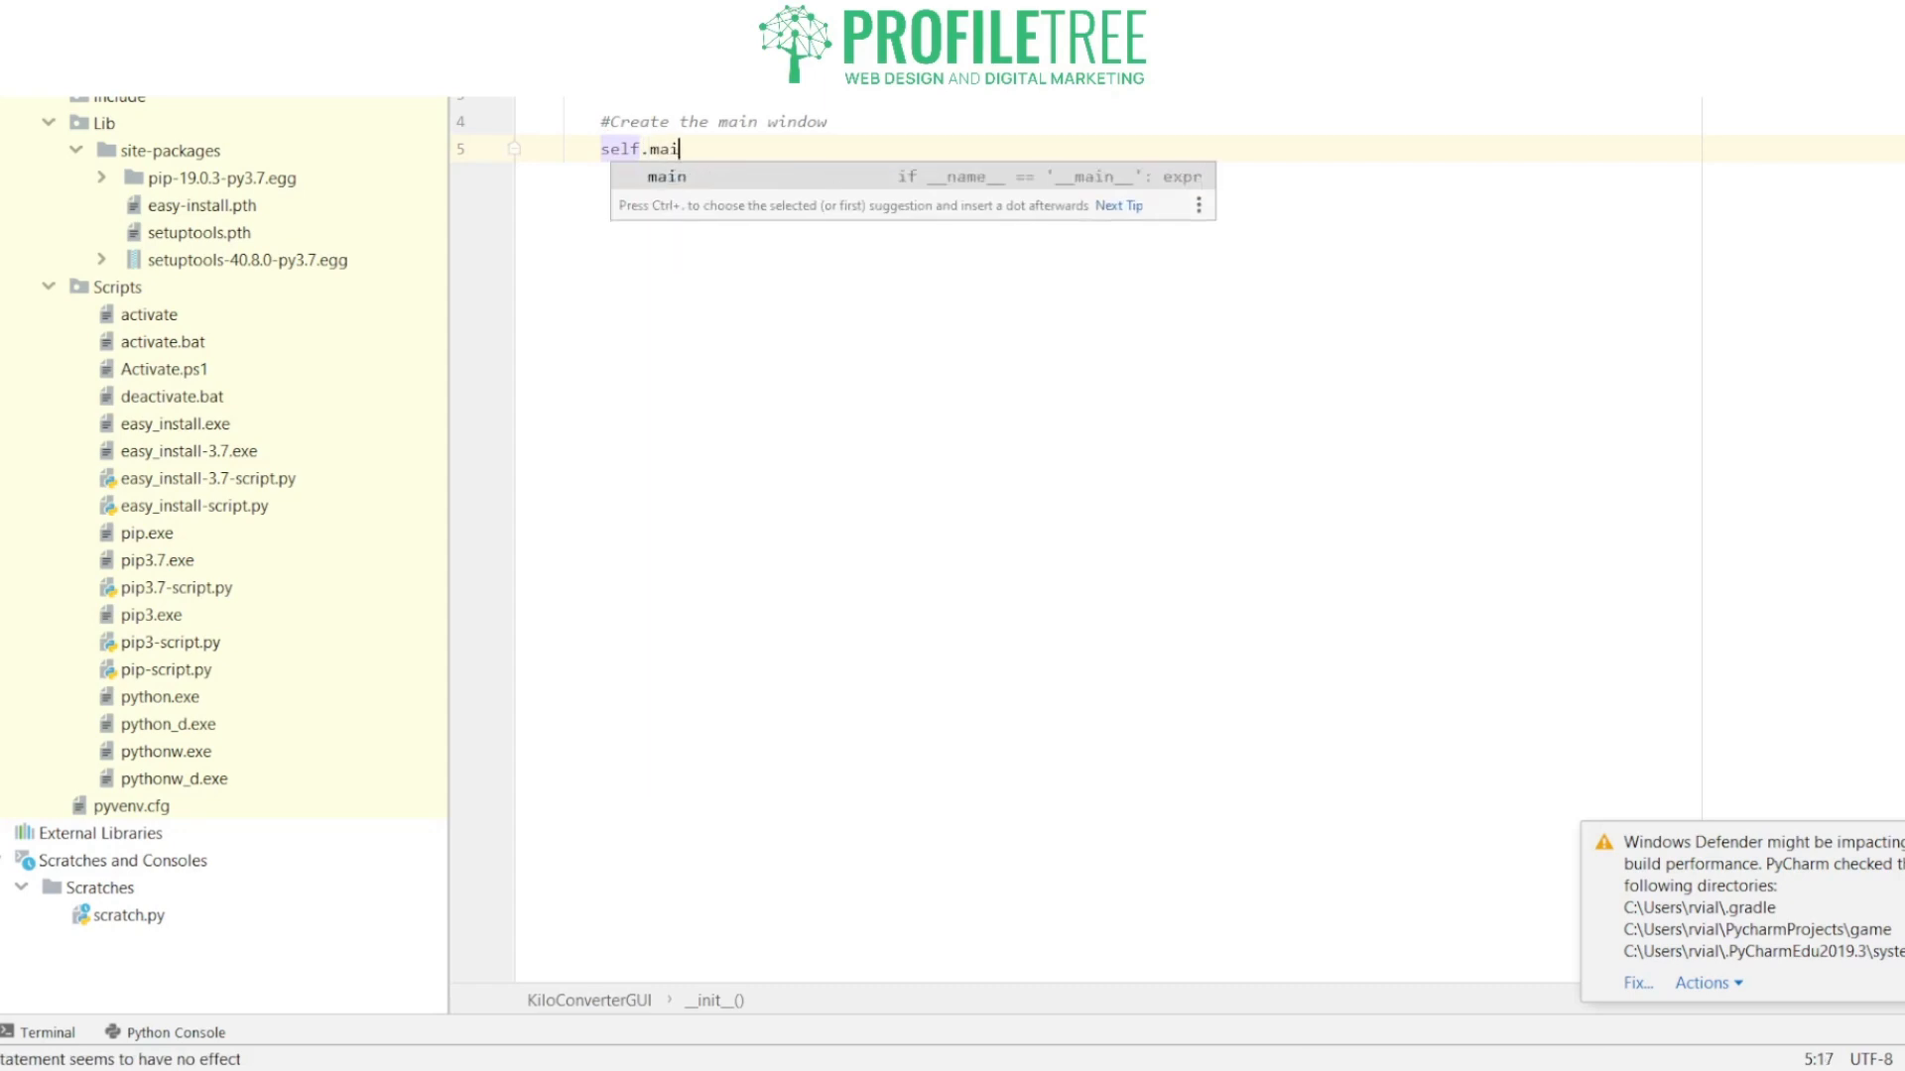
{"action": "type", "text": "n_"}
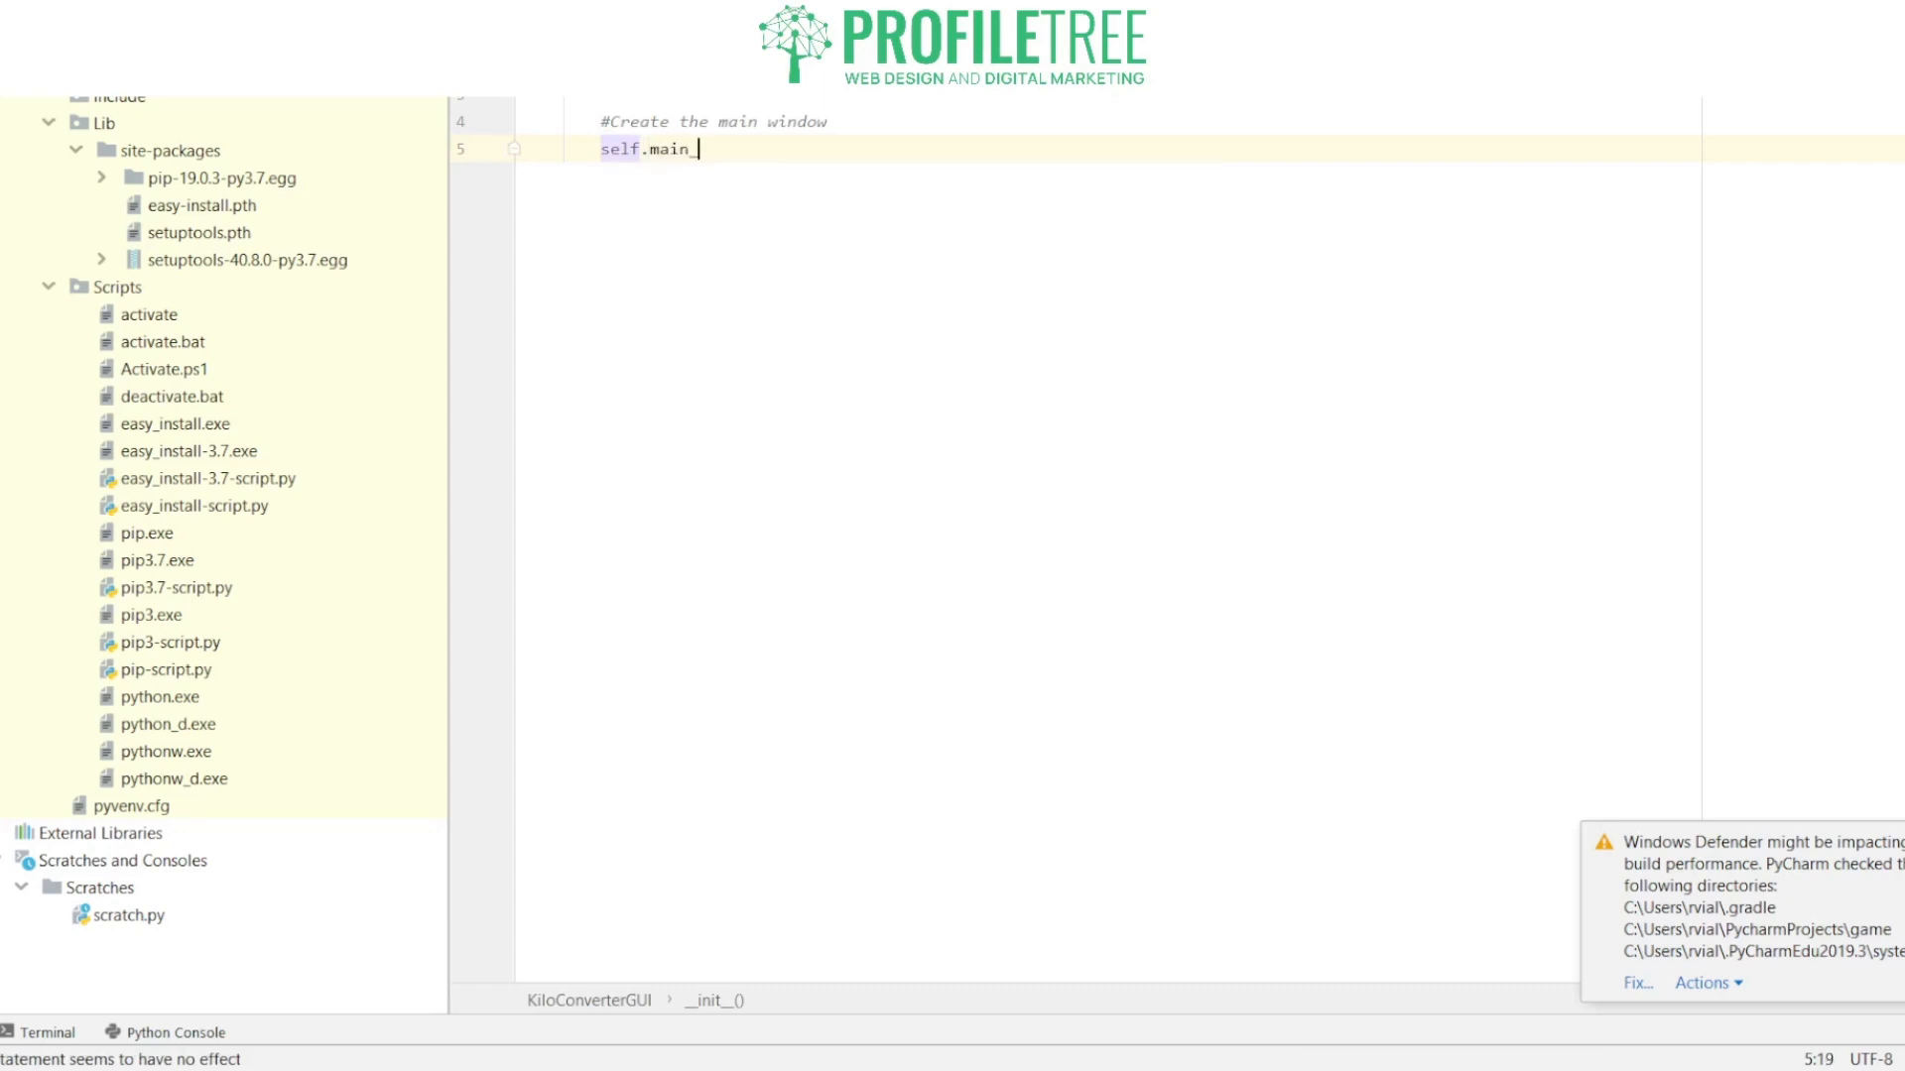
{"action": "type", "text": "window ="}
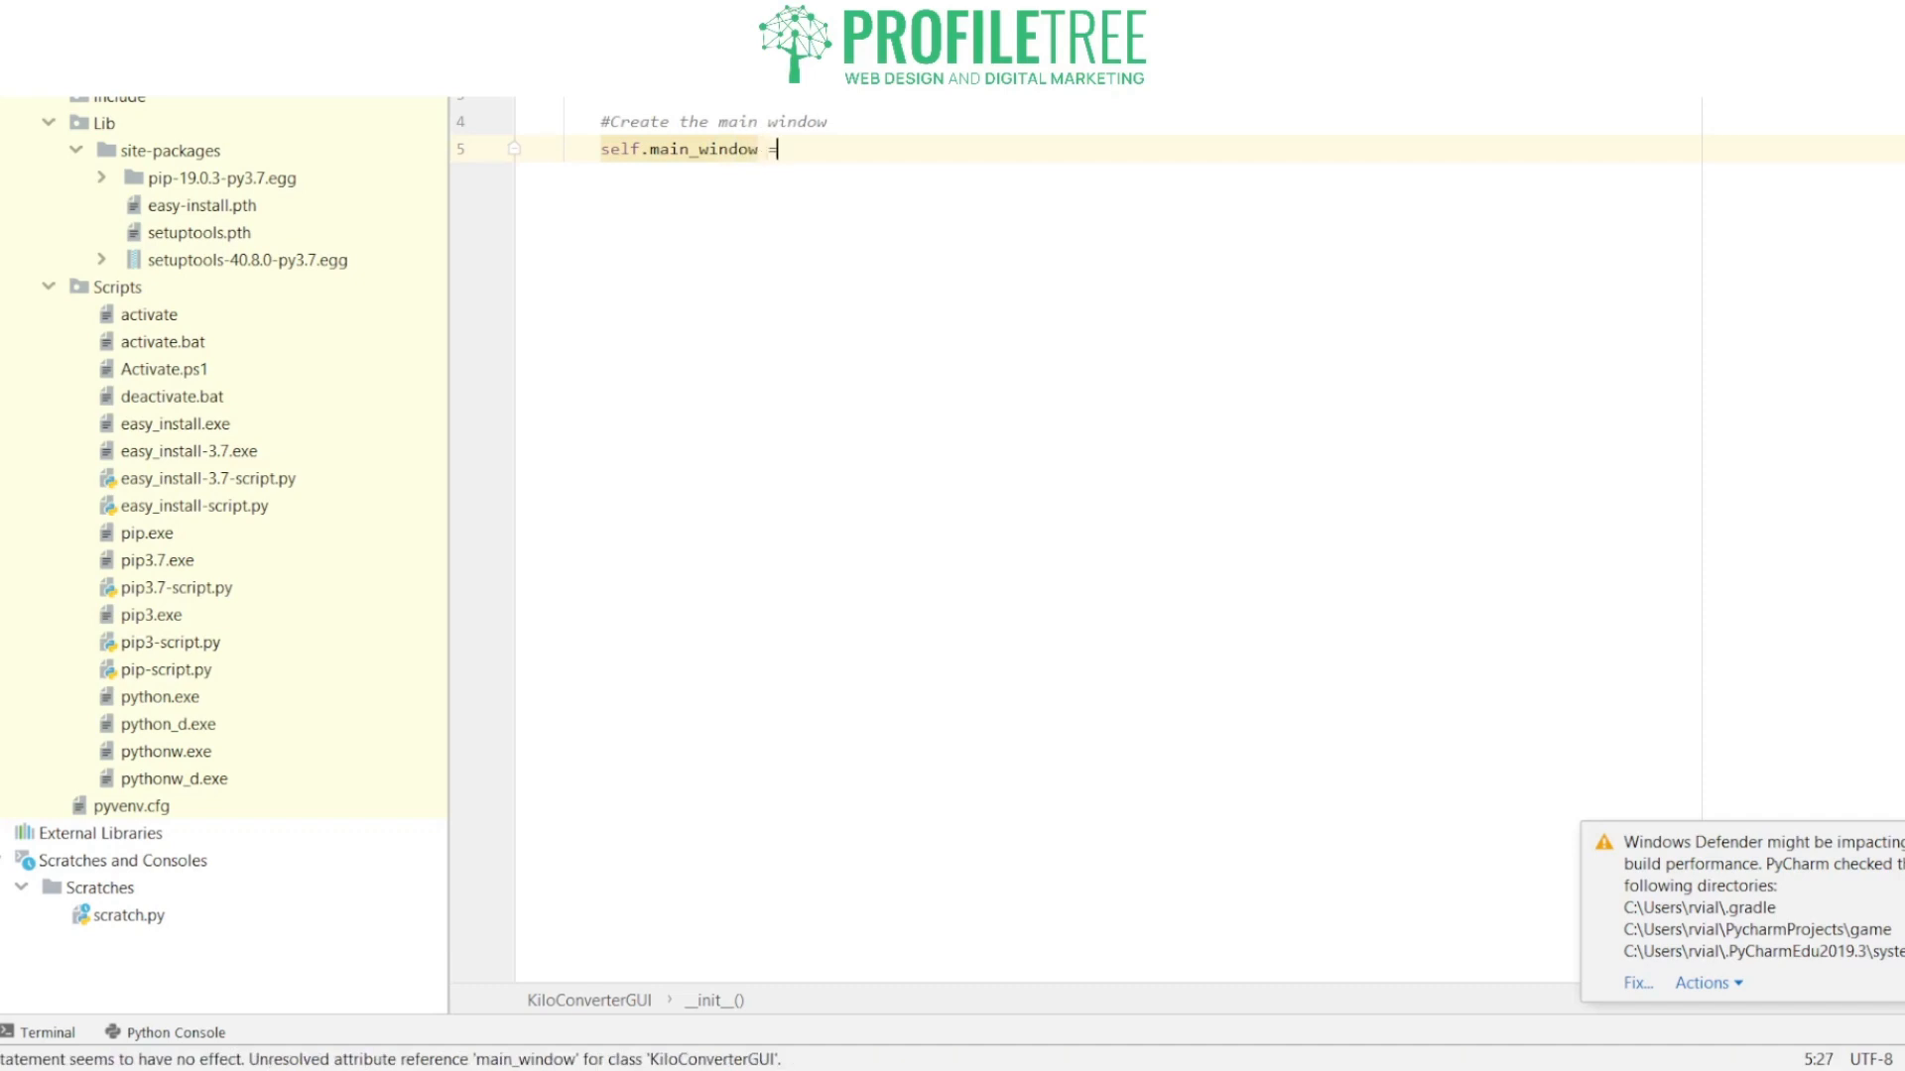
{"action": "type", "text": "t"}
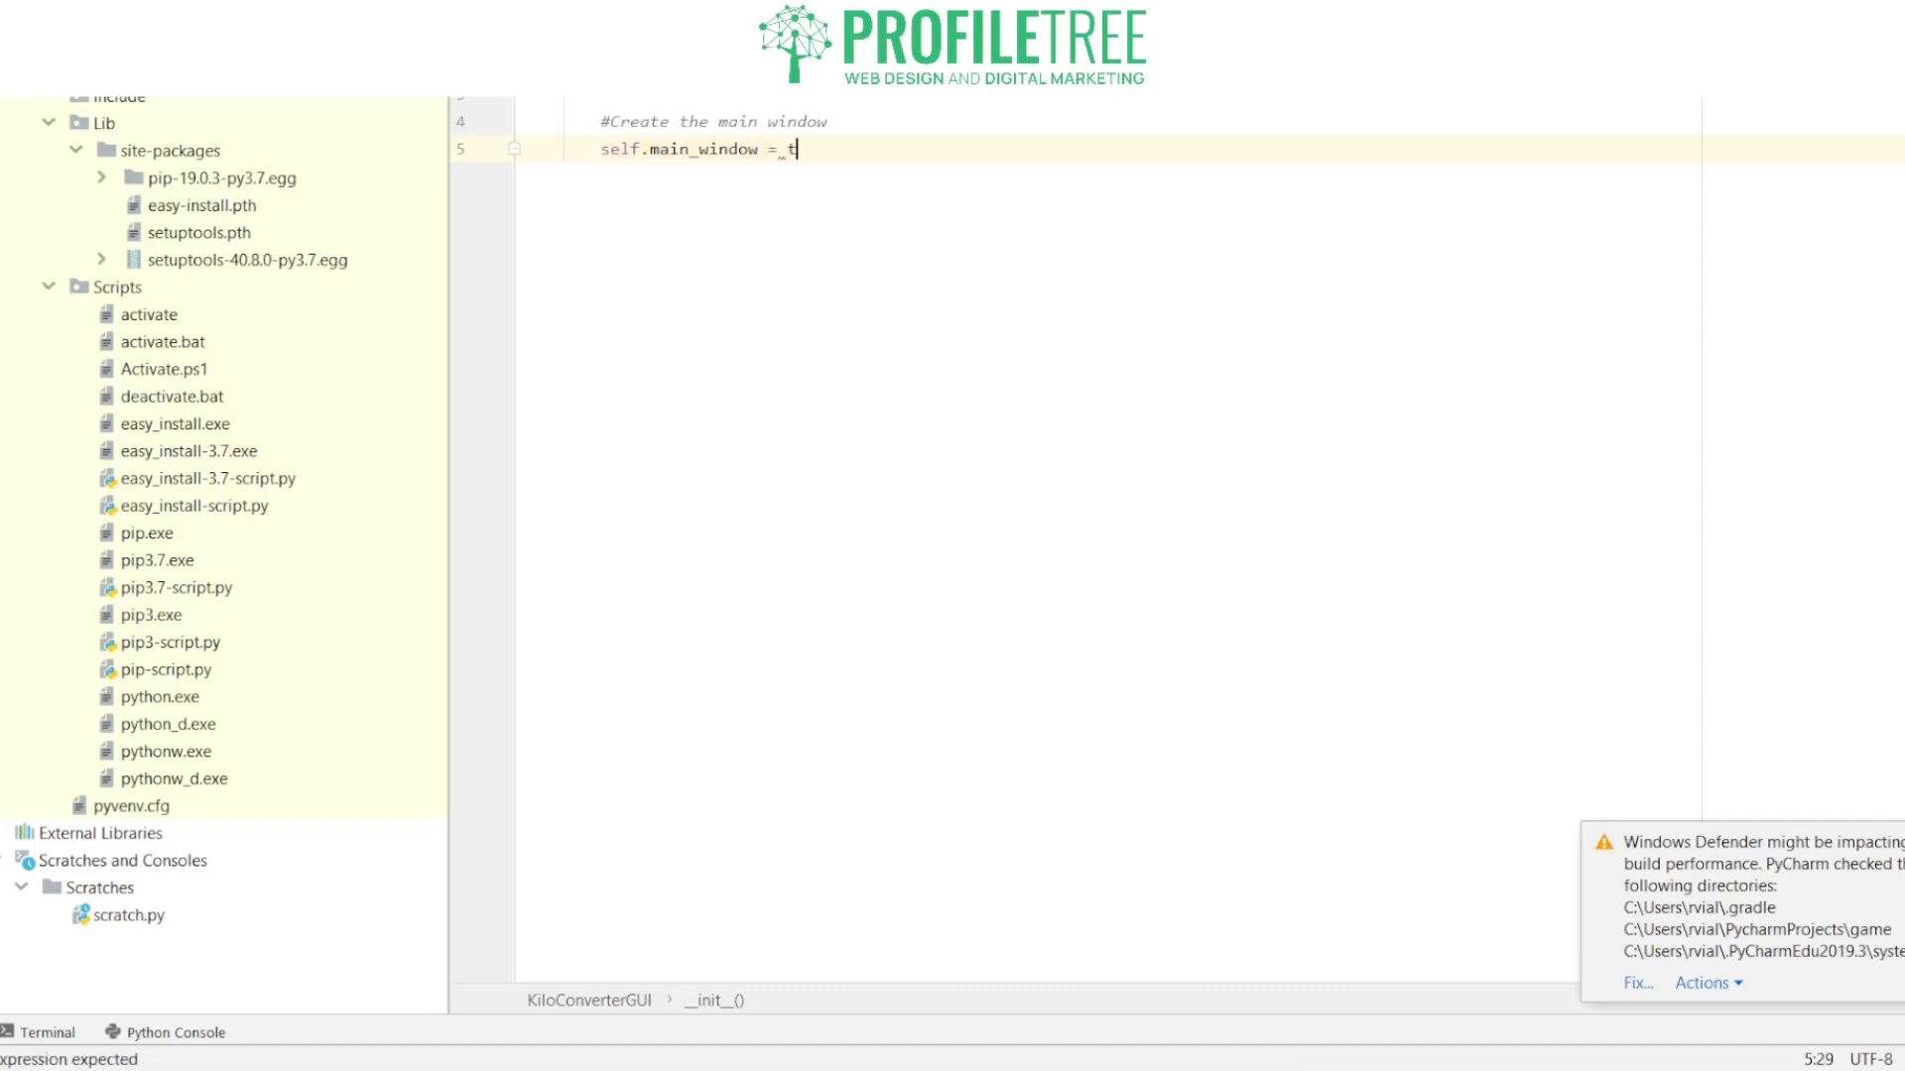
{"action": "type", "text": "kinter"}
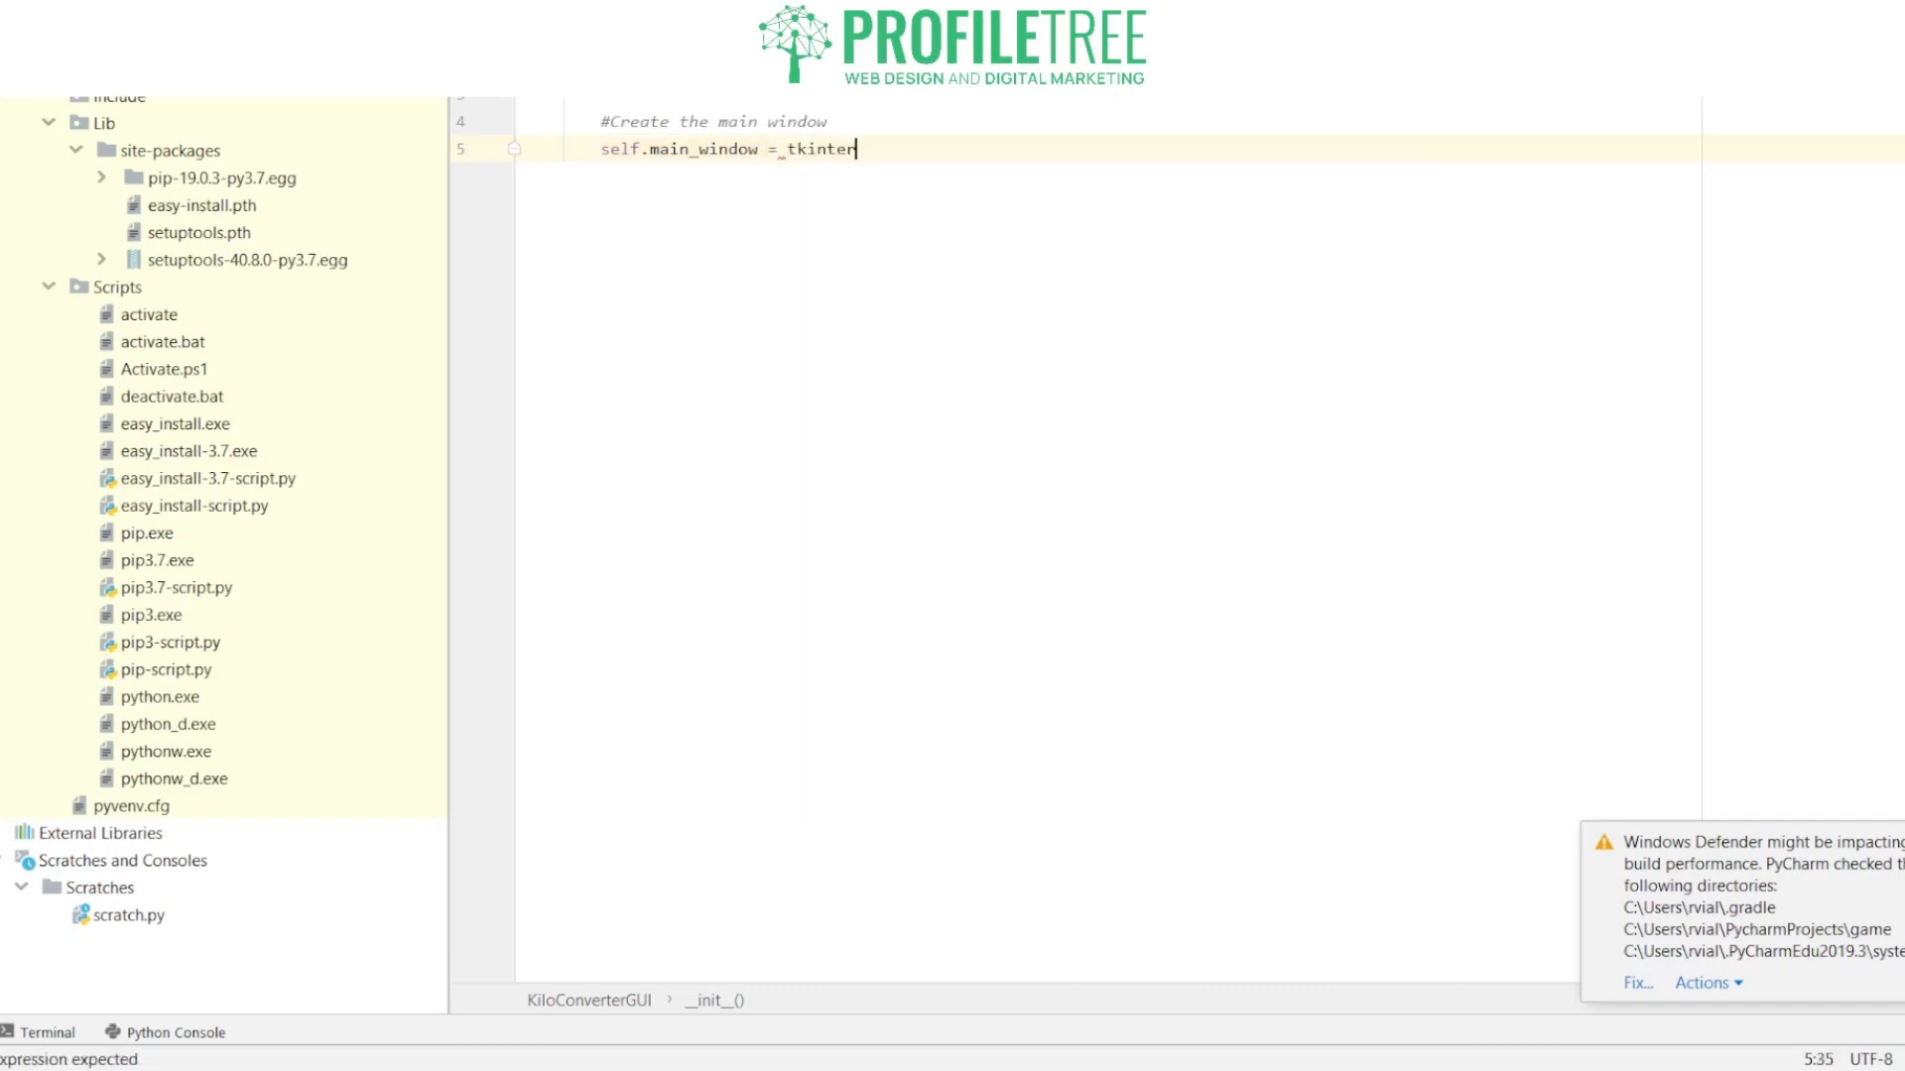
{"action": "type", "text": ".Tk("}
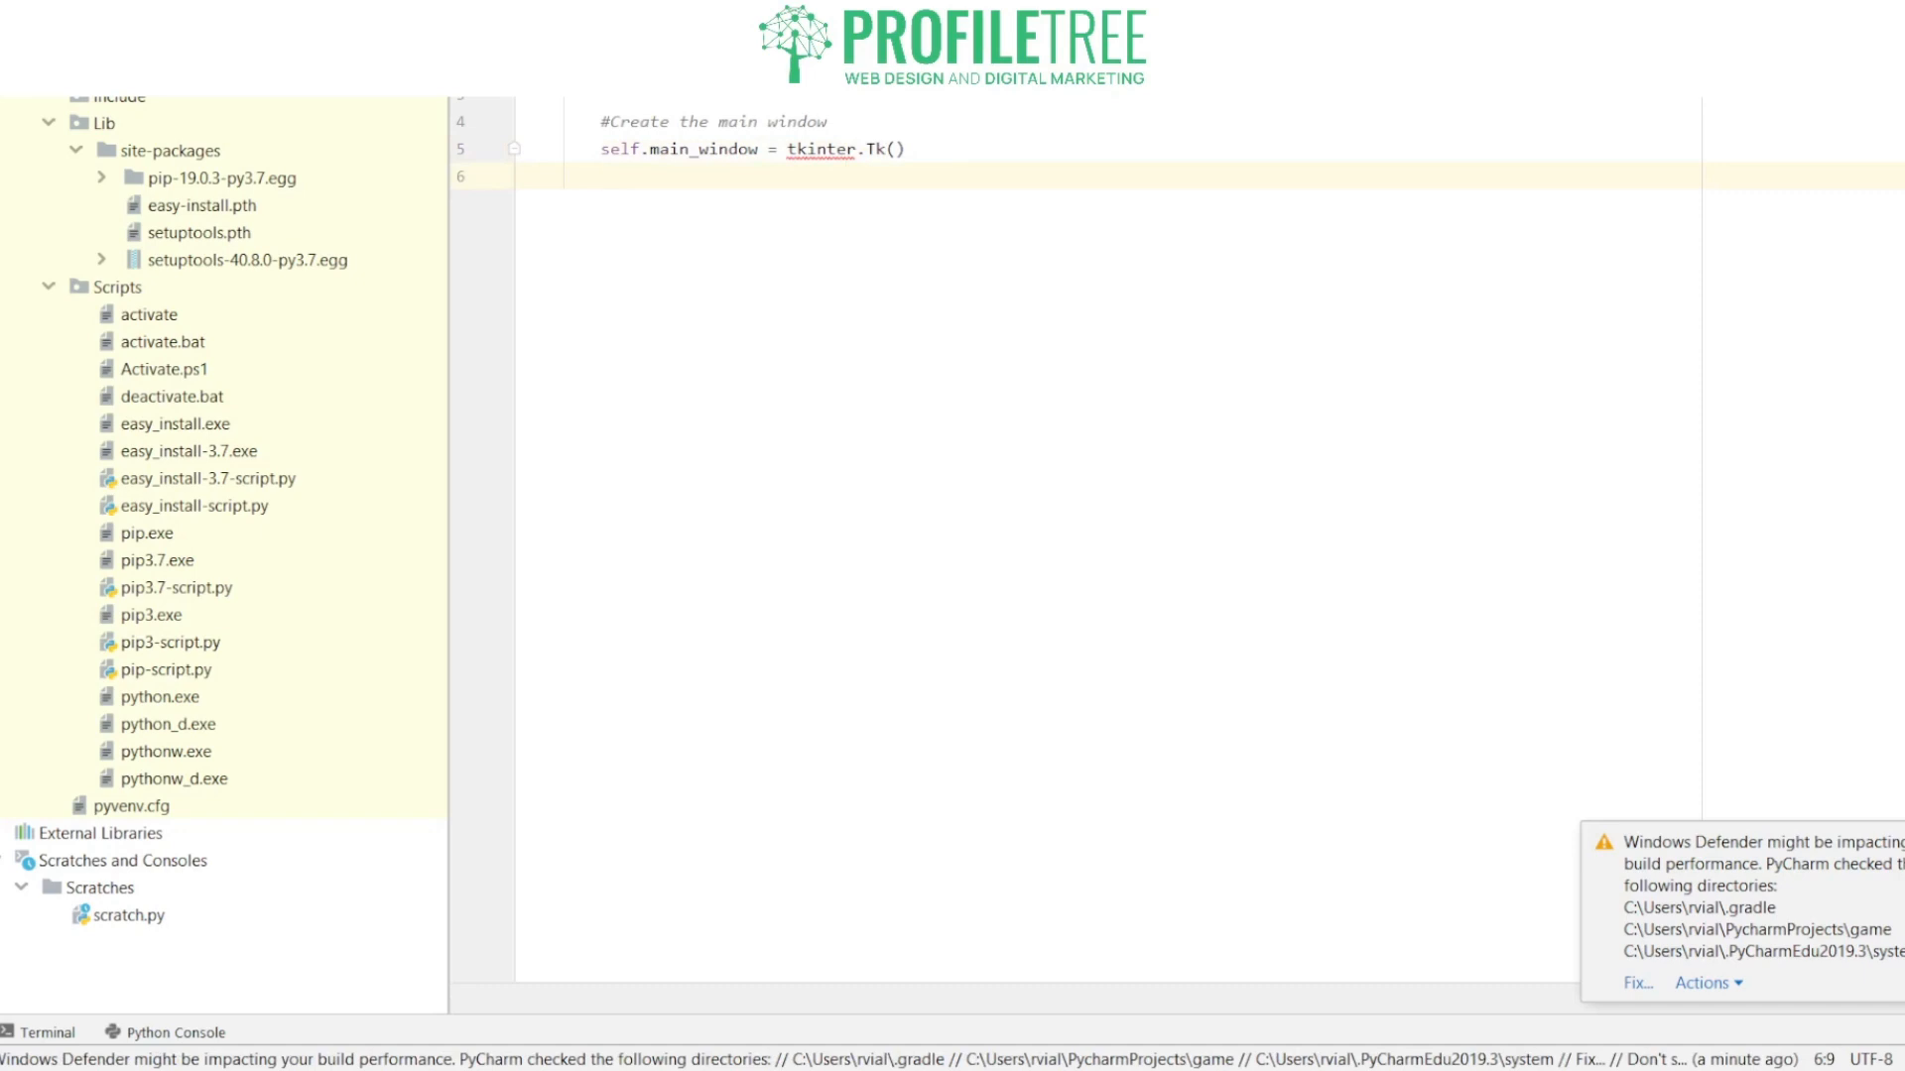
{"action": "key", "text": "enter"}
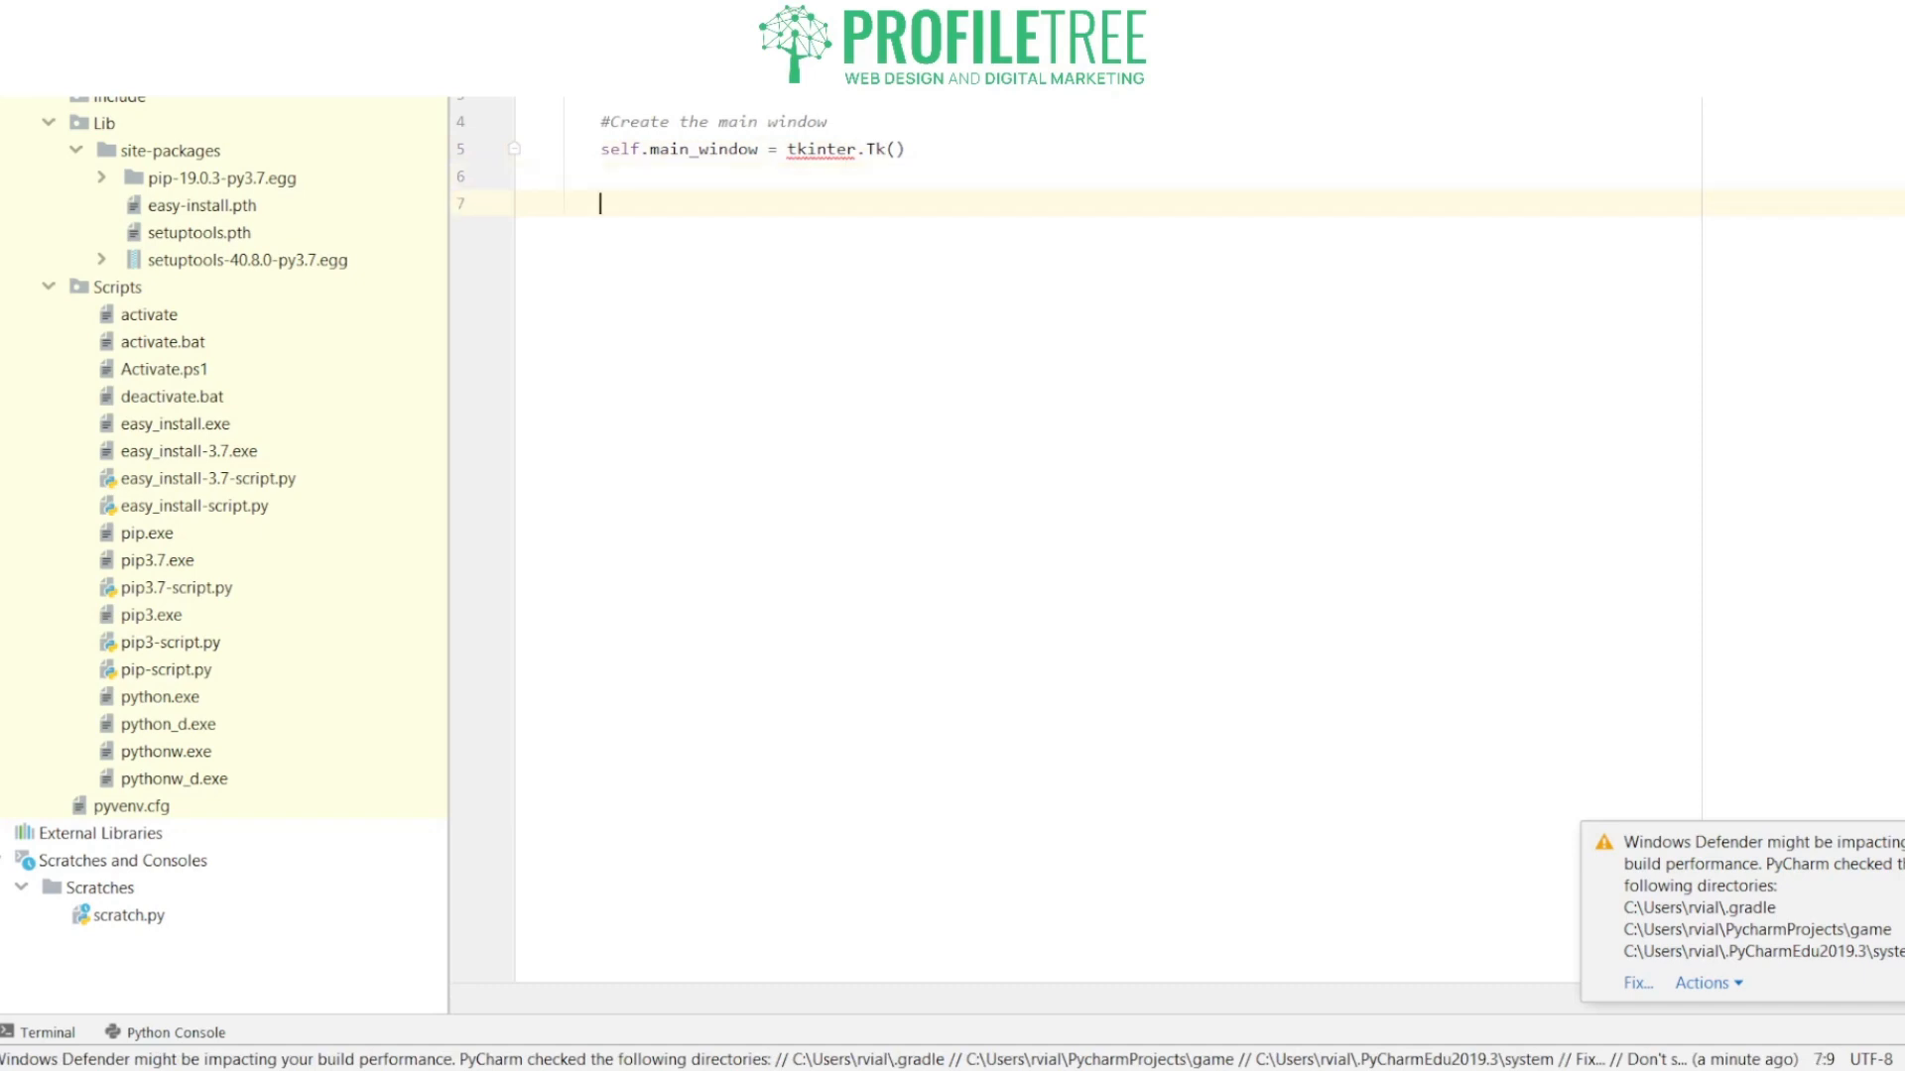
Step: Add a comment about creating two frames to group widgets
{"action": "type", "text": "#Create"}
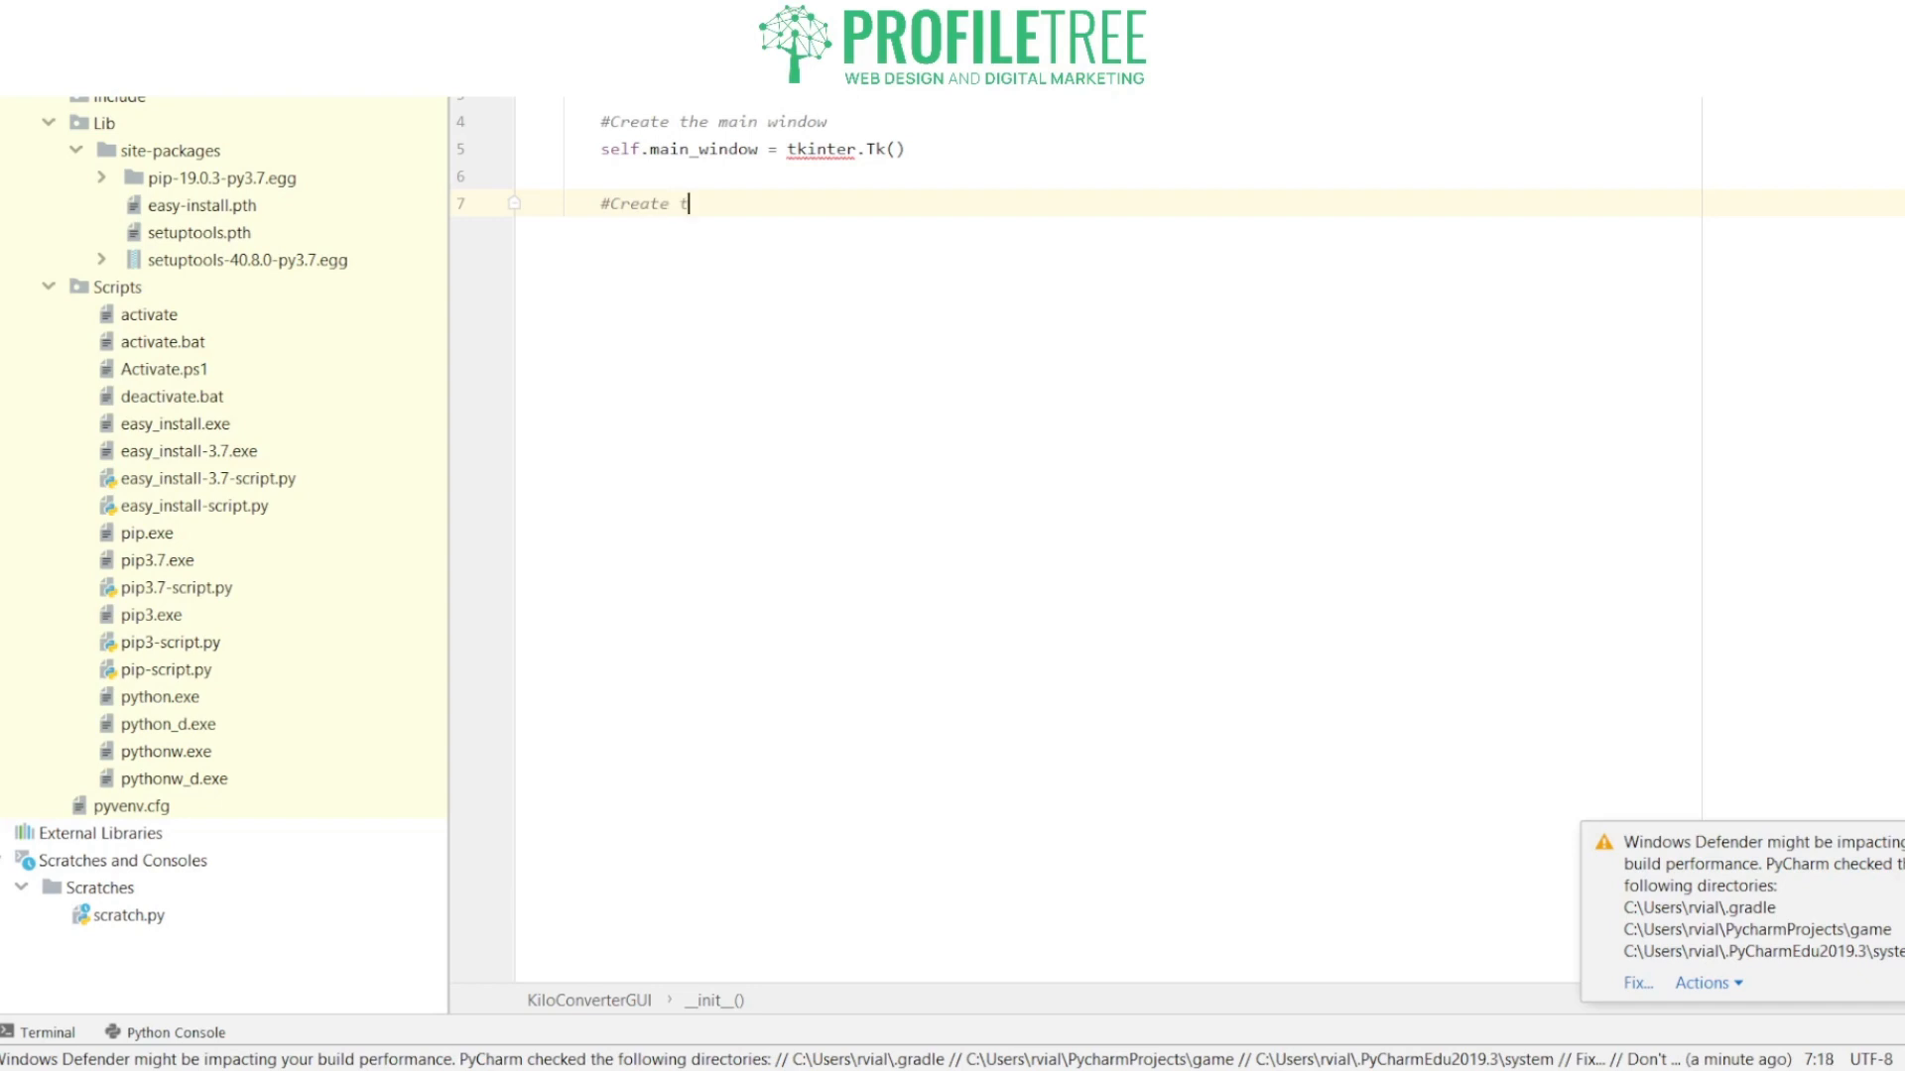
{"action": "type", "text": "two frames to group w"}
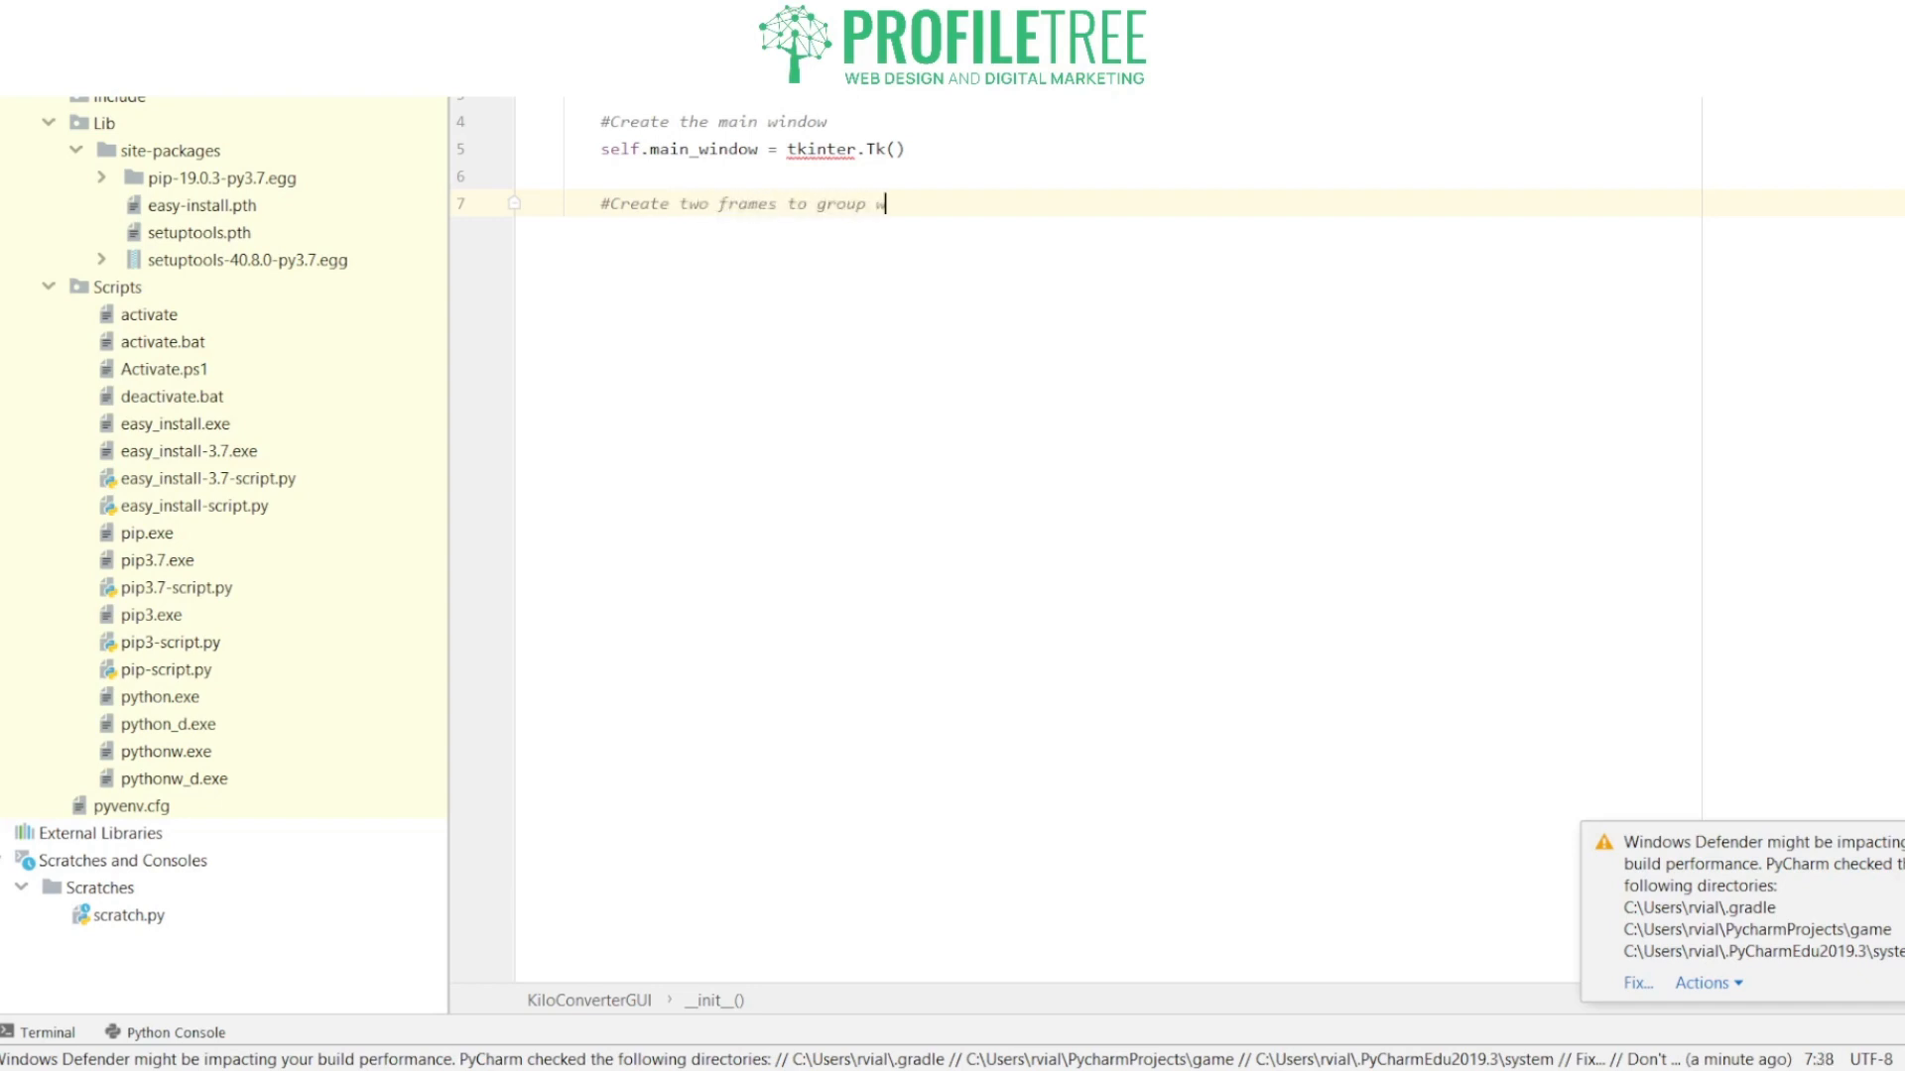
{"action": "type", "text": "idgets."}
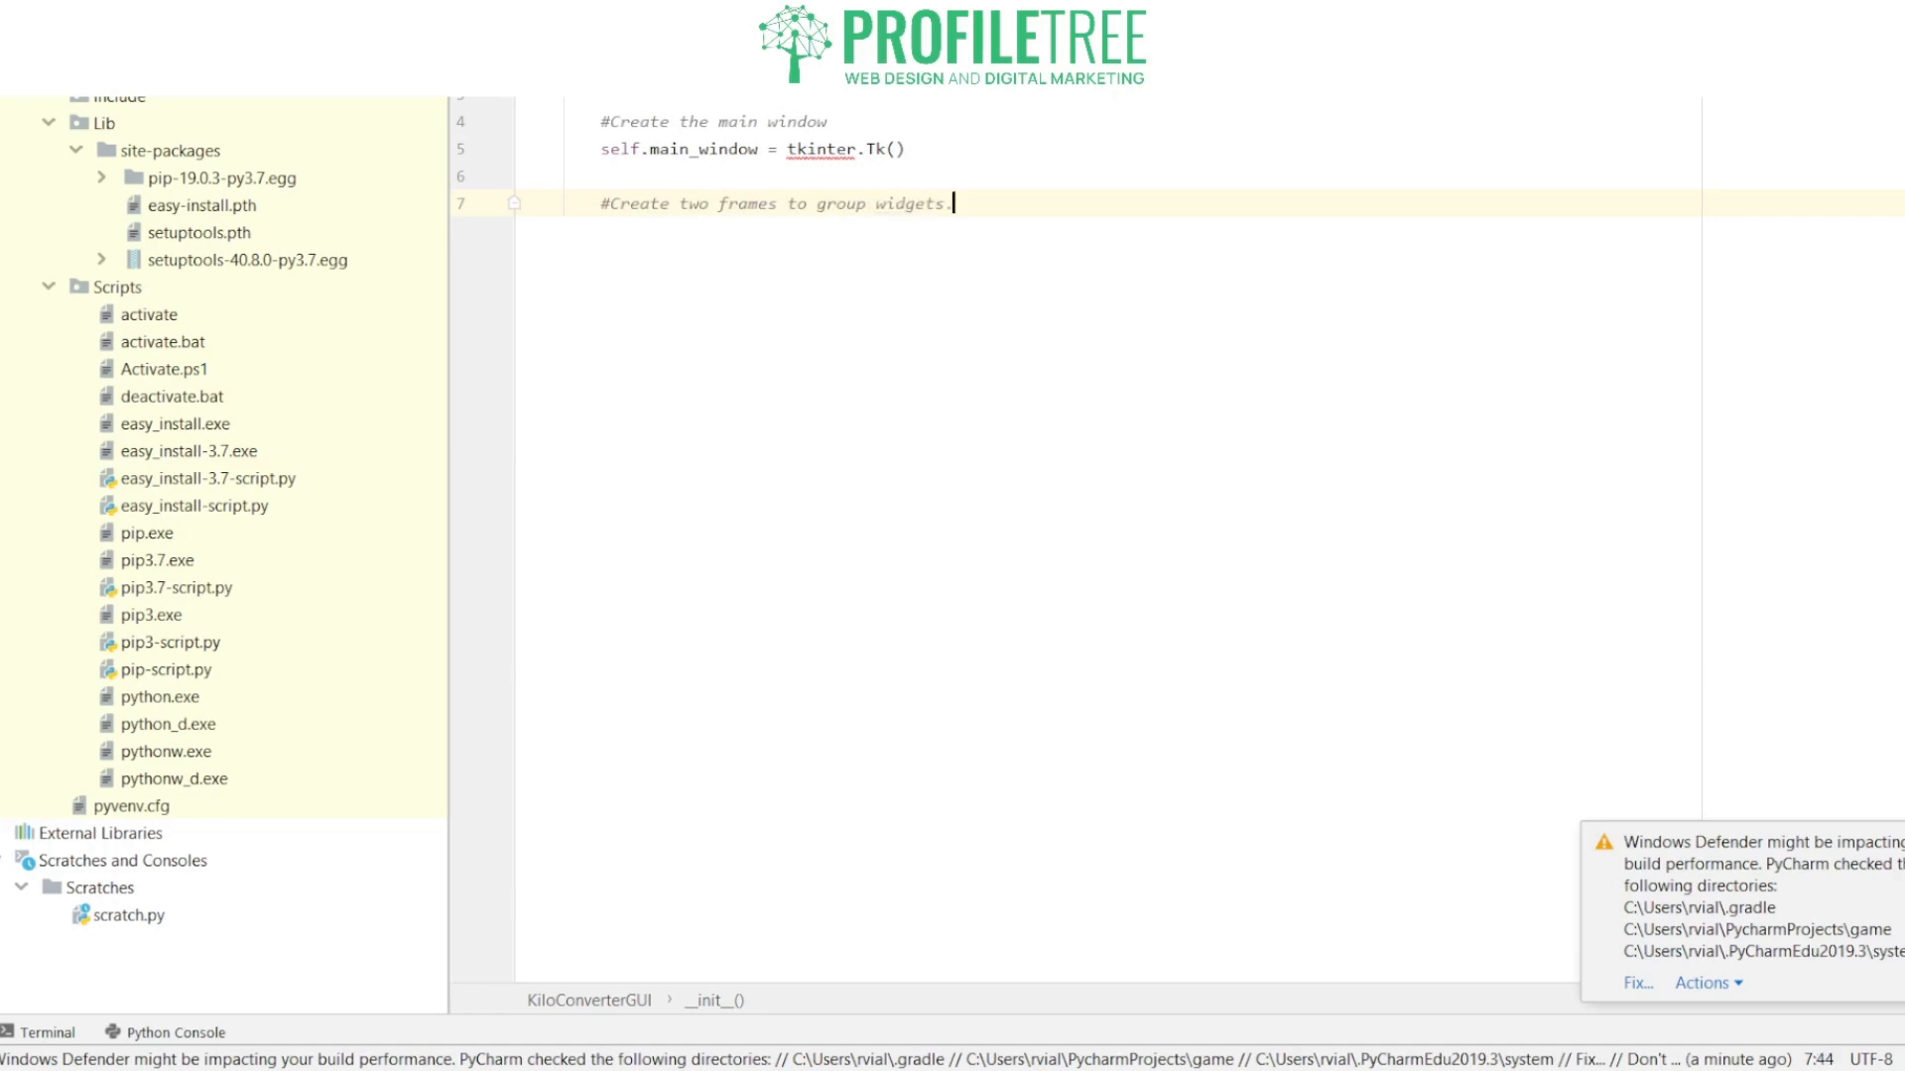
Step: Write self.top_frame = tkinter.Frame(self.main_window)
{"action": "type", "text": "self.t"}
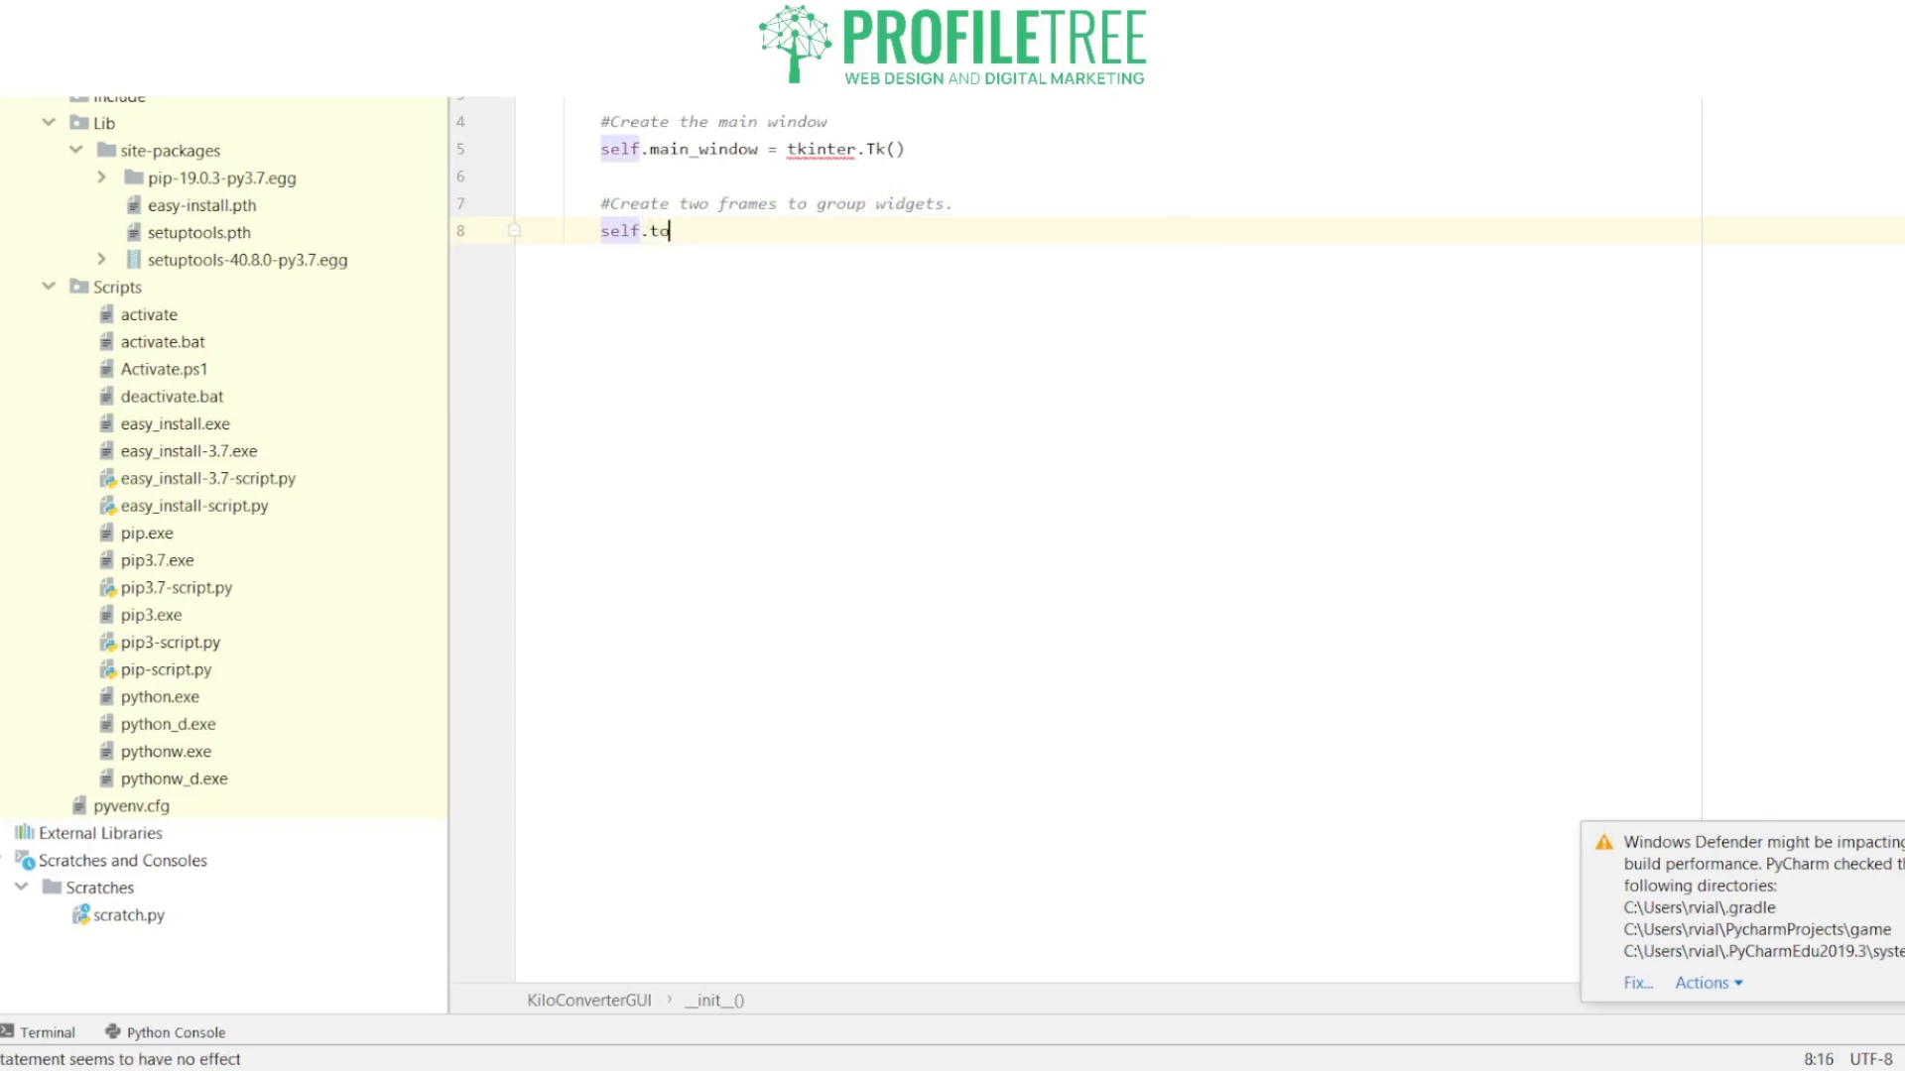
{"action": "type", "text": "op_fra"}
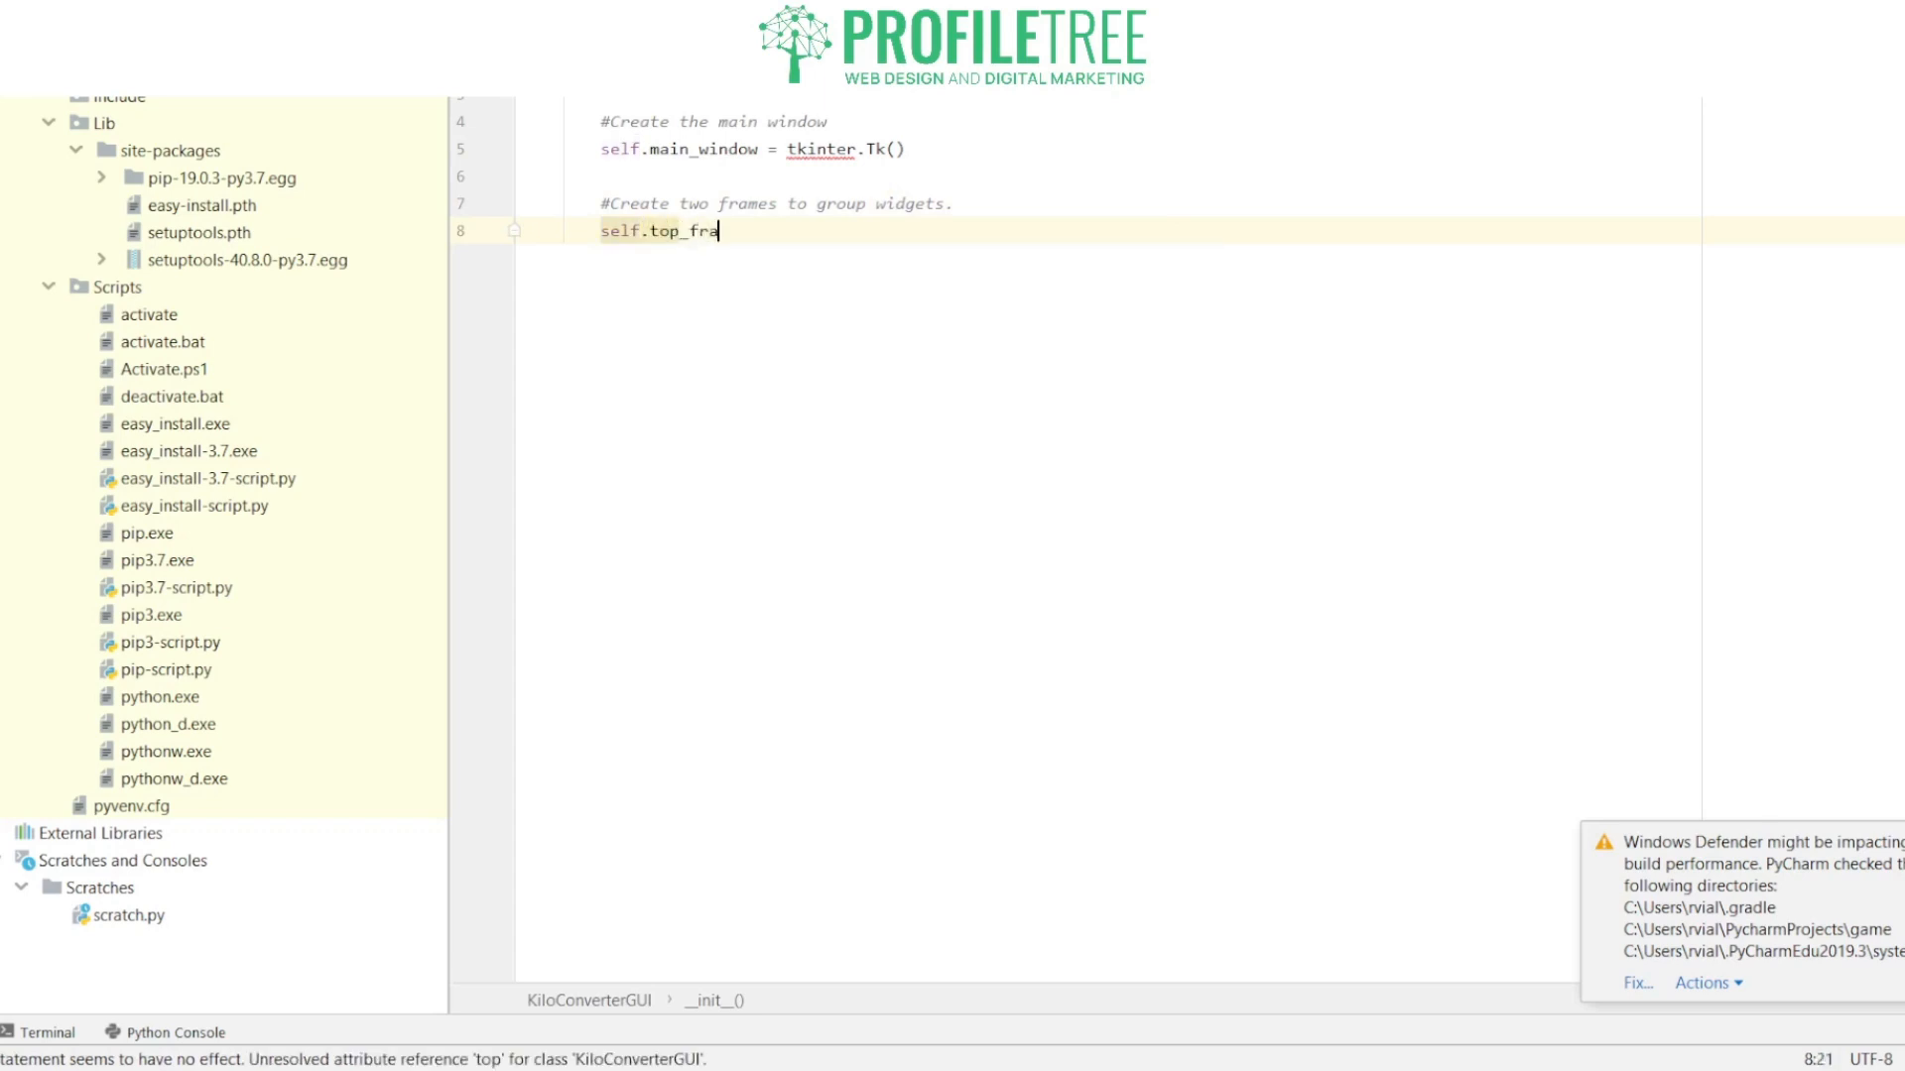
{"action": "type", "text": "me ="}
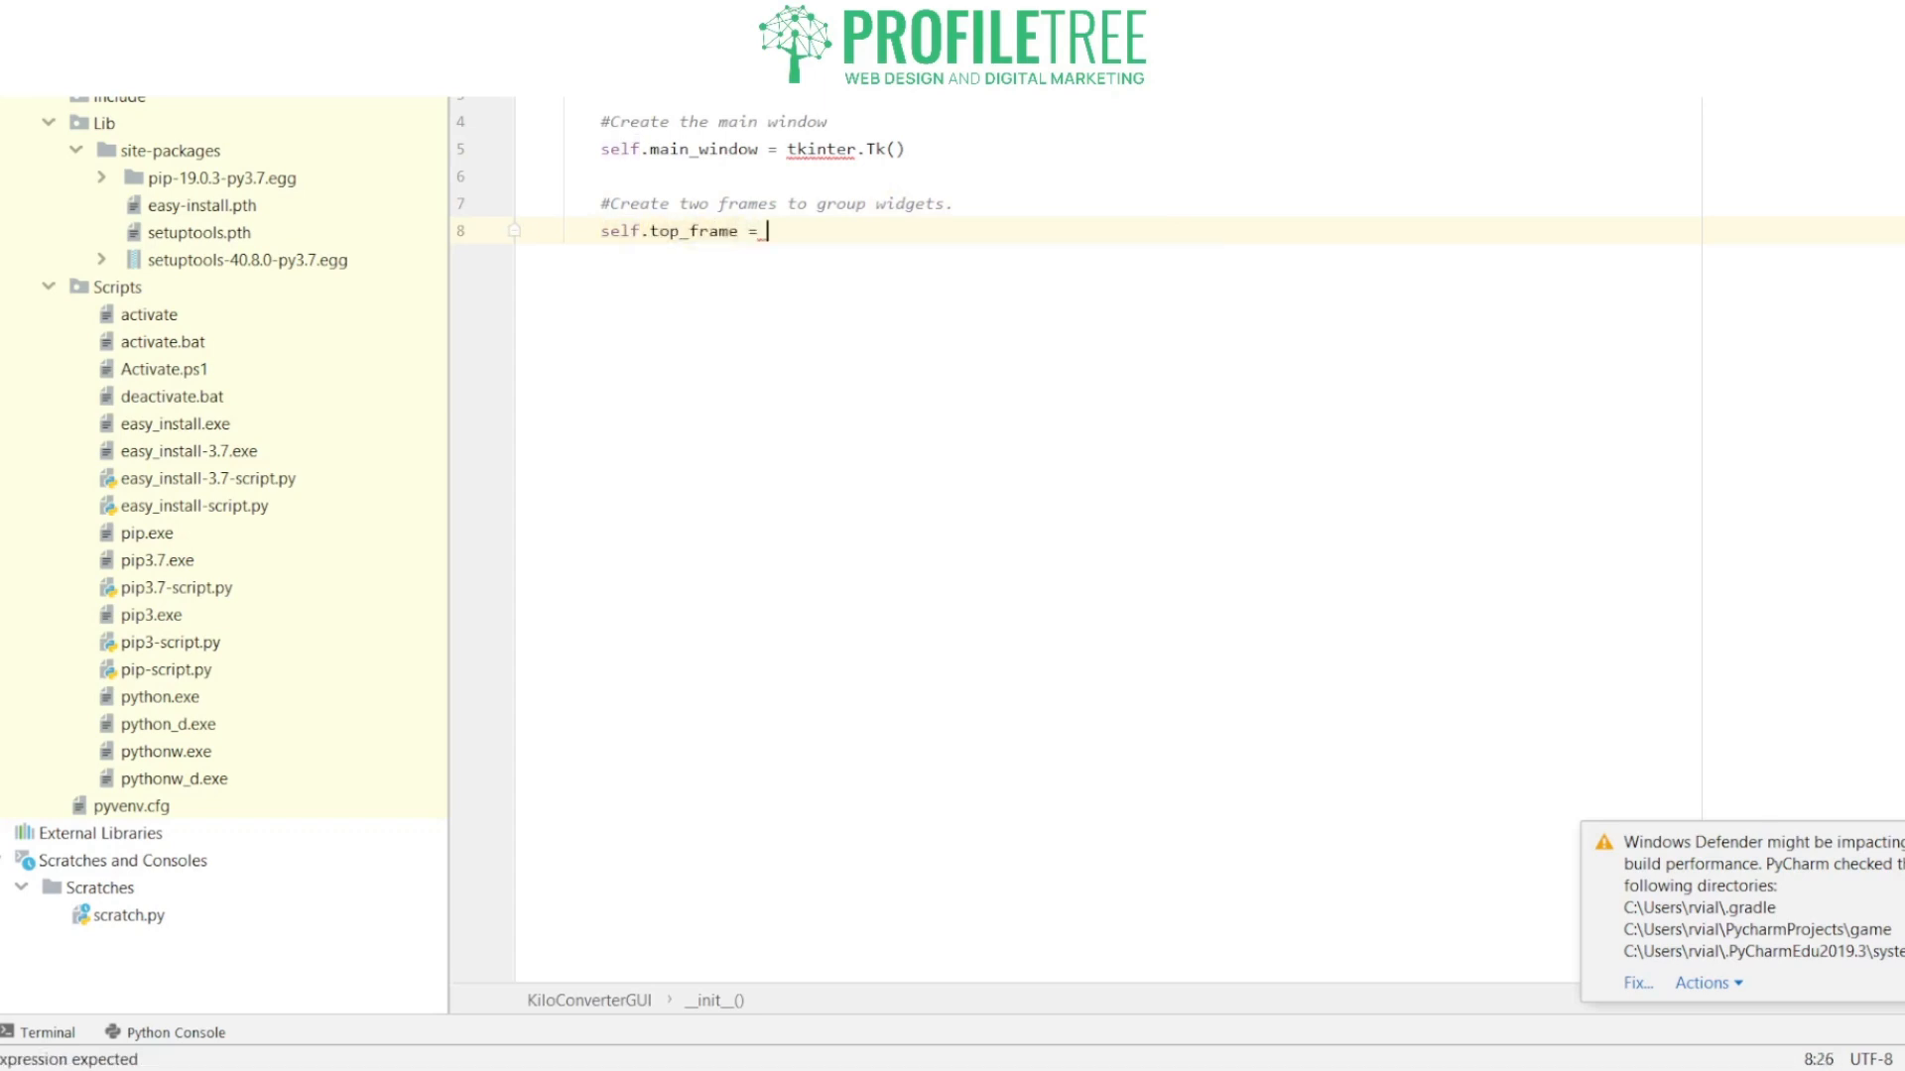
{"action": "type", "text": "tkinter"}
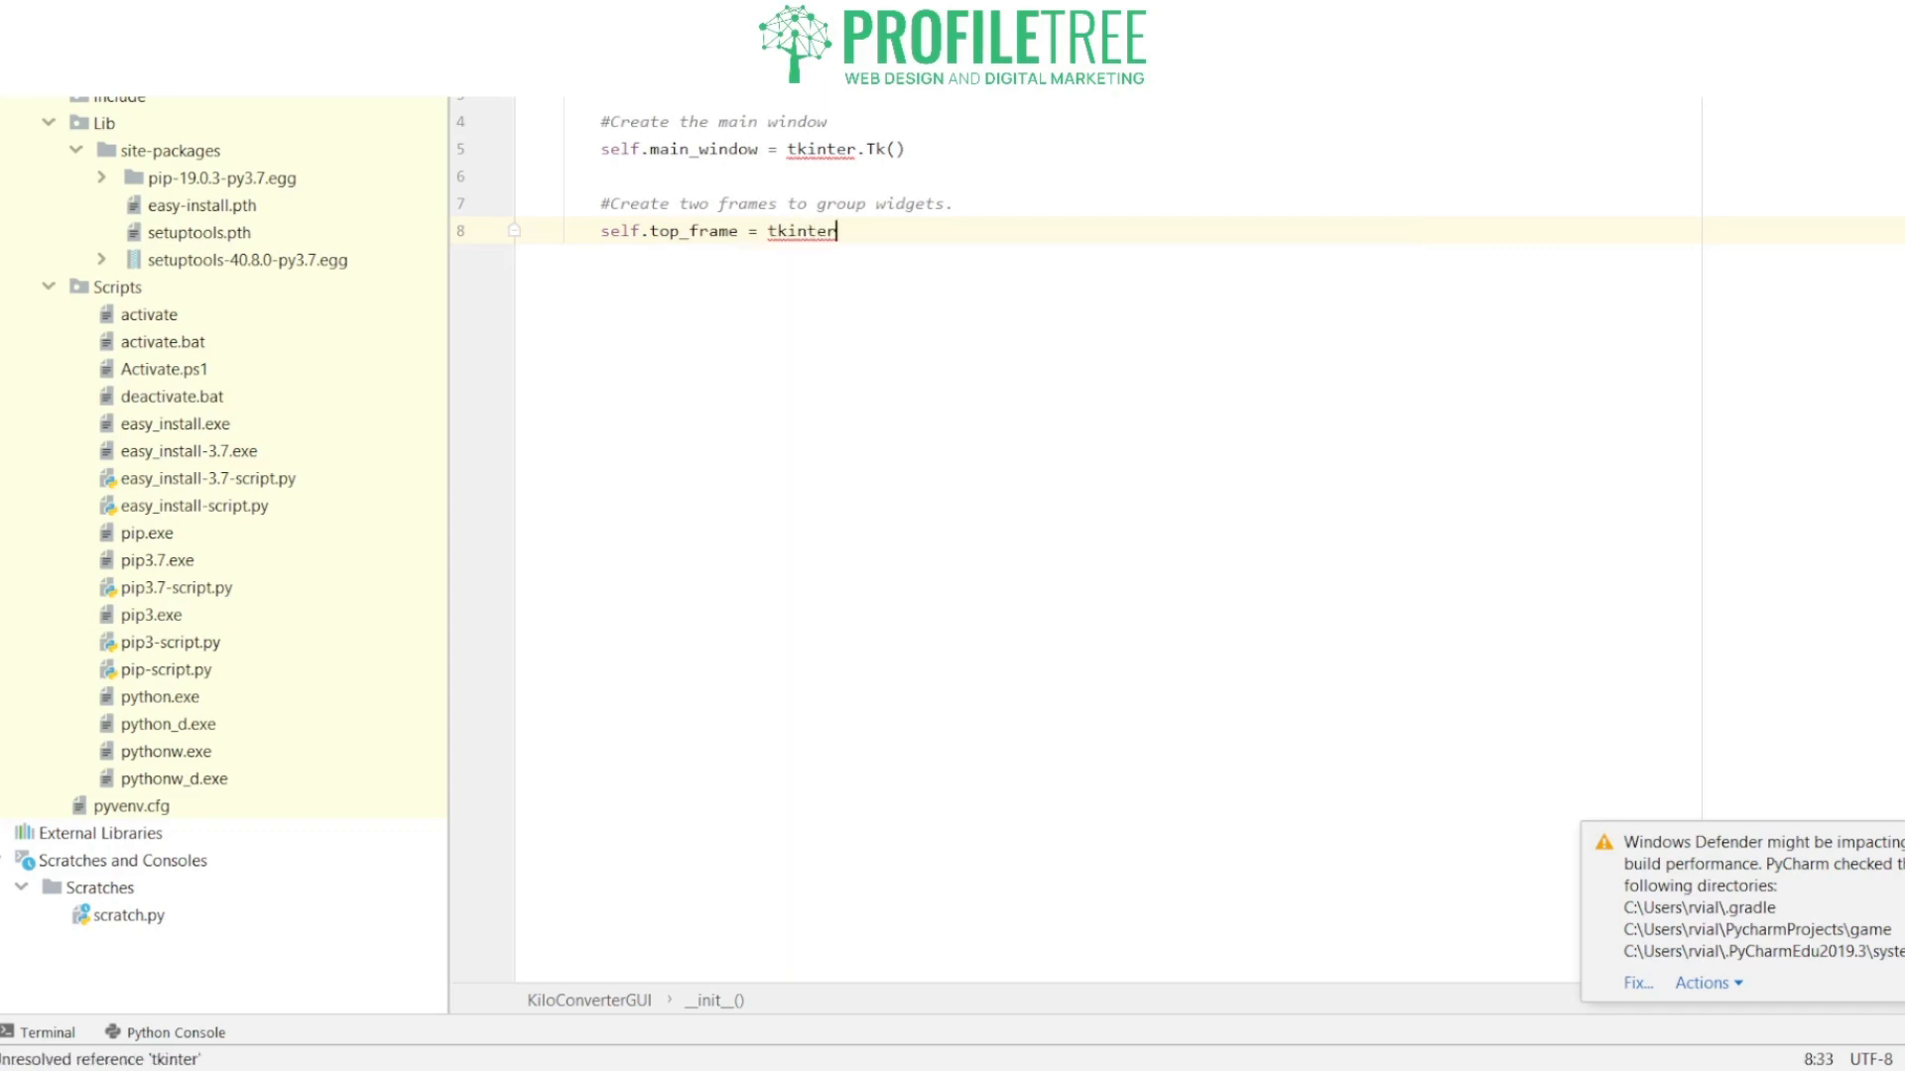
{"action": "type", "text": ".Frae"}
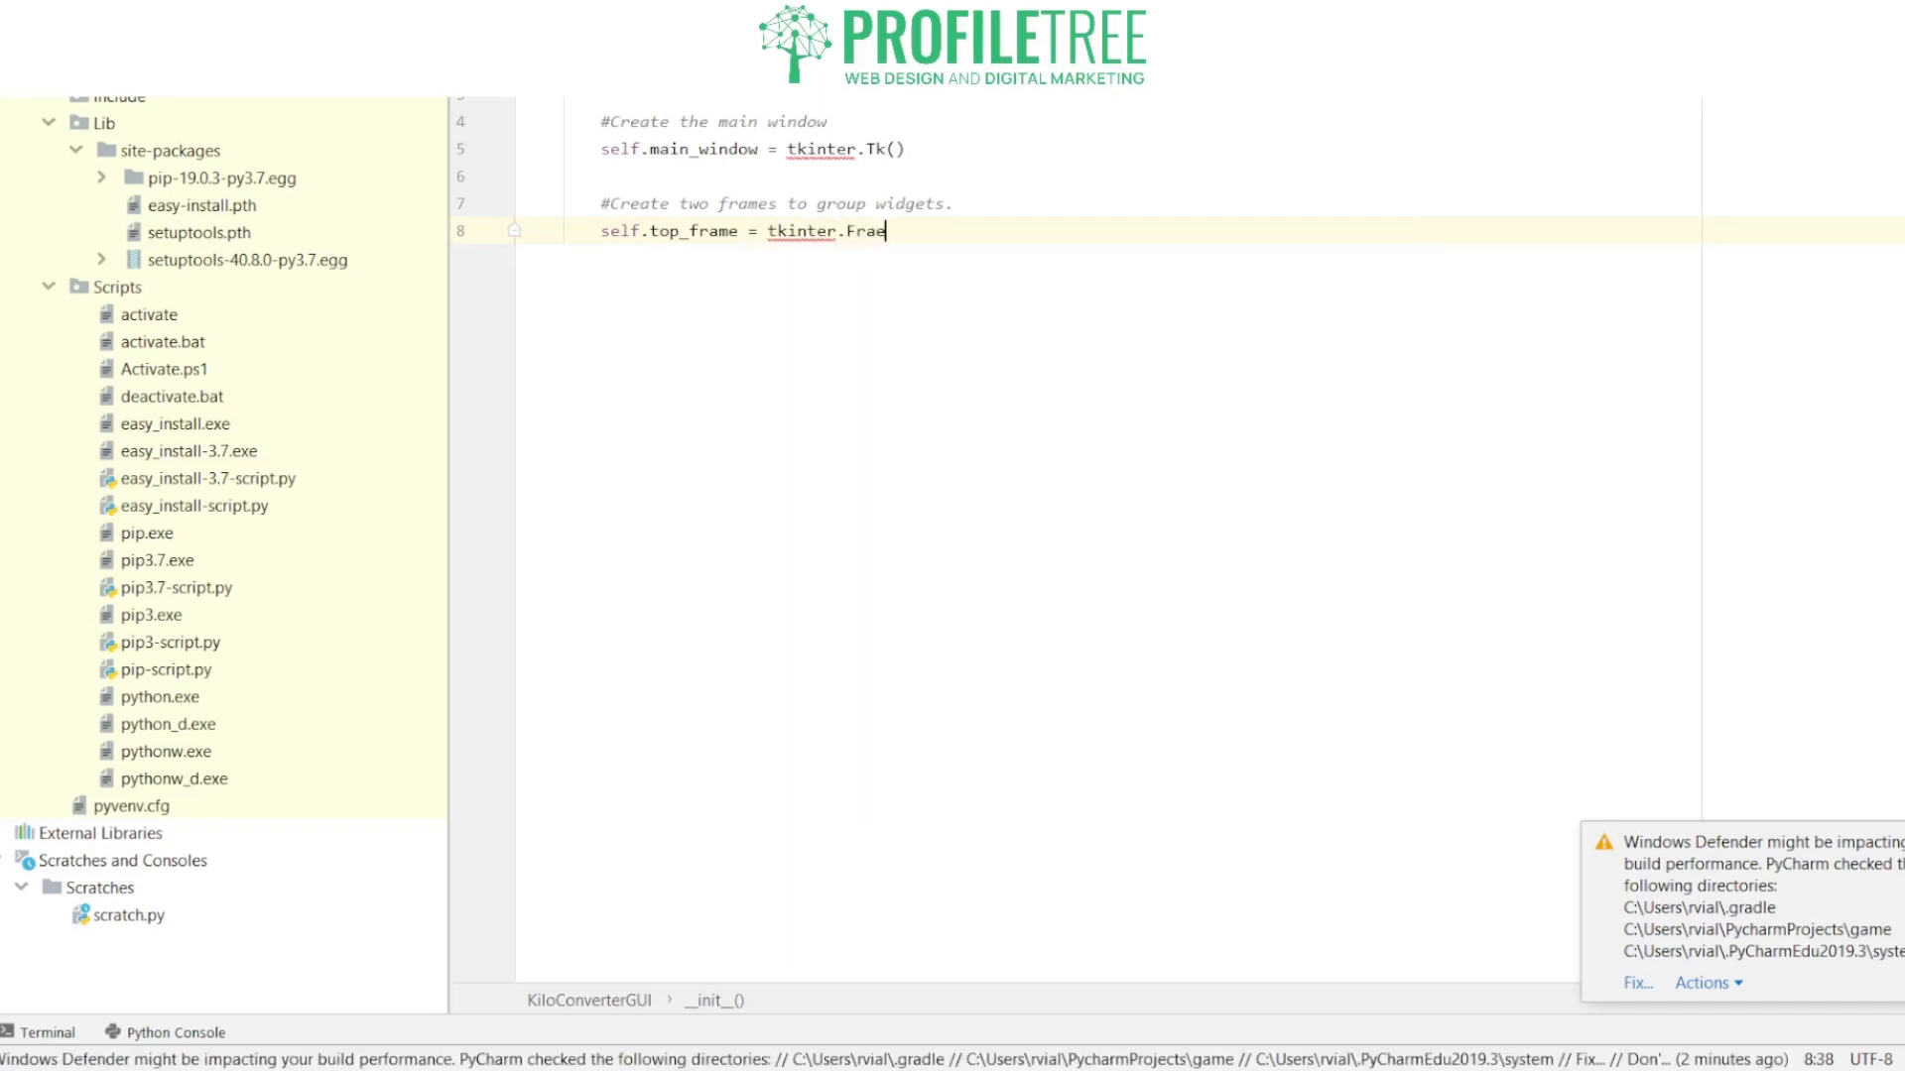
{"action": "type", "text": "(self)"}
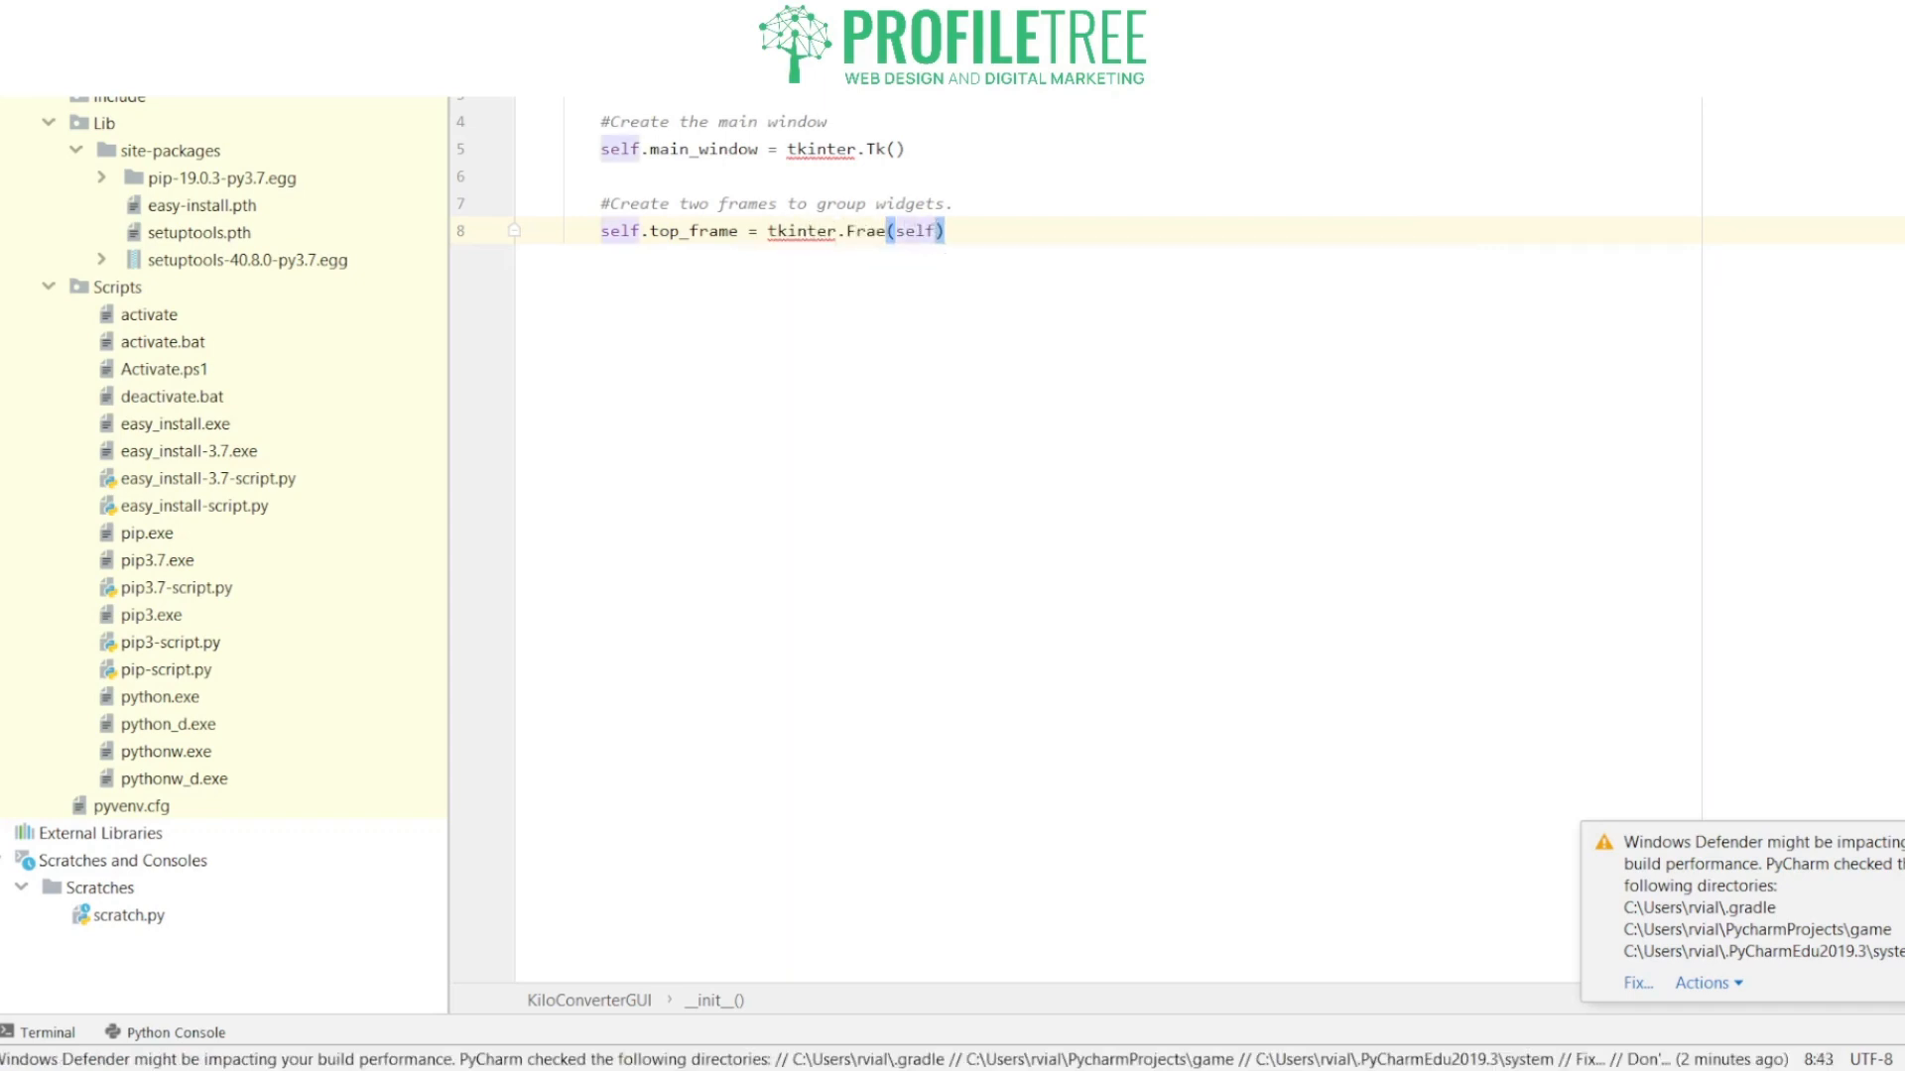
{"action": "type", "text": ".main_window"}
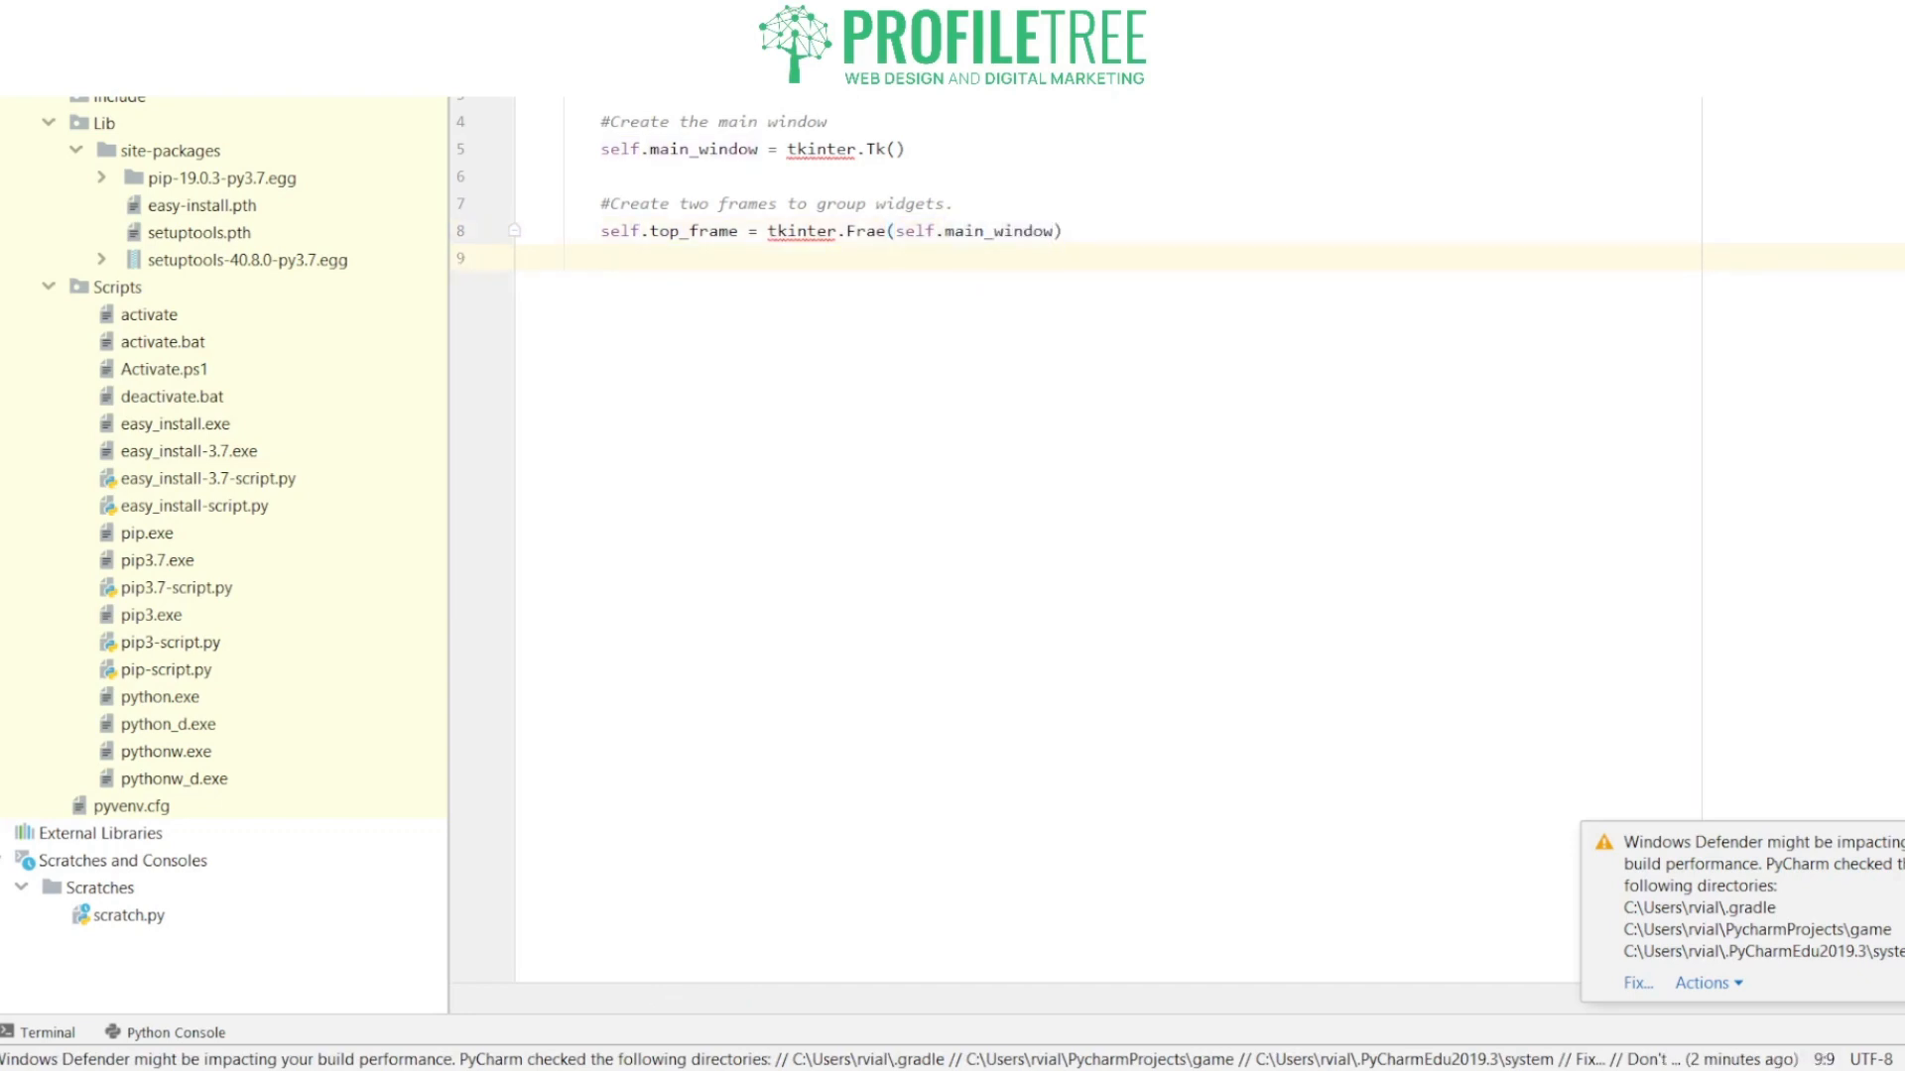
Step: Write self.bottom_frame = tkinter.Frame(self.main_window) and move to a new line
{"action": "type", "text": "self."}
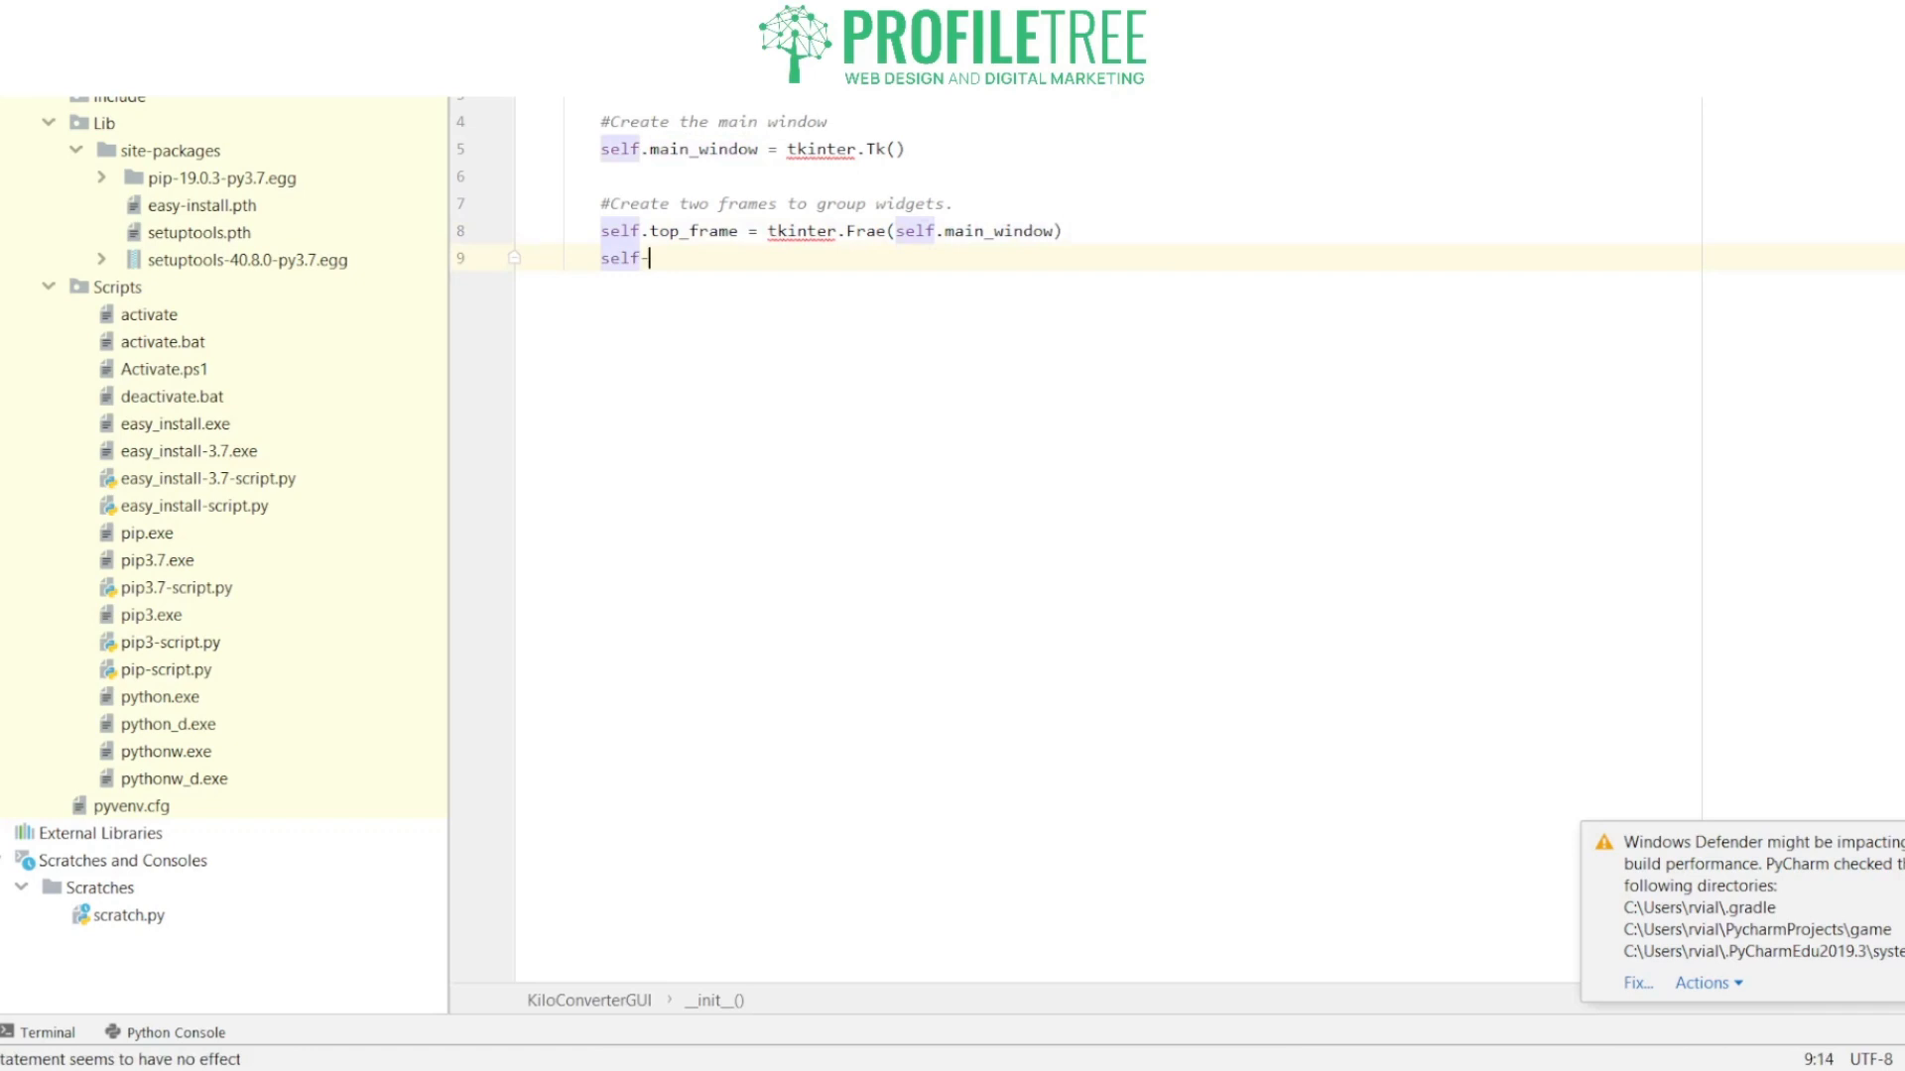
{"action": "type", "text": "botto"}
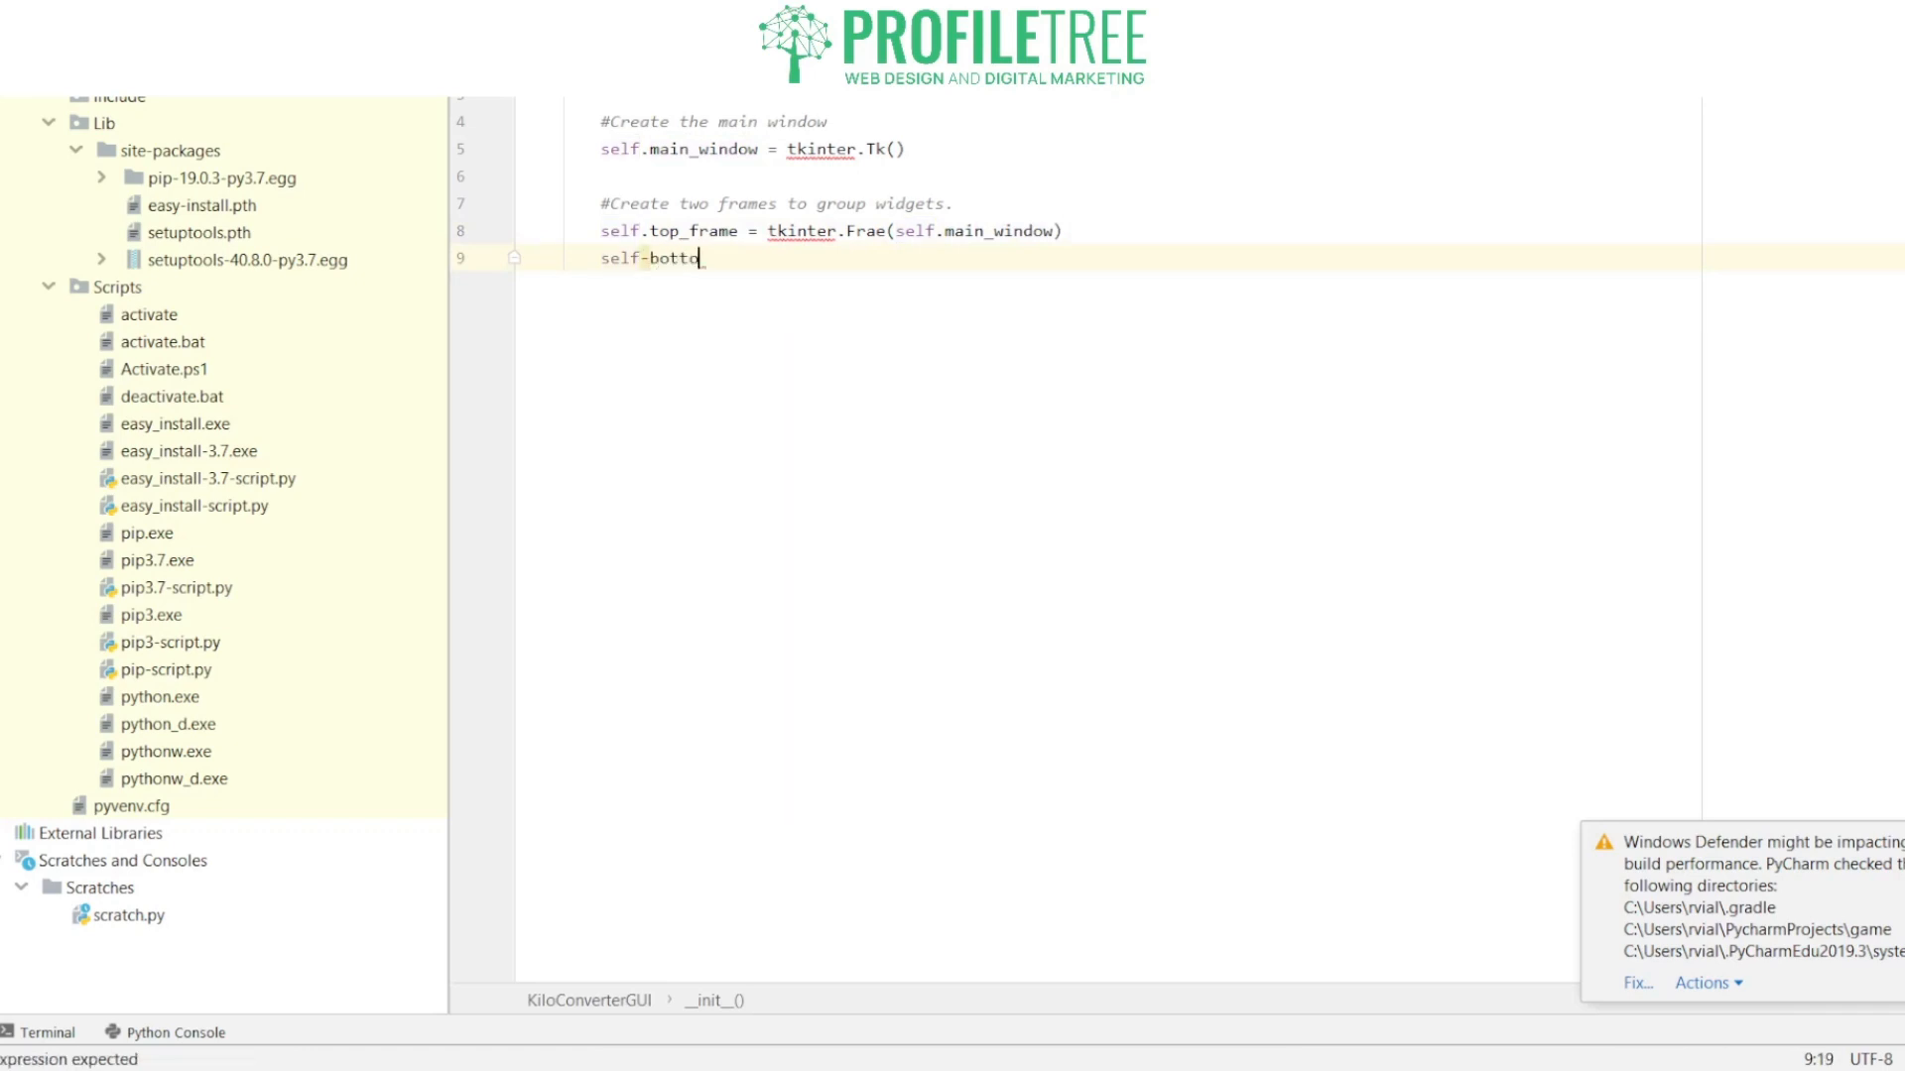
{"action": "type", "text": "m_frame ="}
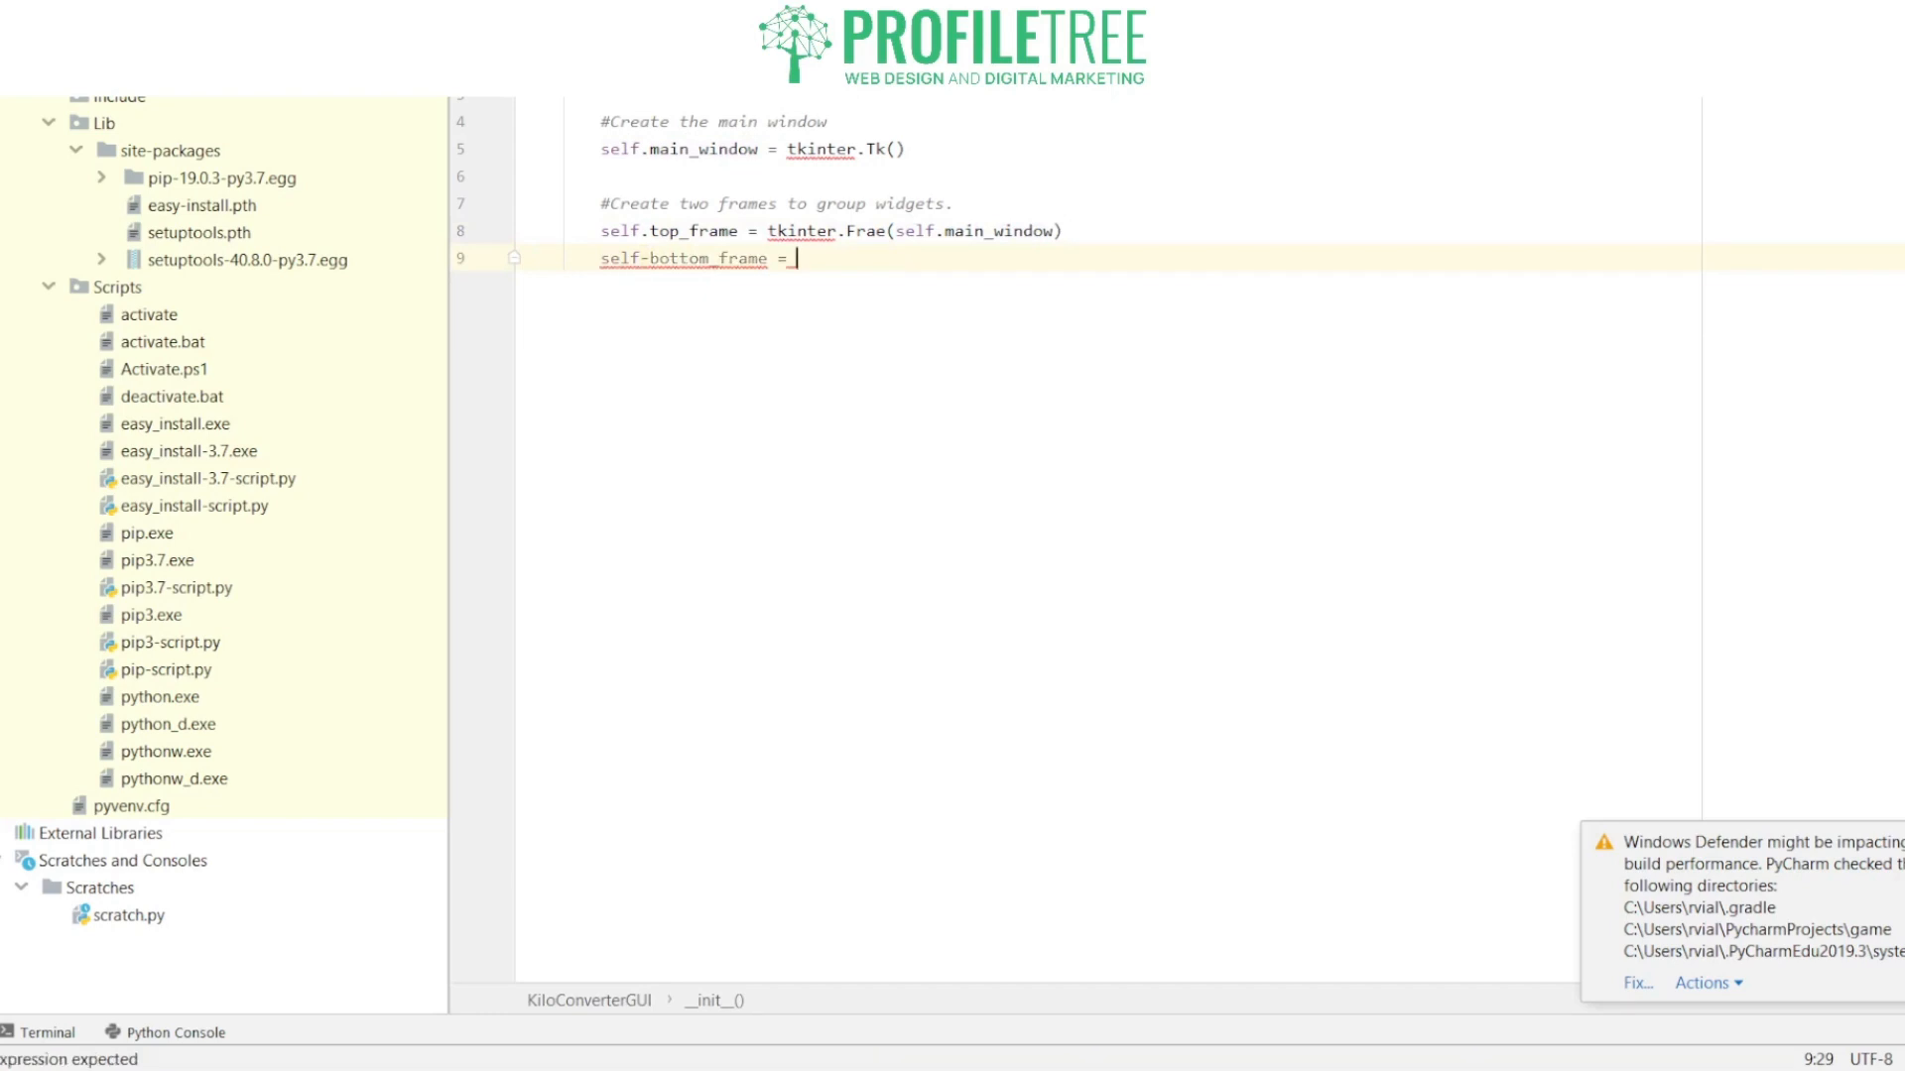
{"action": "type", "text": "tkinter.F"}
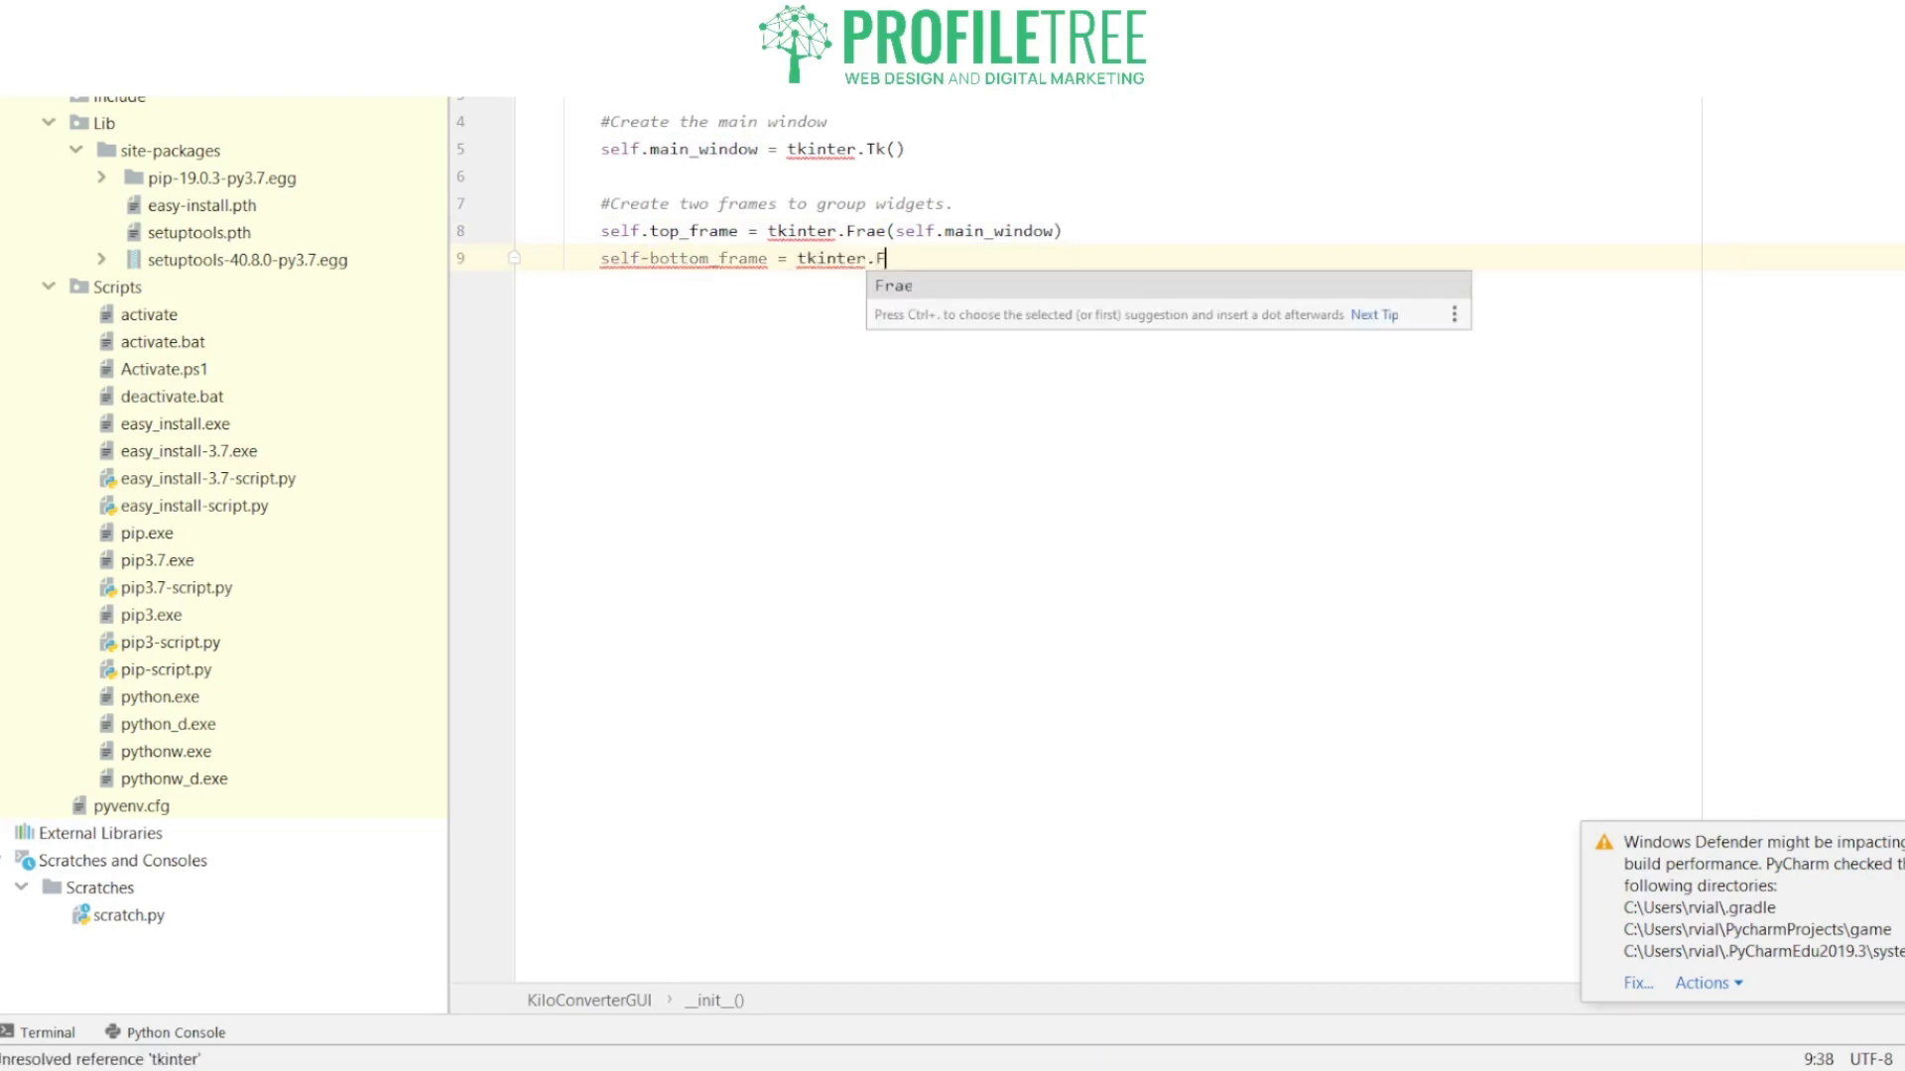
{"action": "type", "text": "rame"}
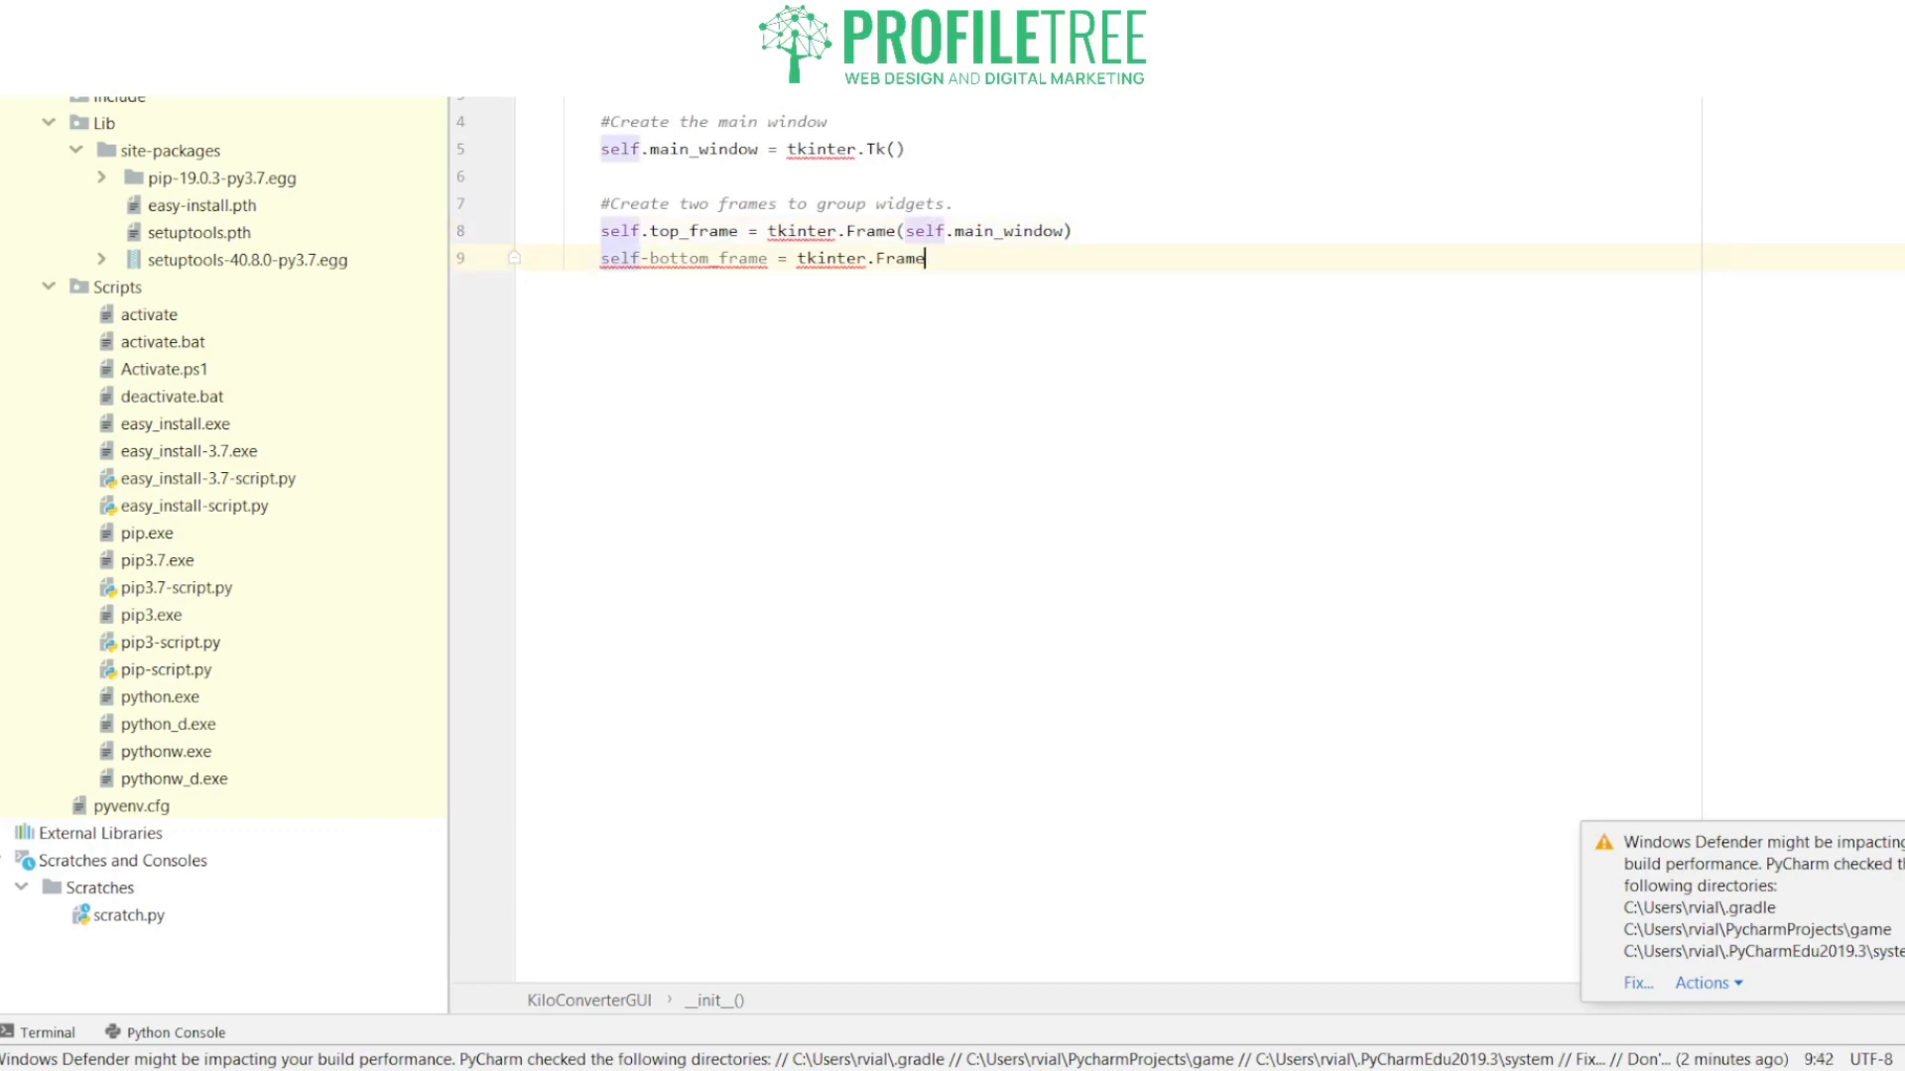
{"action": "type", "text": "(self."}
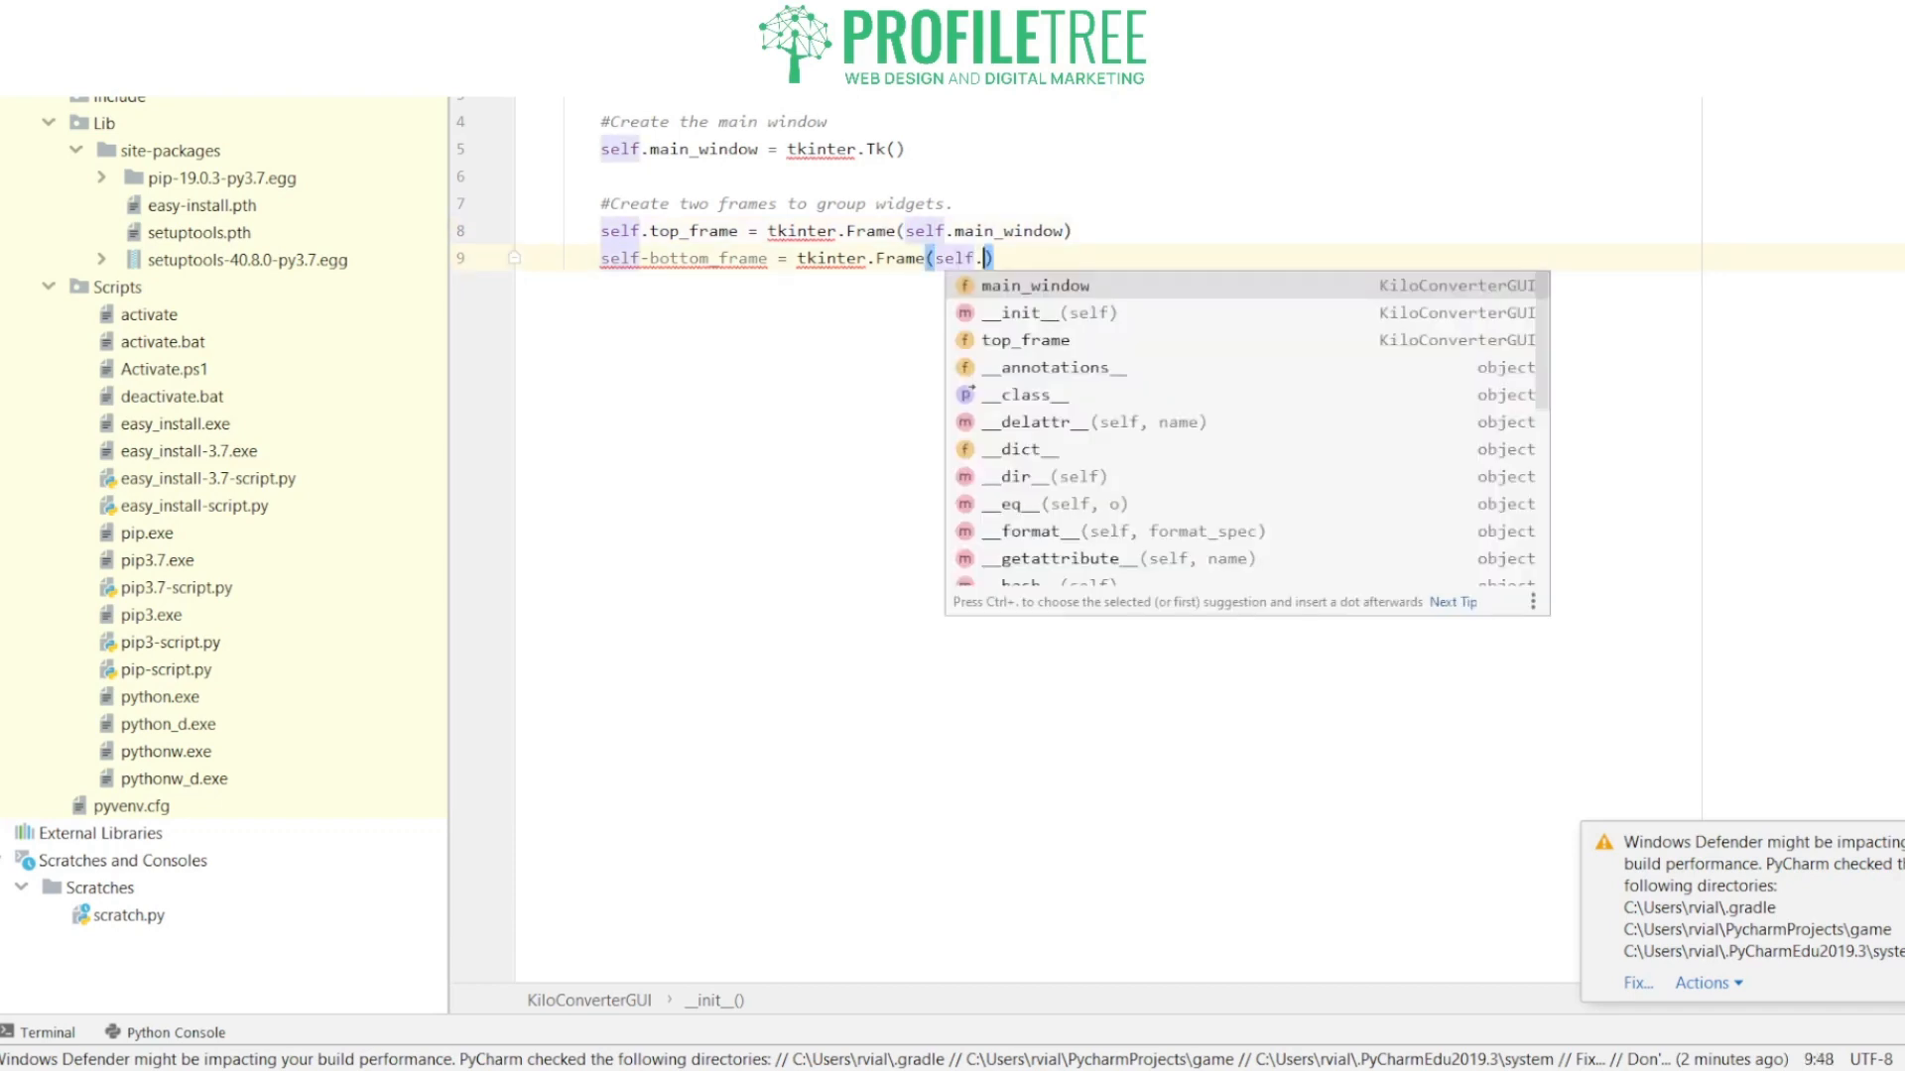
{"action": "type", "text": "main_window"}
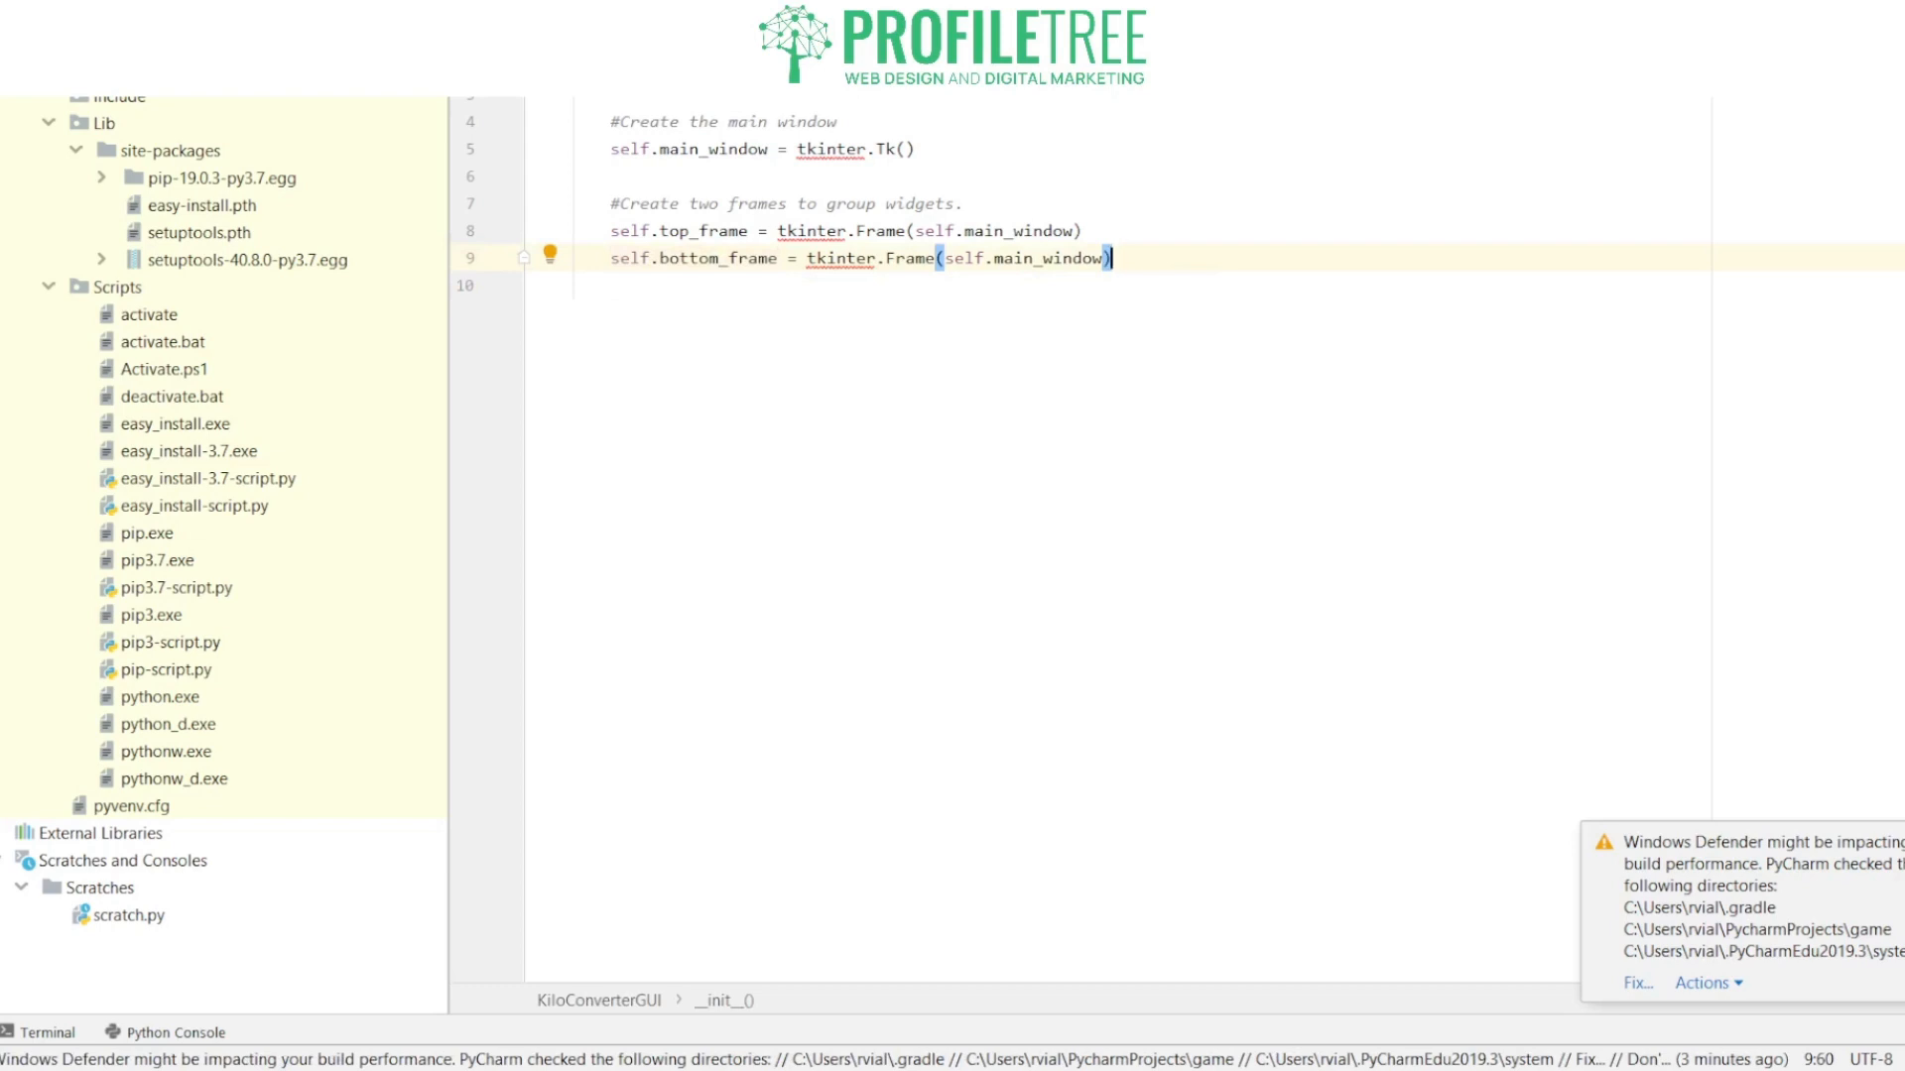
{"action": "key", "text": "enter"}
{"action": "type", "text": "#Create the"}
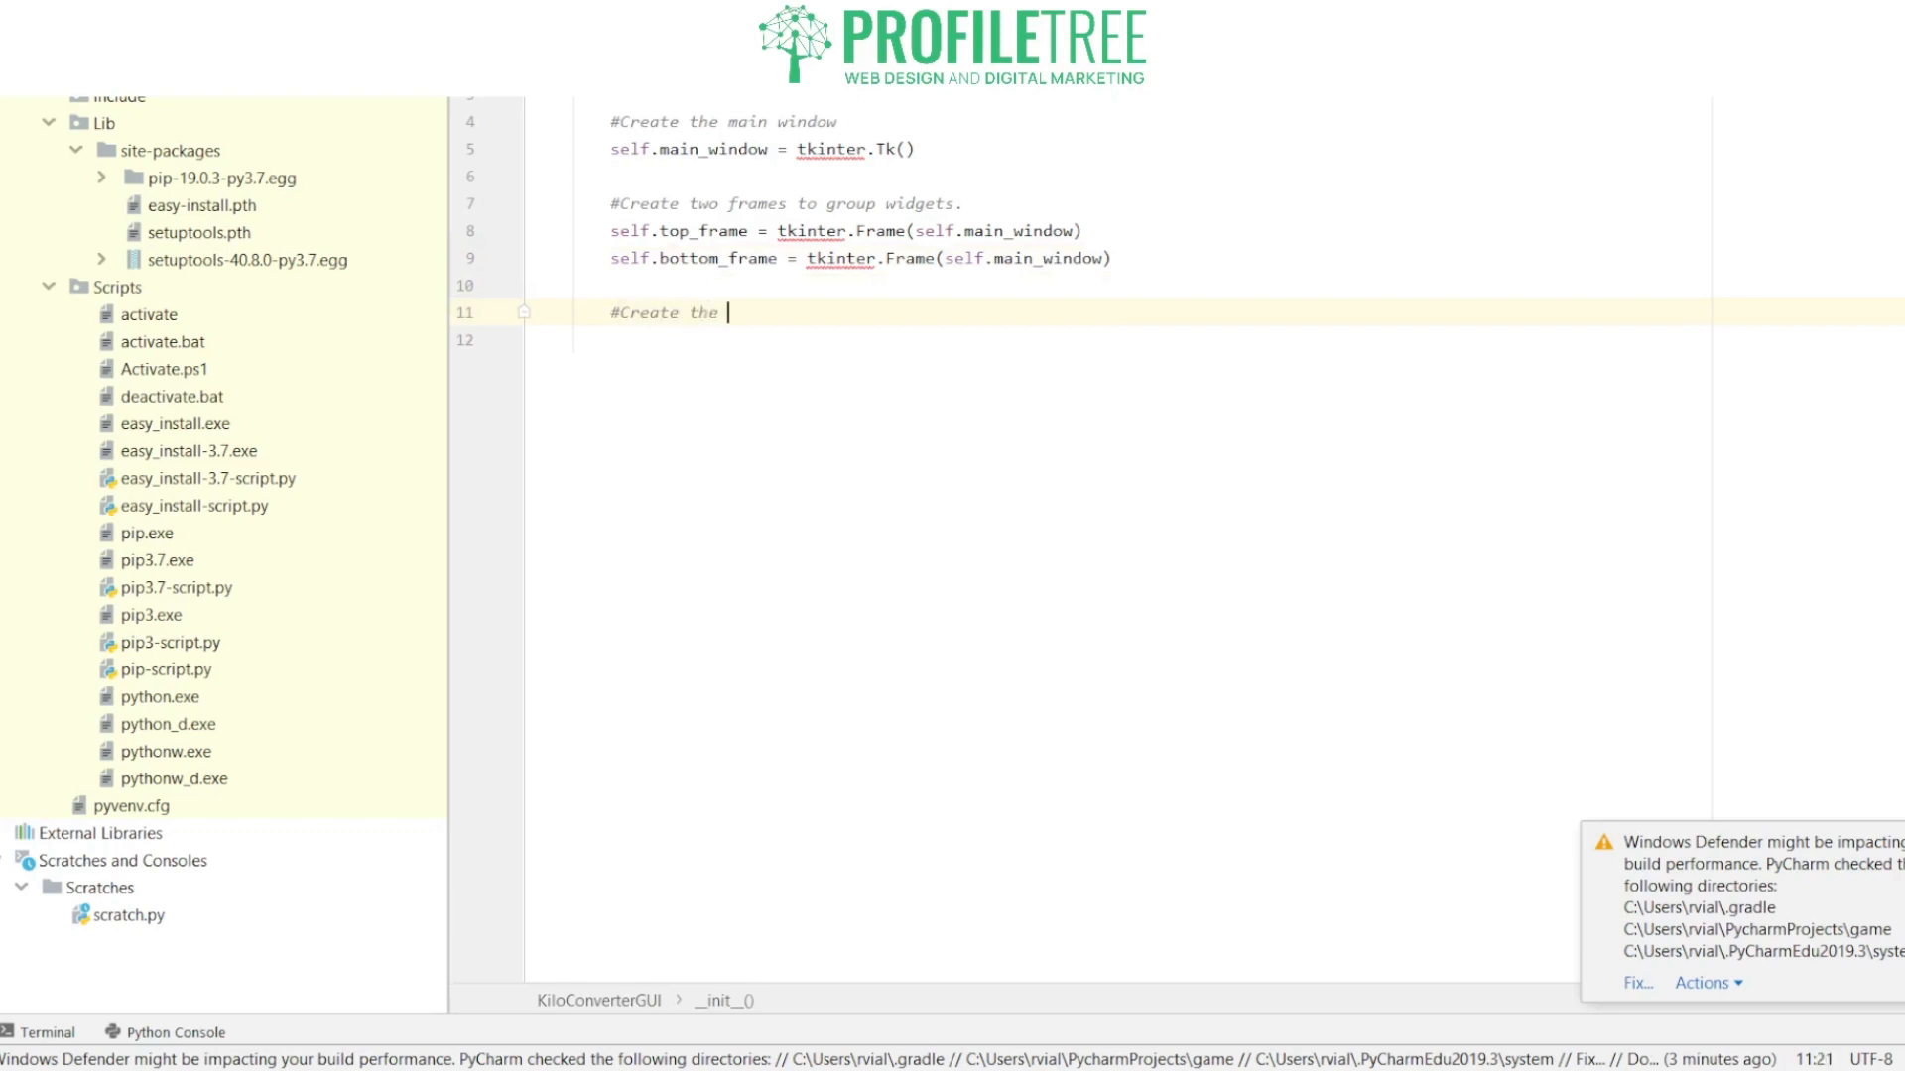
Step: Add the comment '#Create the widgets for the top frame.'
{"action": "type", "text": "wid"}
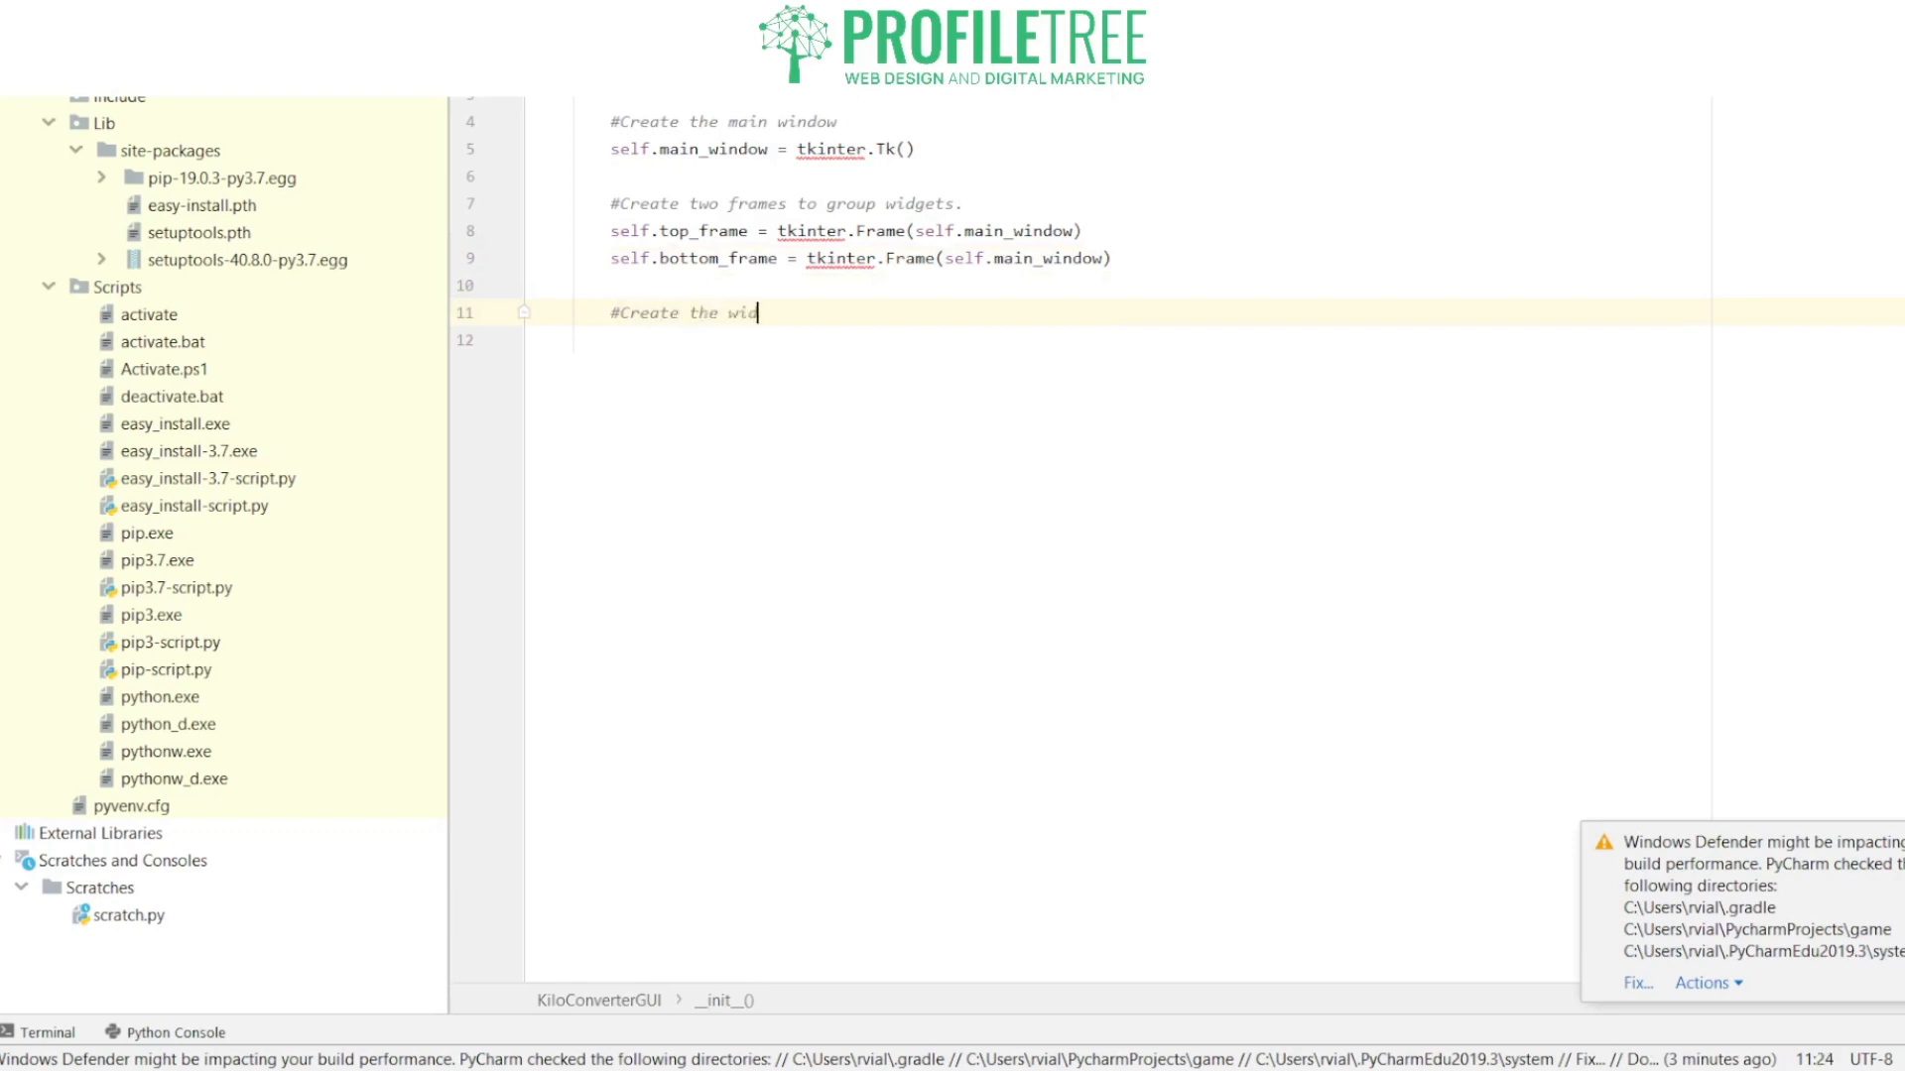
{"action": "type", "text": "gets for"}
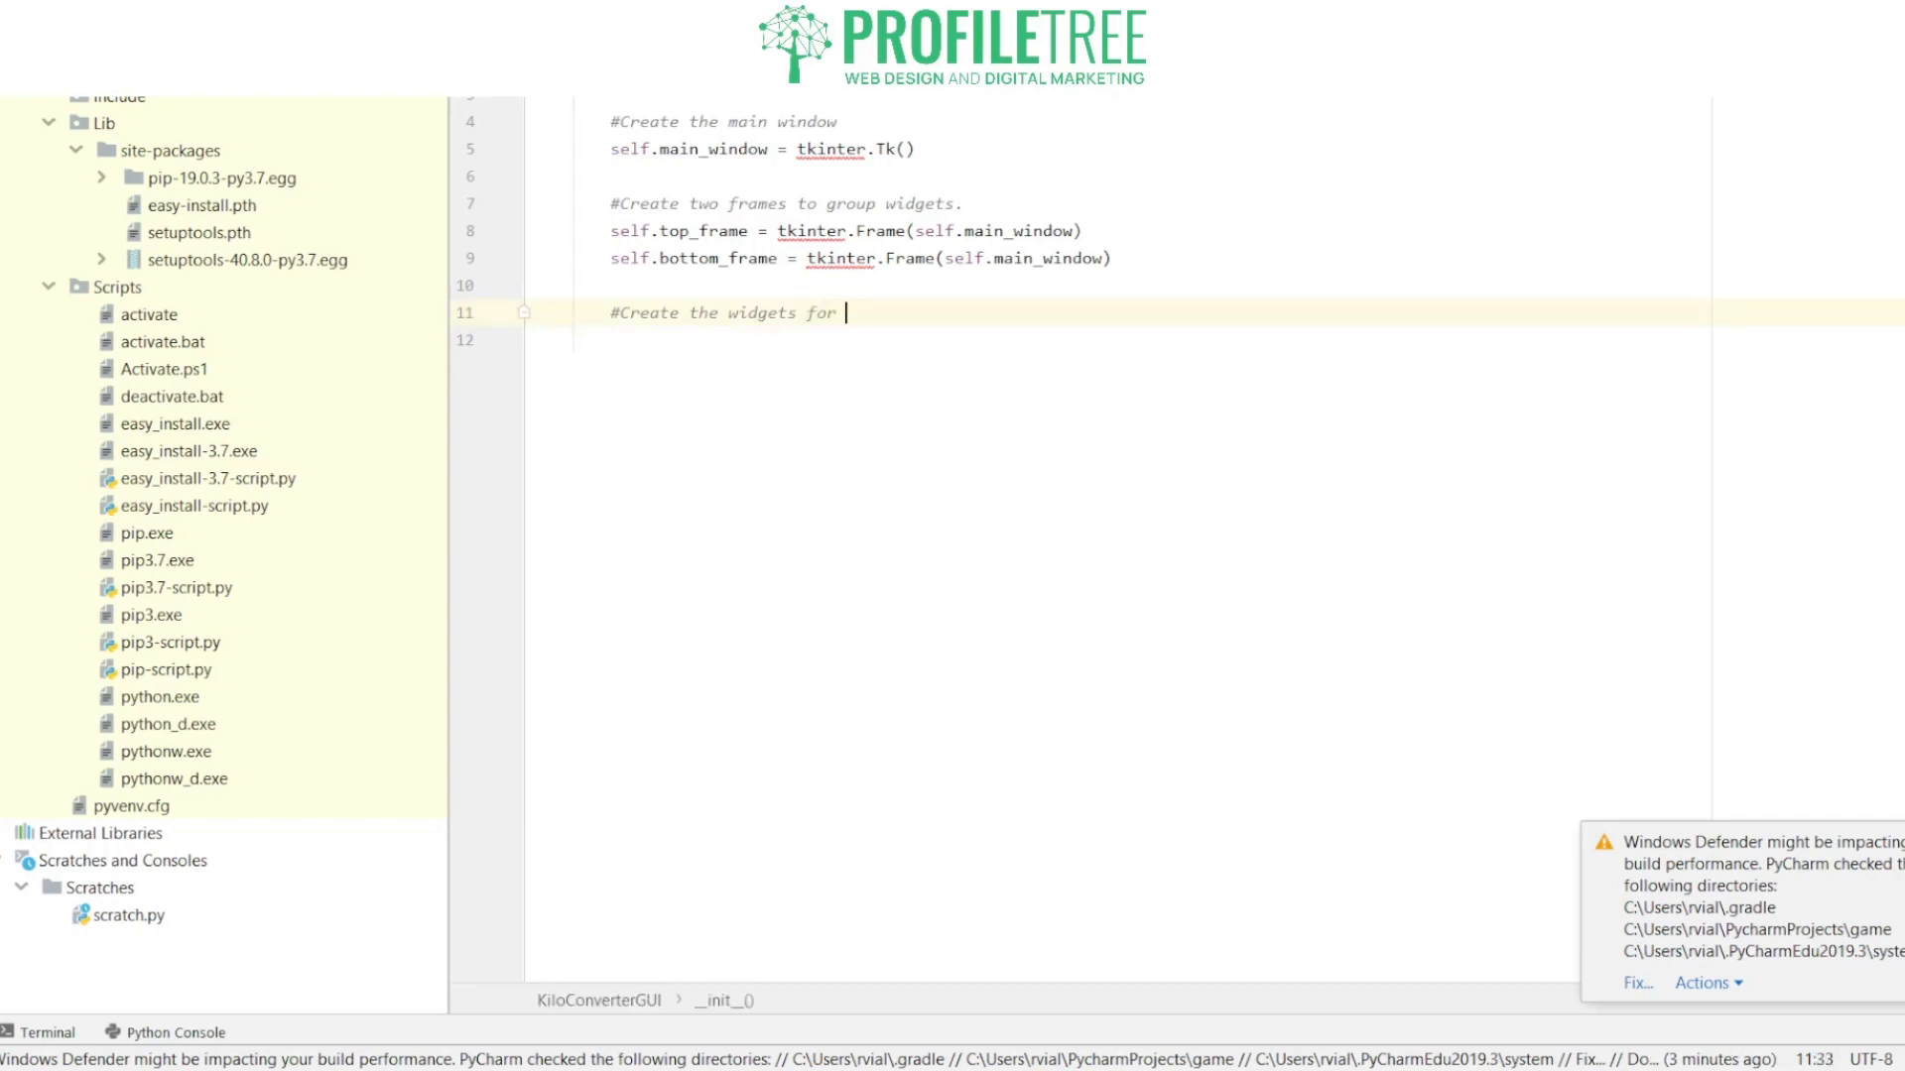
{"action": "type", "text": "the"}
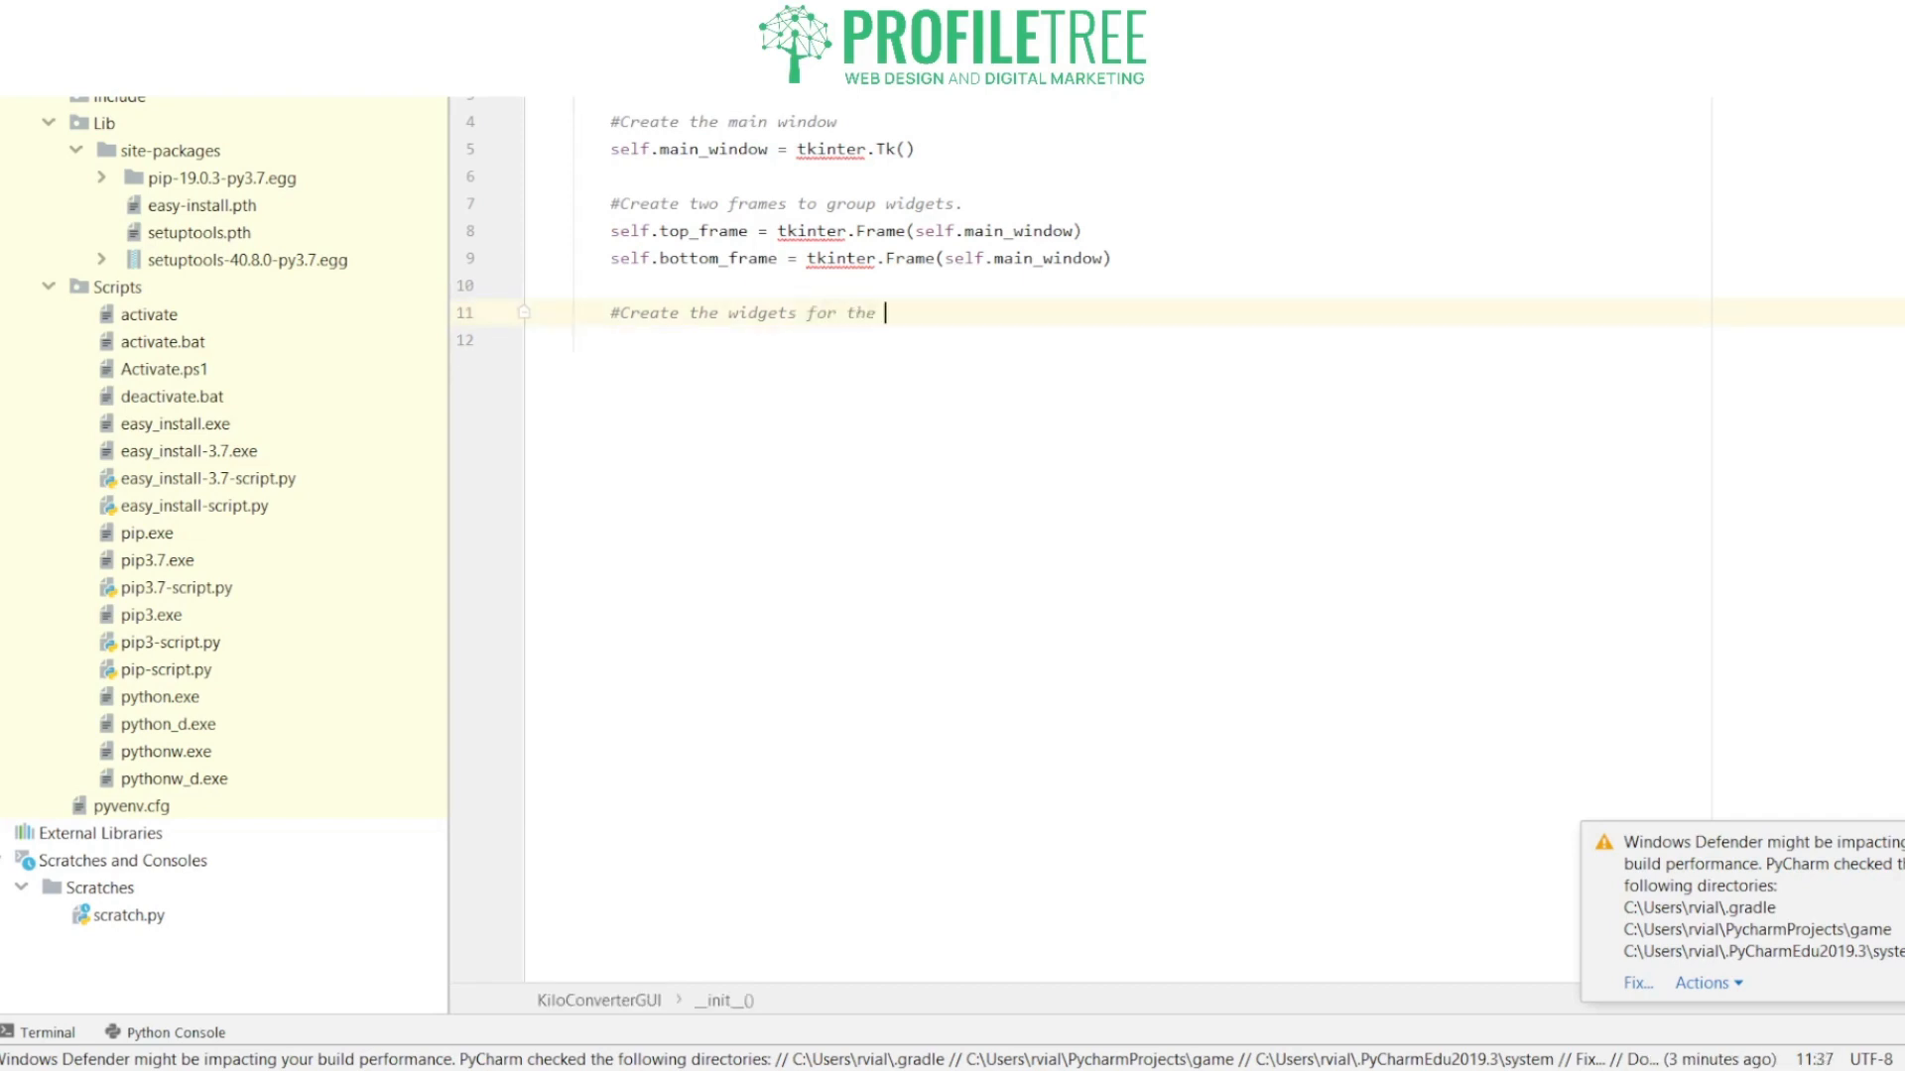
{"action": "type", "text": "top frame"}
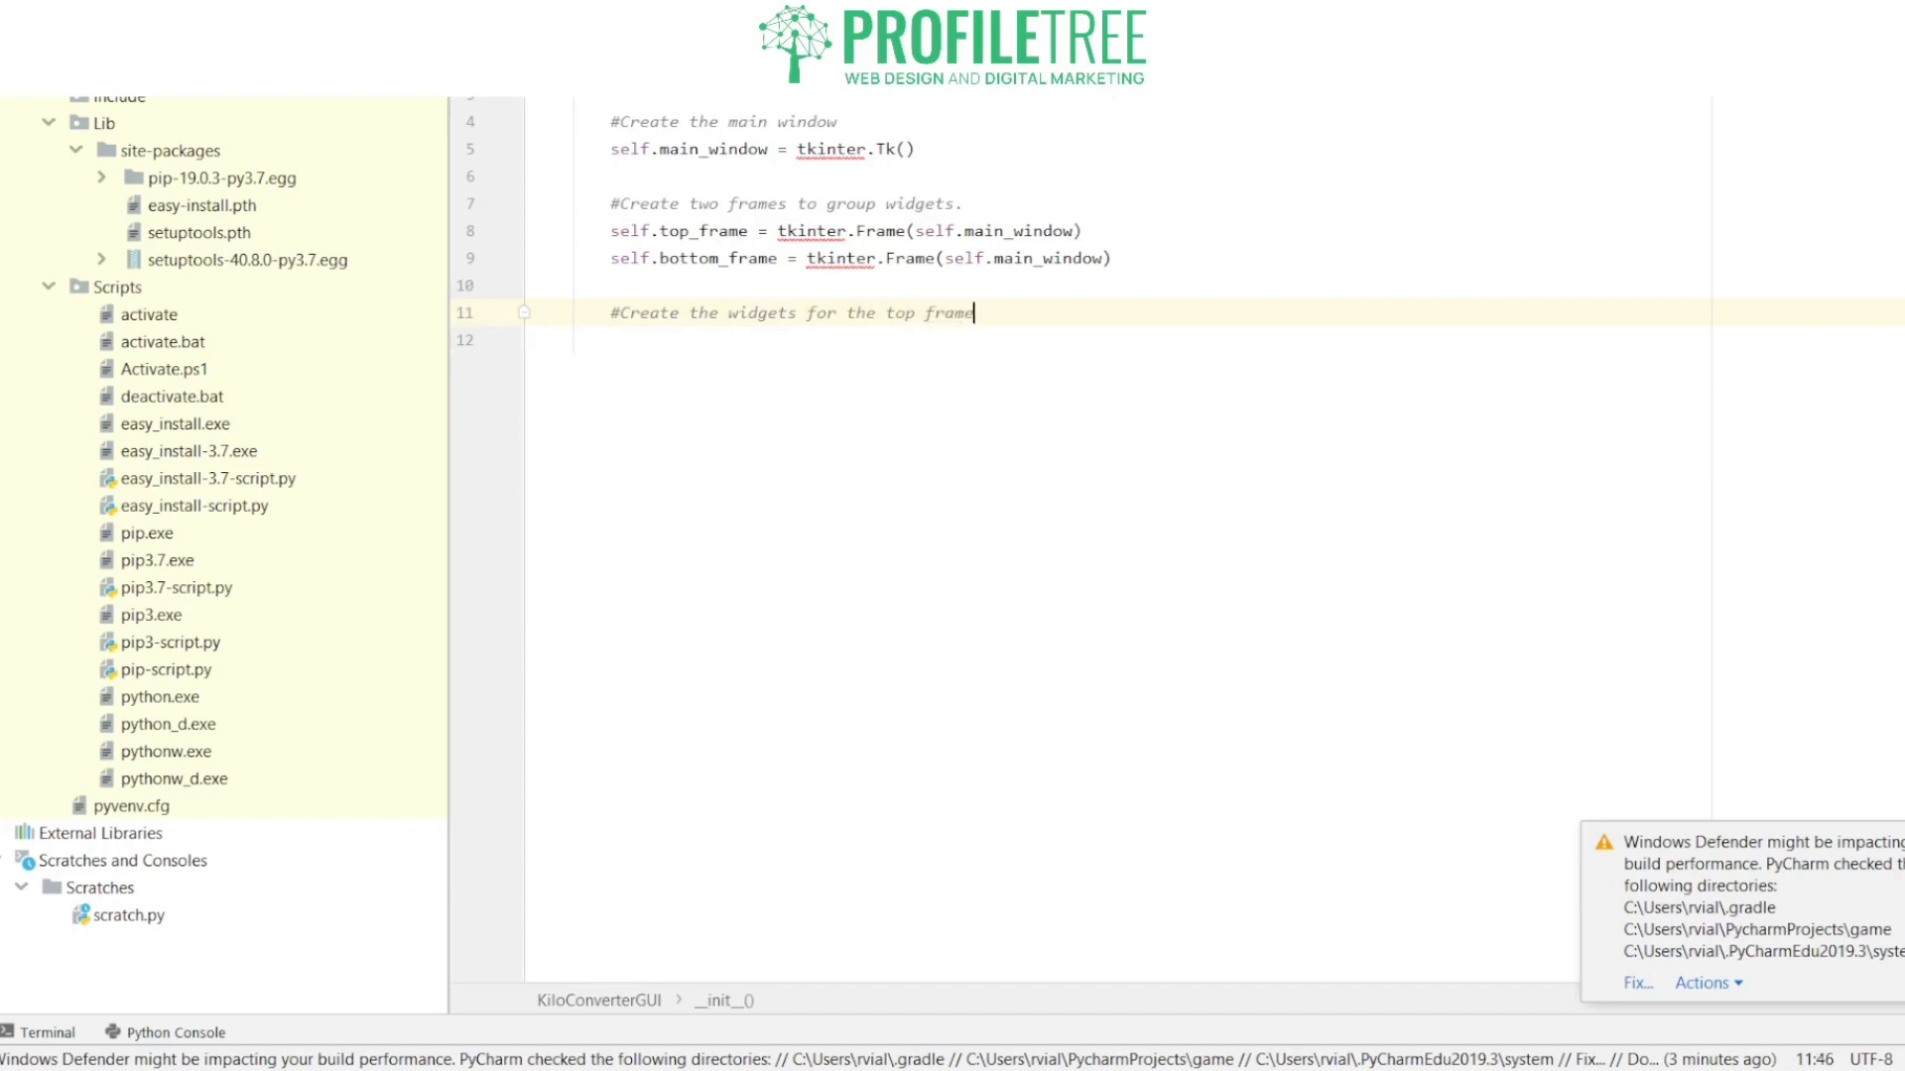
Step: Start the assignment self.priompt_label = tkinter.Label
{"action": "type", "text": "self"}
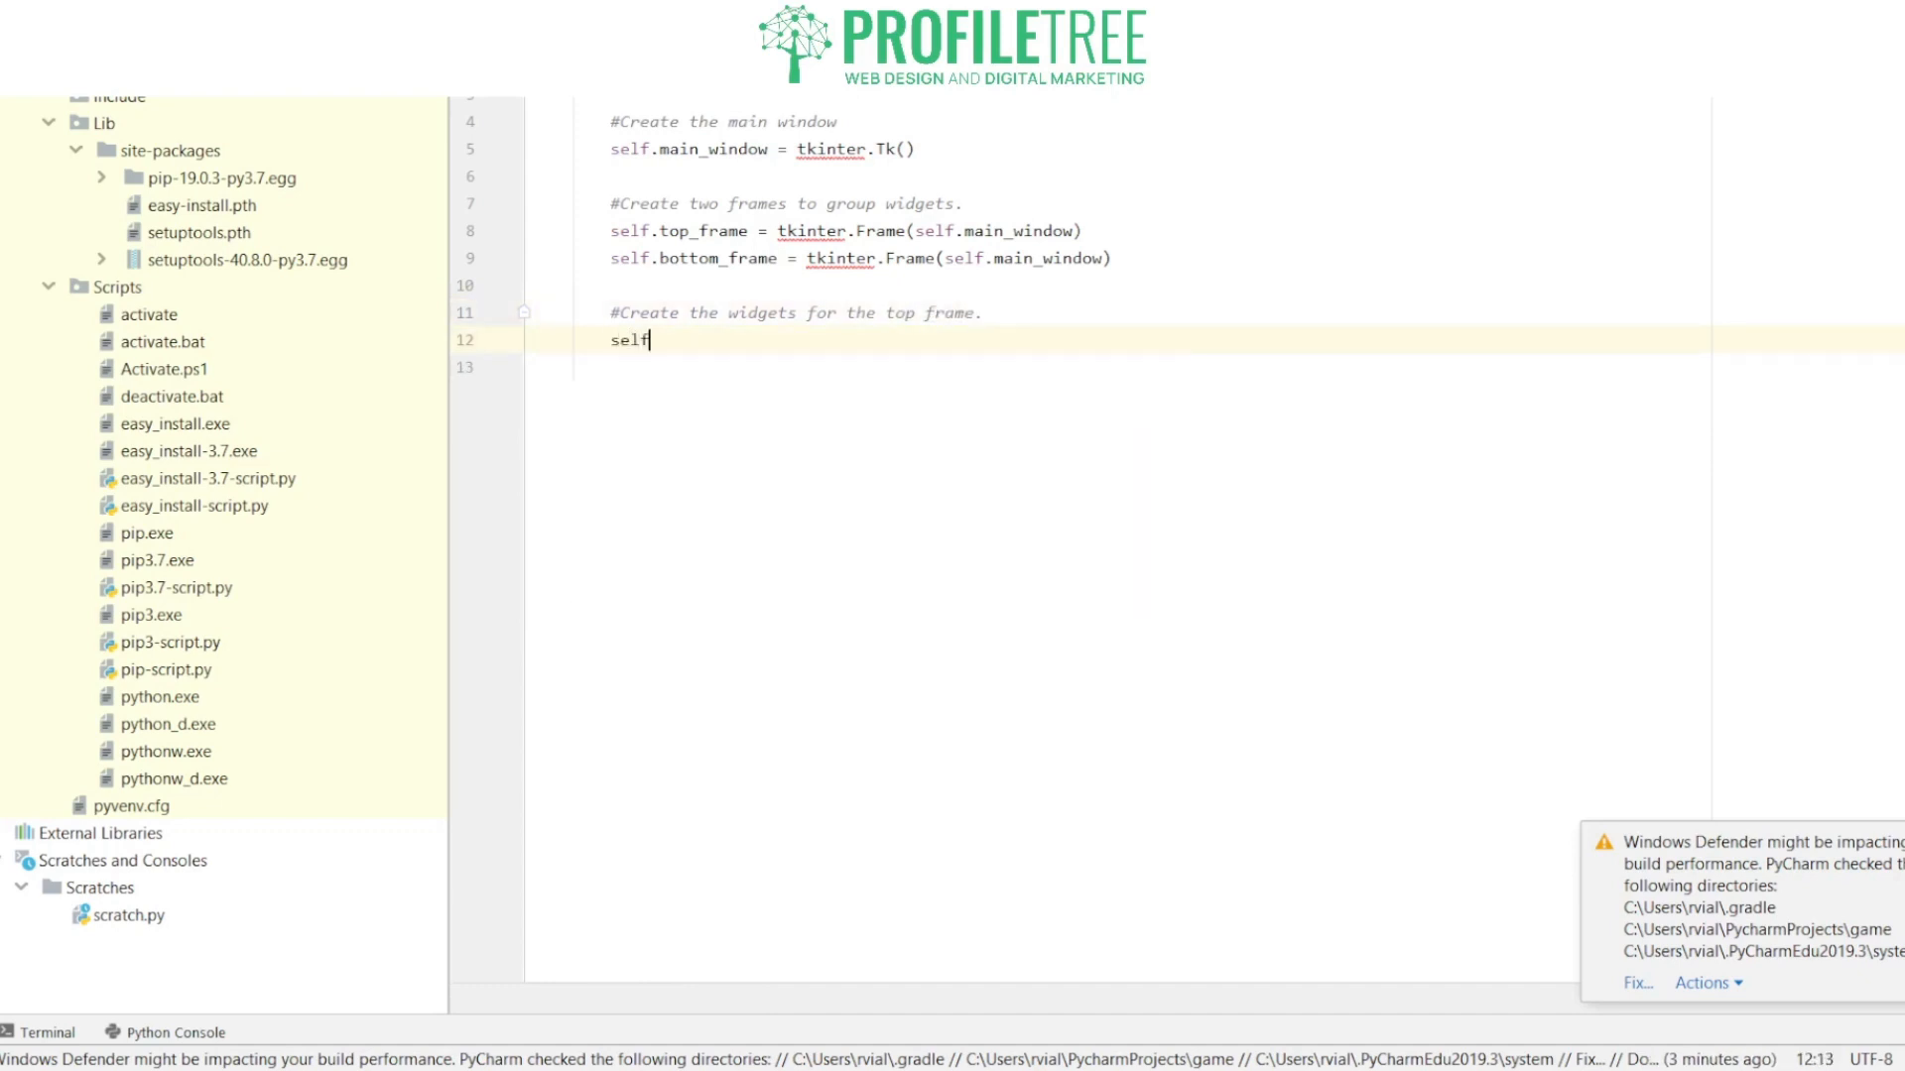
{"action": "type", "text": ".priompt_l"}
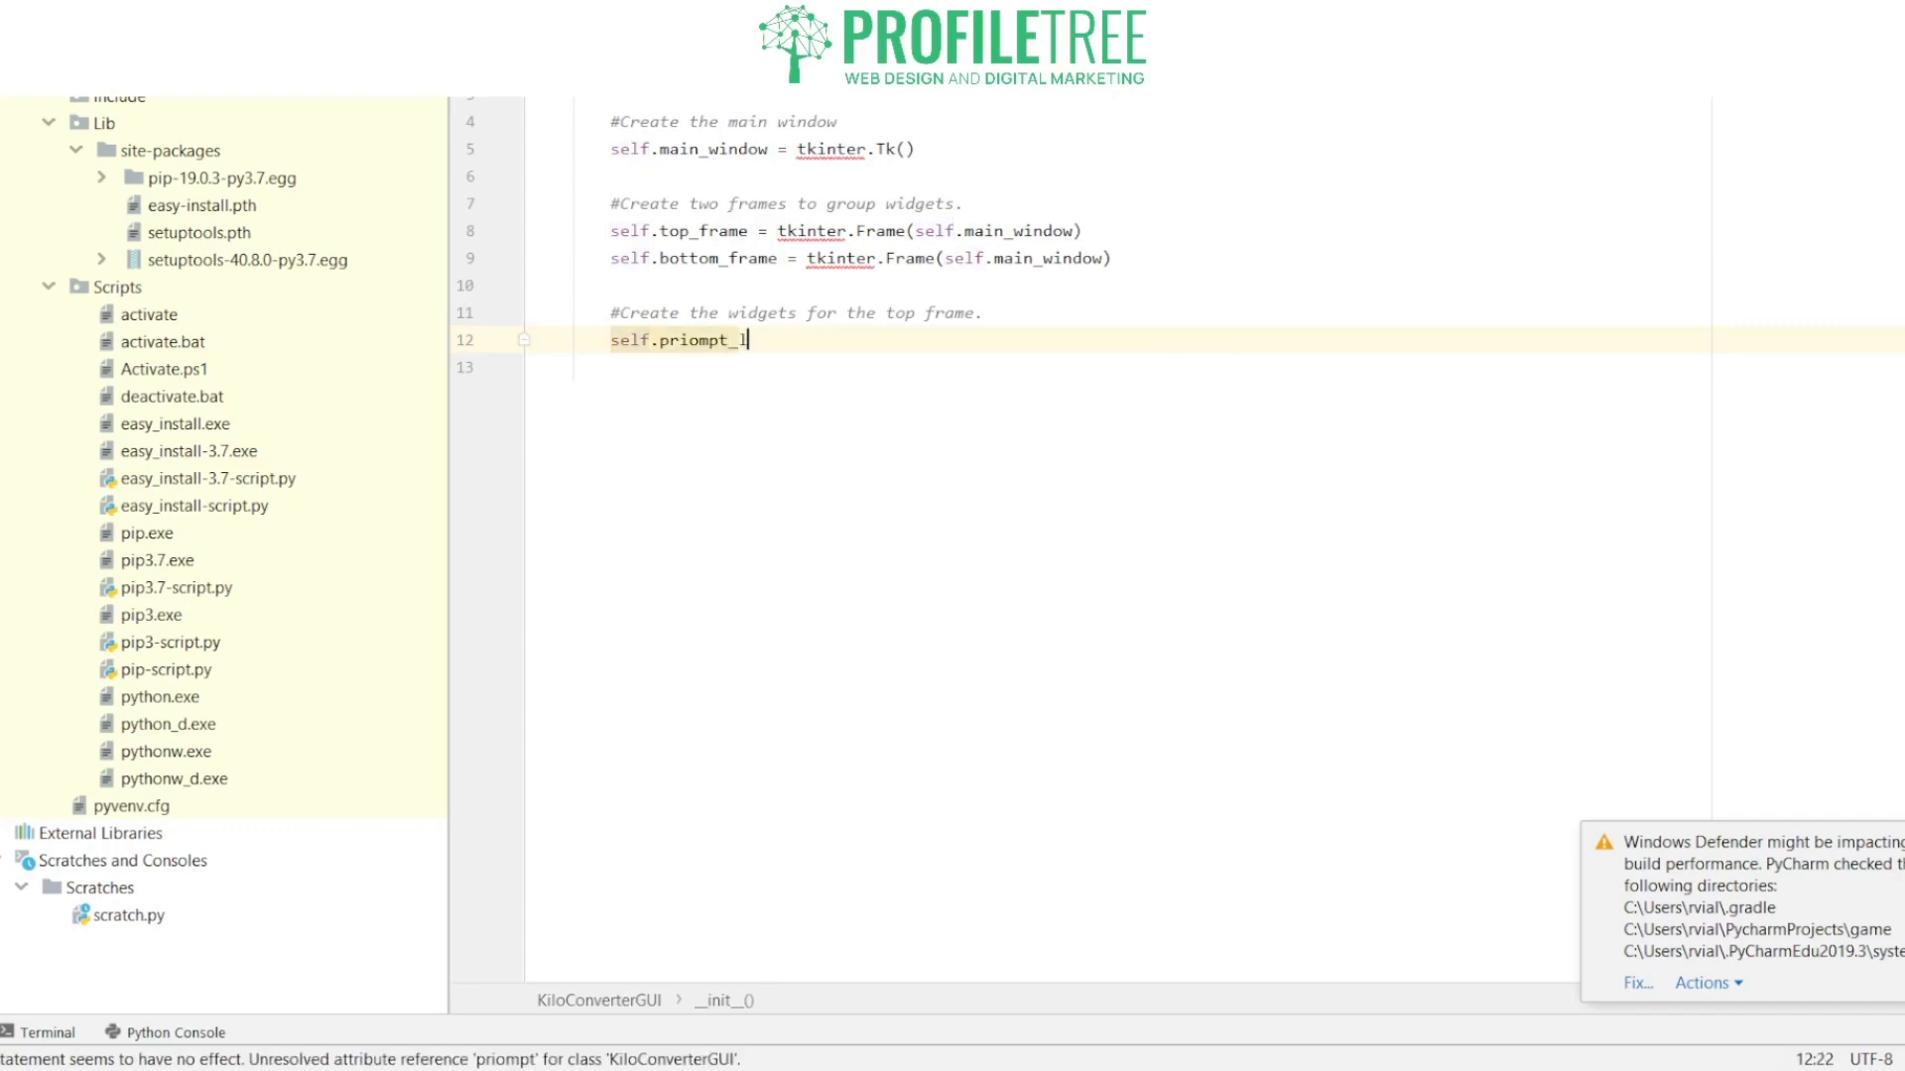
{"action": "type", "text": "abel ="}
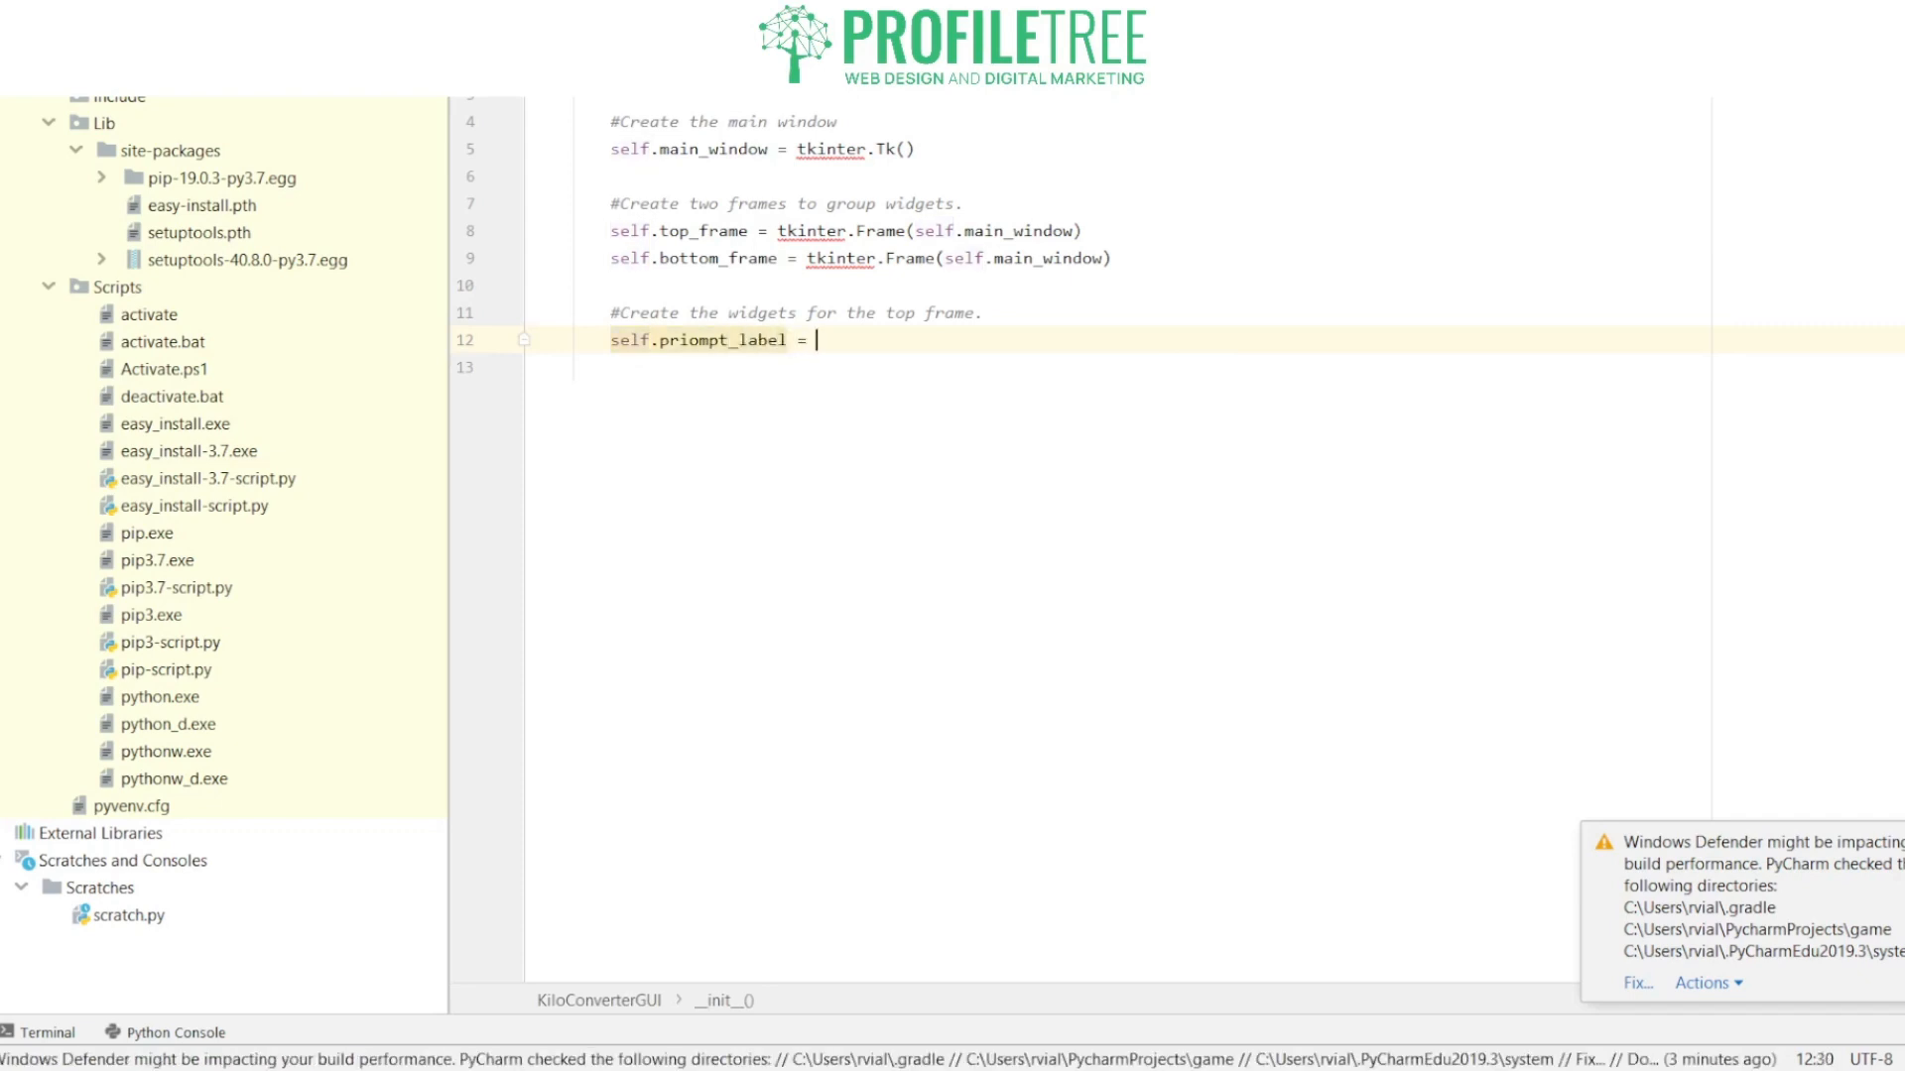
{"action": "type", "text": "tkinter"}
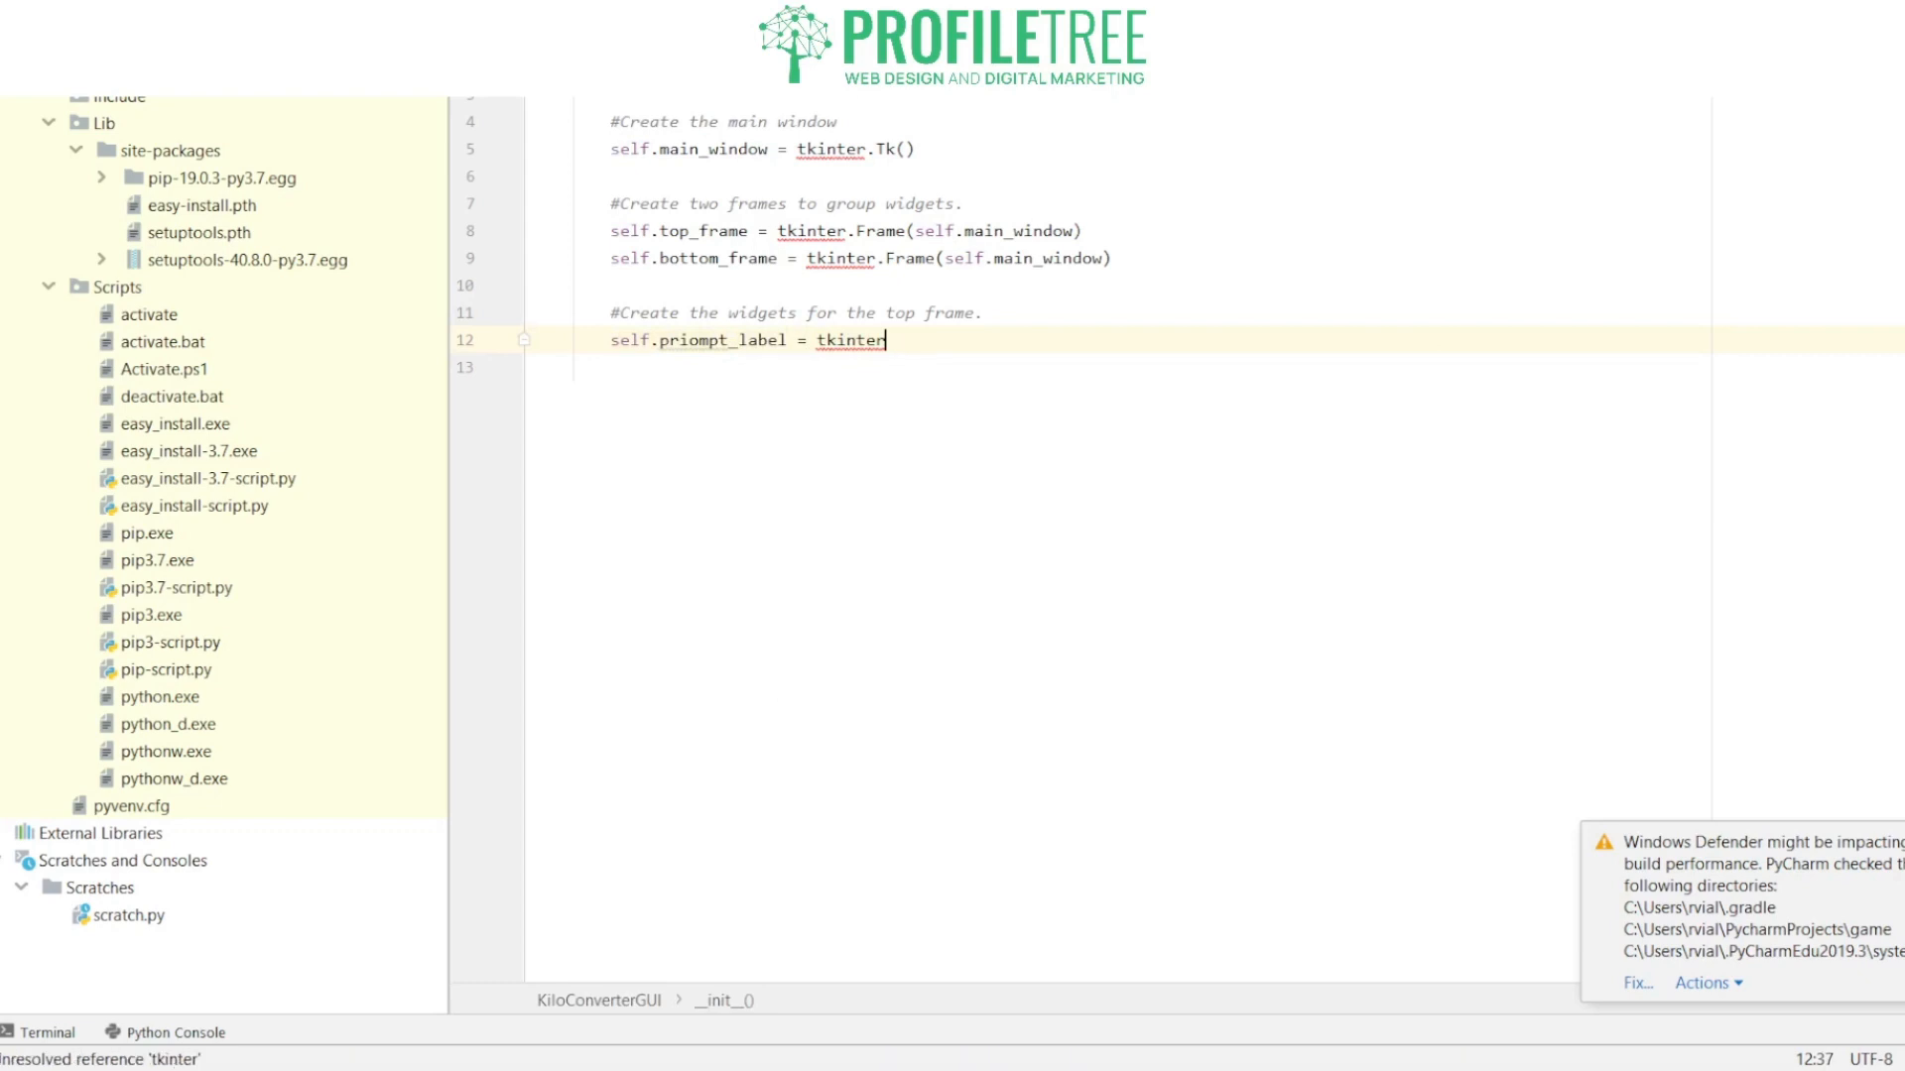
{"action": "type", "text": ".Label"}
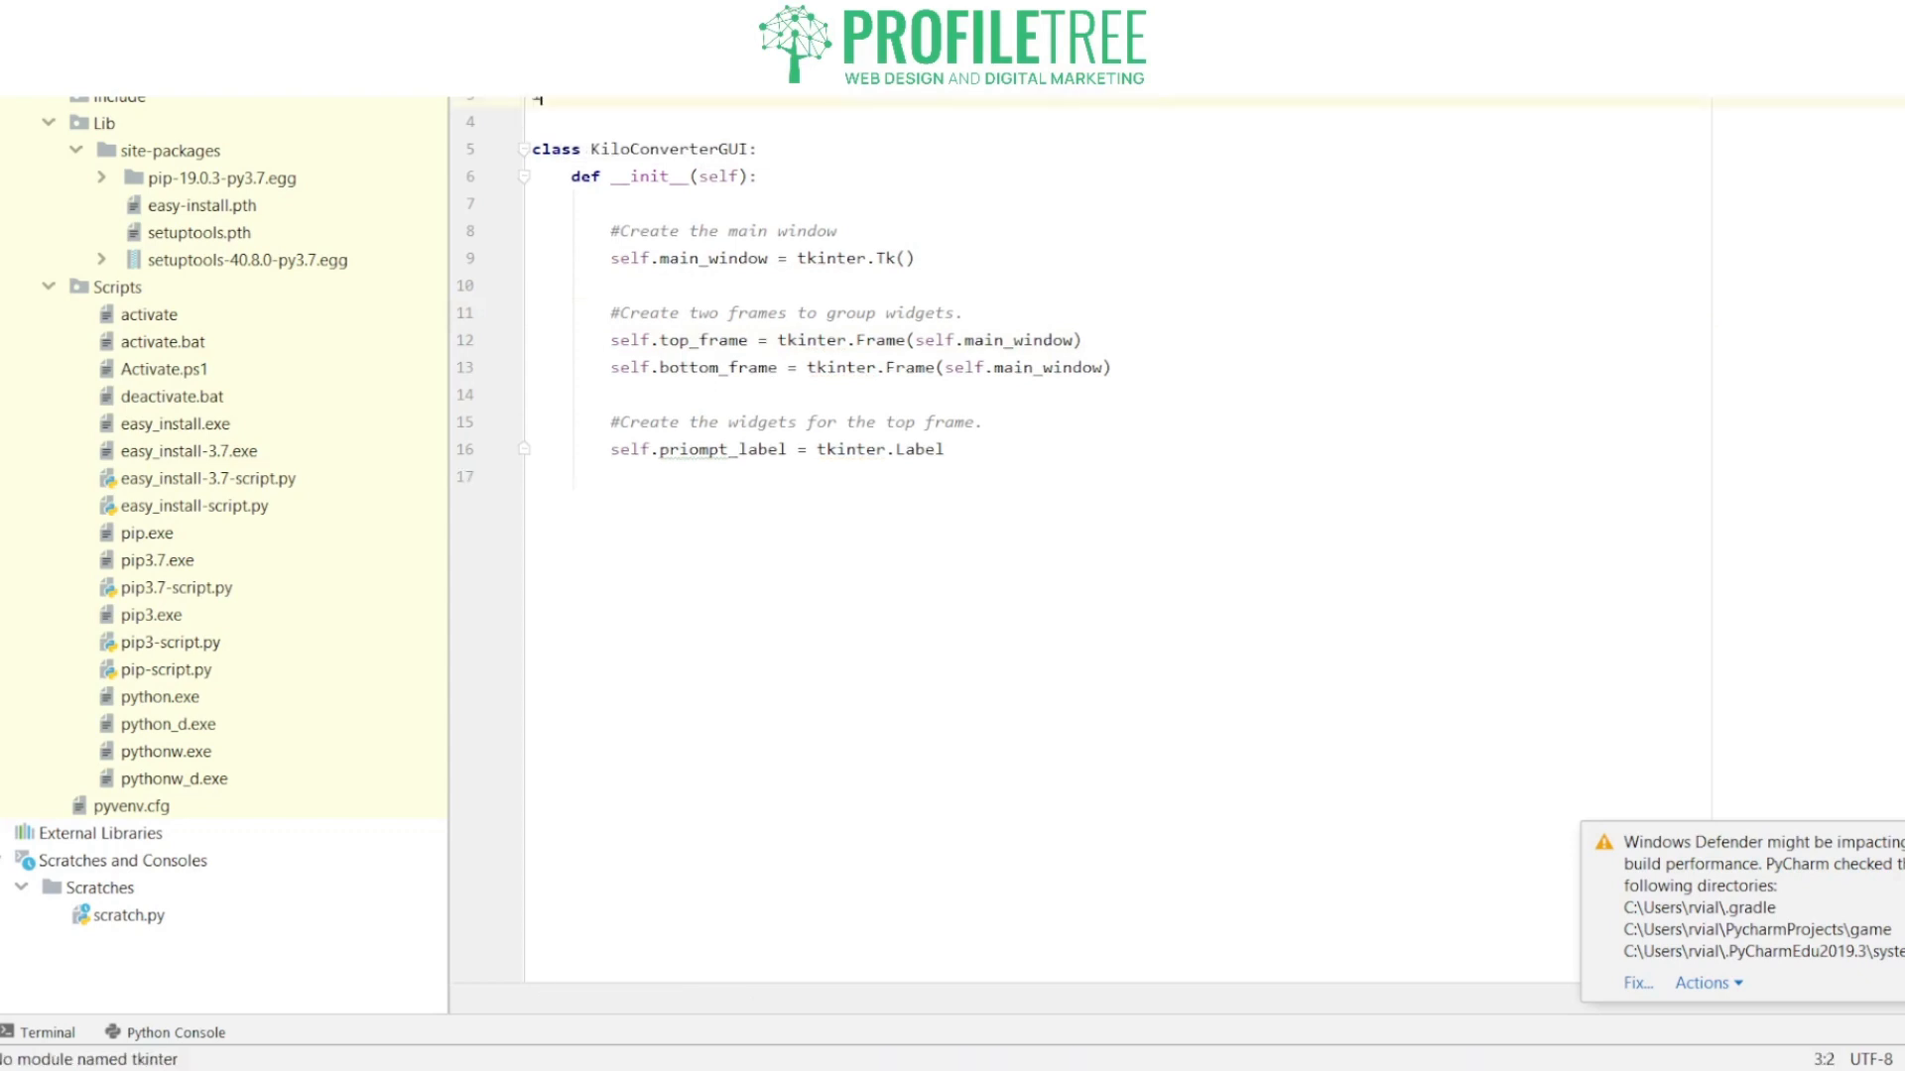
Step: Import tkinter.messagebox at the top and give the Label self.top_frame as parent
{"action": "type", "text": "importtkinter."}
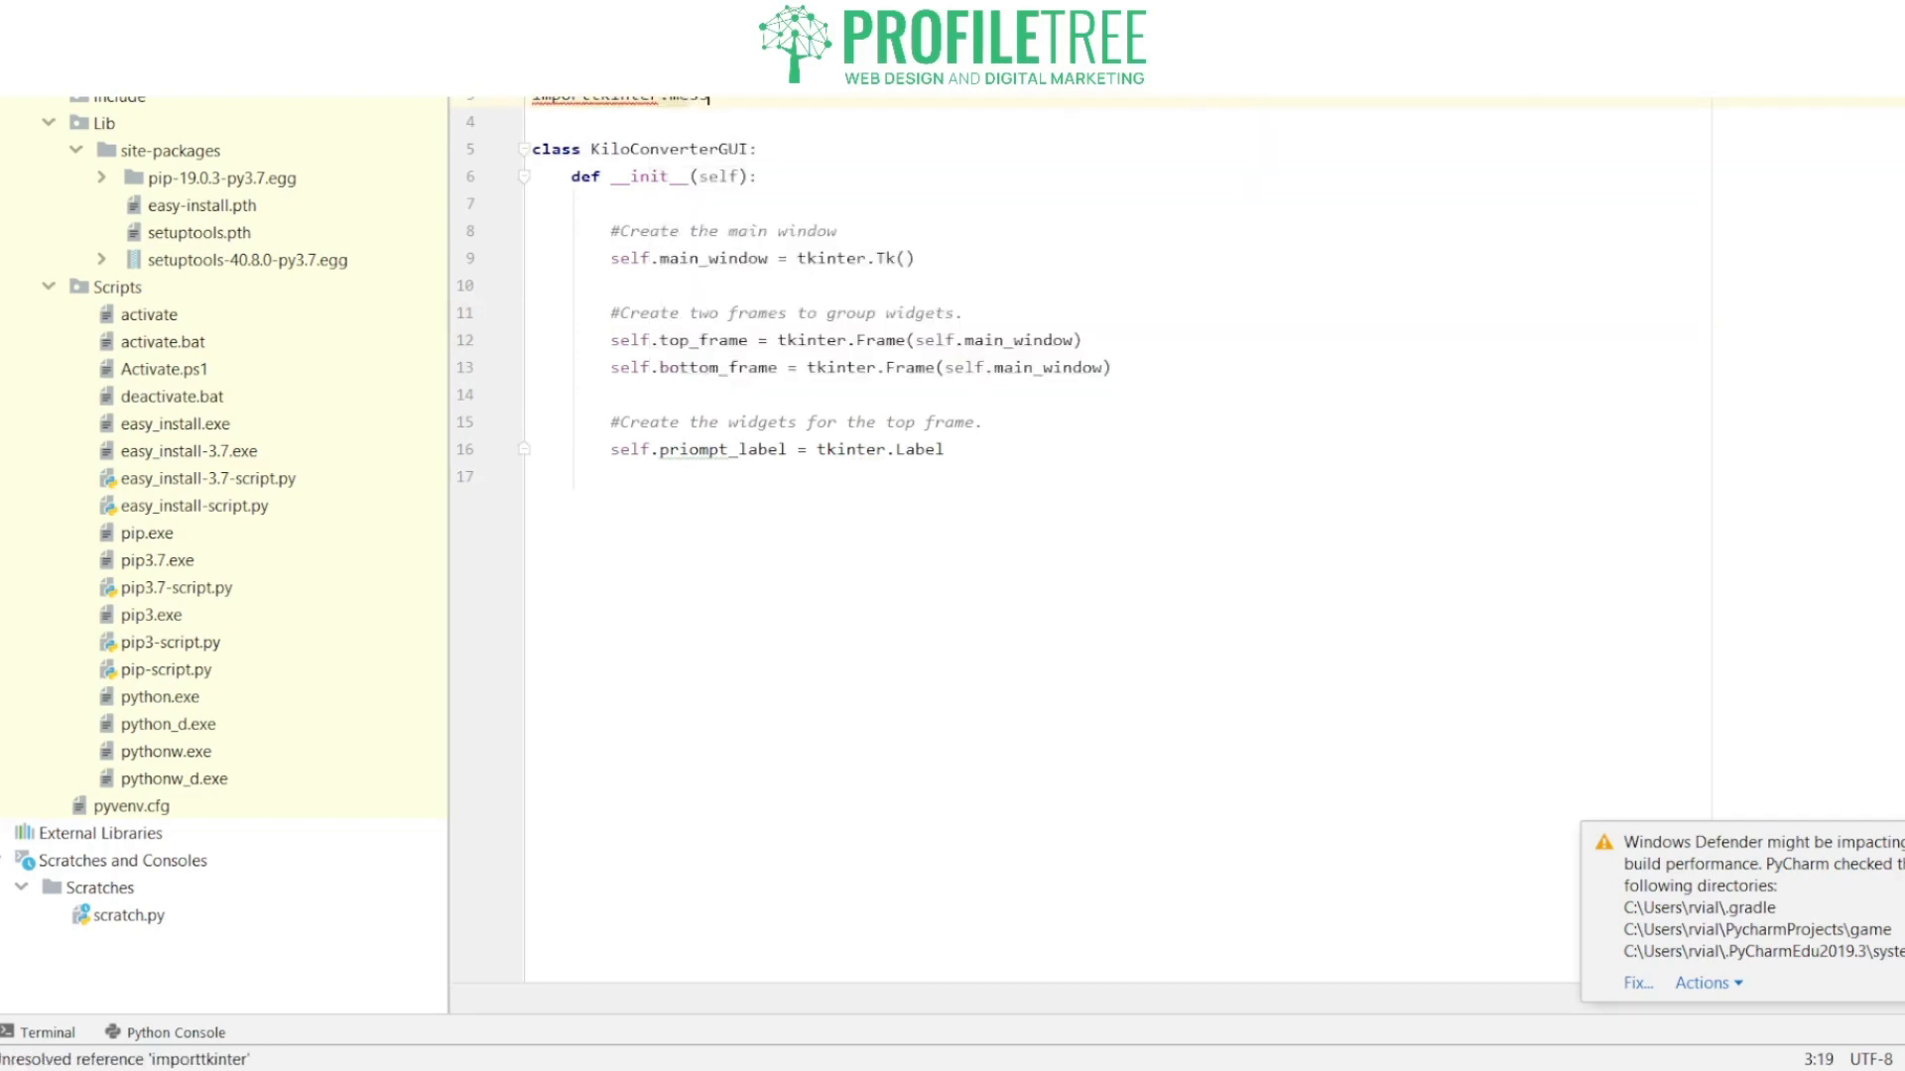
{"action": "type", "text": "messagebox"}
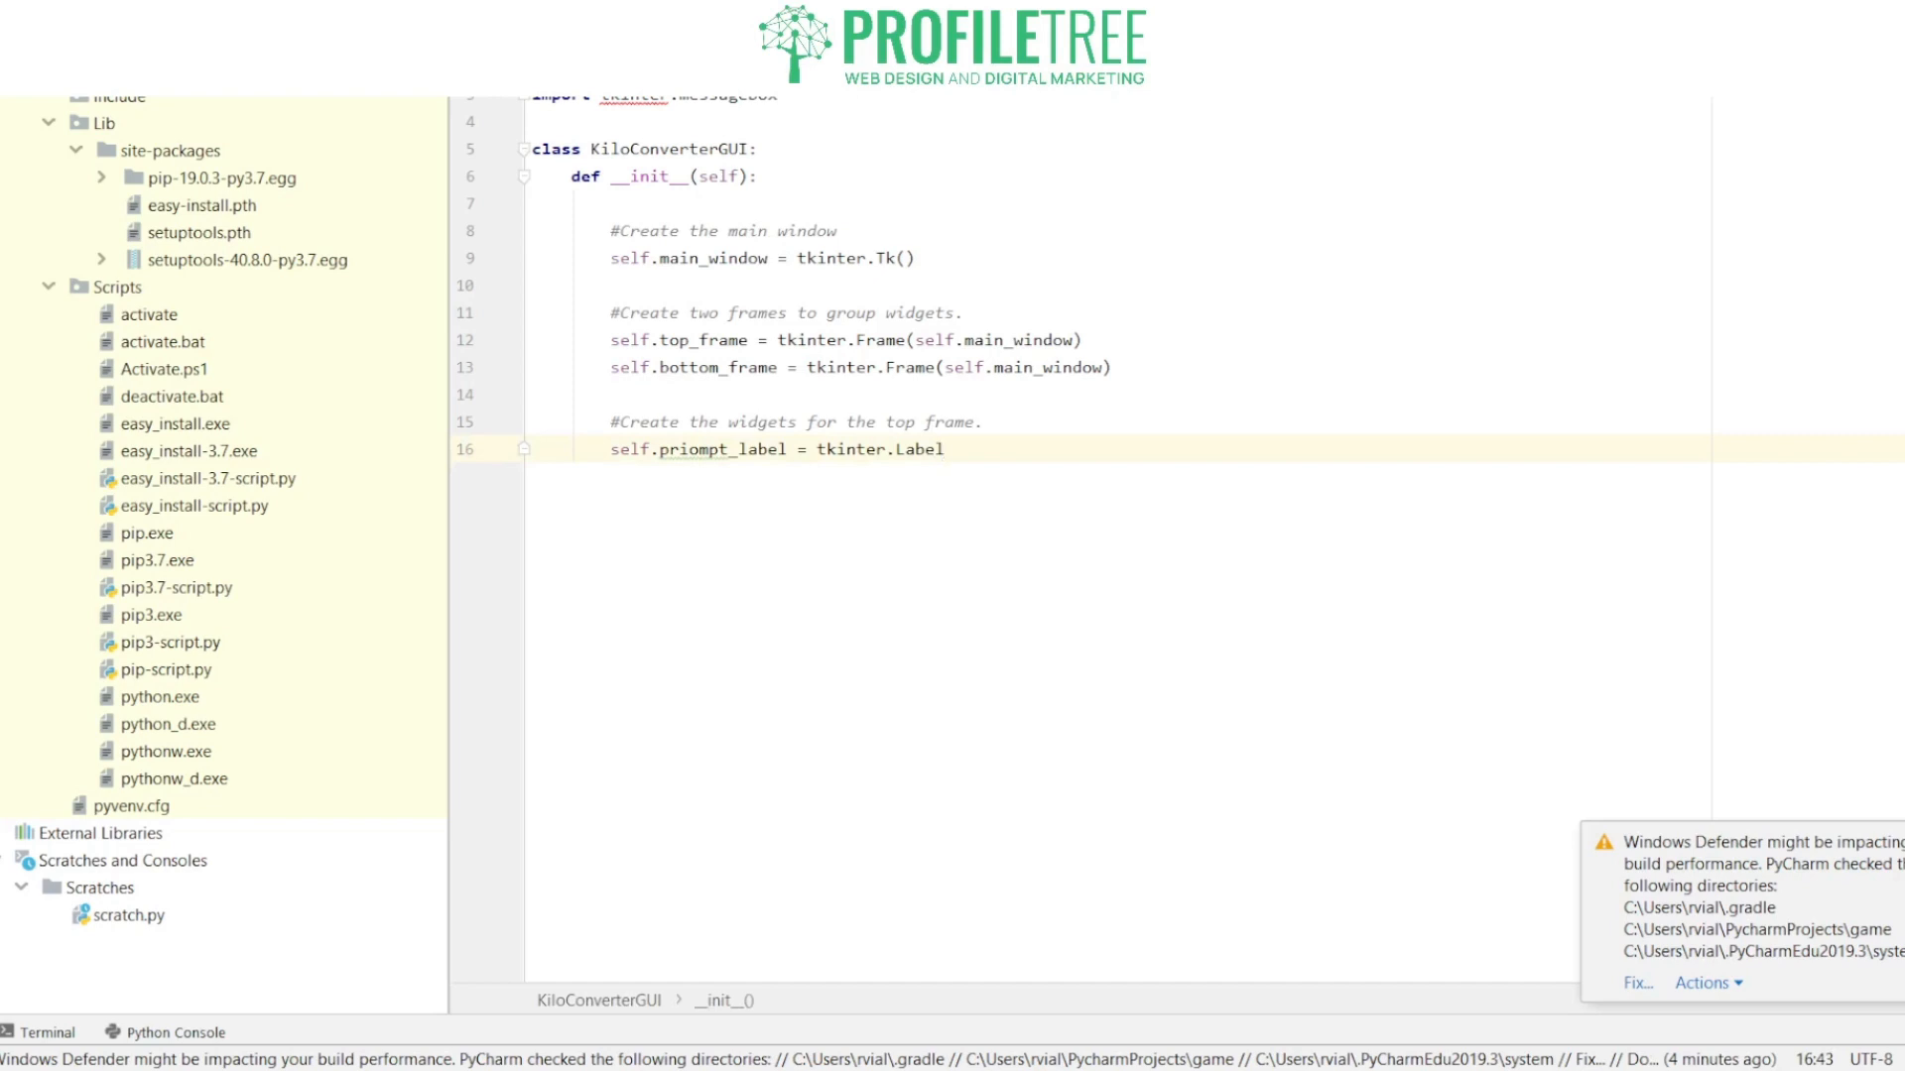
{"action": "type", "text": "(self)"}
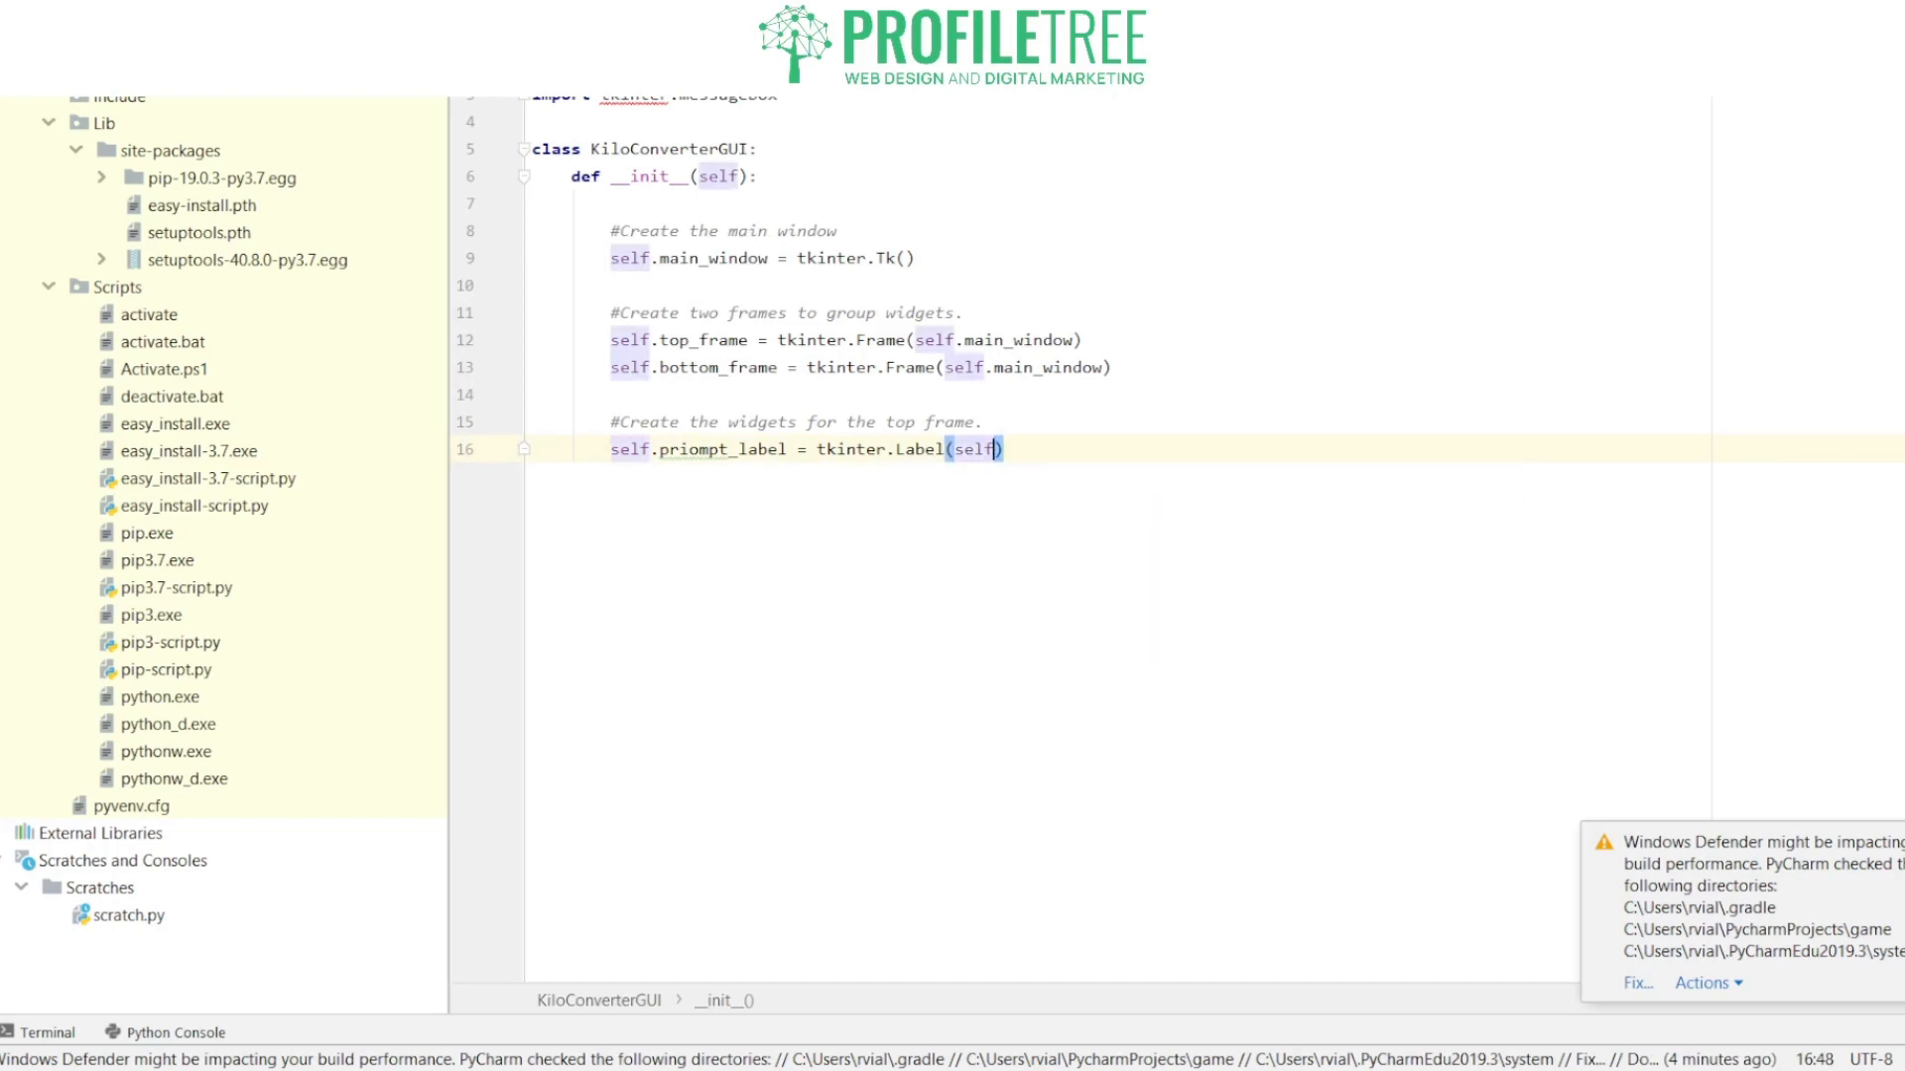
{"action": "type", "text": "top"}
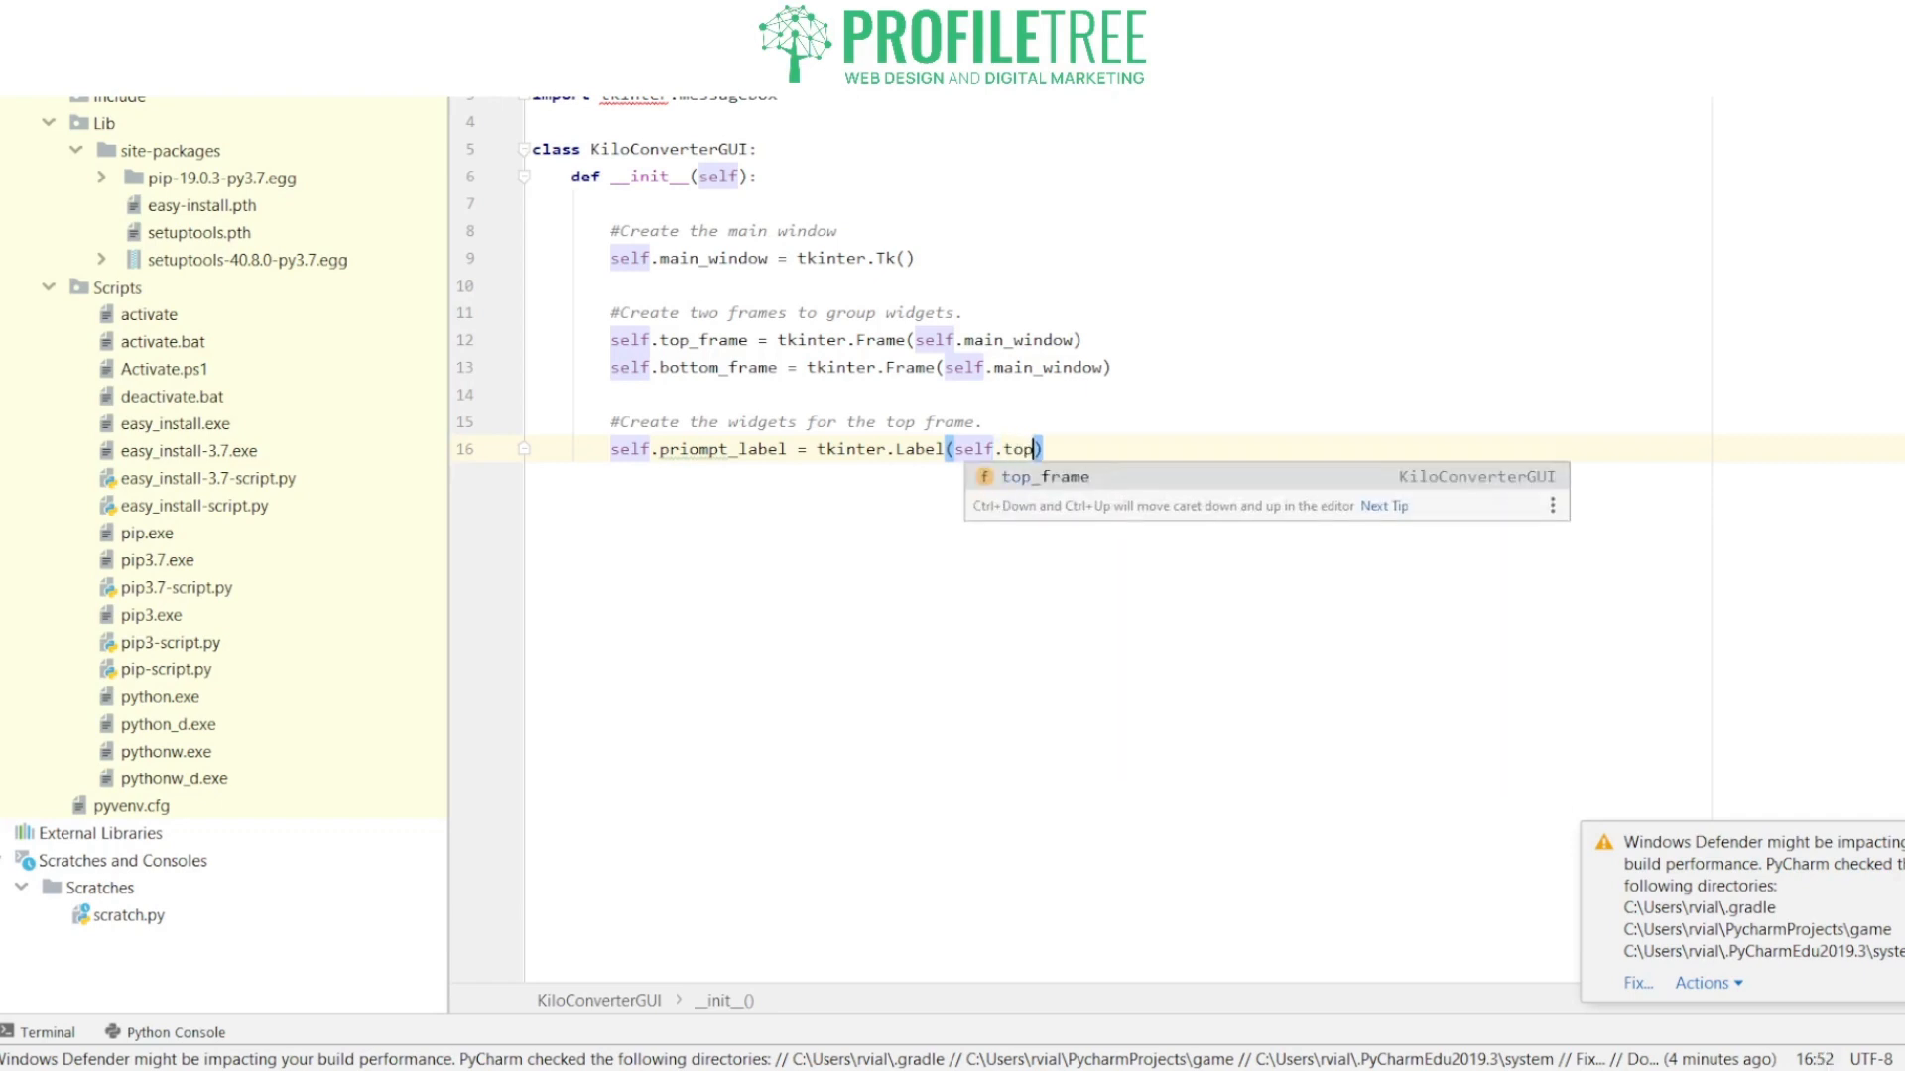
{"action": "key", "text": "enter"}
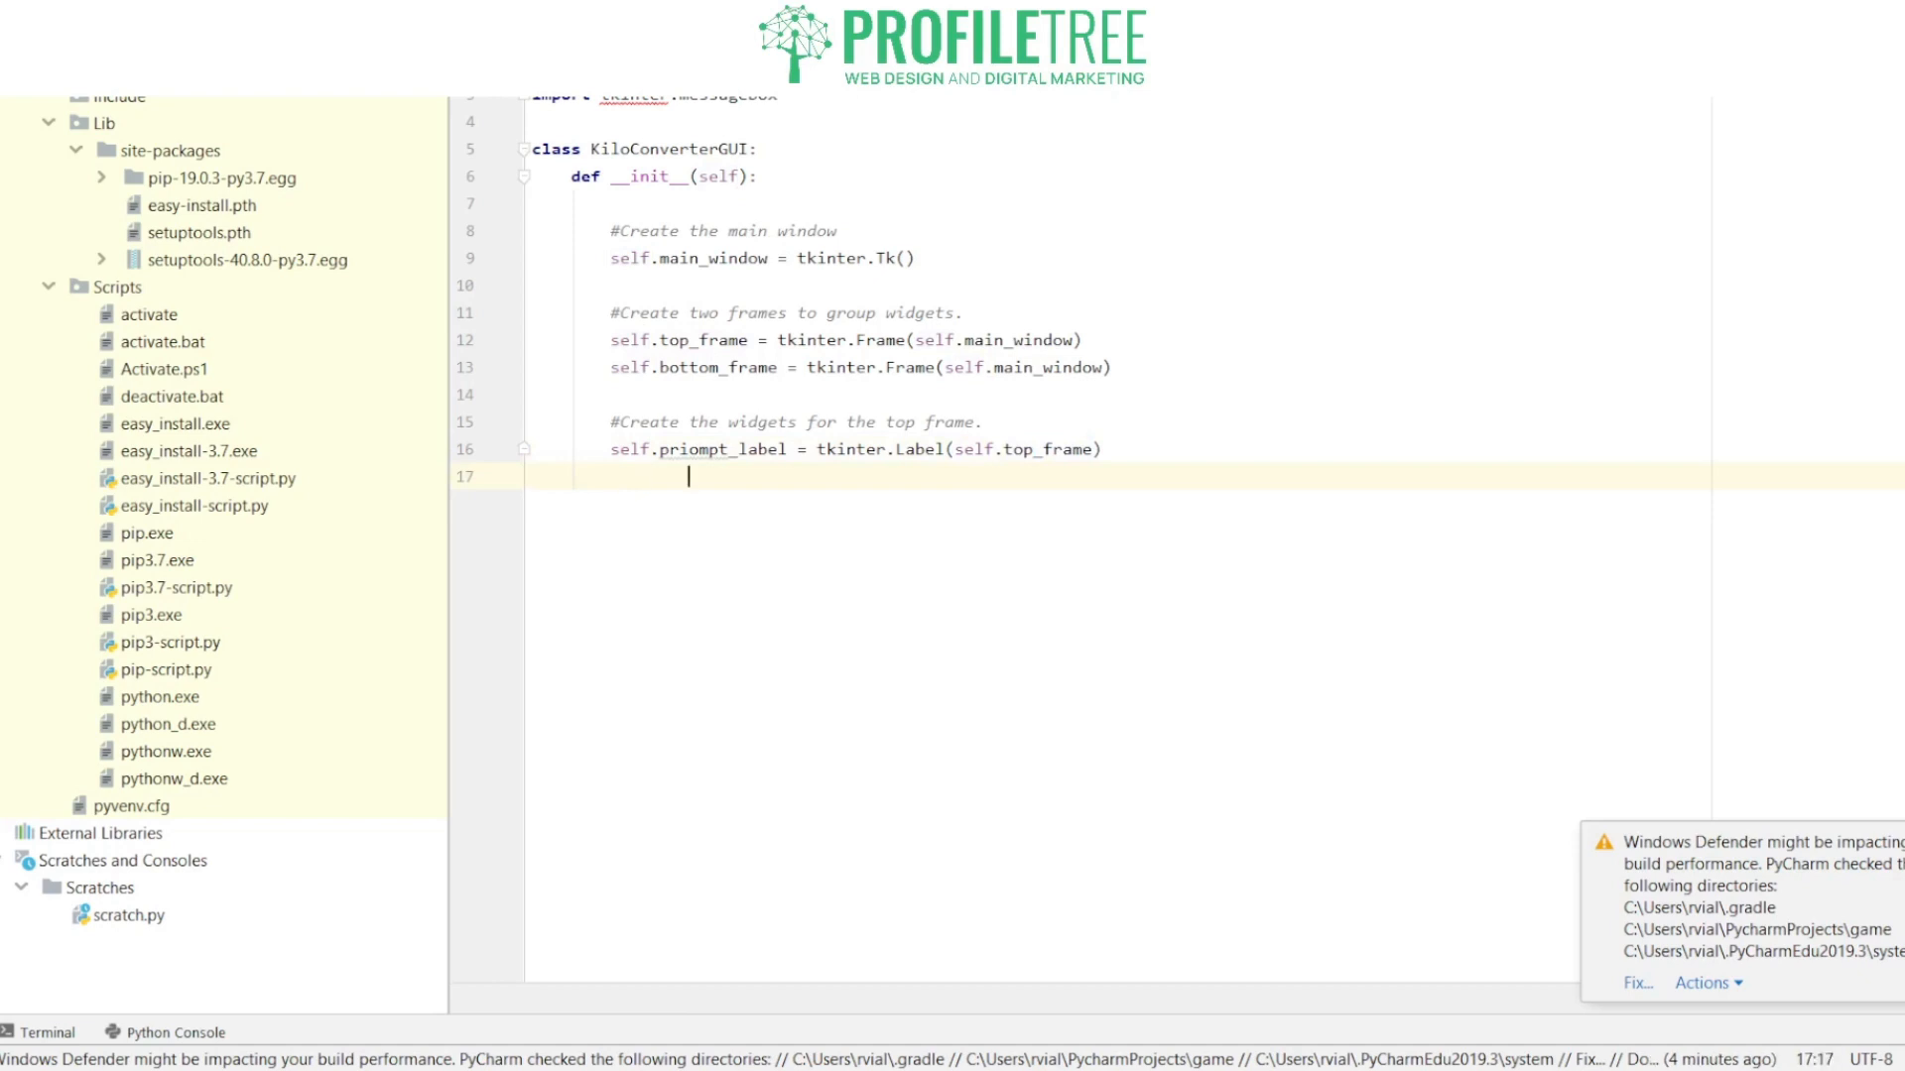
Step: Set the label's text='Enter a distance in kilometers:' on a continuation line and close the call
{"action": "left_click", "coordinate": [686, 450]}
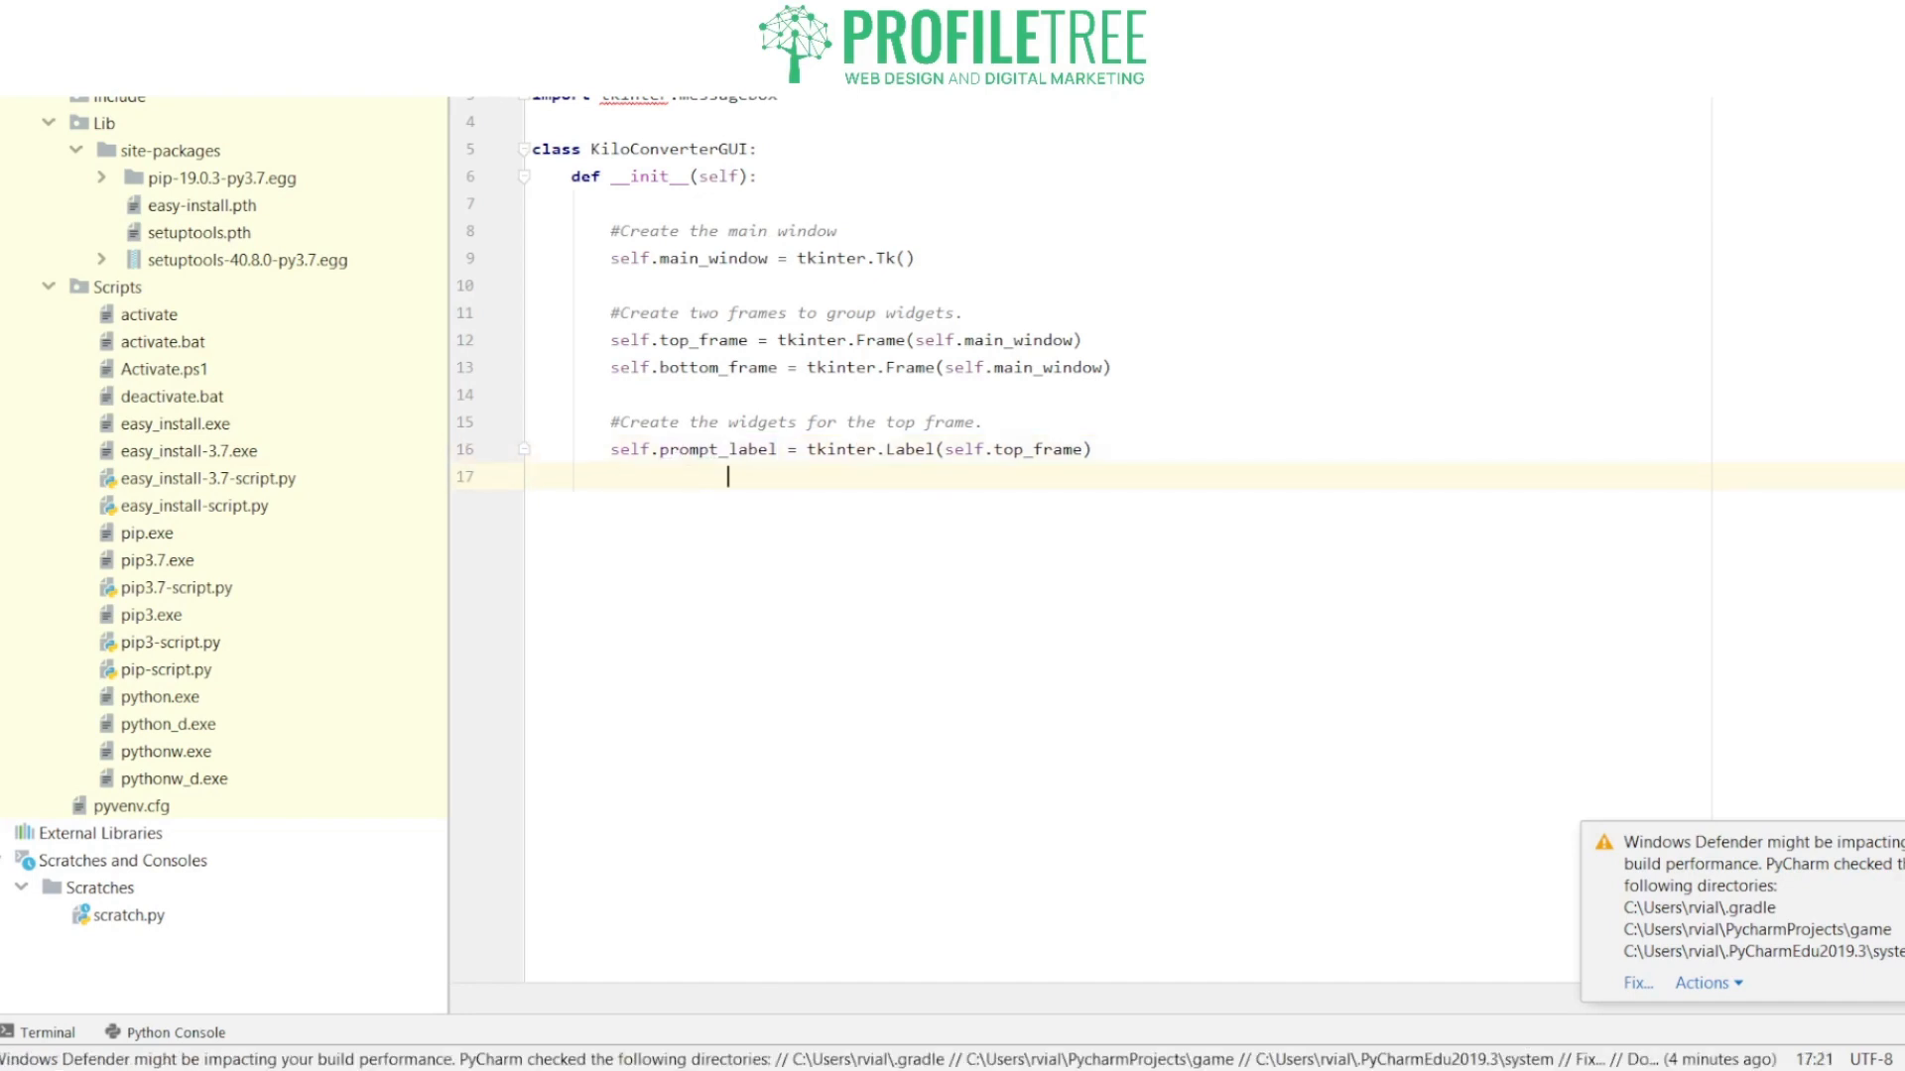
{"action": "type", "text": "text"}
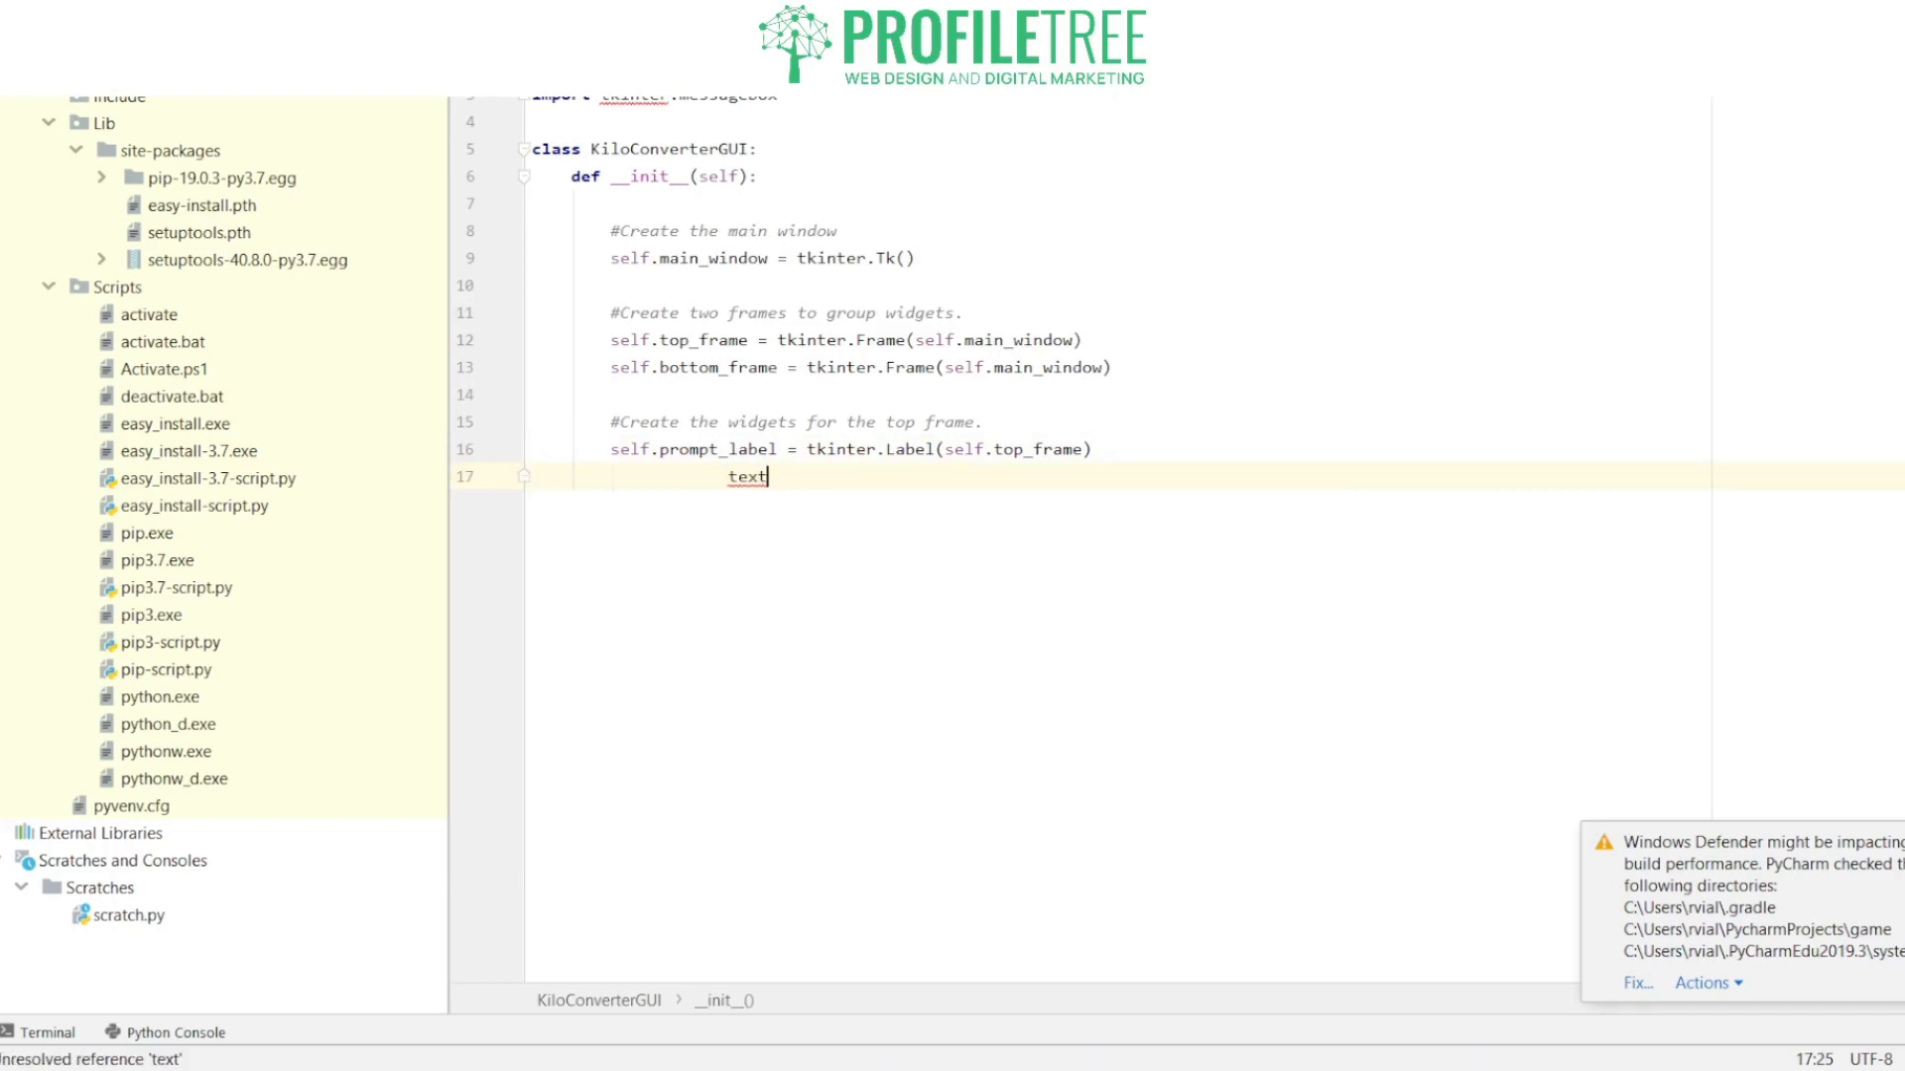
{"action": "type", "text": "='"}
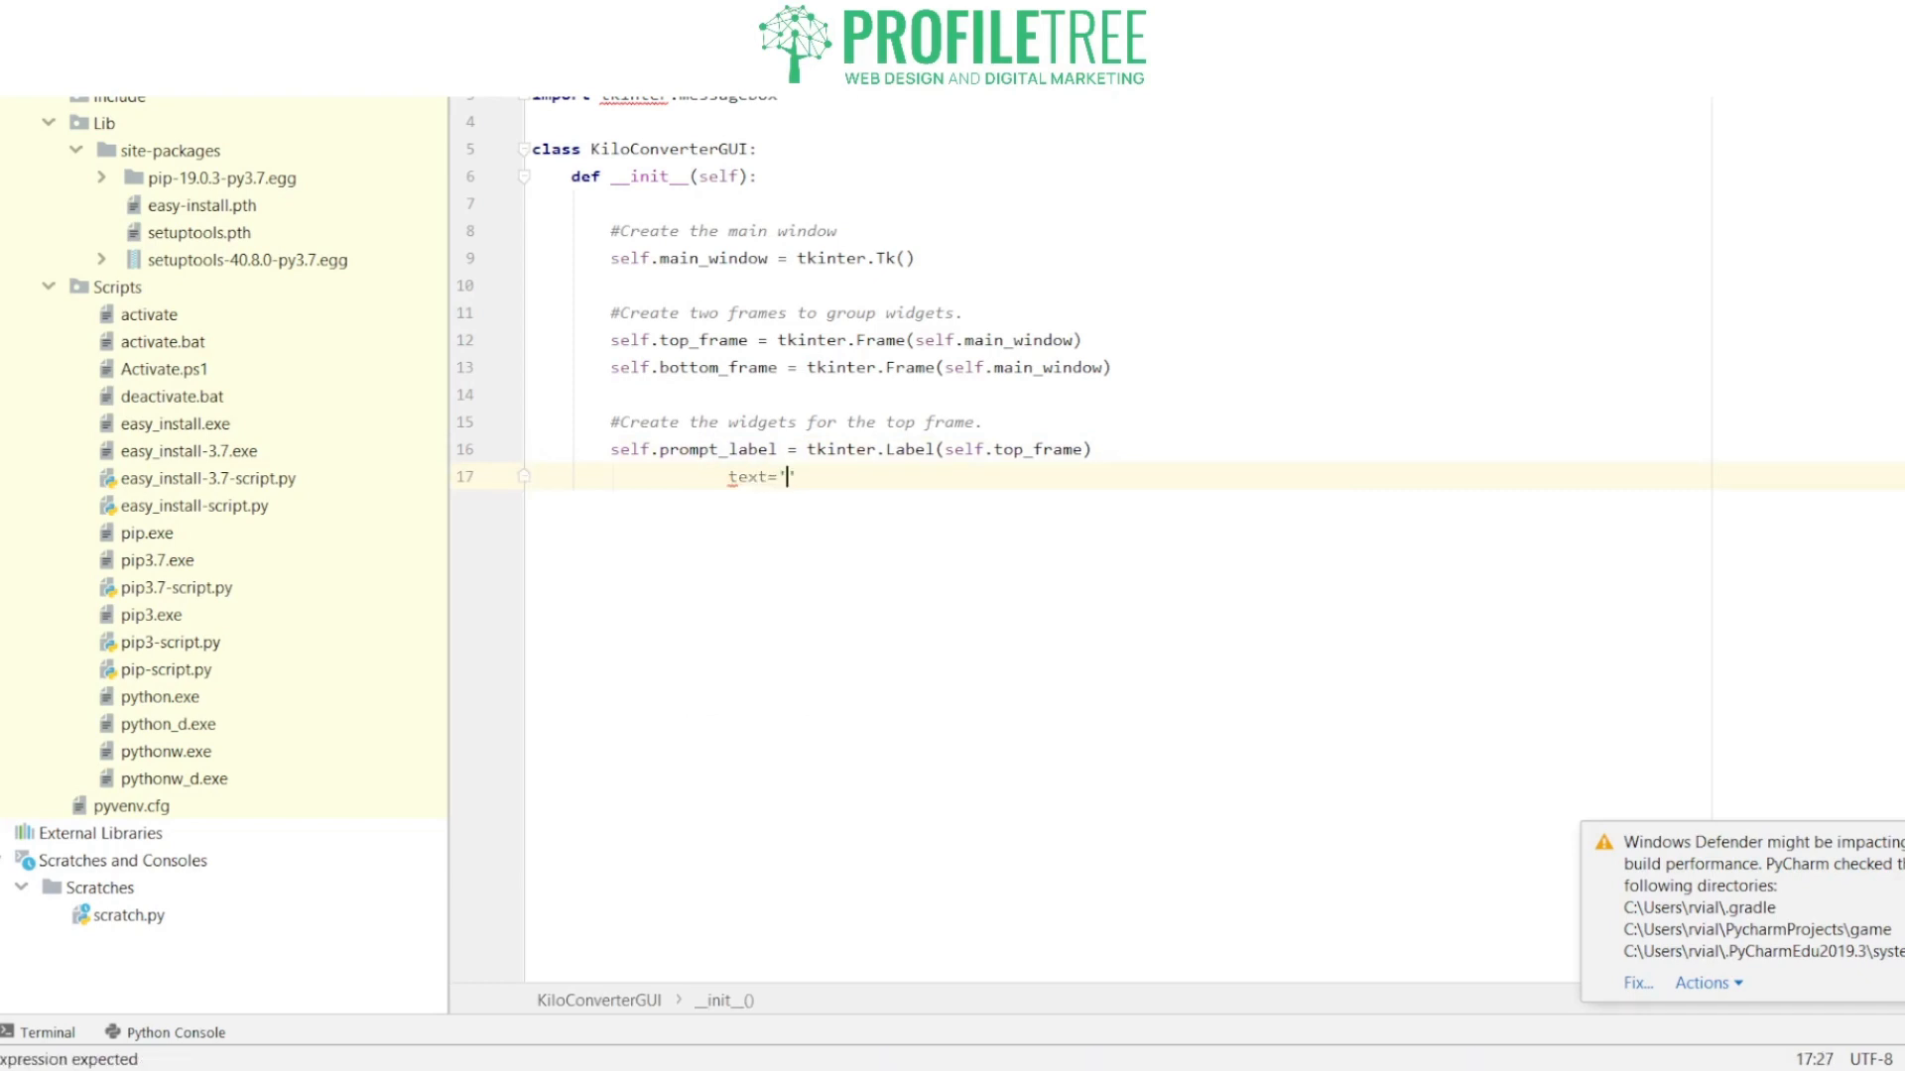
{"action": "type", "text": "Enter a d"}
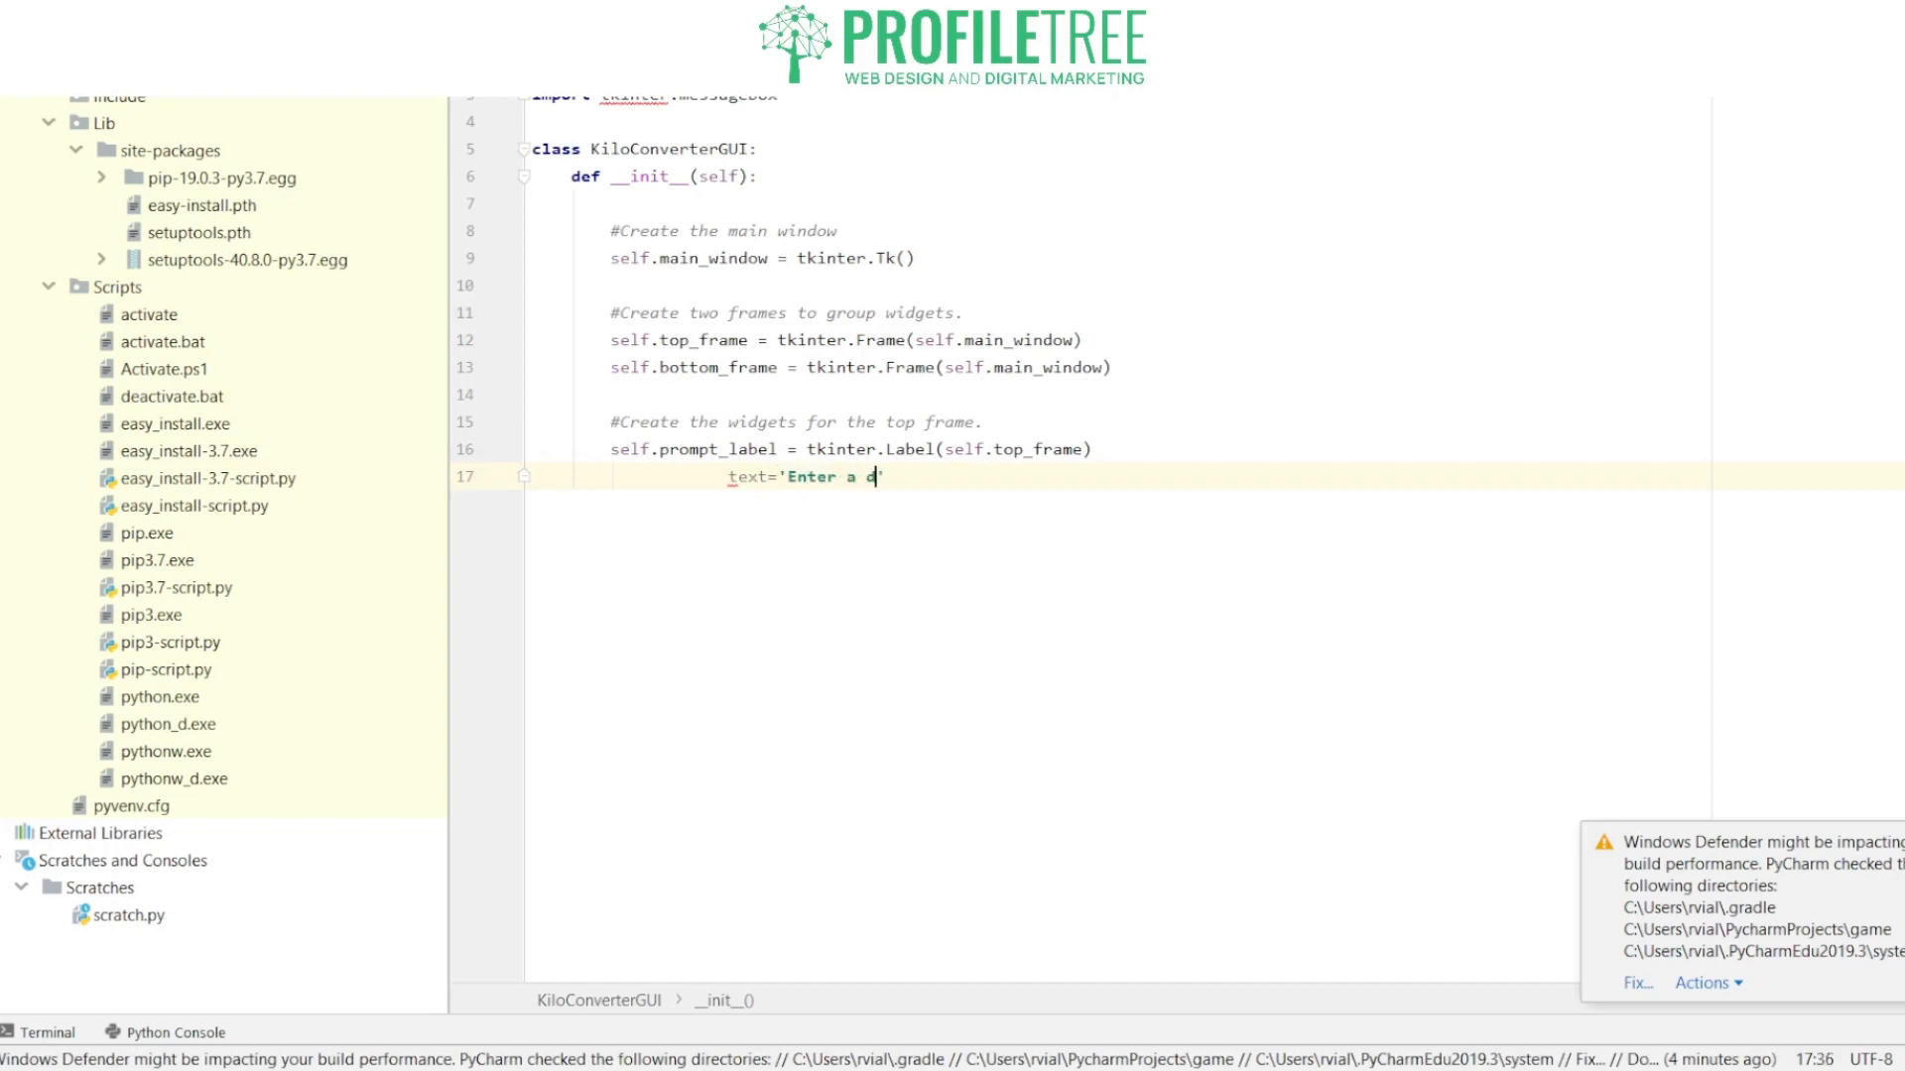
{"action": "type", "text": "istance in"}
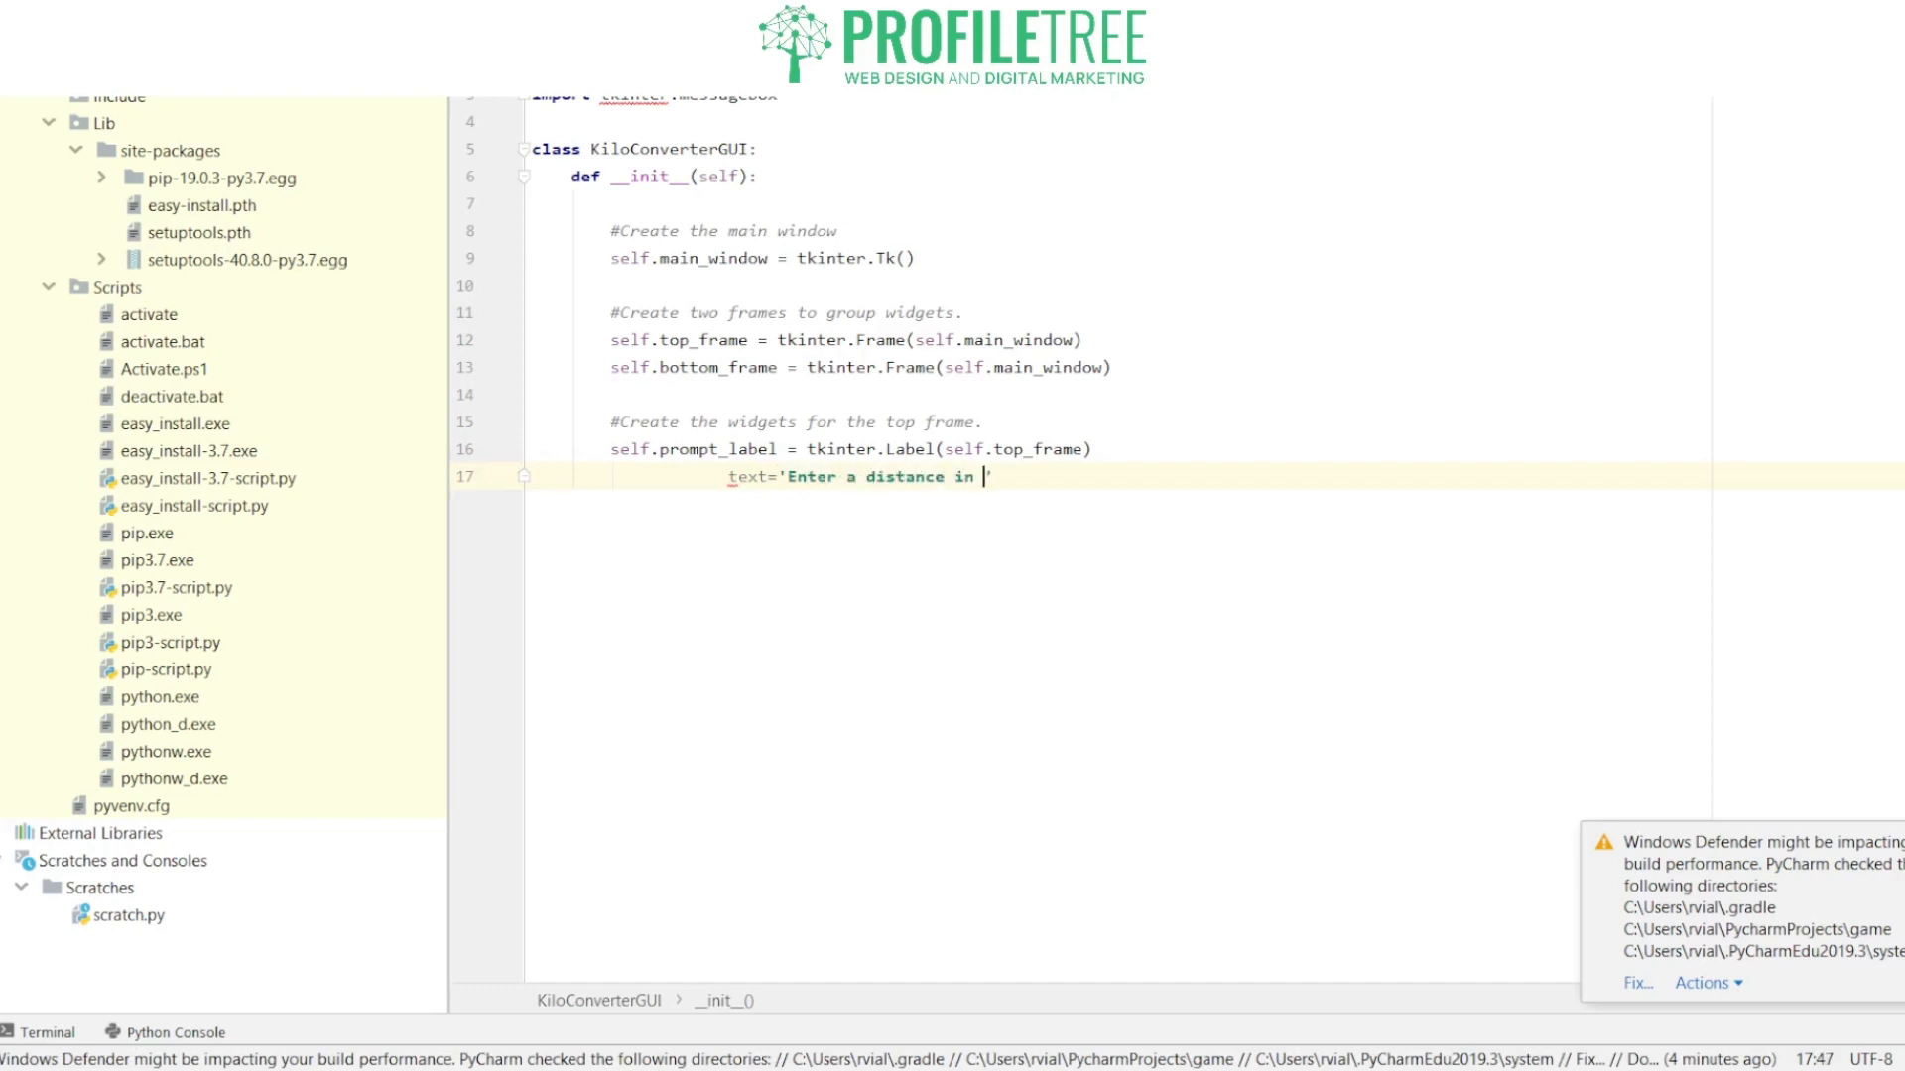
{"action": "type", "text": "kilo"}
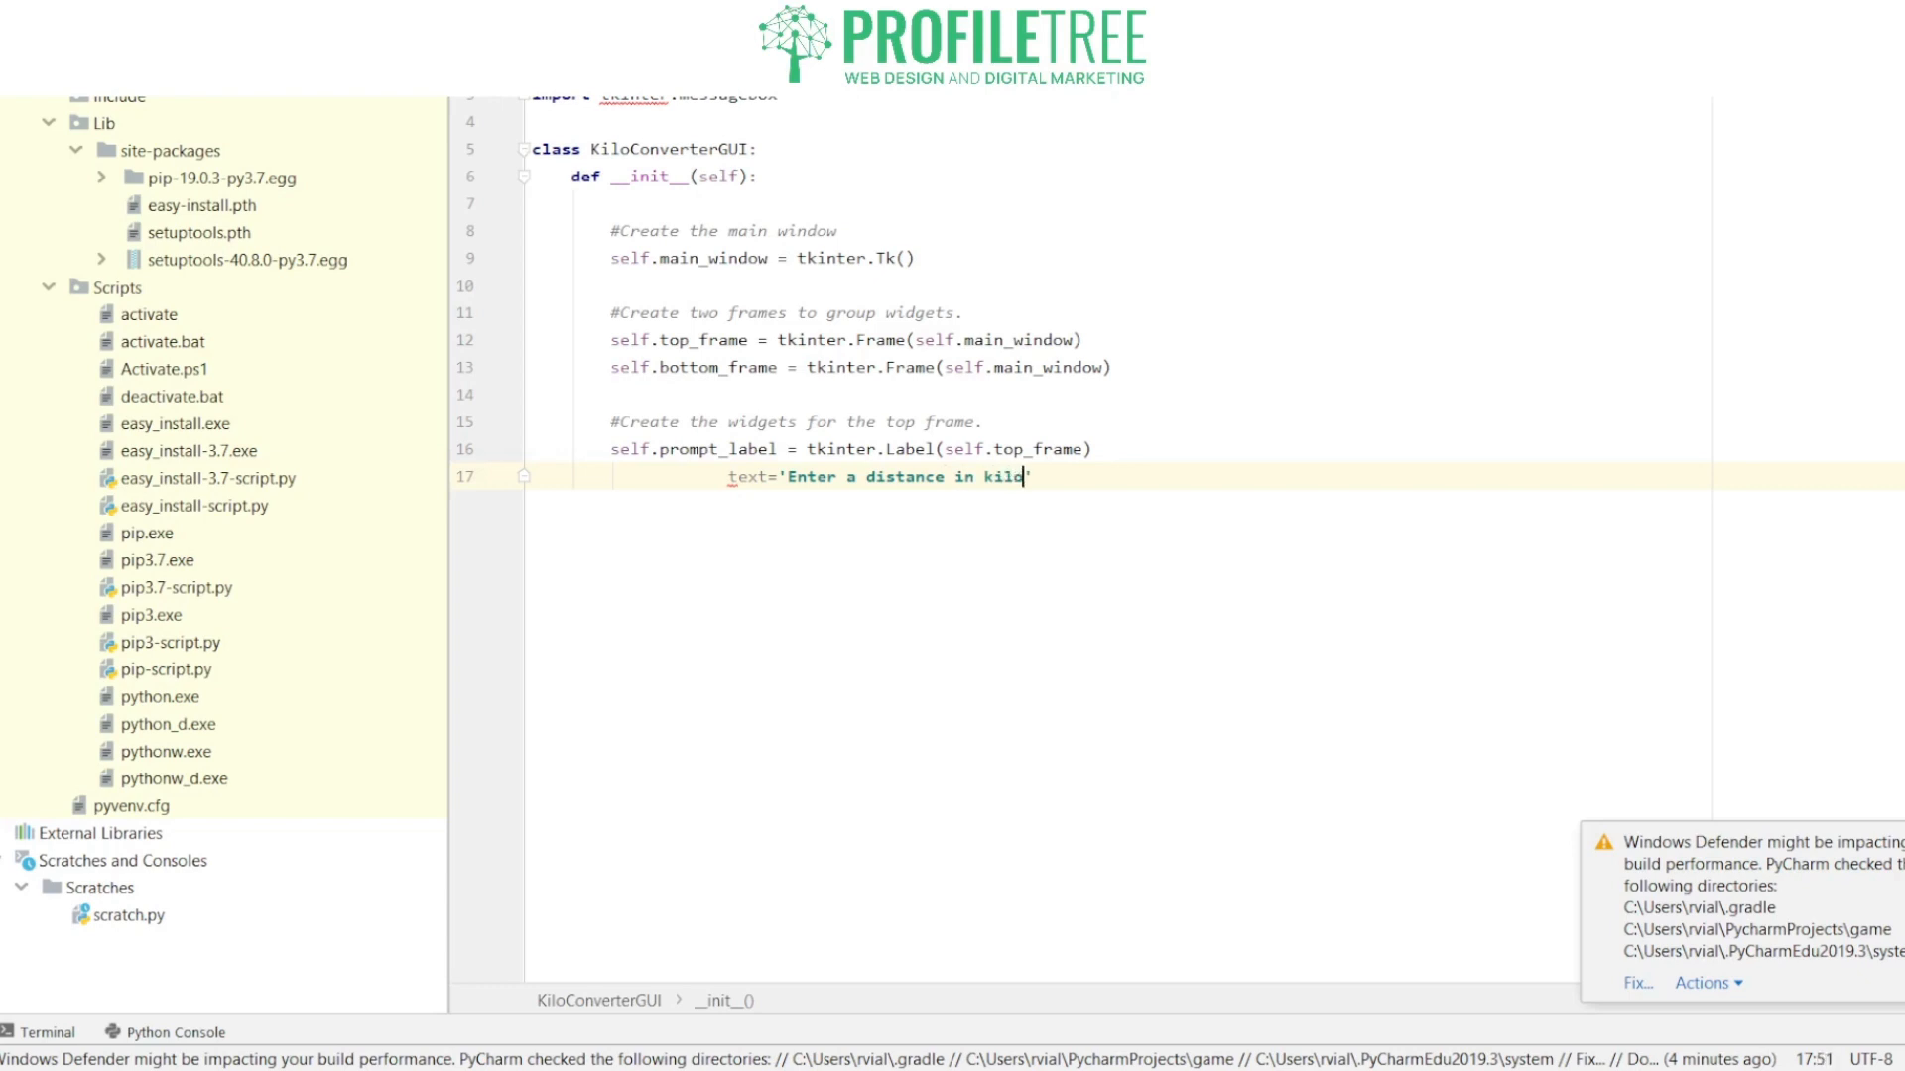
{"action": "type", "text": "meters"}
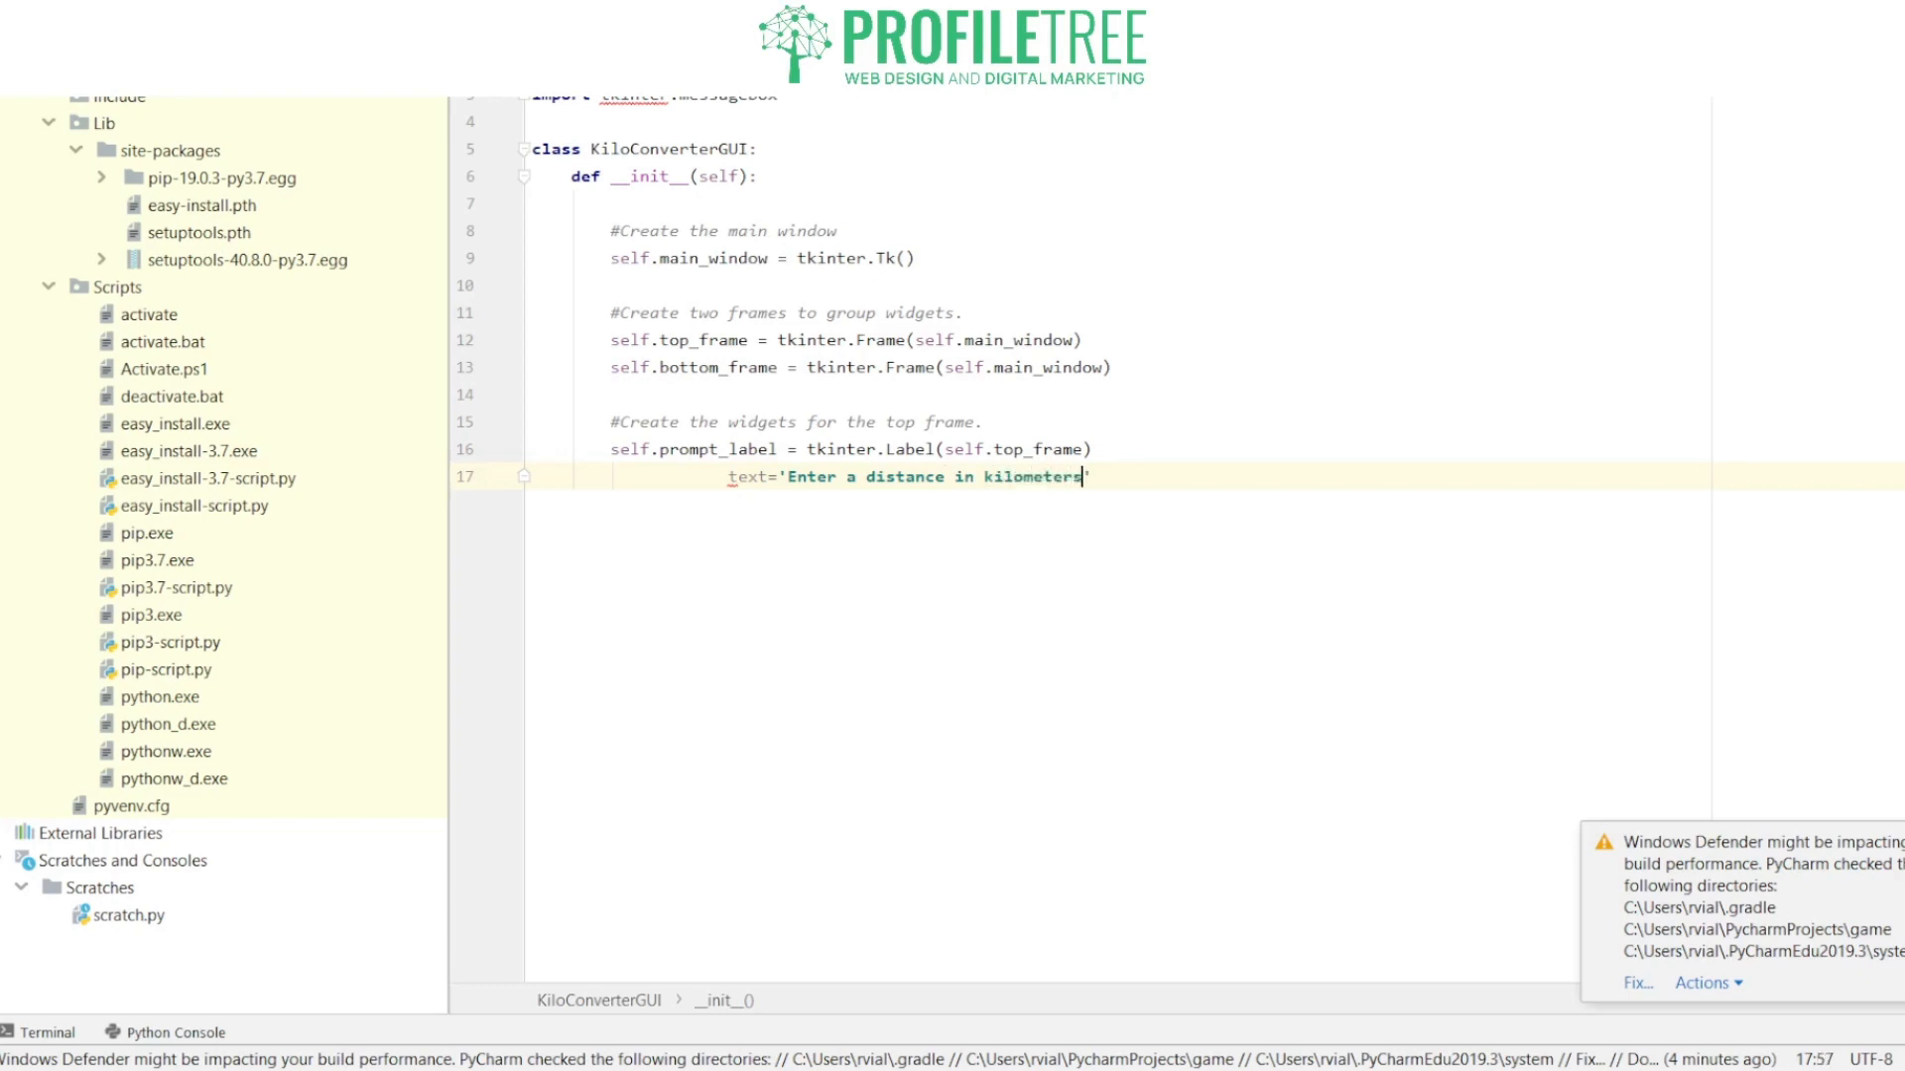
{"action": "type", "text": ":"}
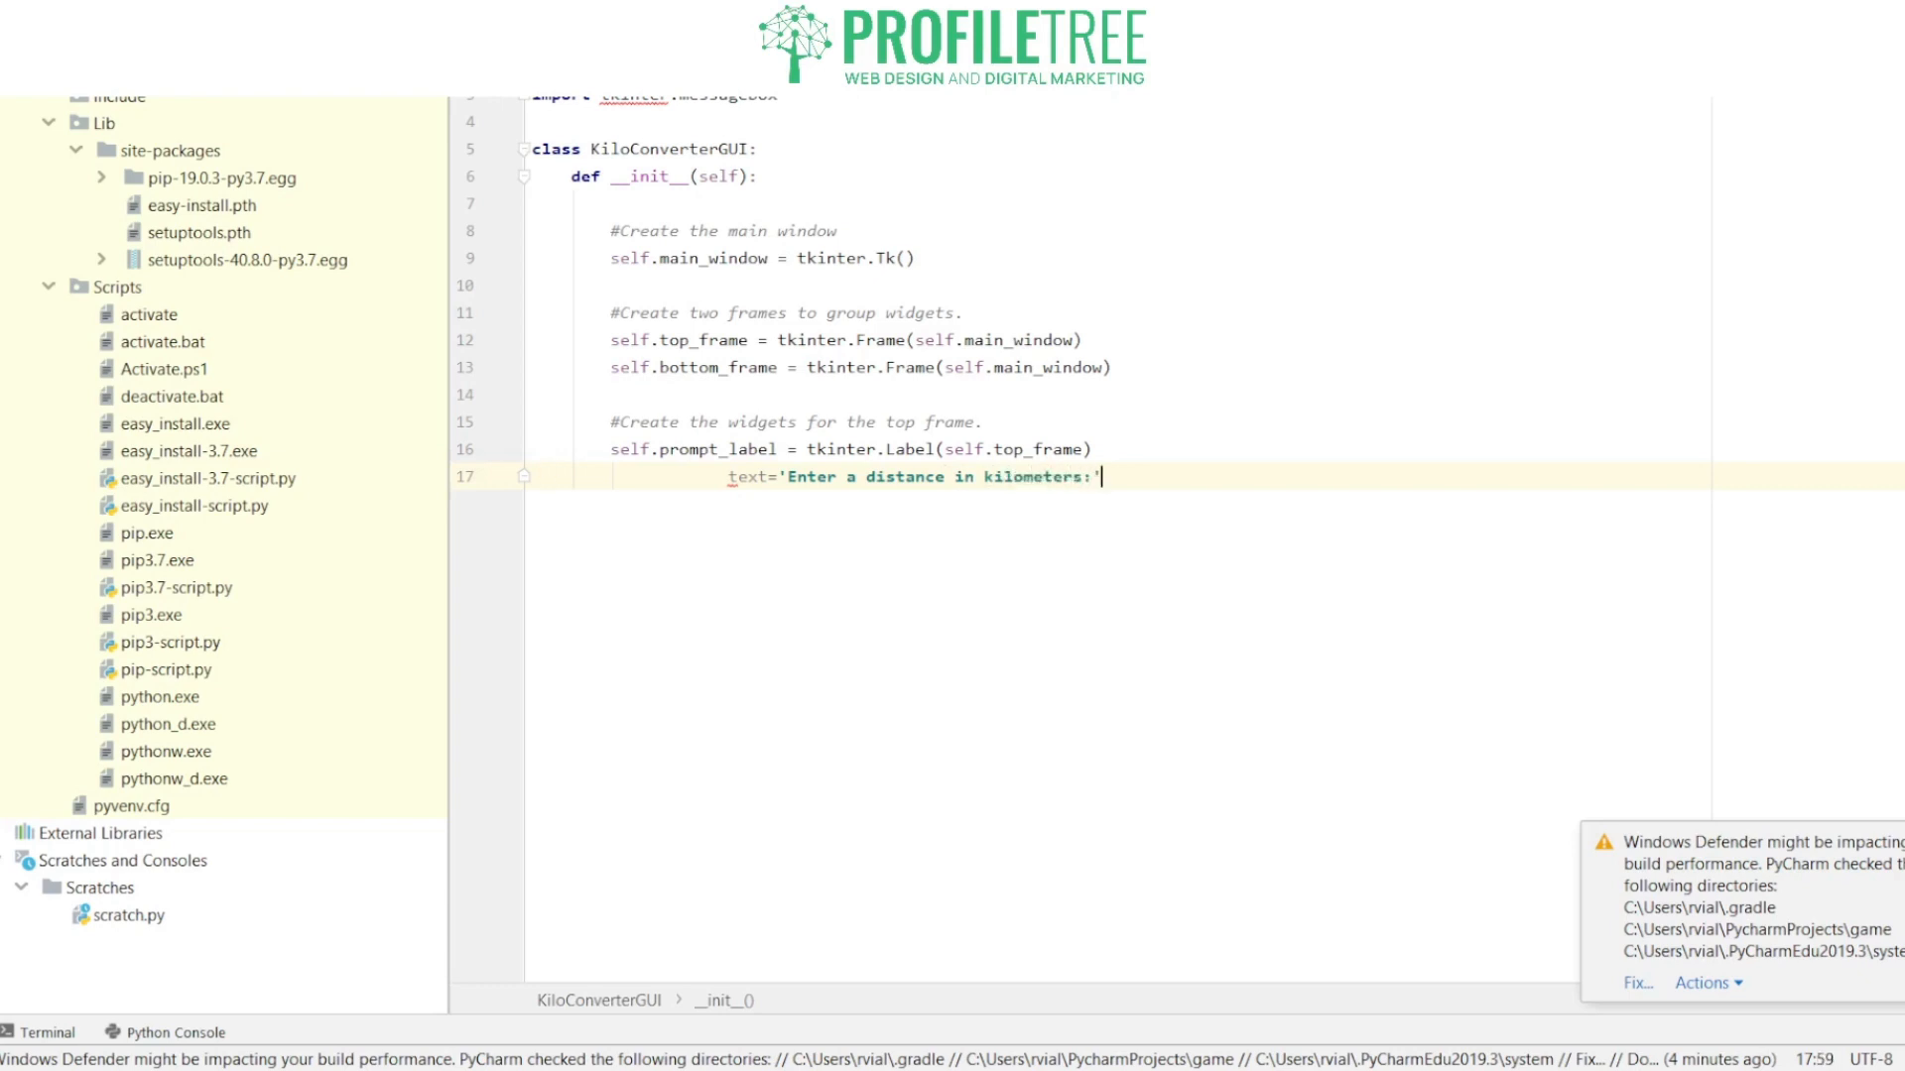
{"action": "type", "text": ")"}
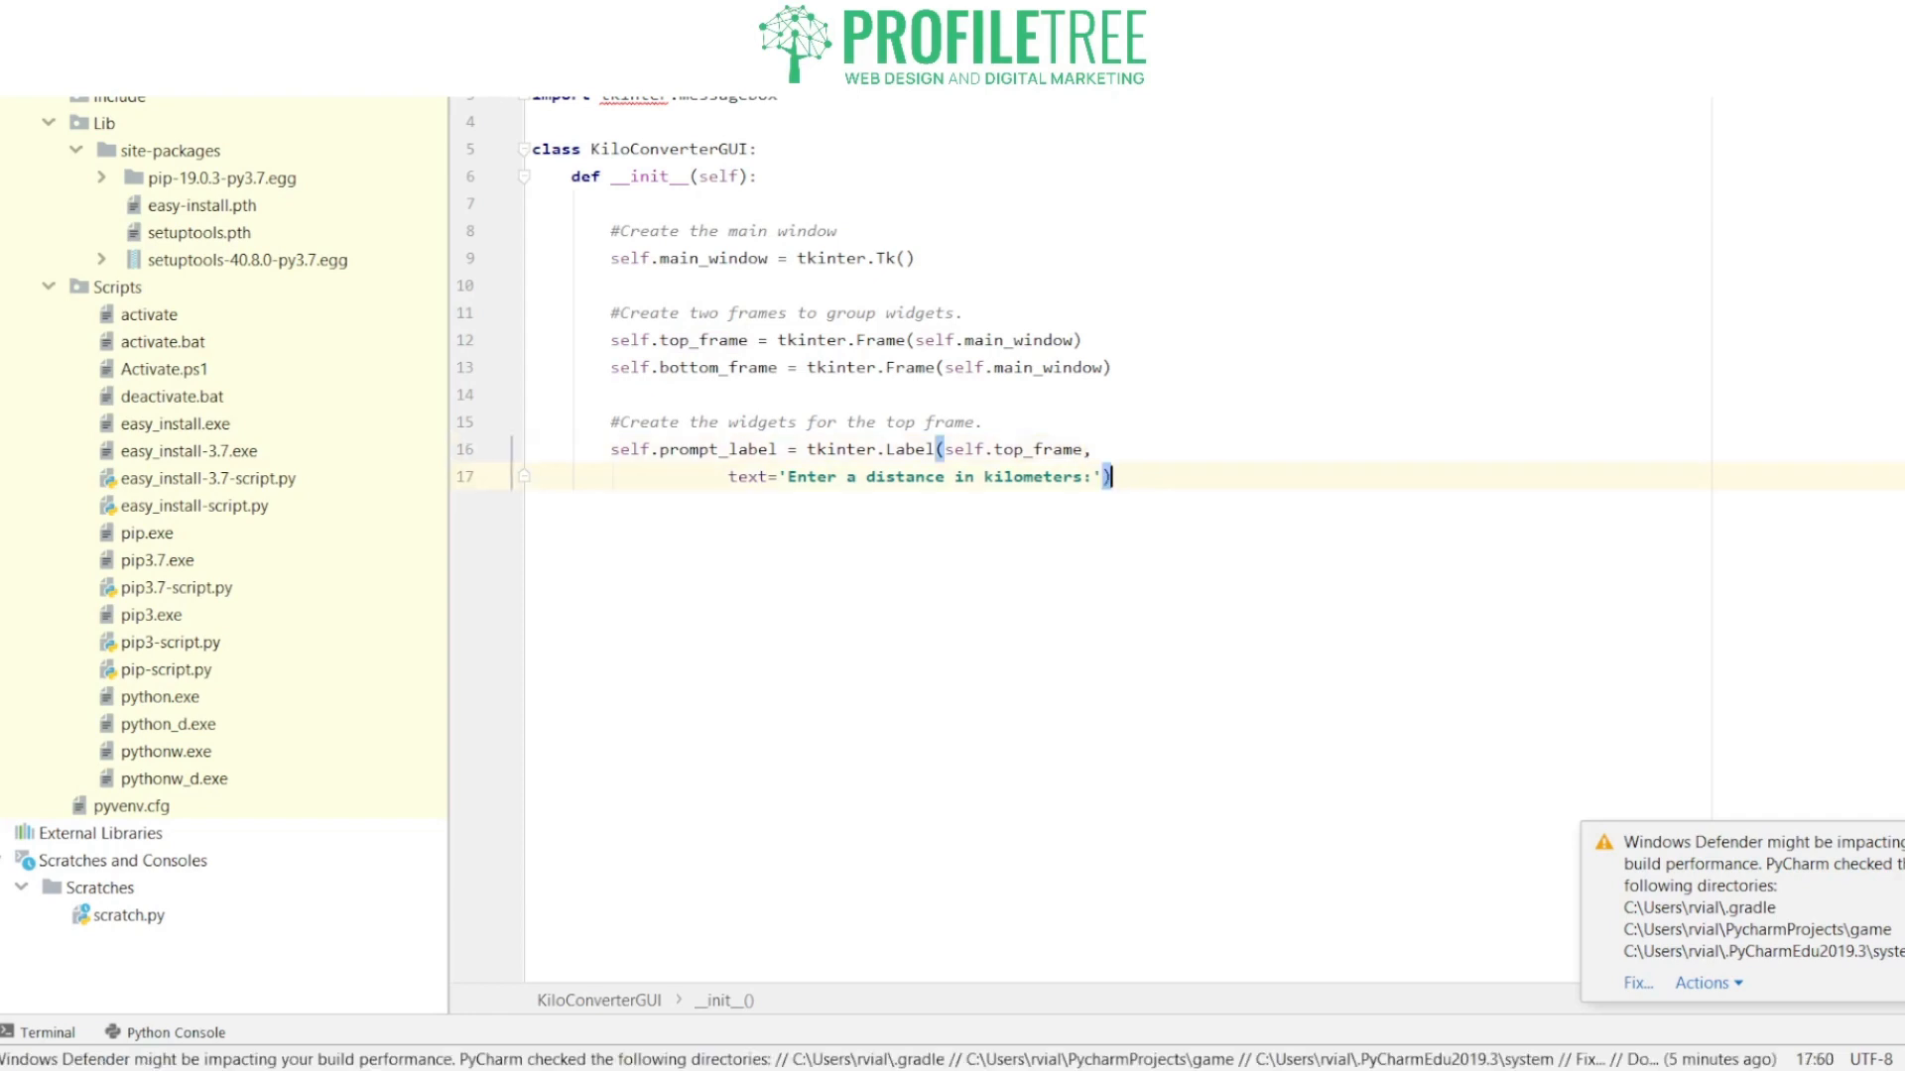
{"action": "type", "text": "self.kilo"}
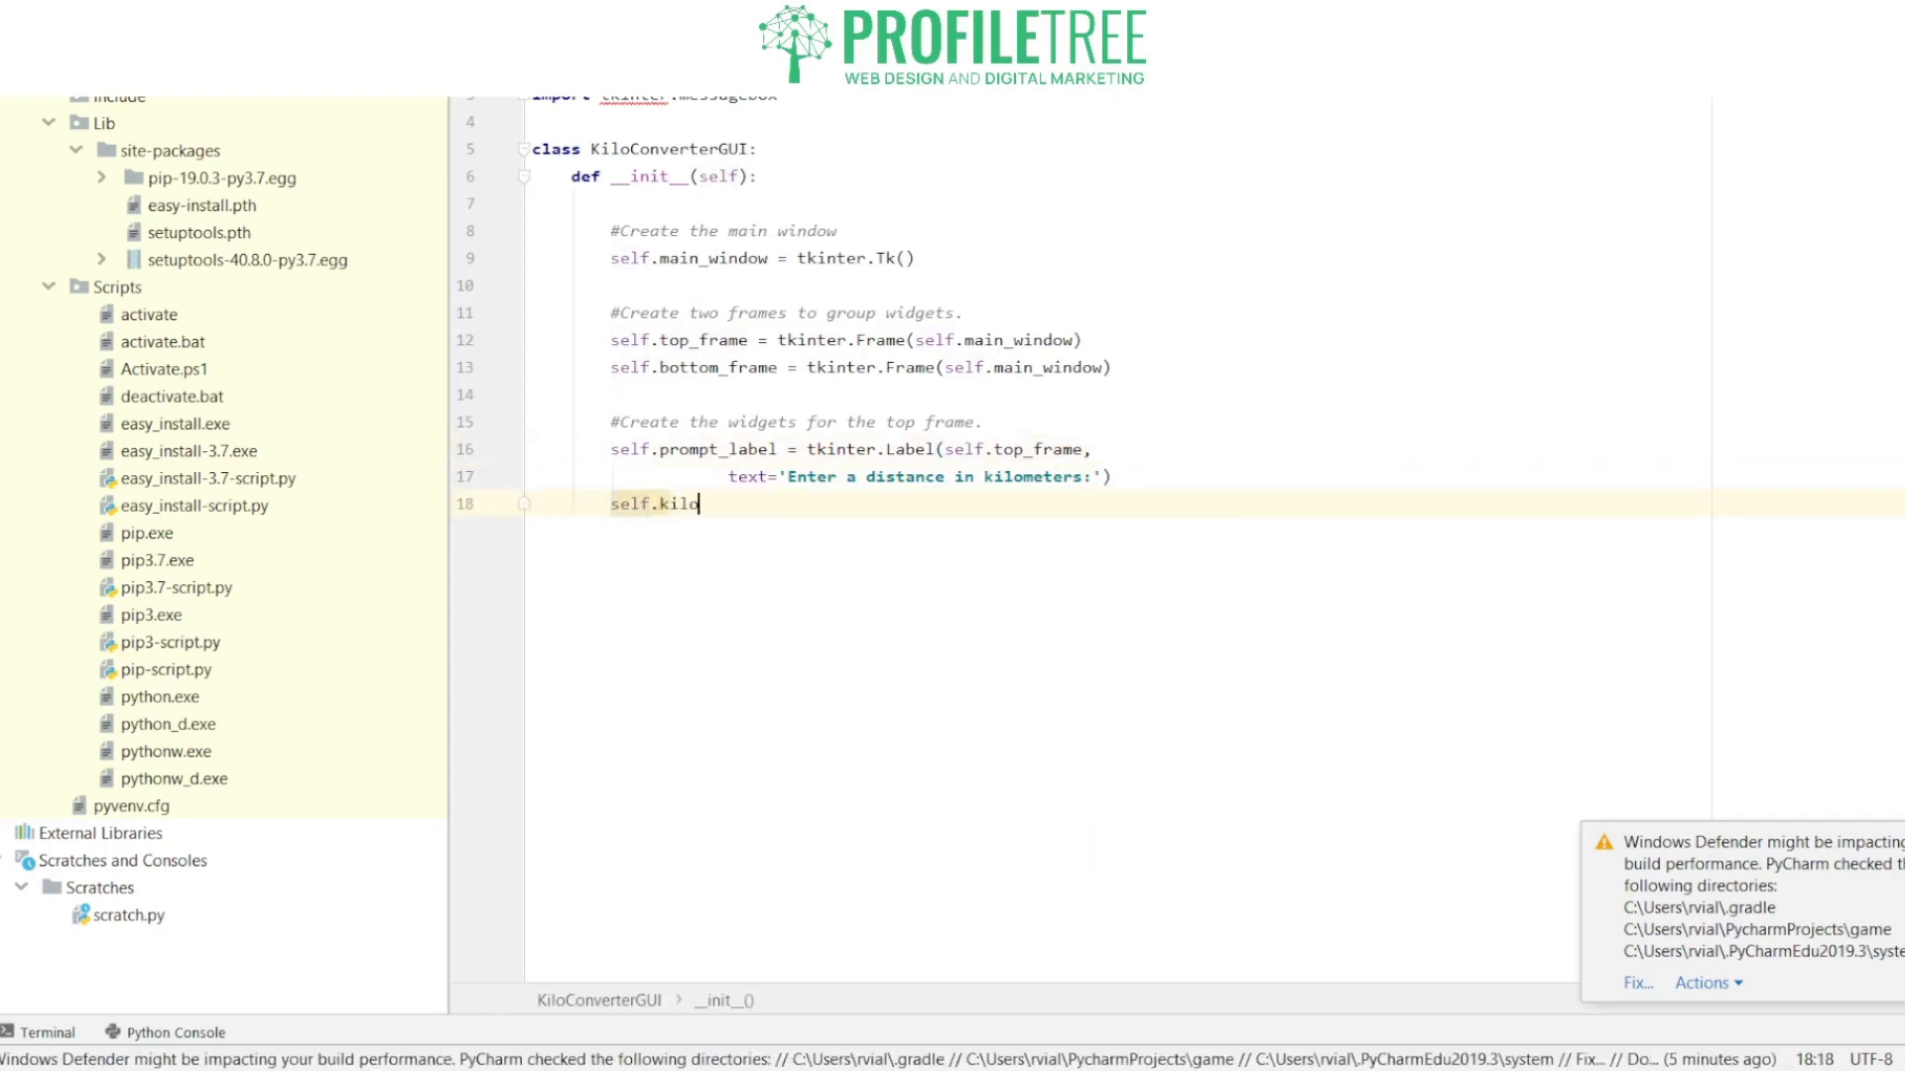
Step: Write self.kilo_entry = tkinter.Entry(self.top_frame, width=10)
{"action": "type", "text": "_e"}
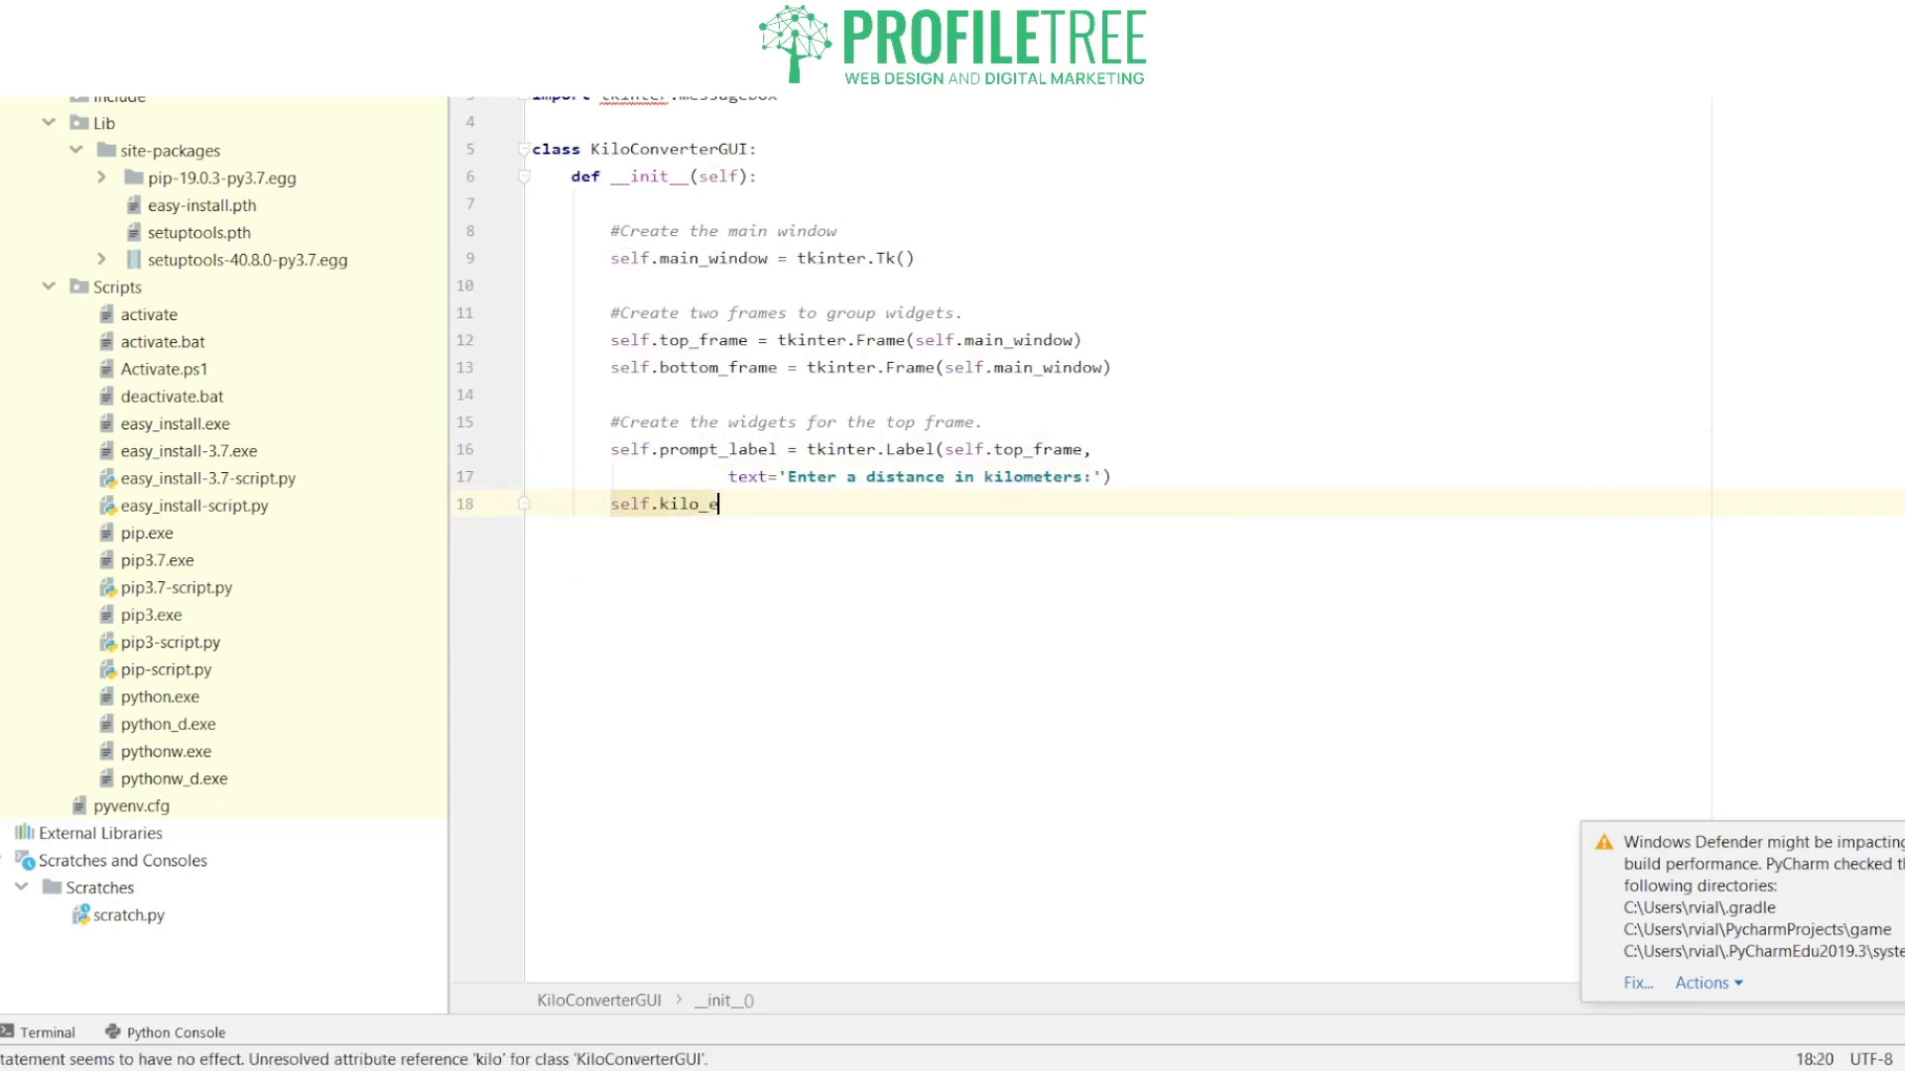
{"action": "type", "text": "ntry ="}
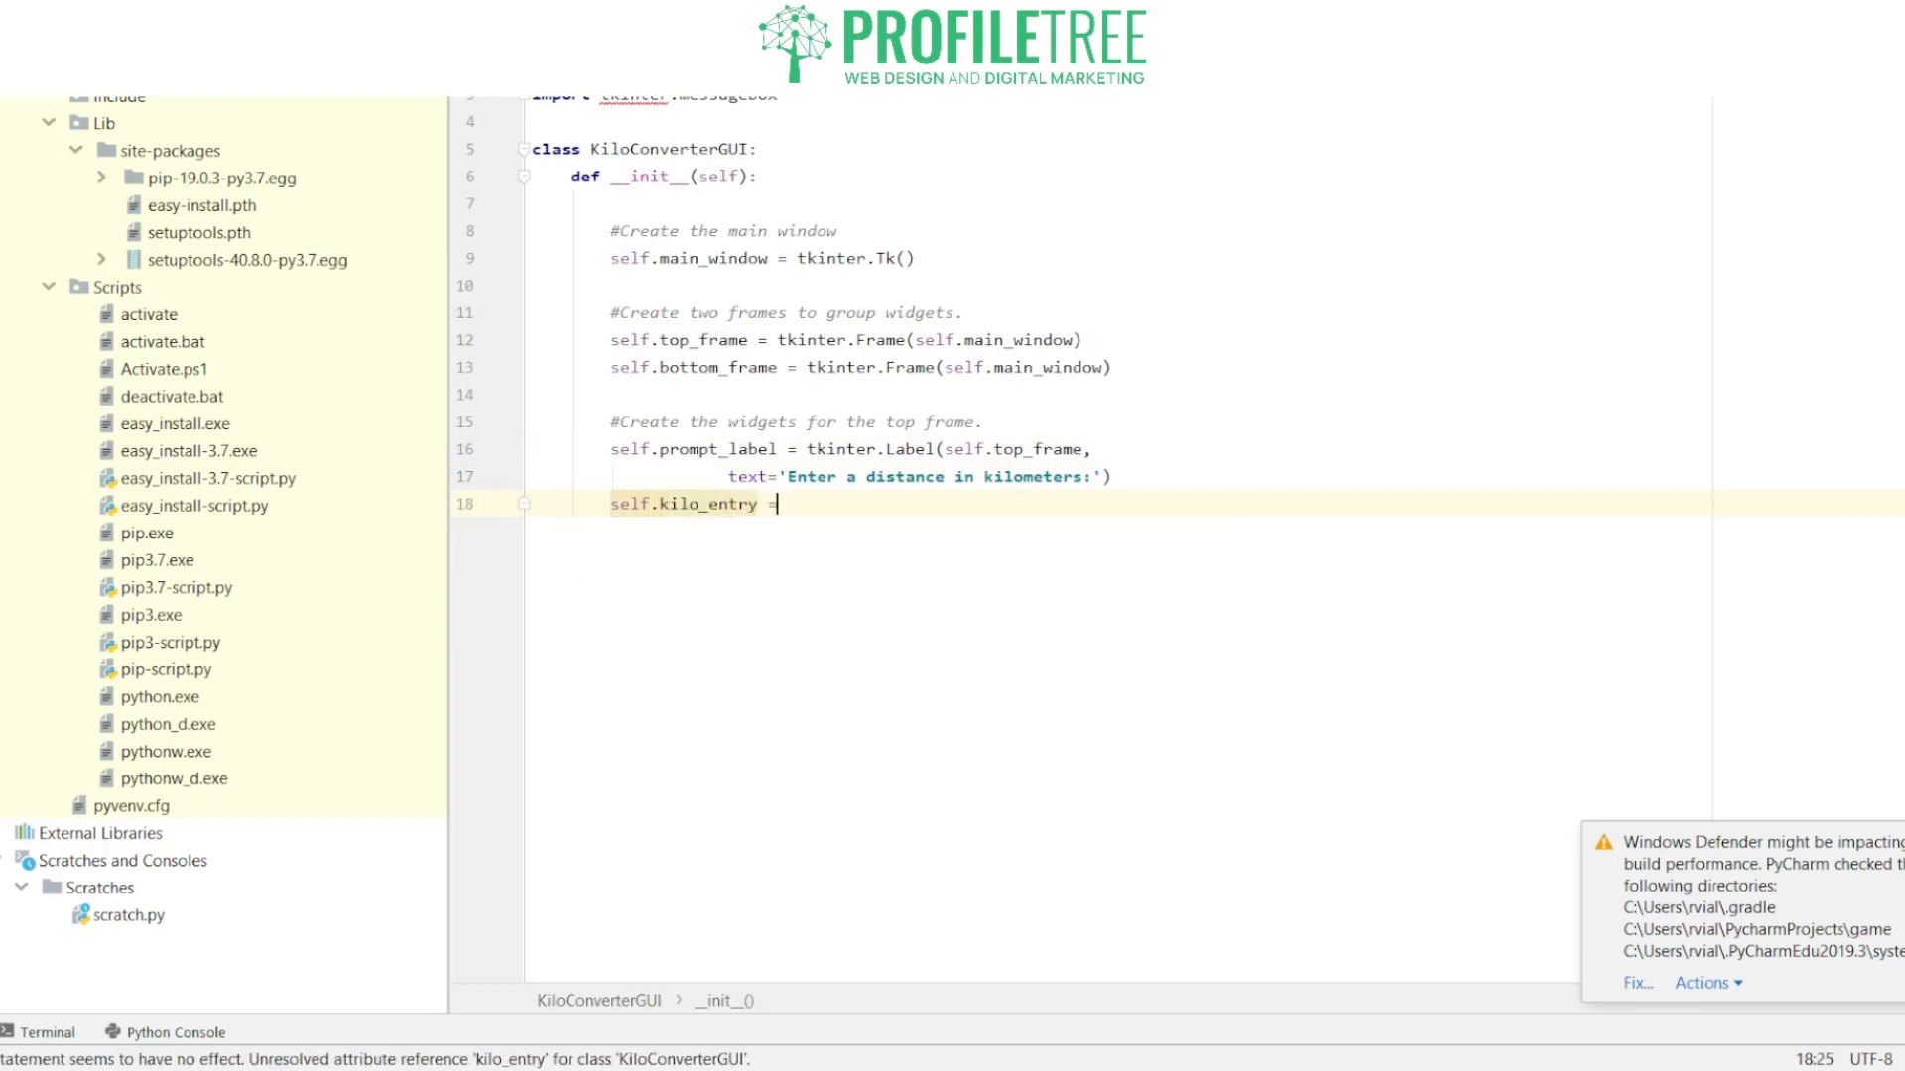
{"action": "type", "text": "tkinter"}
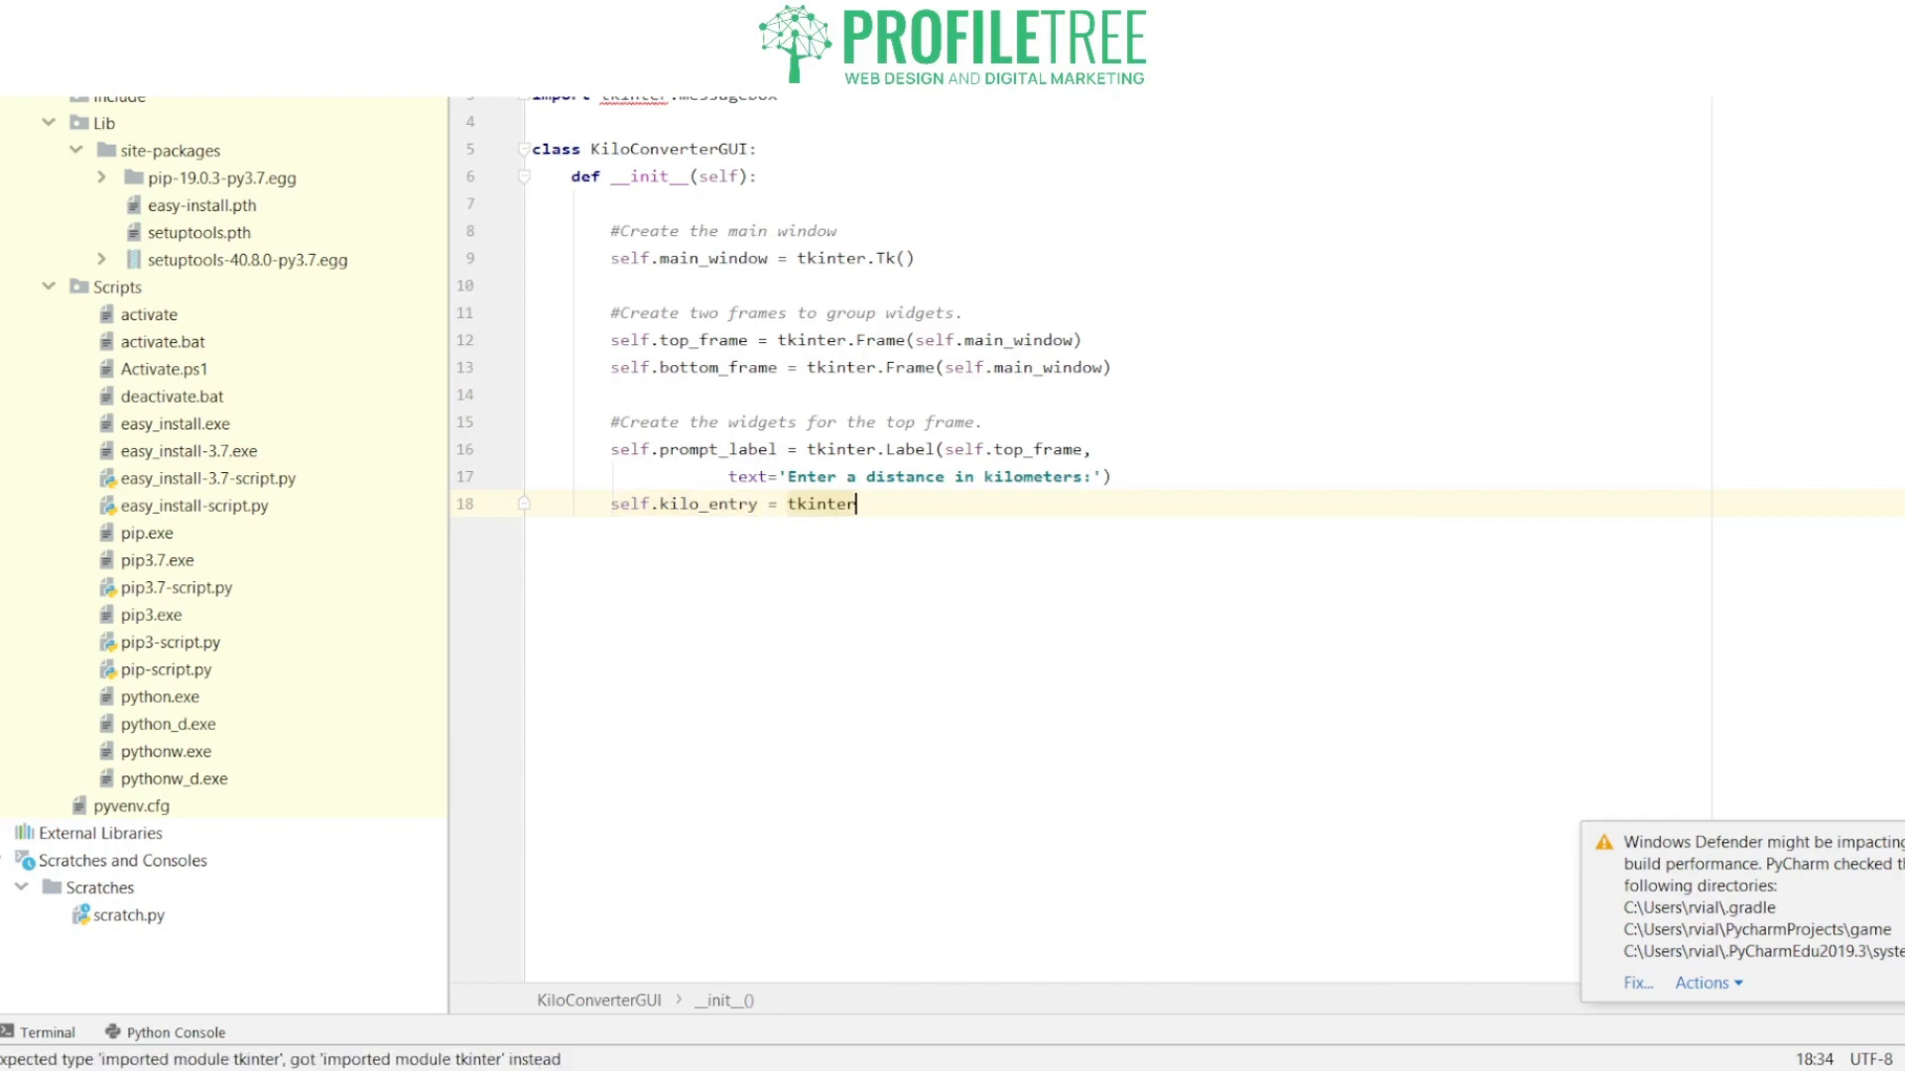
{"action": "type", "text": ".Entry()"}
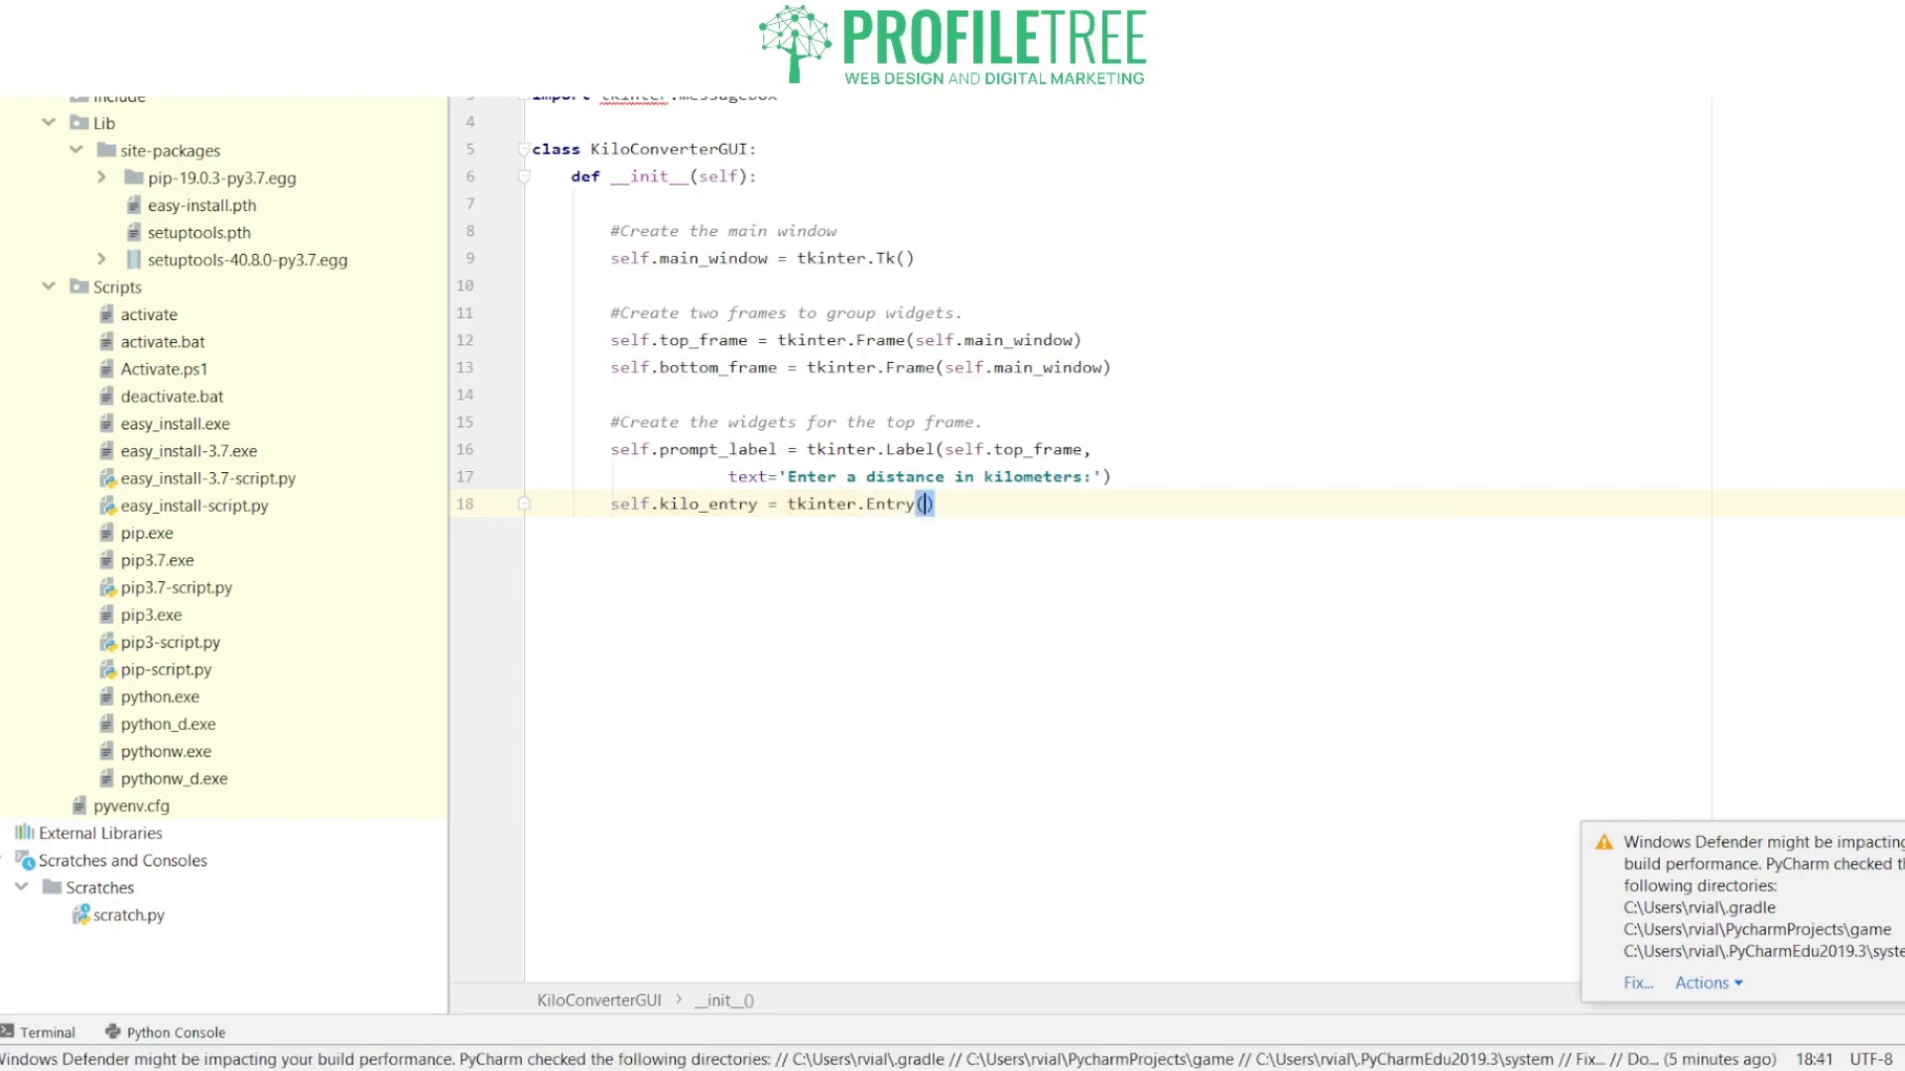
{"action": "type", "text": "self"}
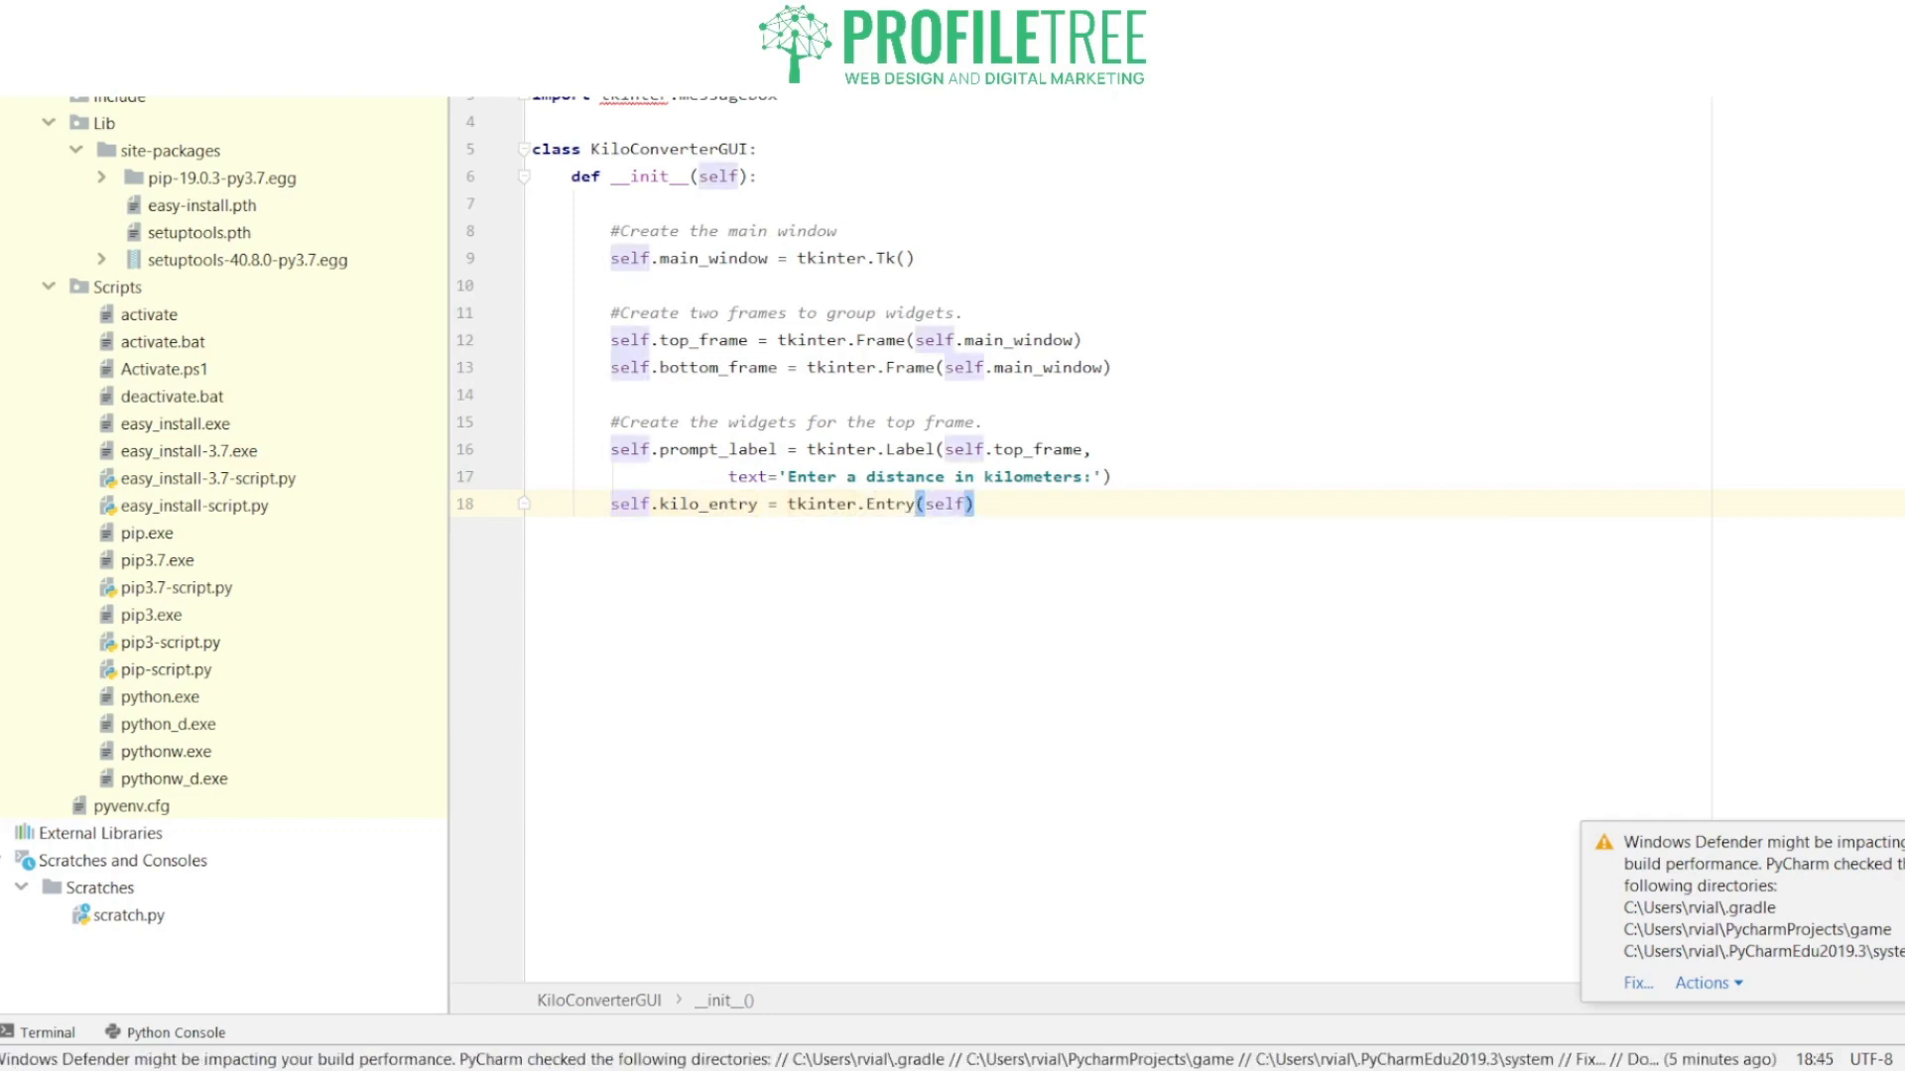
{"action": "type", "text": ".top_frame"}
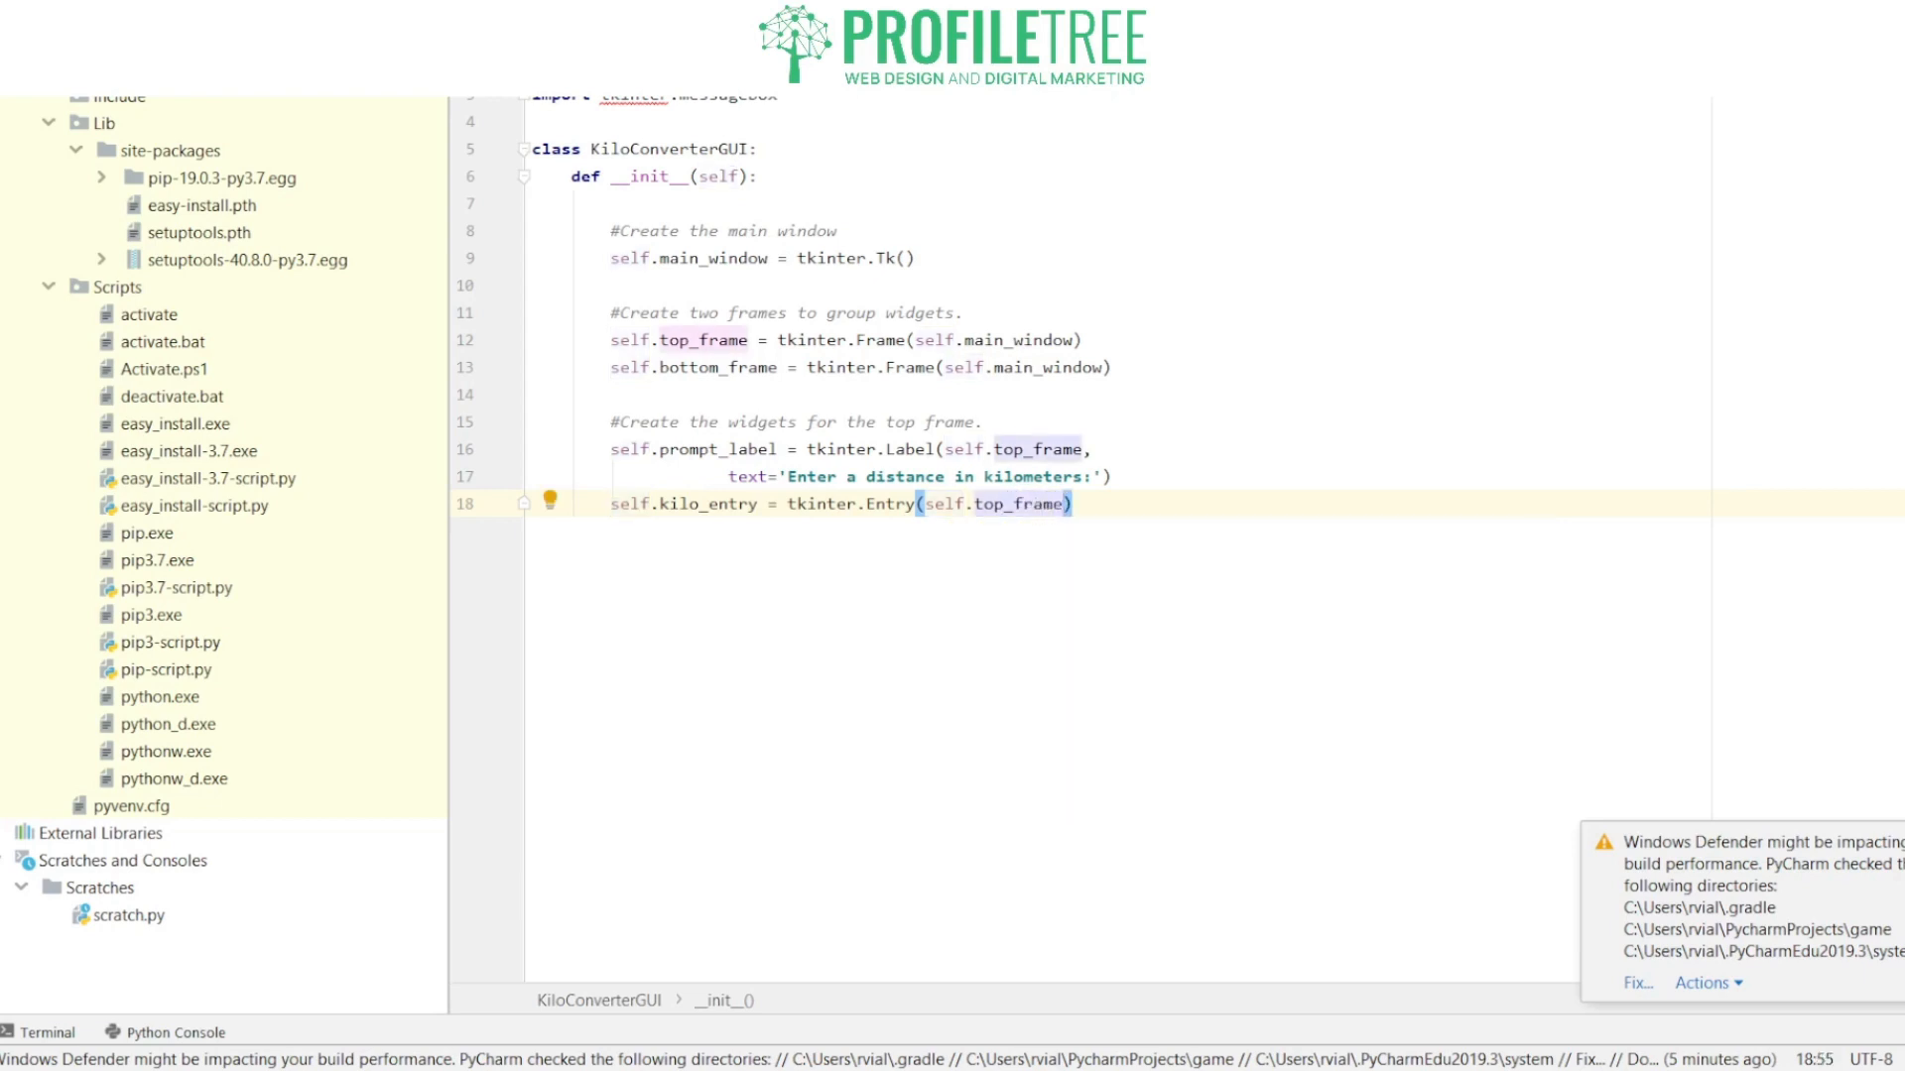
{"action": "type", "text": ","}
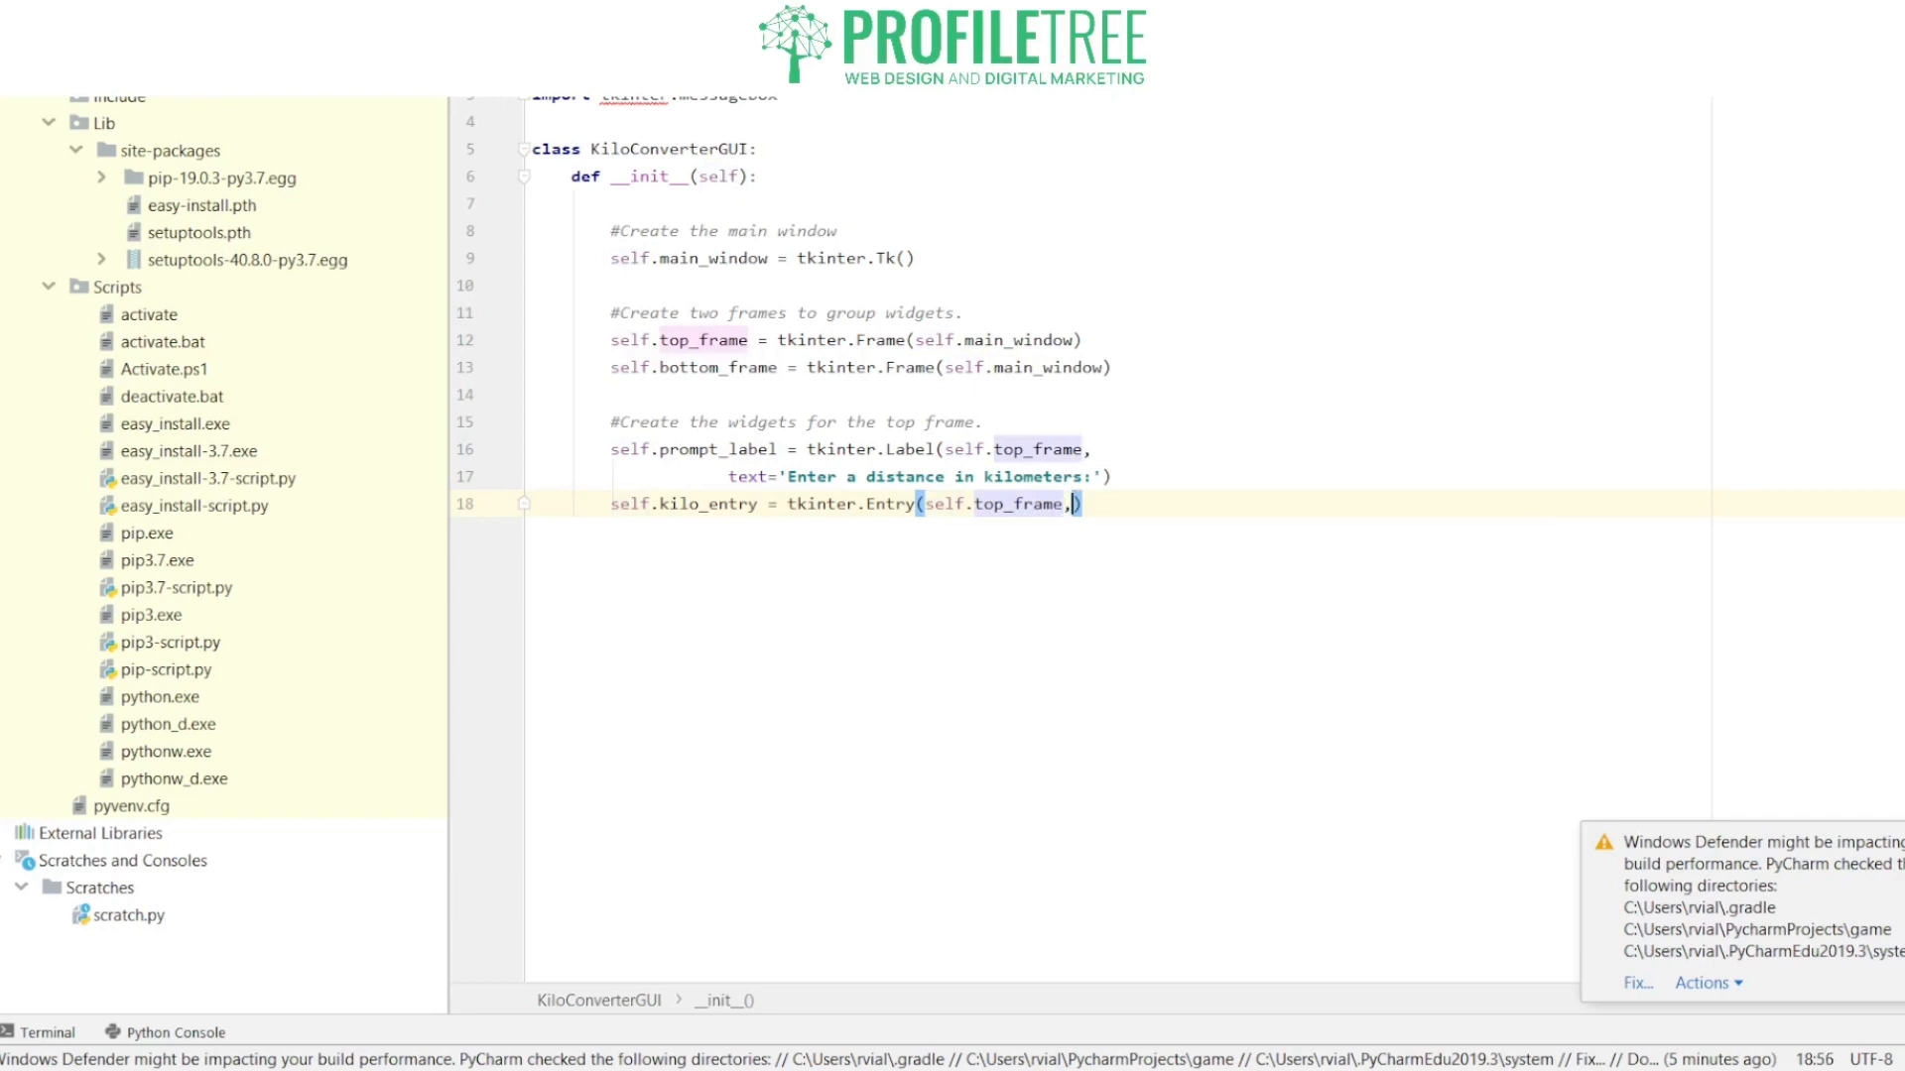
{"action": "type", "text": "width=10)"}
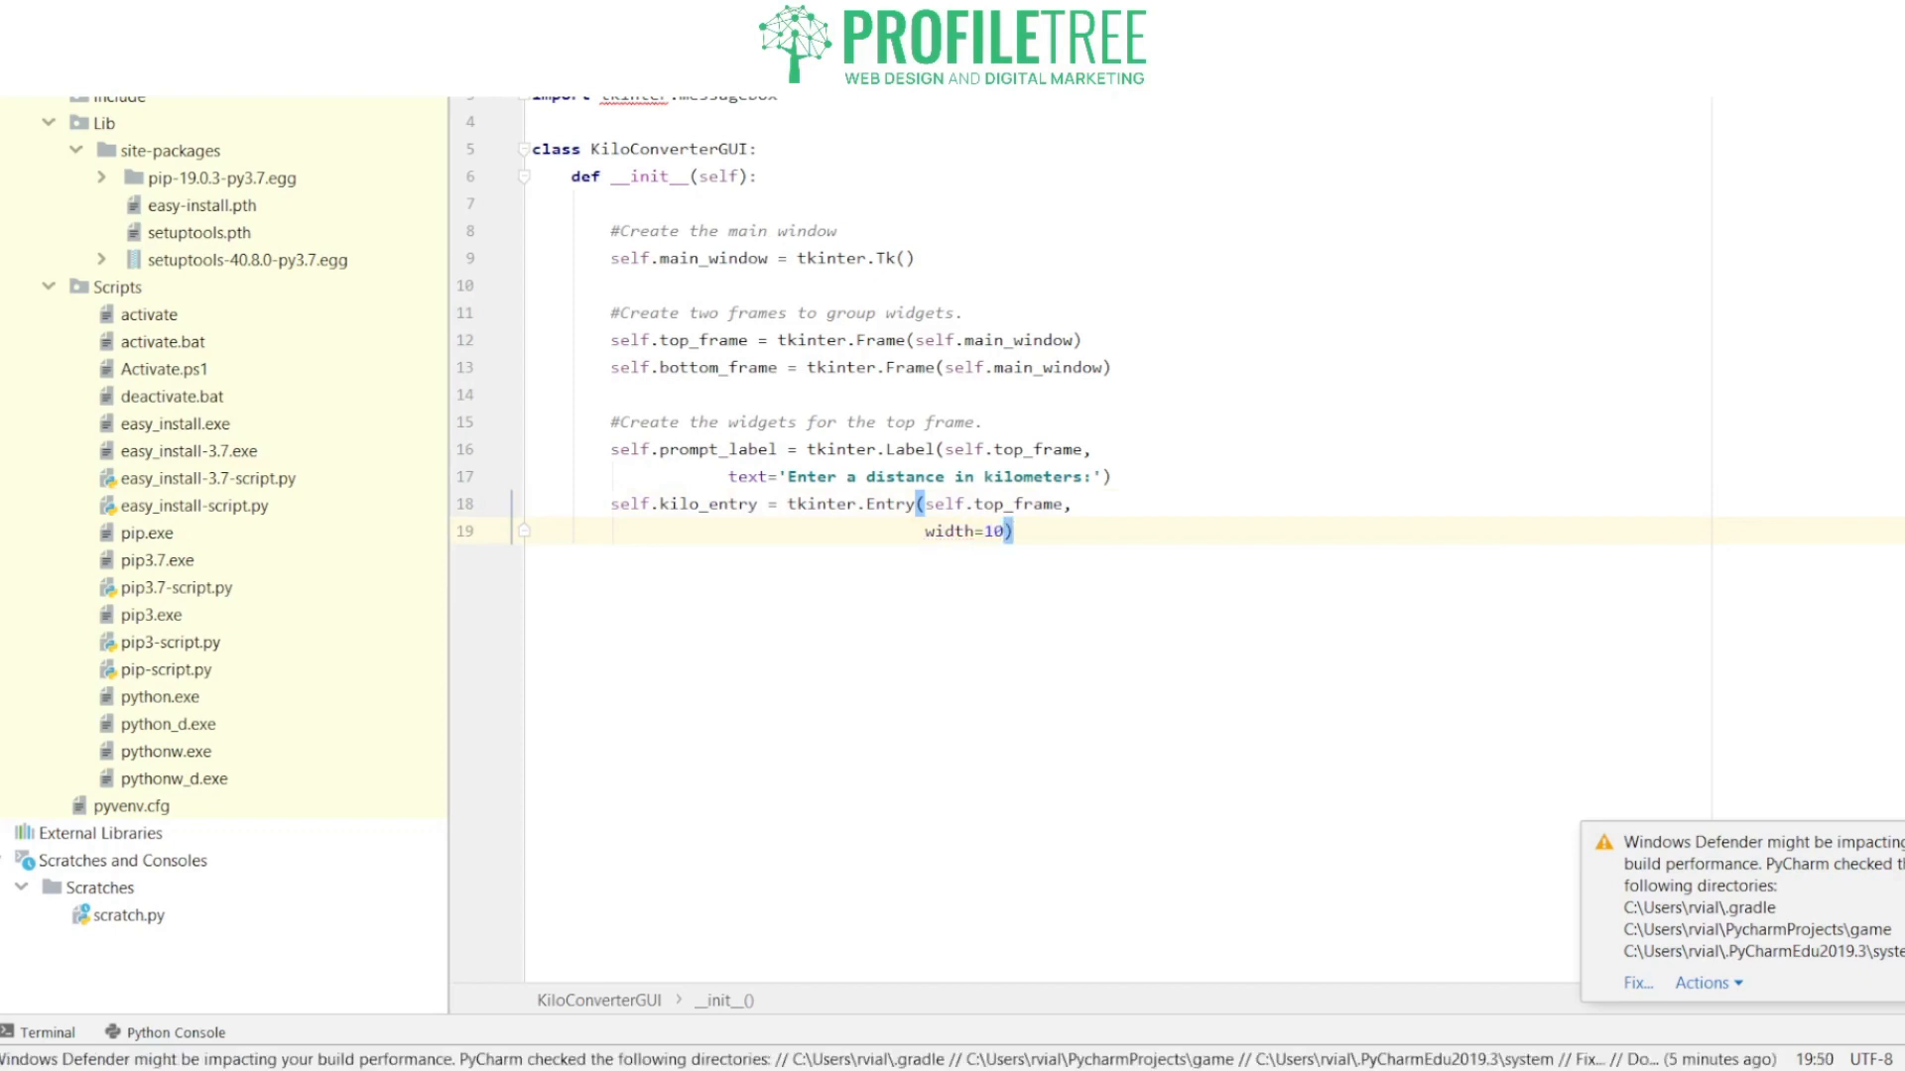
{"action": "key", "text": "enter"}
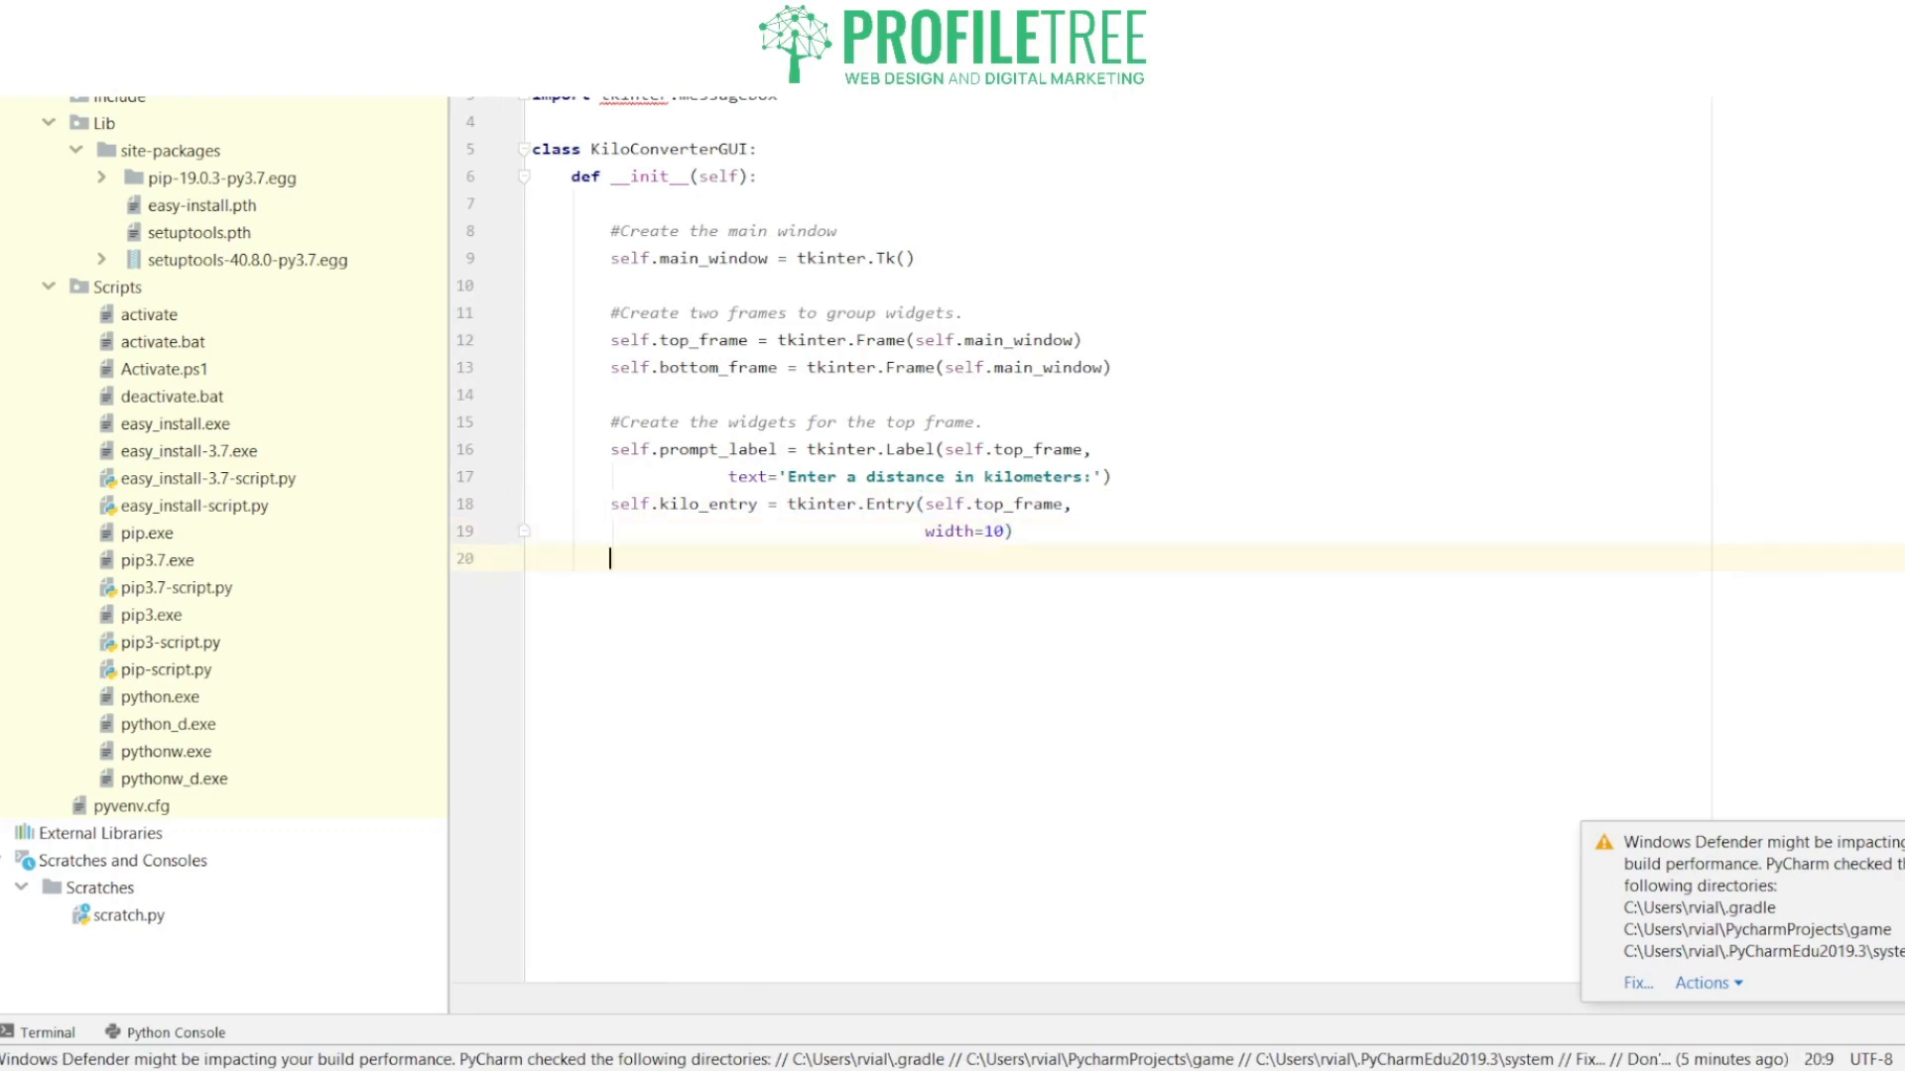
Step: Add the pack comment and self.prompt_label.pack(side='left')
{"action": "type", "text": "#Pack the top frame"}
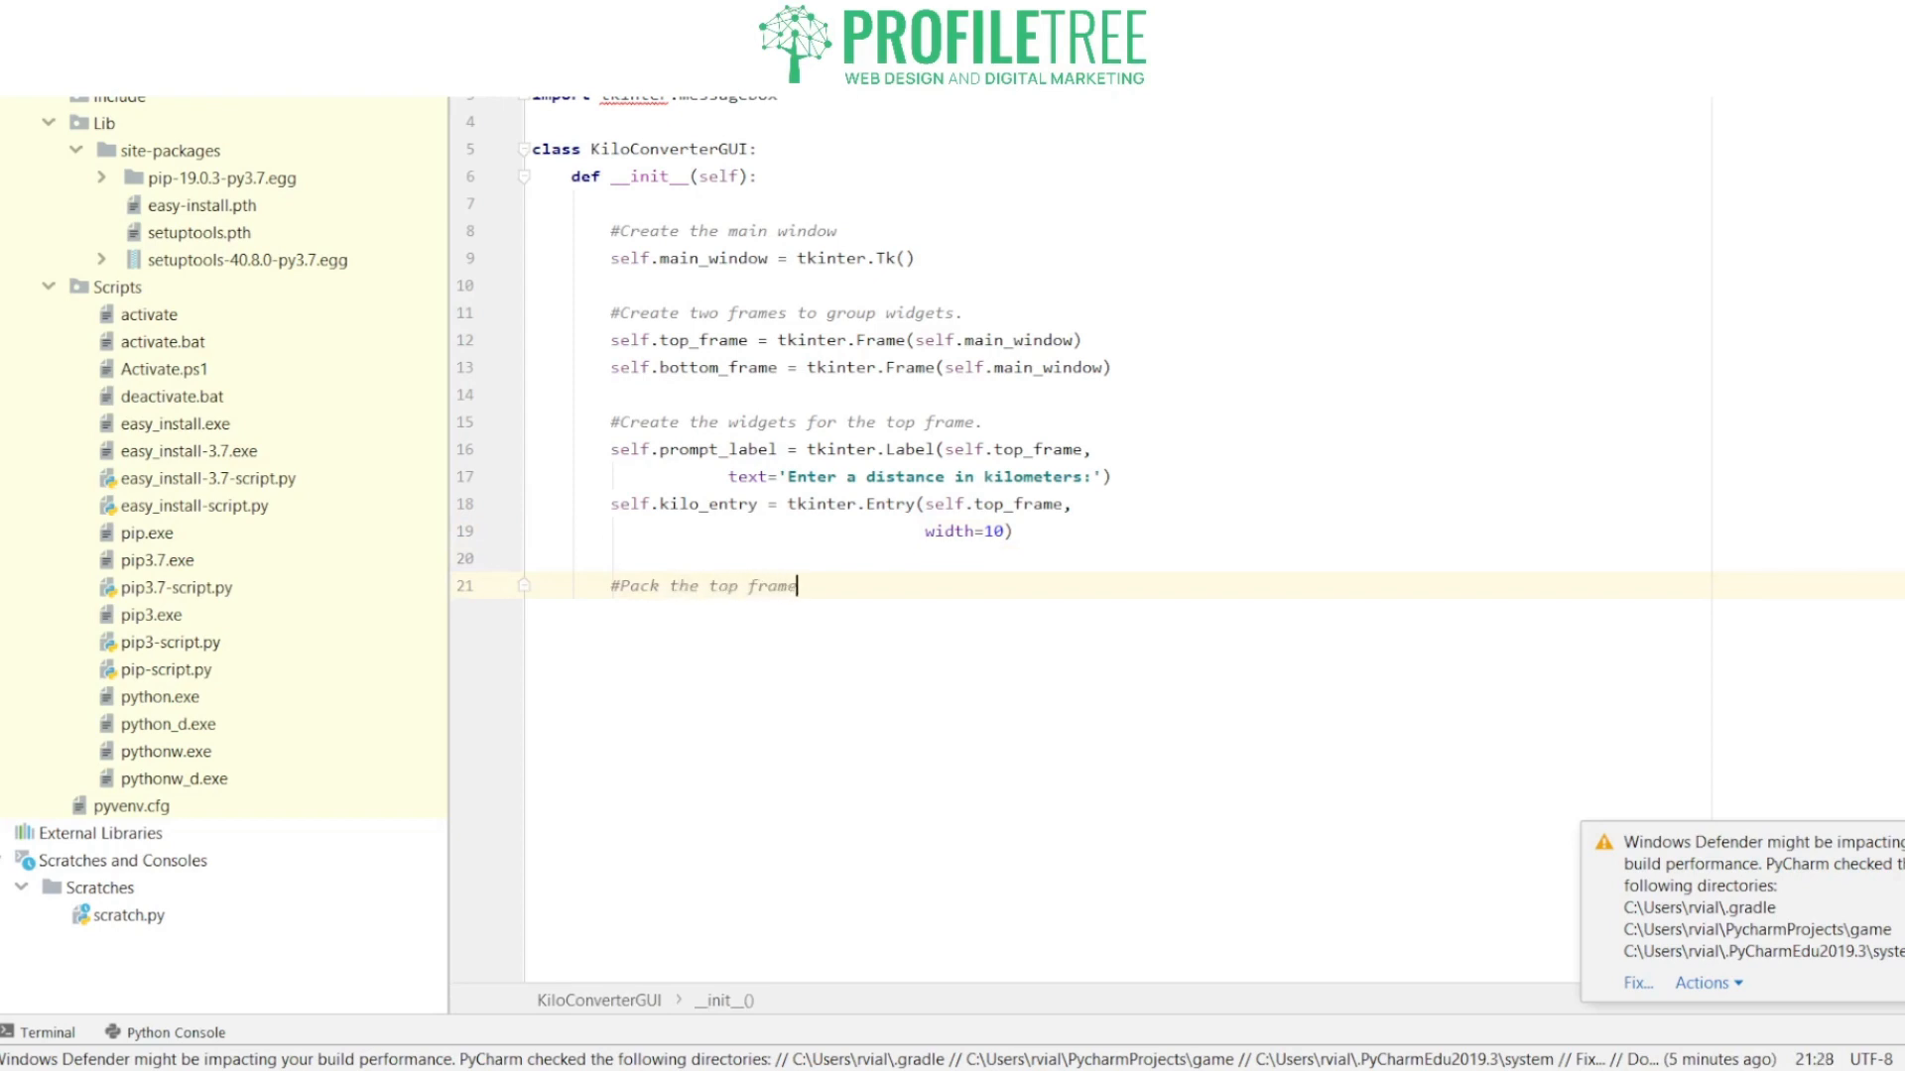
{"action": "type", "text": "'s wid"}
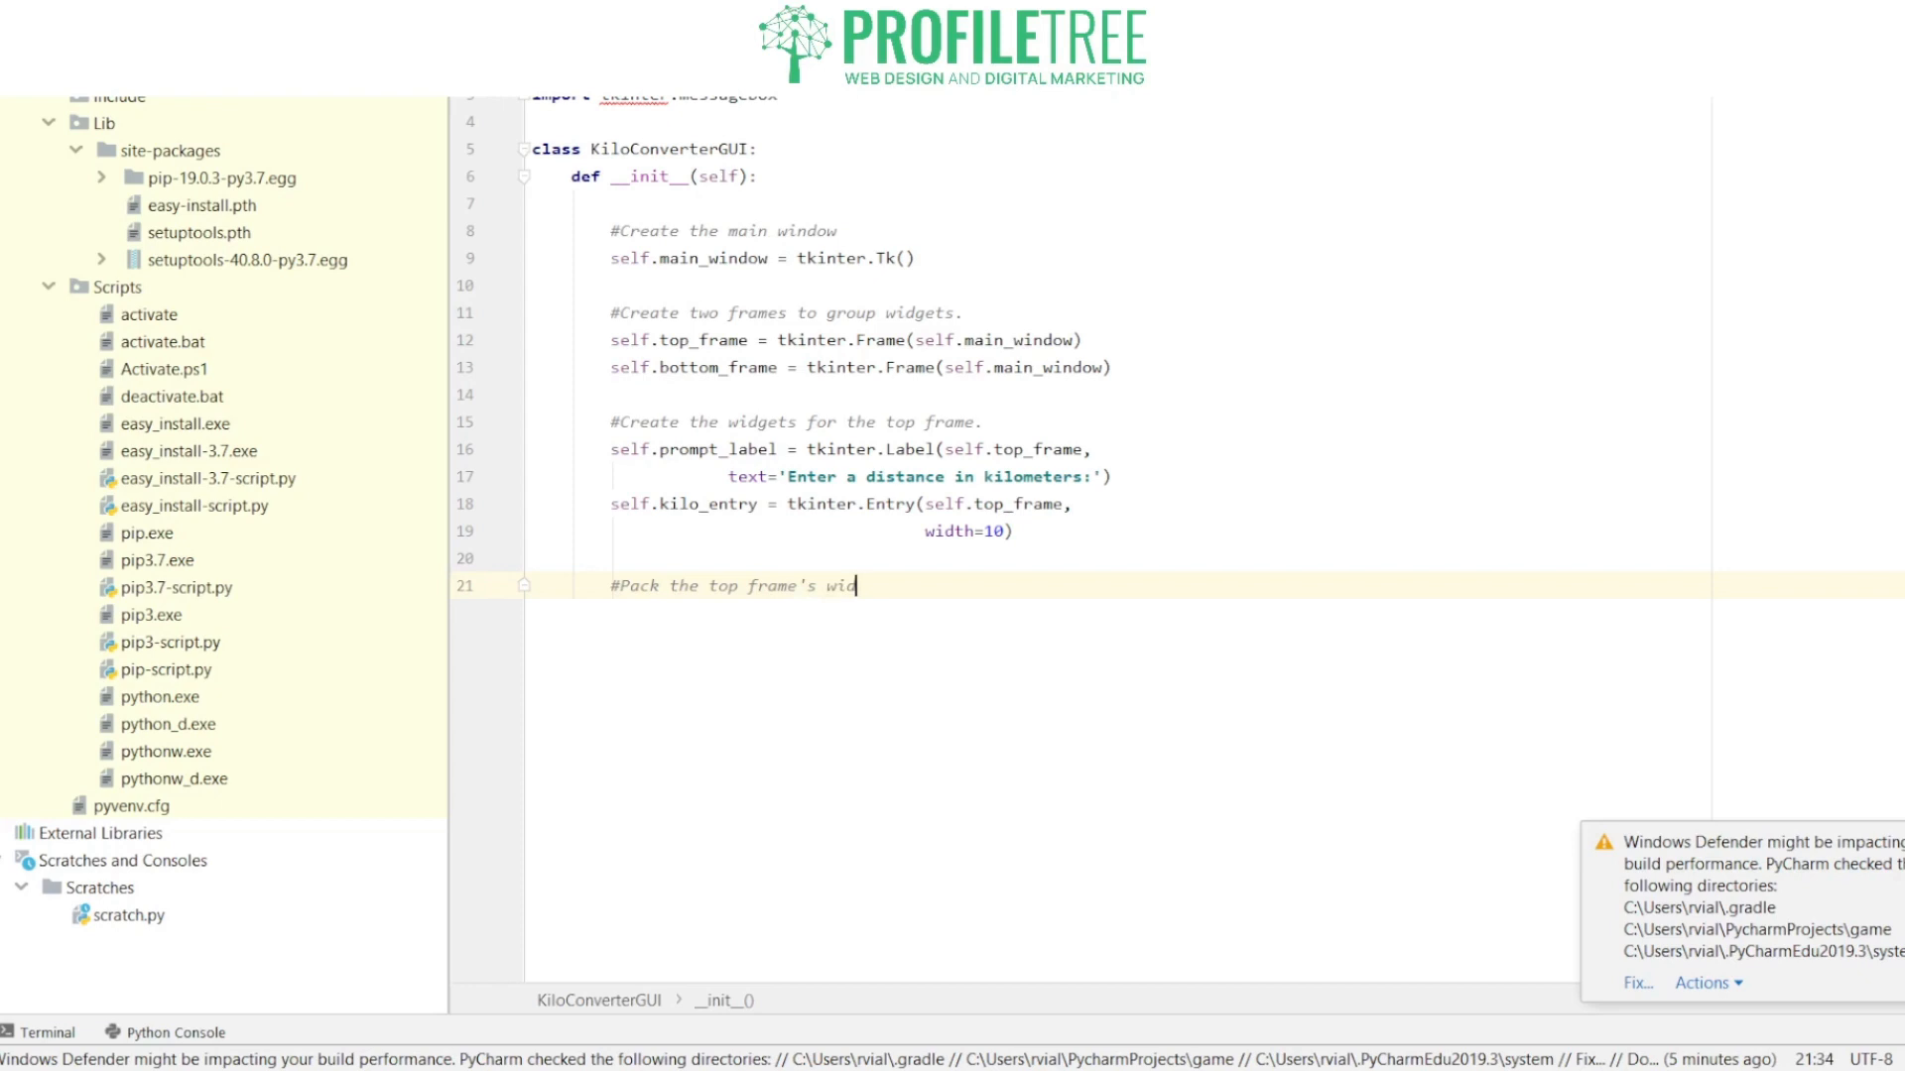
{"action": "type", "text": "gets"}
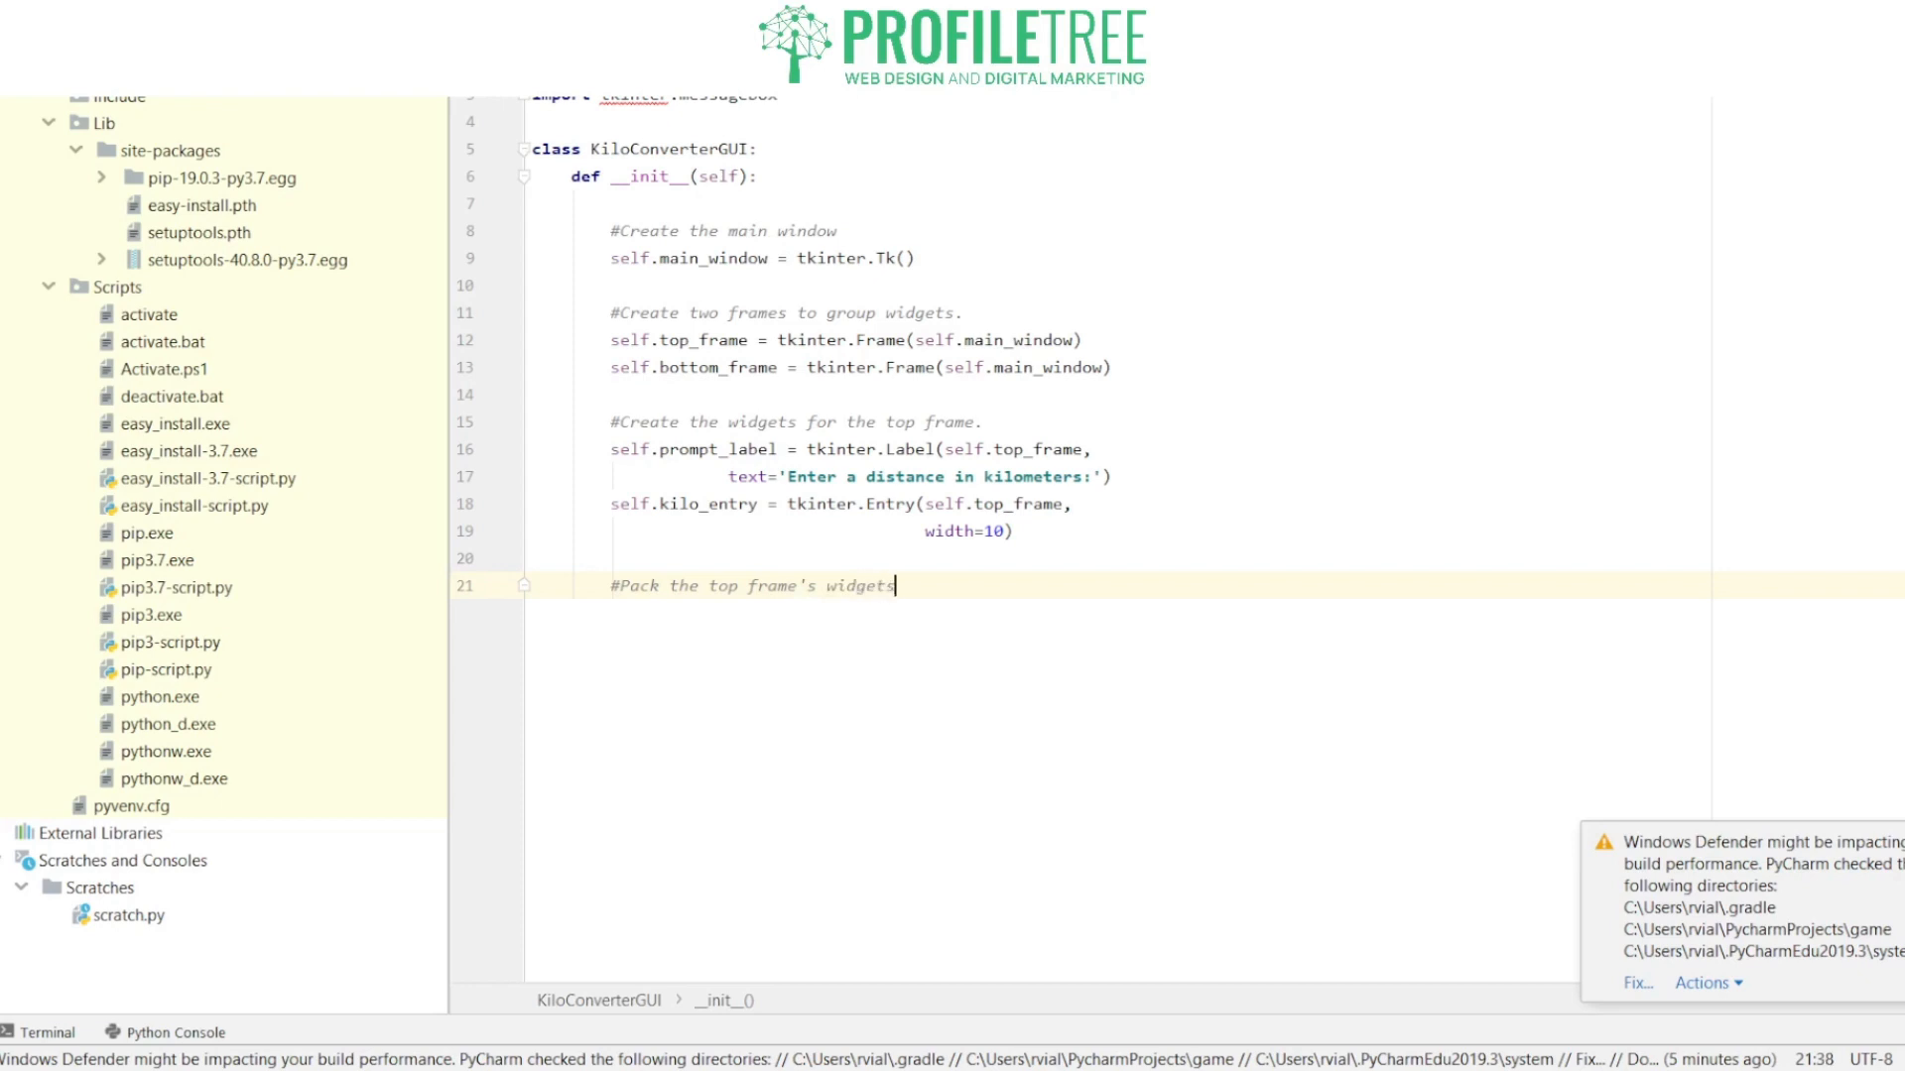
{"action": "type", "text": "self"}
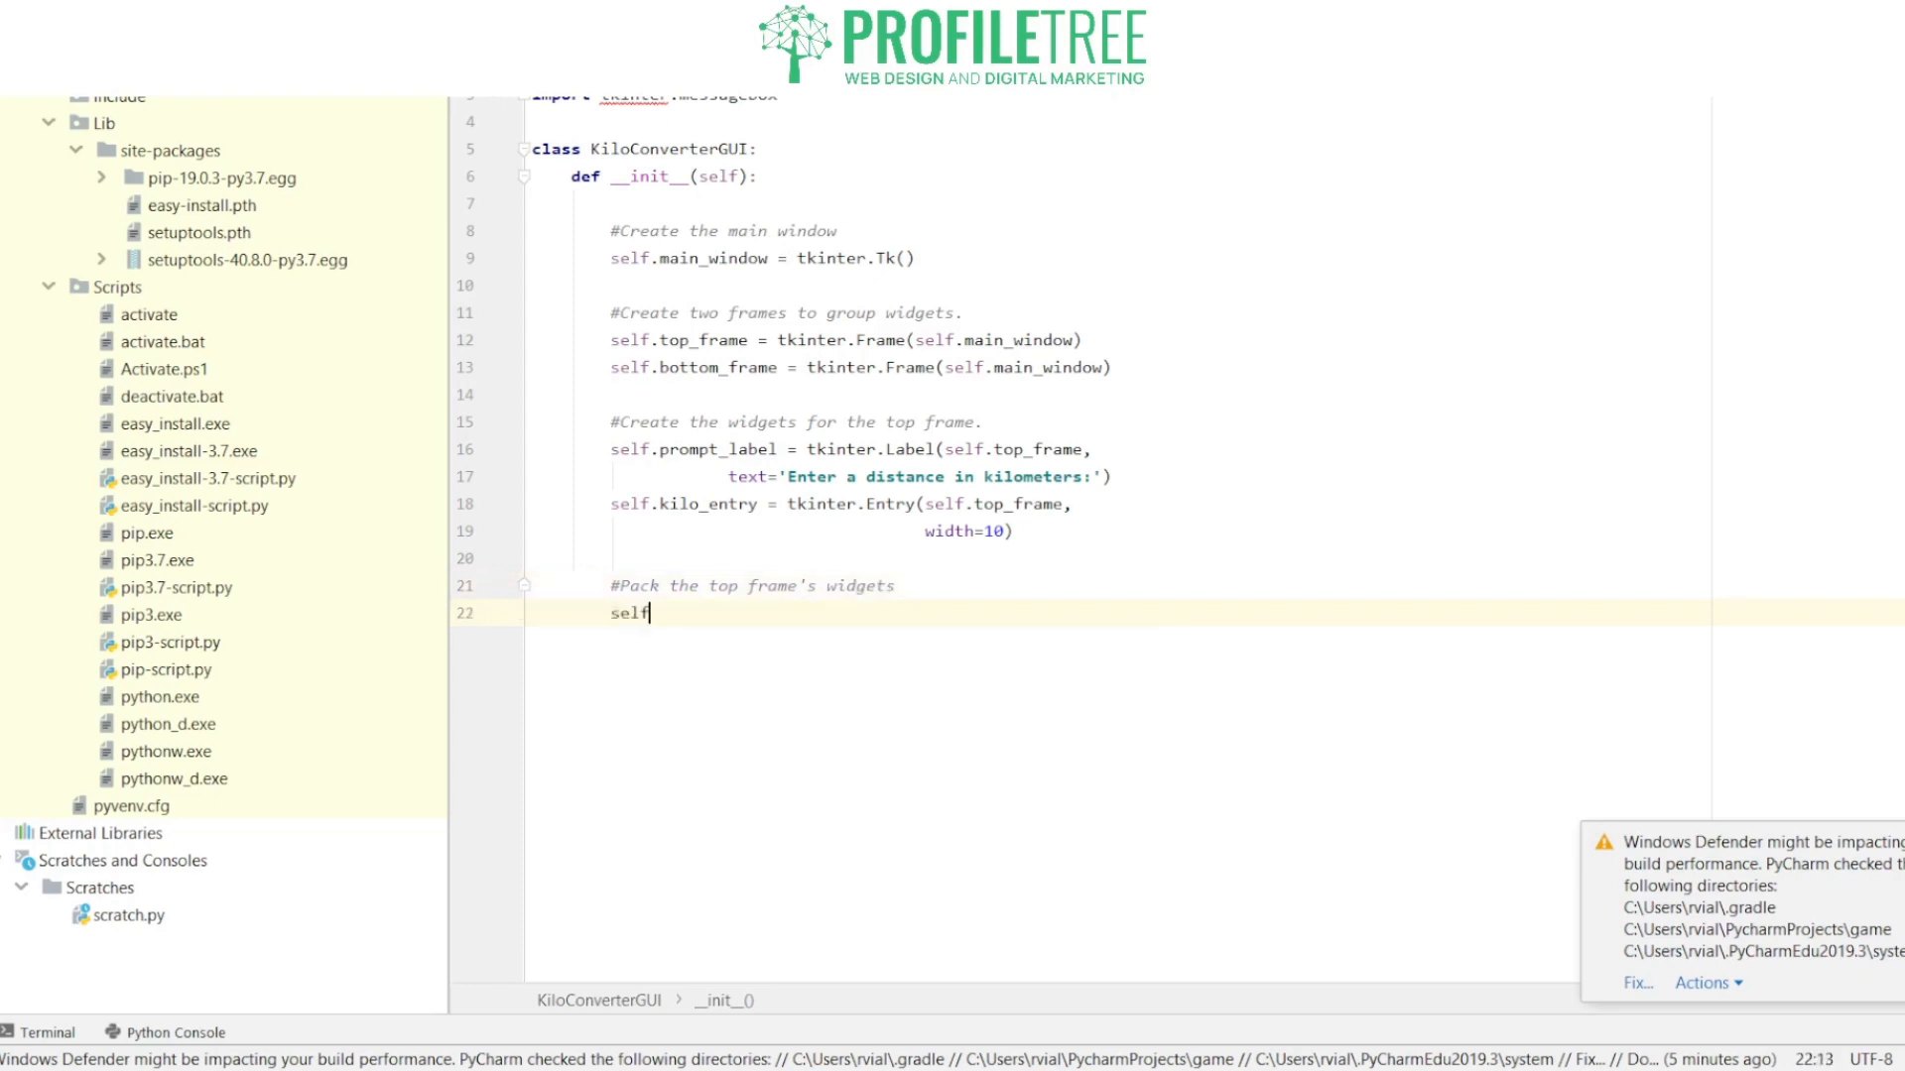
{"action": "type", "text": ".promp"}
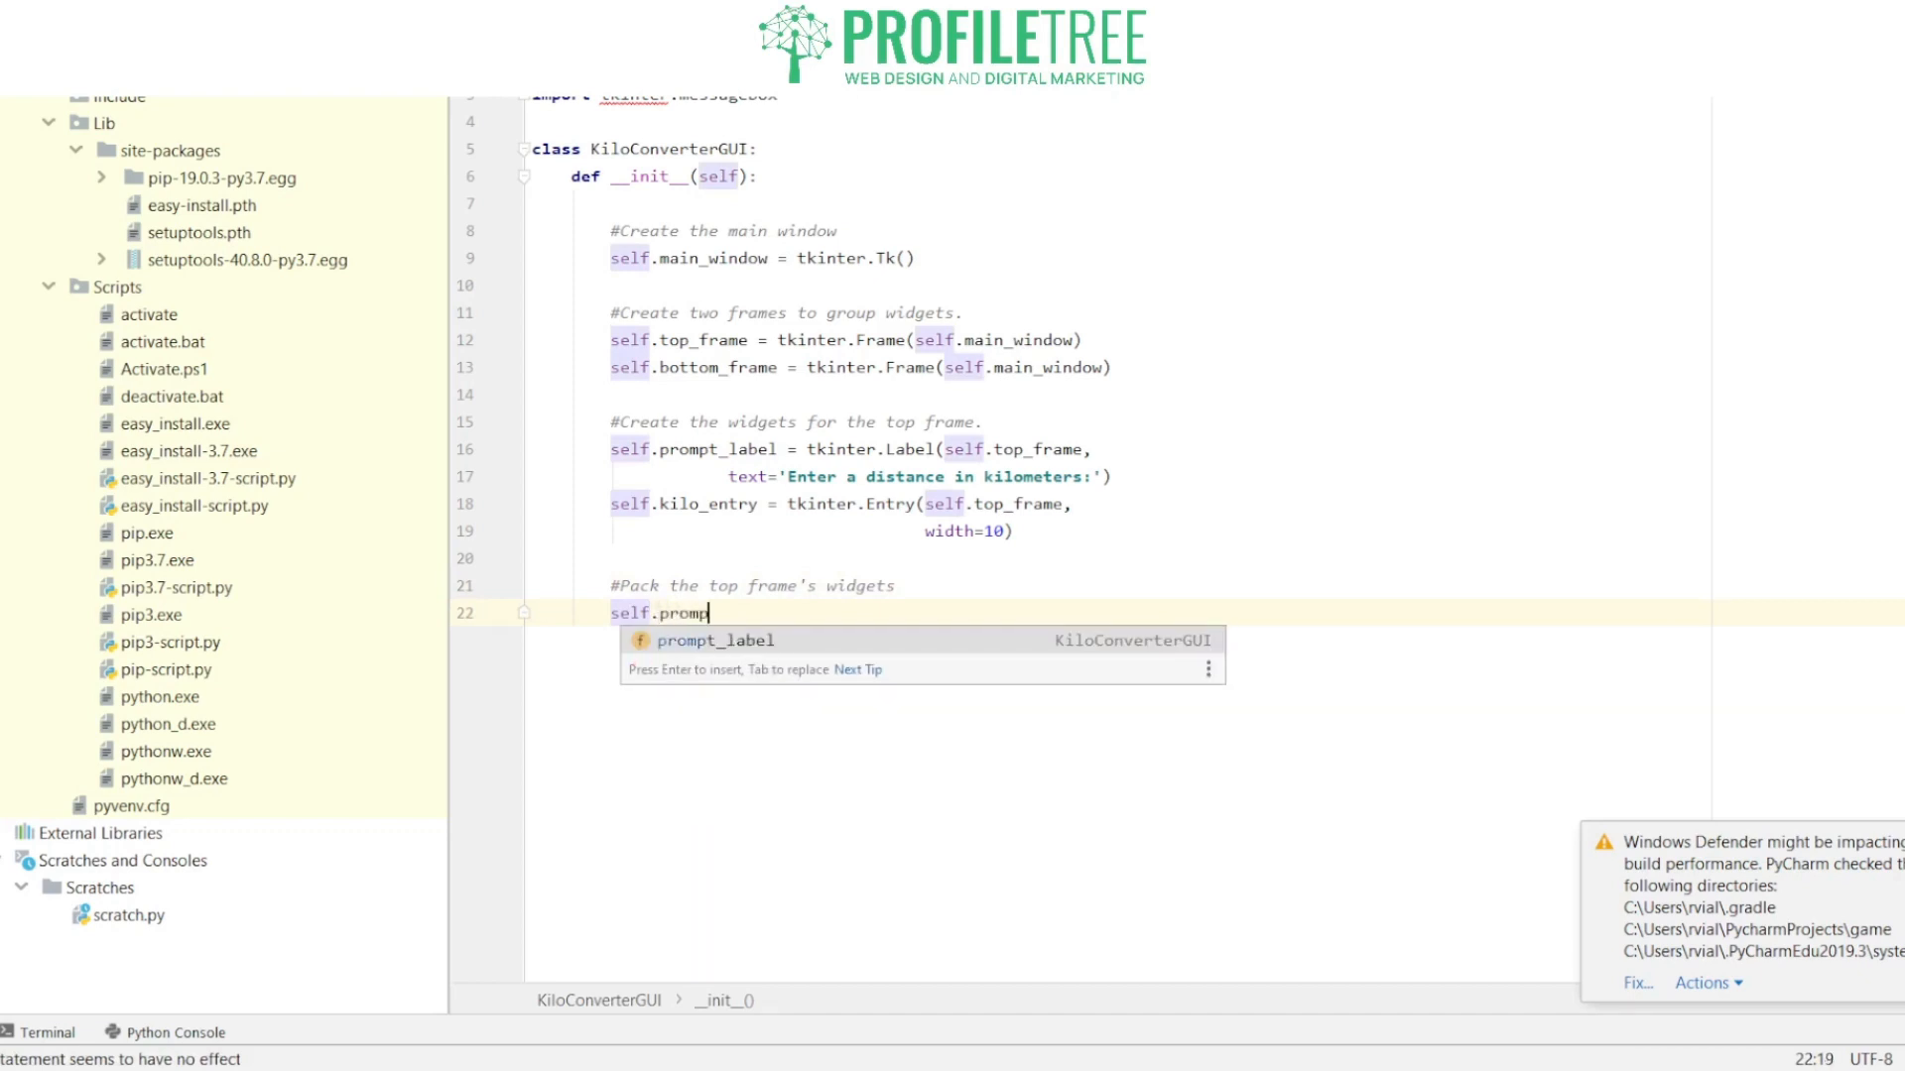
{"action": "type", "text": "_label"}
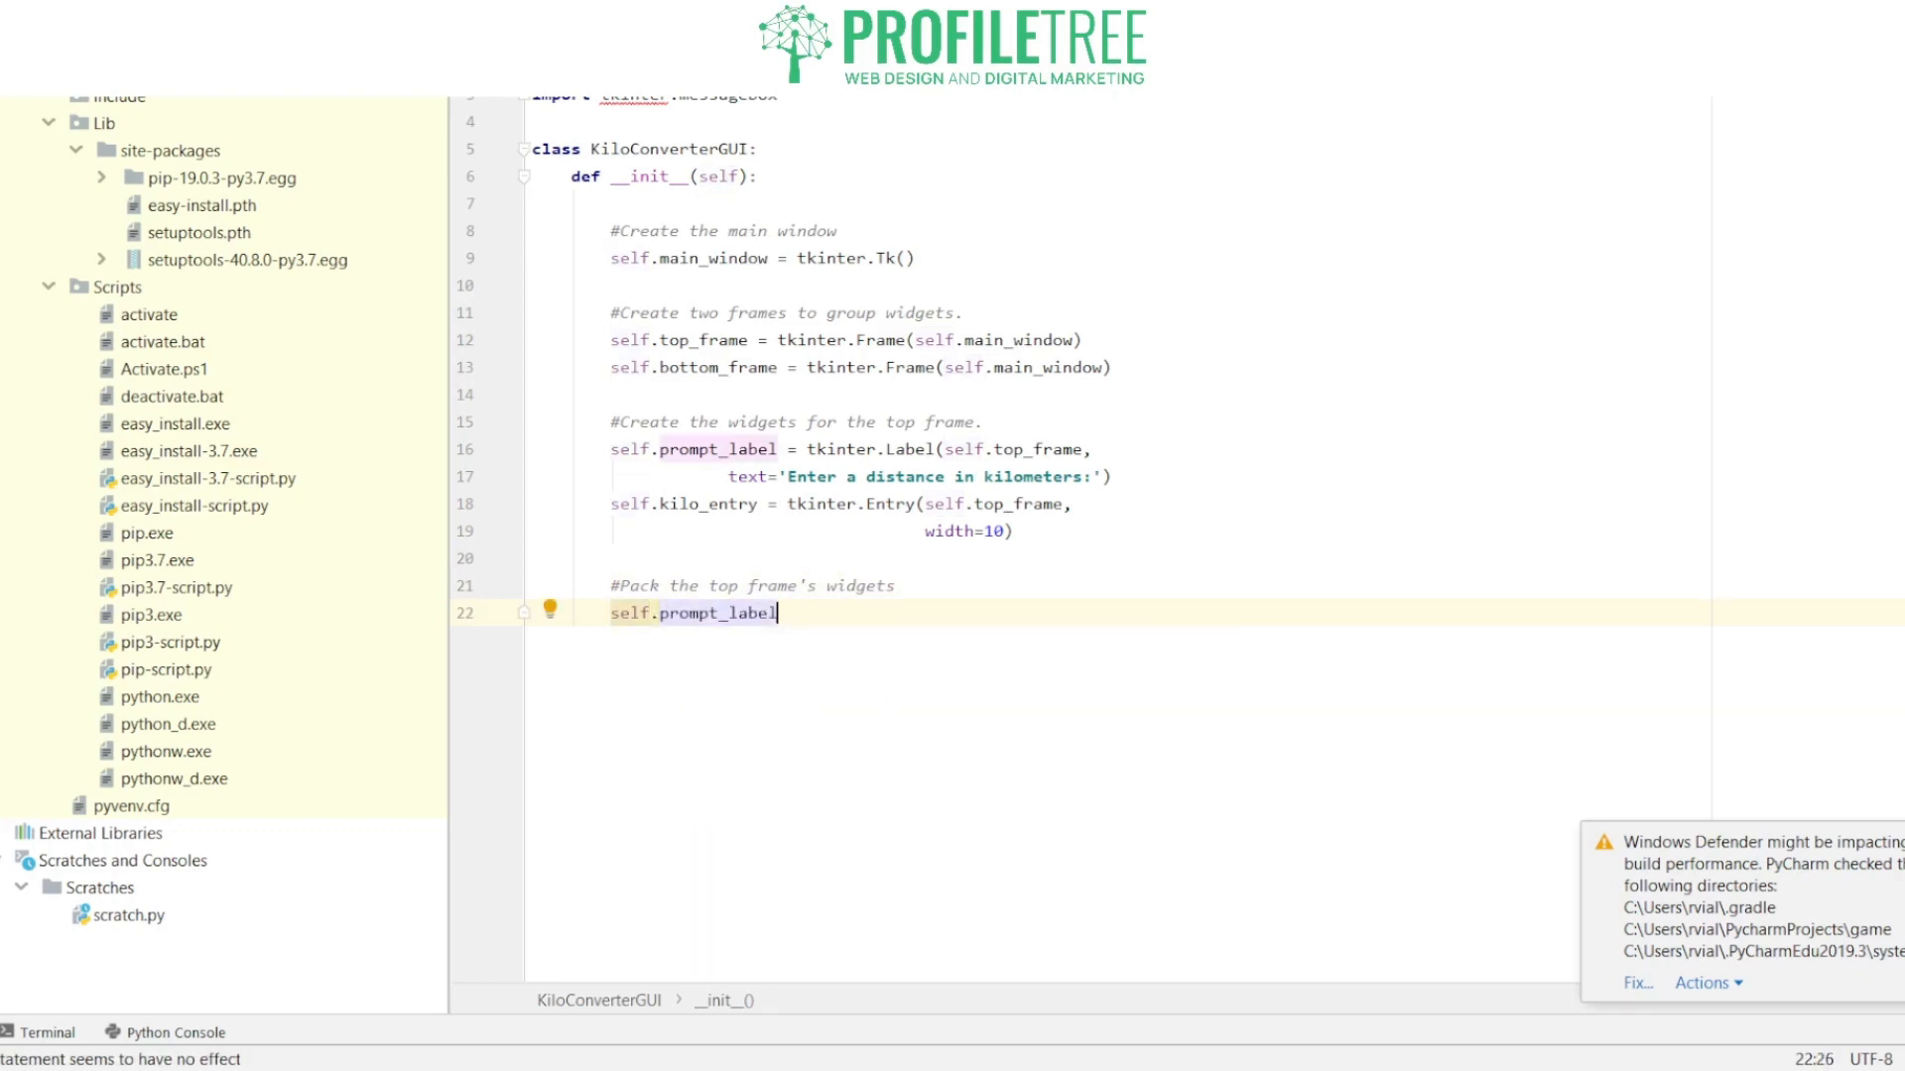
{"action": "type", "text": ".pack()"}
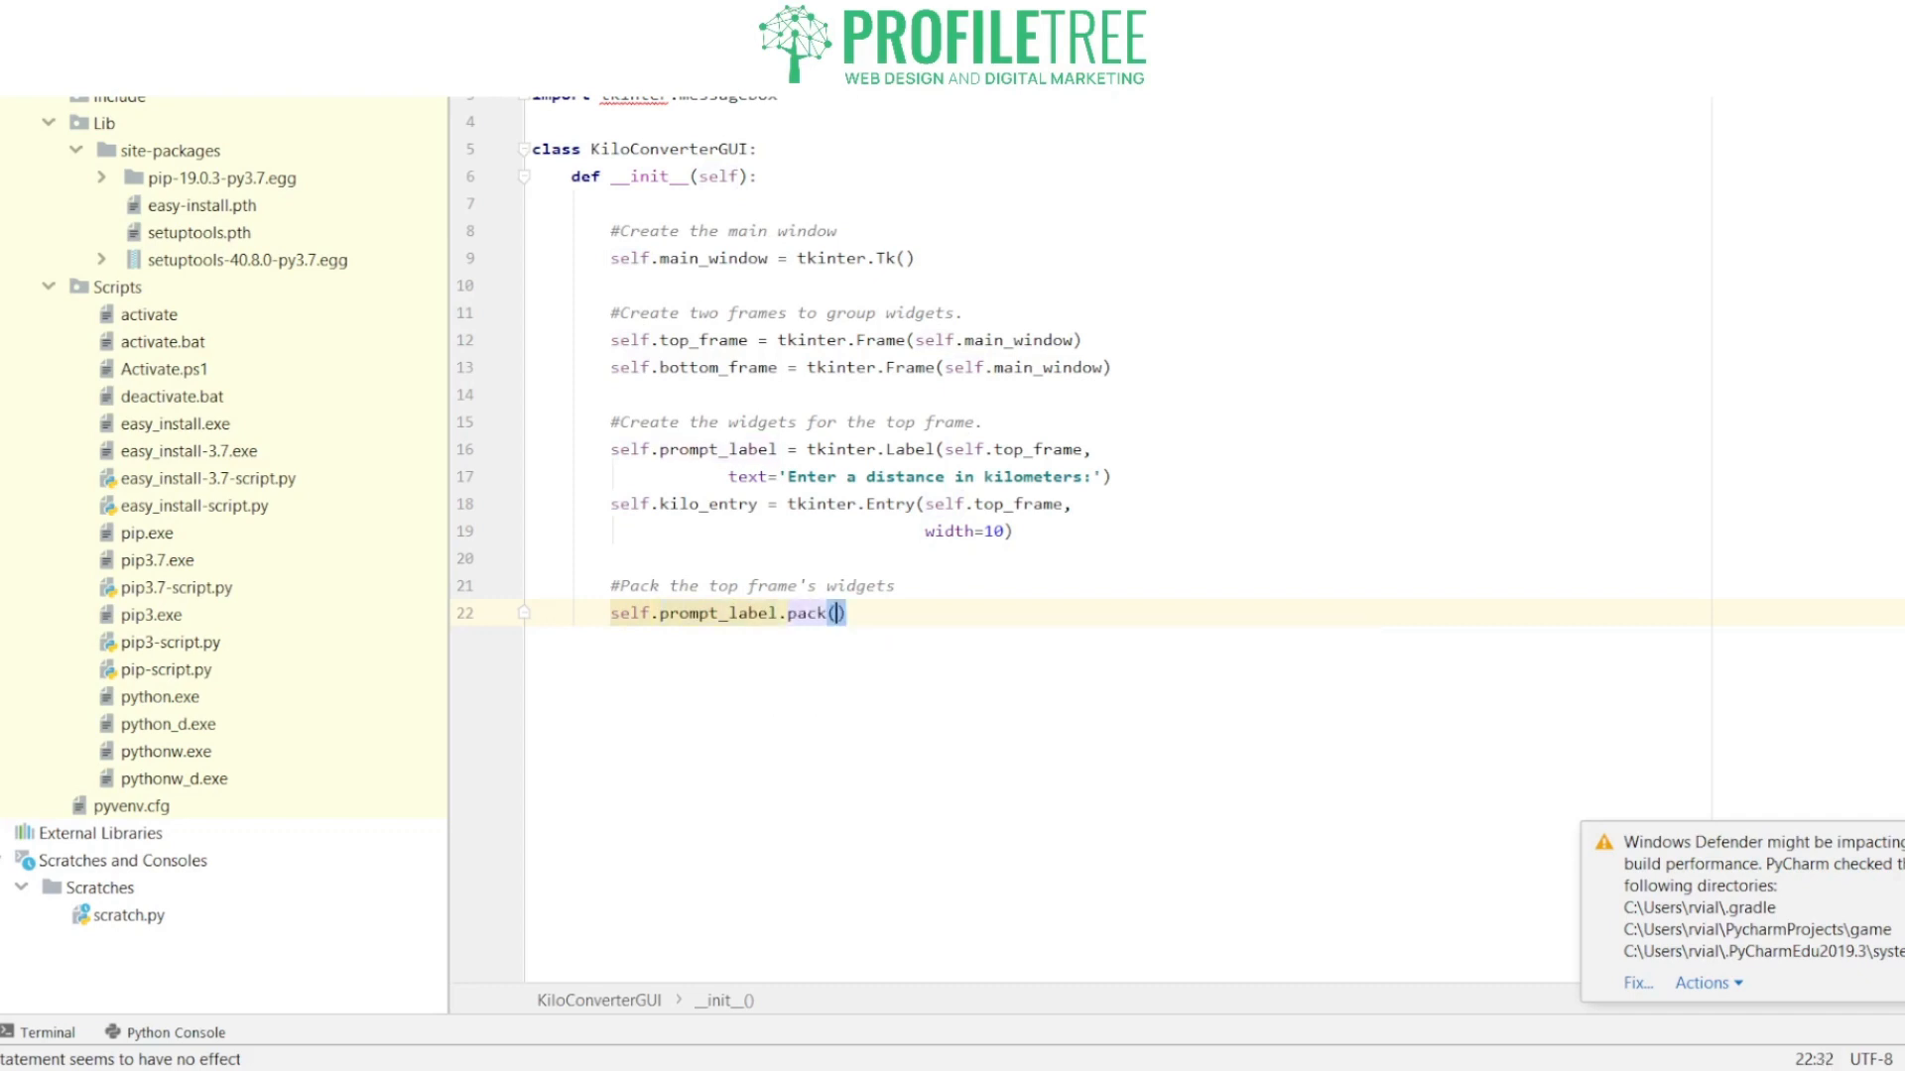
{"action": "type", "text": "side="}
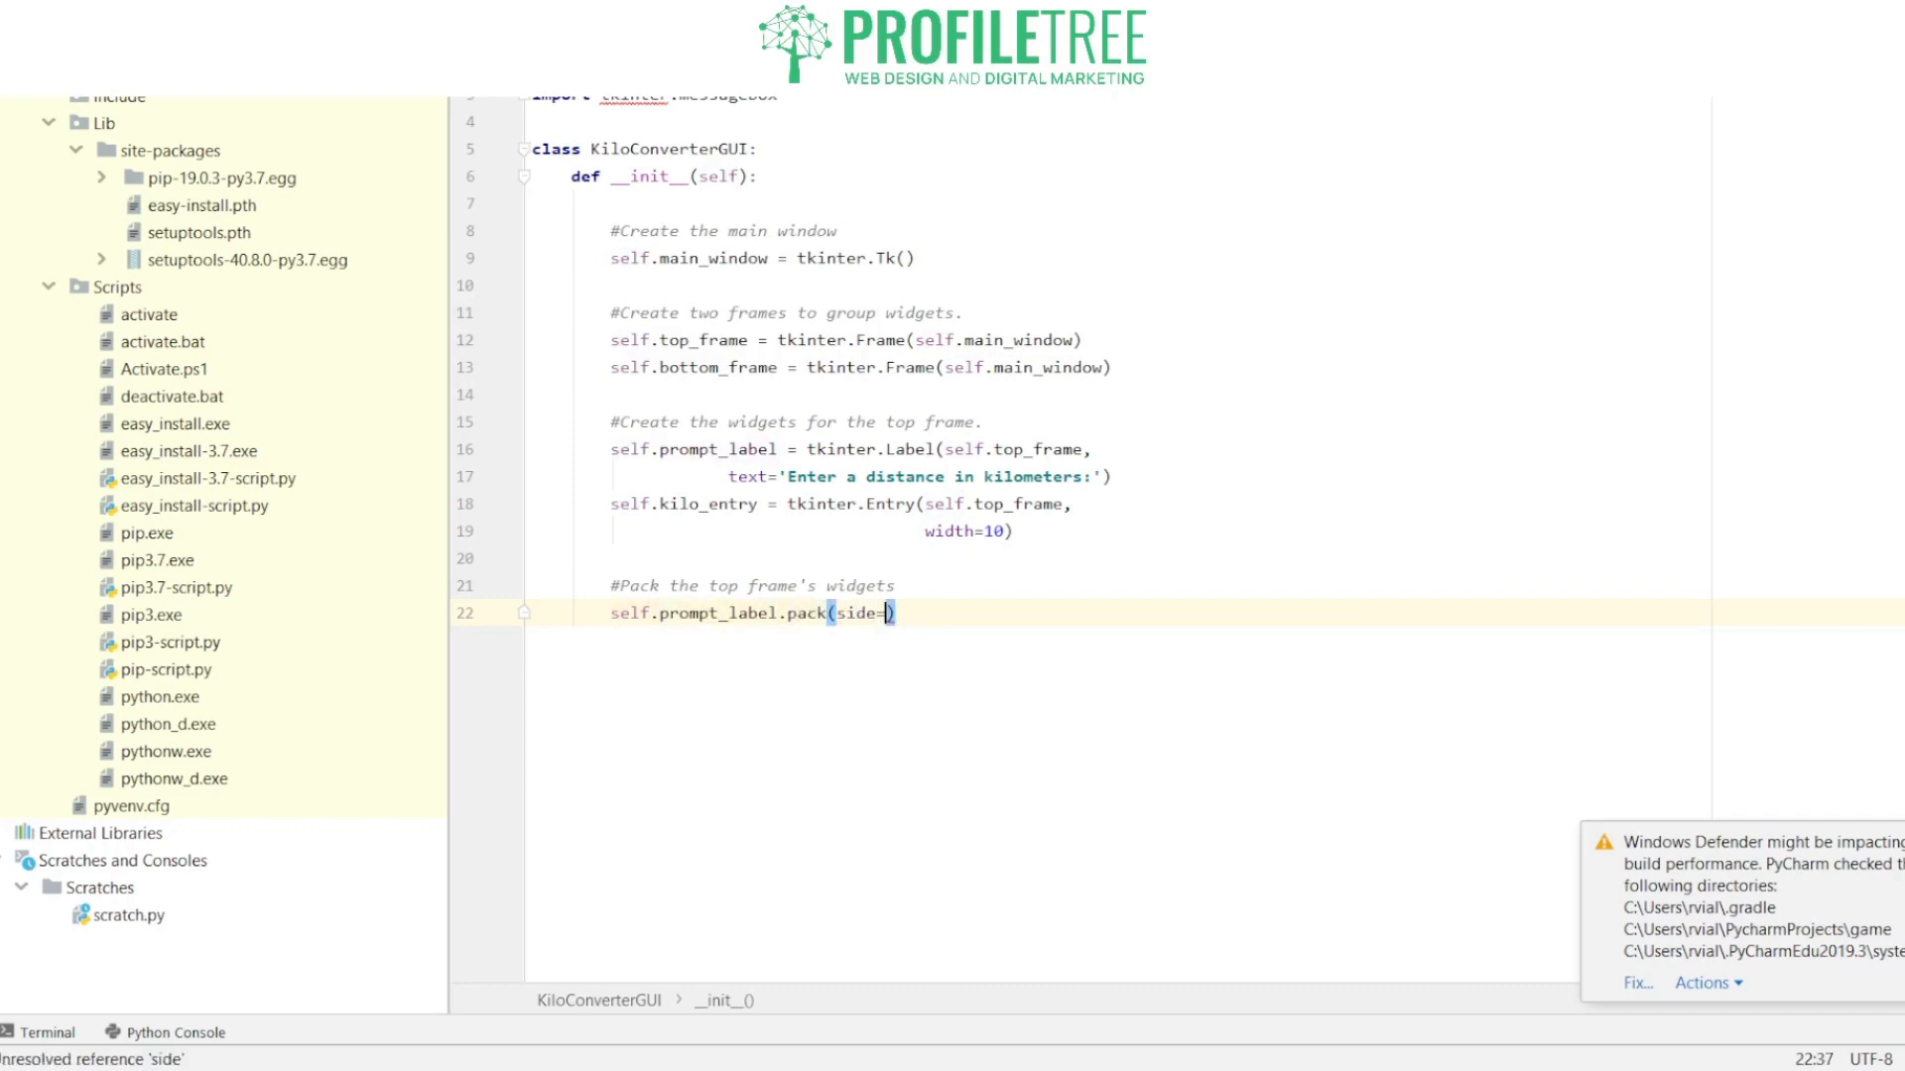
{"action": "type", "text": "'left'"}
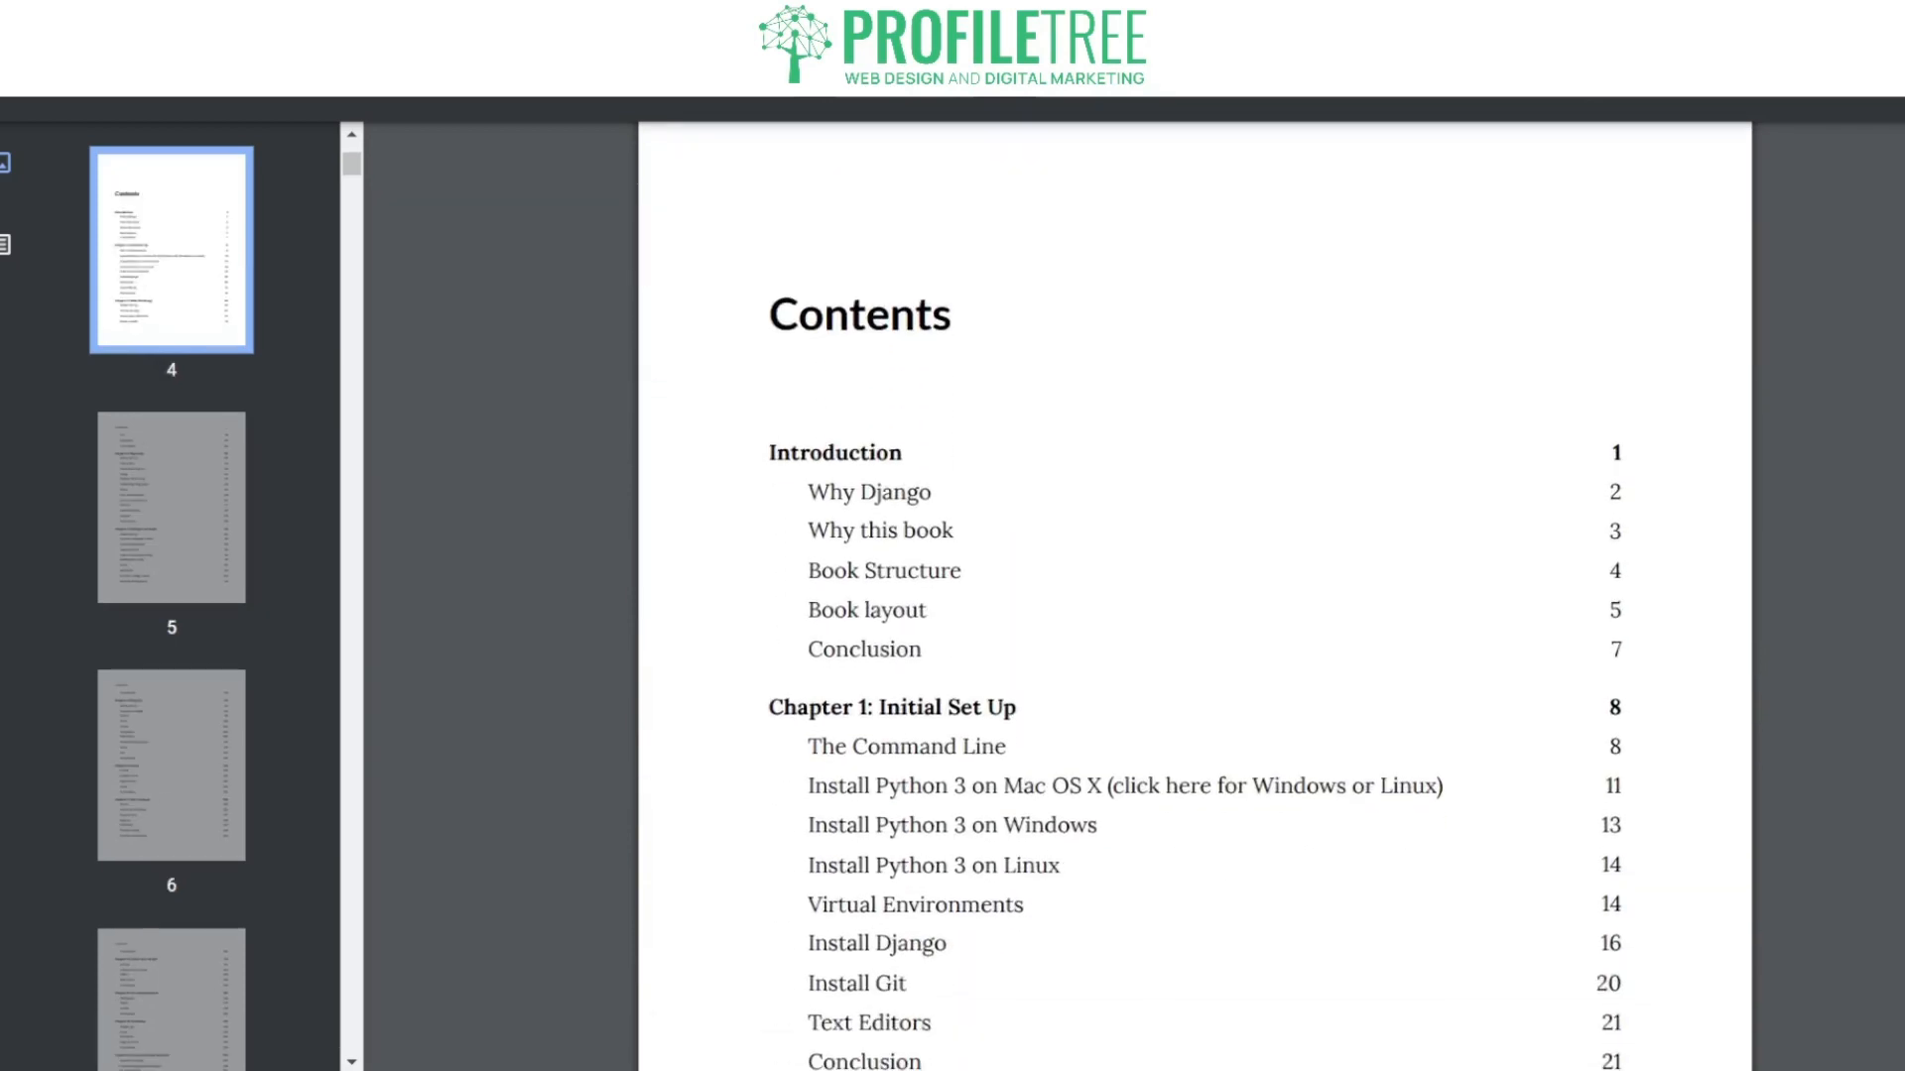
Step: Scroll the Django PDF to the contents page listing Chapters 1 and 2
{"action": "scroll", "scroll_direction": "down", "scroll_amount": 3}
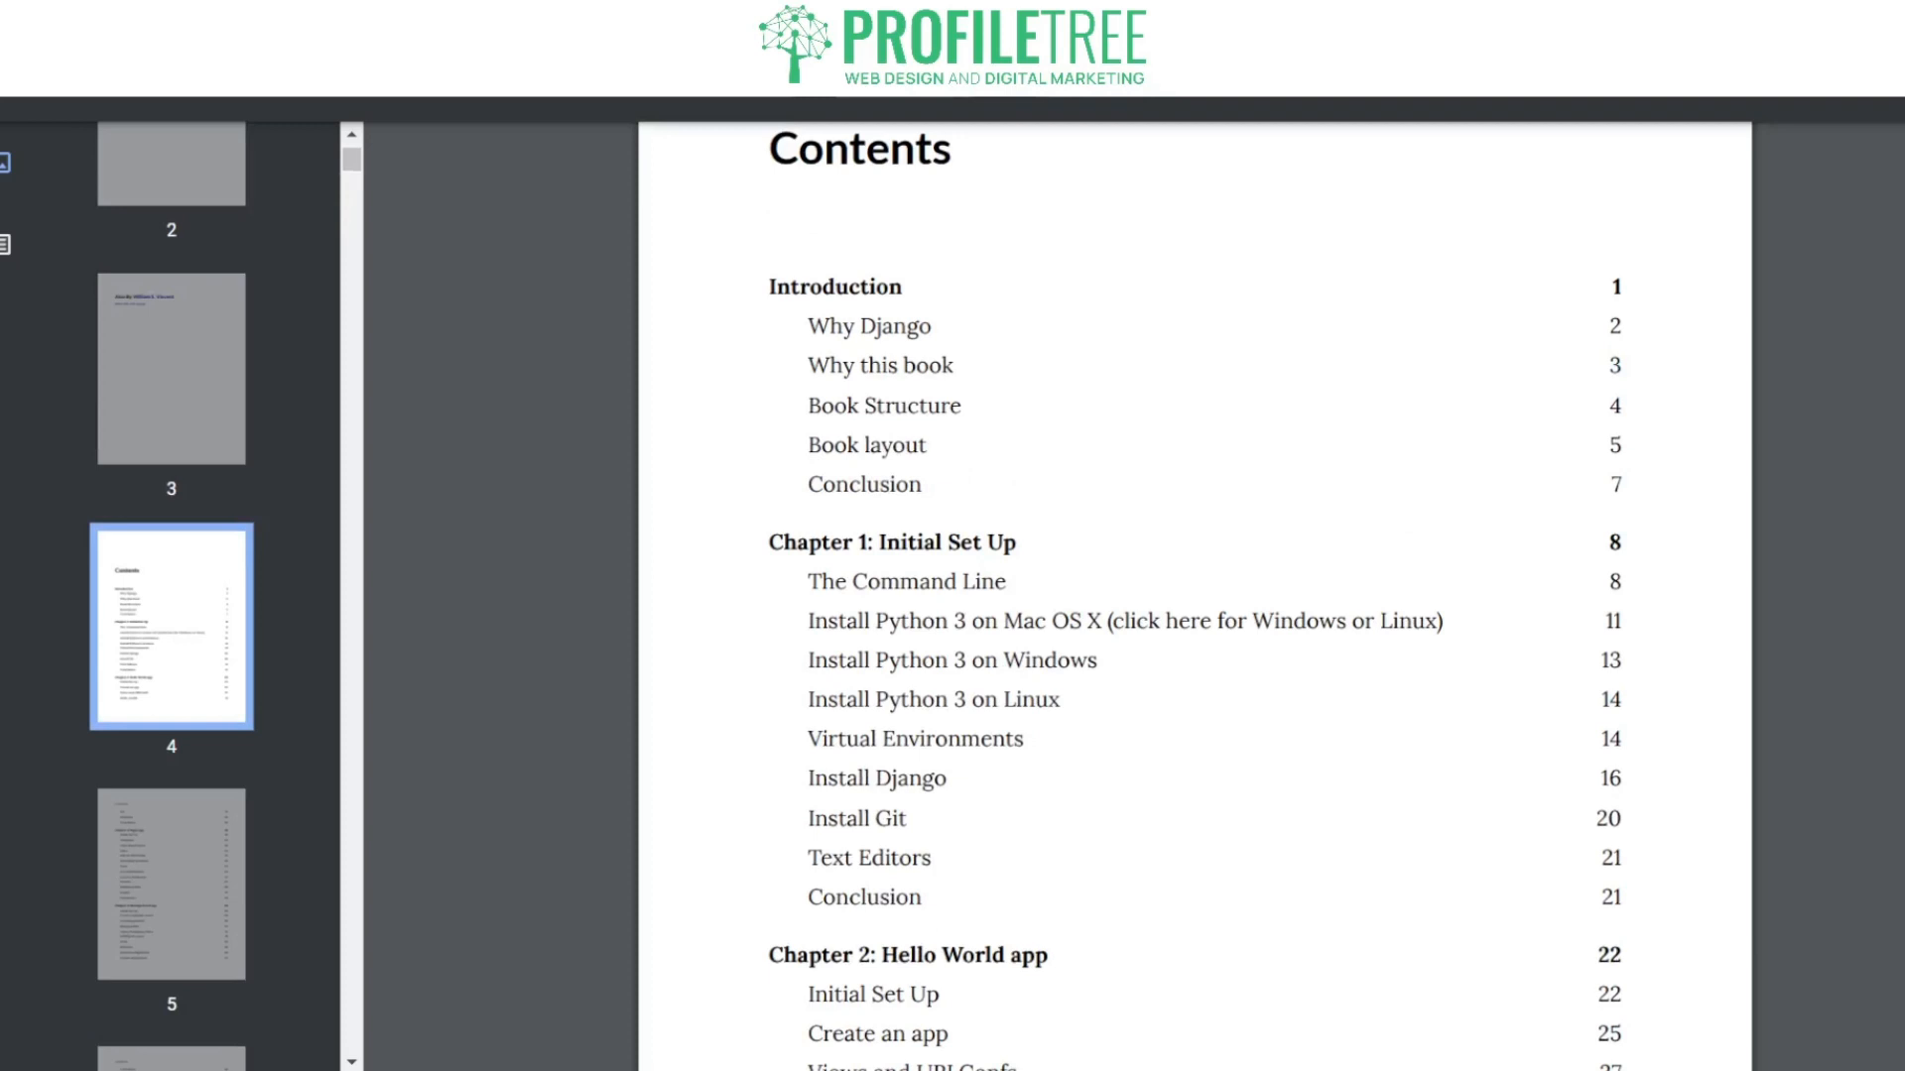
{"action": "scroll", "scroll_direction": "down", "scroll_amount": 3}
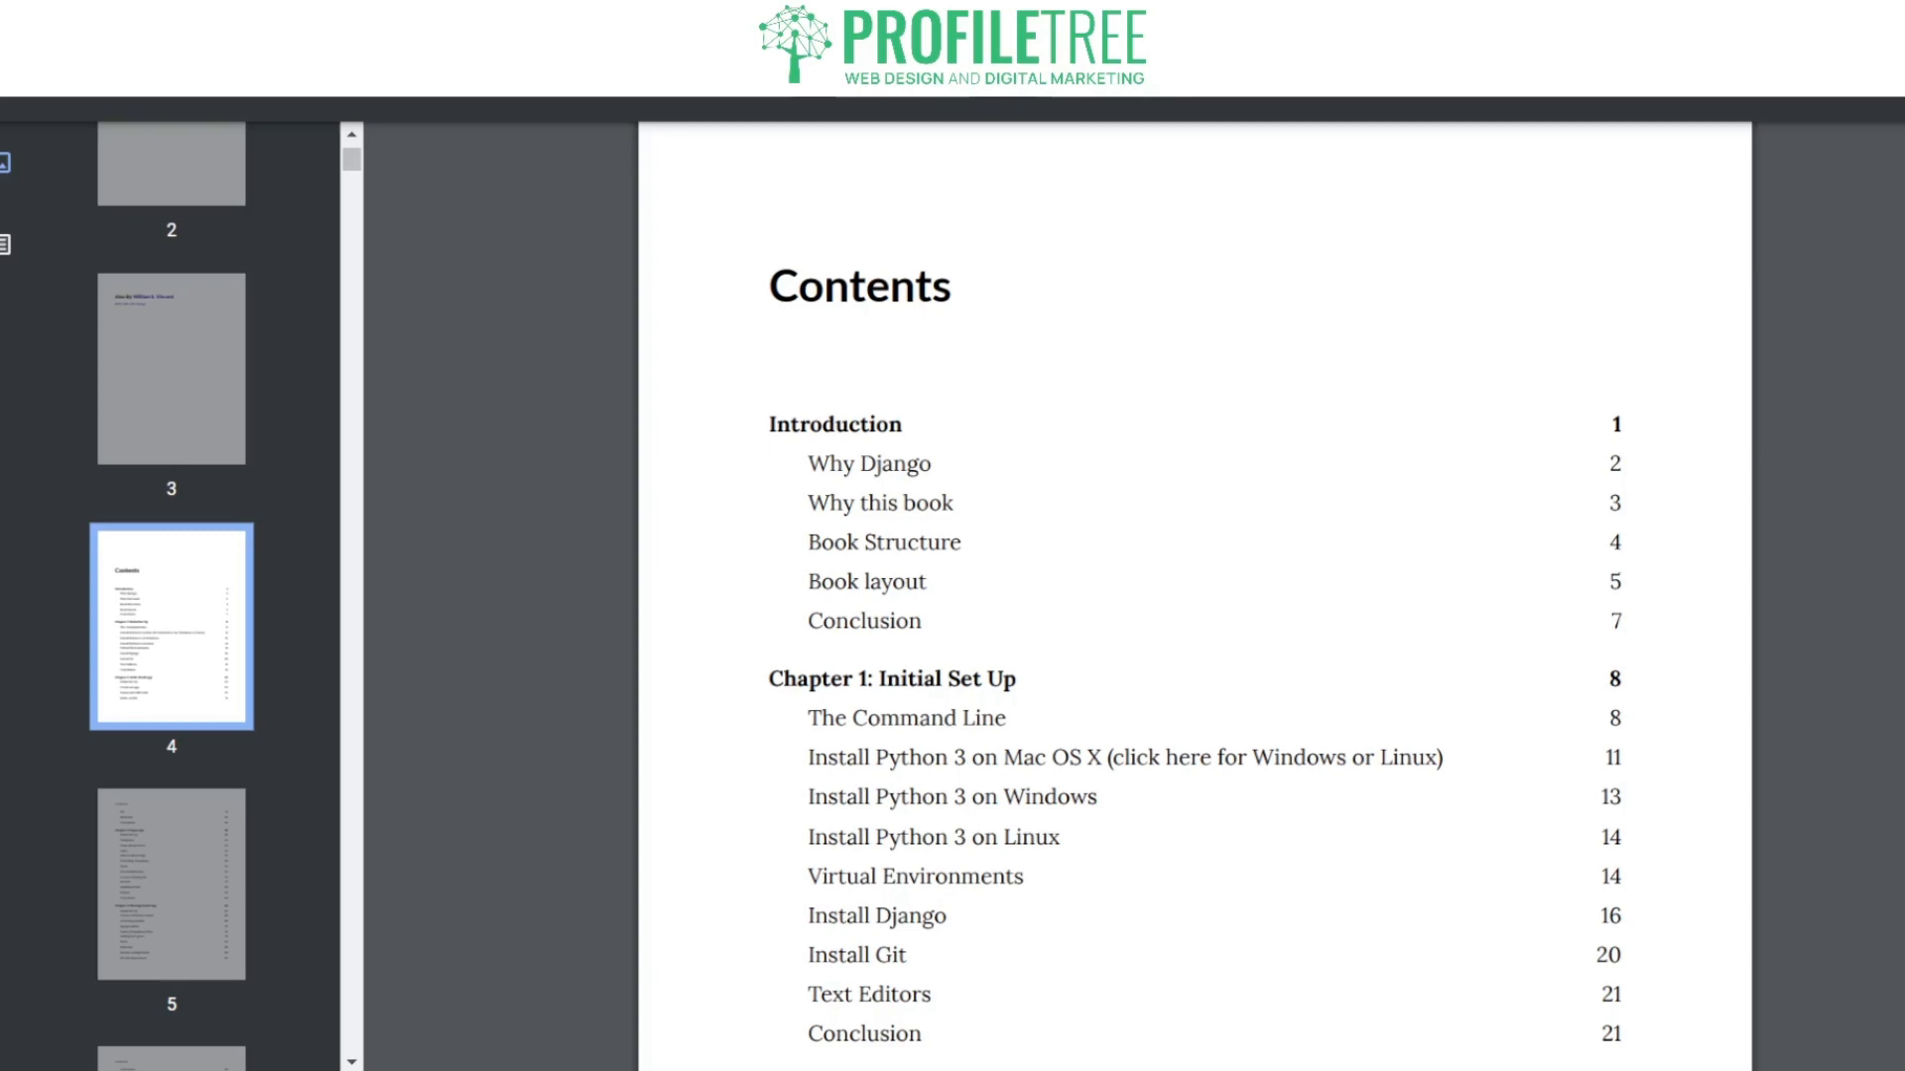
{"action": "scroll", "scroll_direction": "down", "scroll_amount": 3}
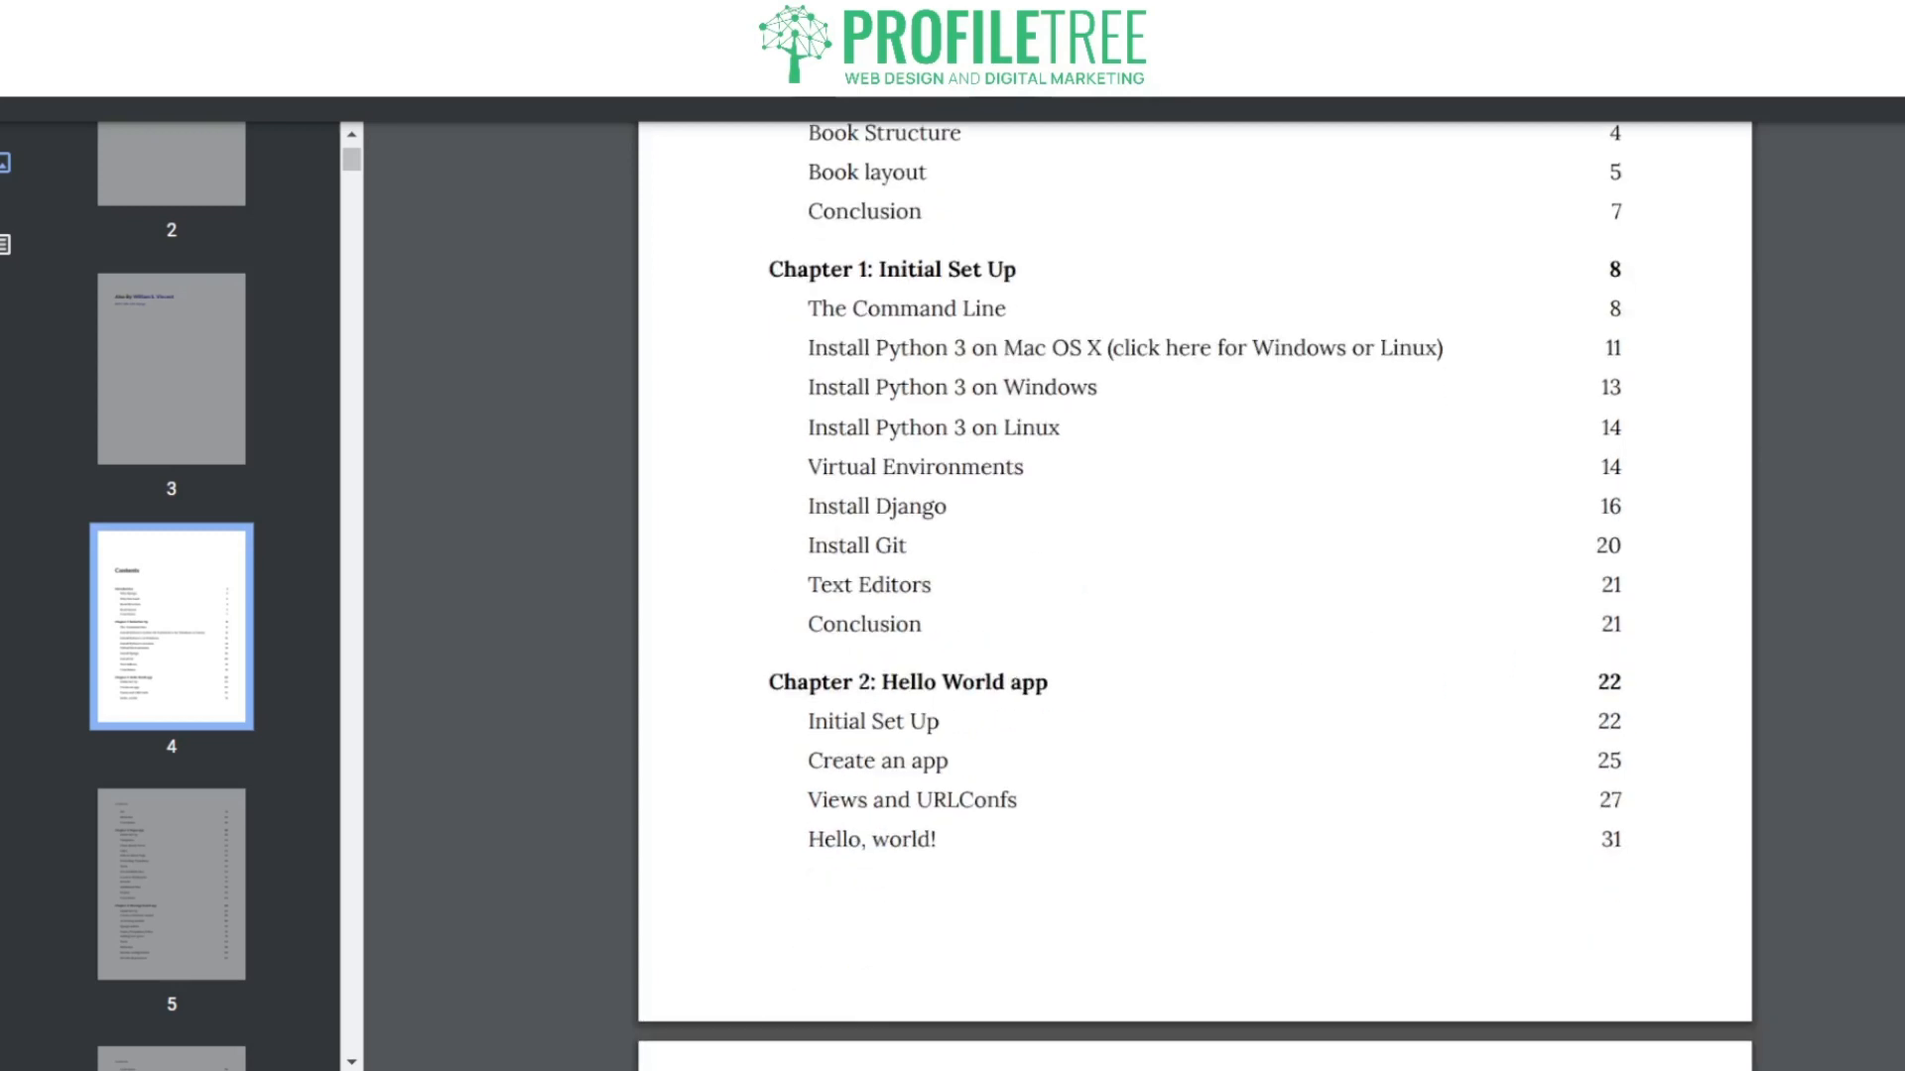
{"action": "scroll", "scroll_direction": "down", "scroll_amount": 3}
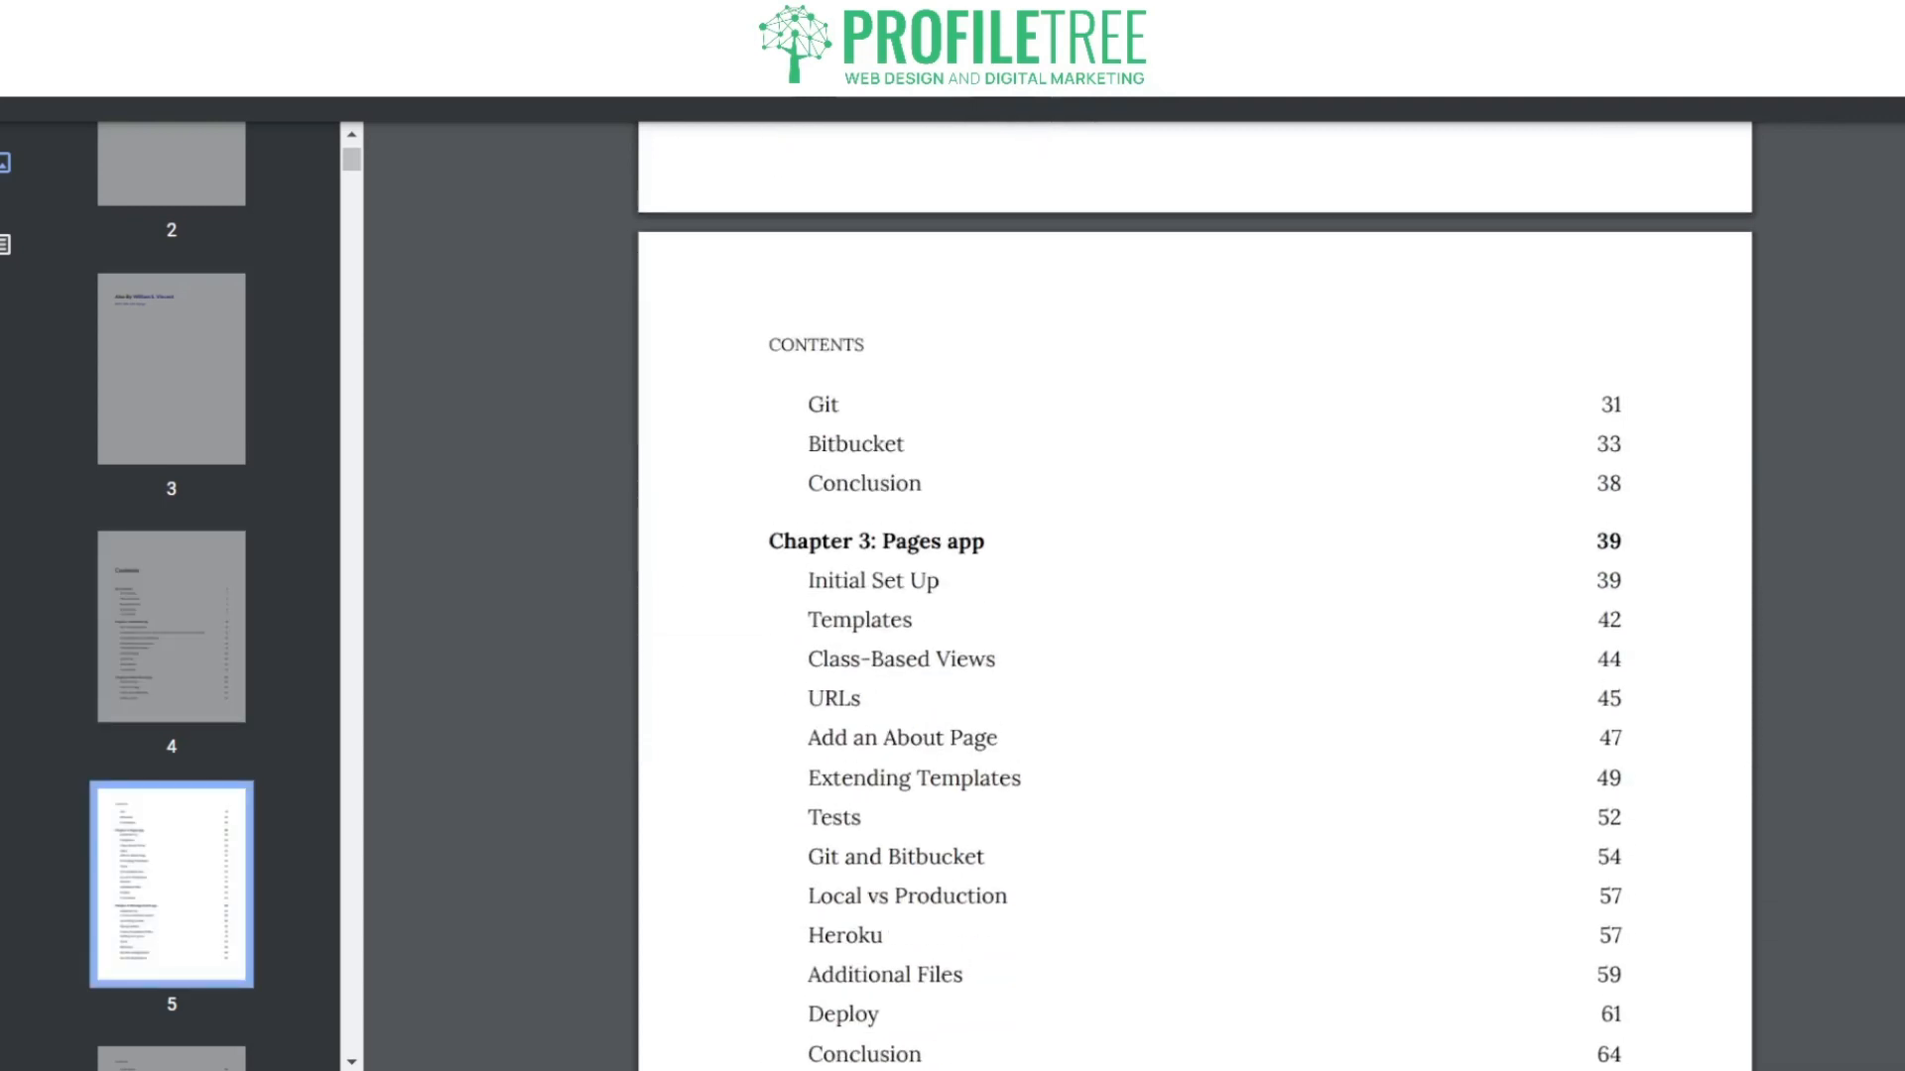
Step: Scroll the contents on to Chapters 8–10: Custom User Model, User Authentication, Bootstrap
{"action": "scroll", "scroll_direction": "down", "scroll_amount": 3}
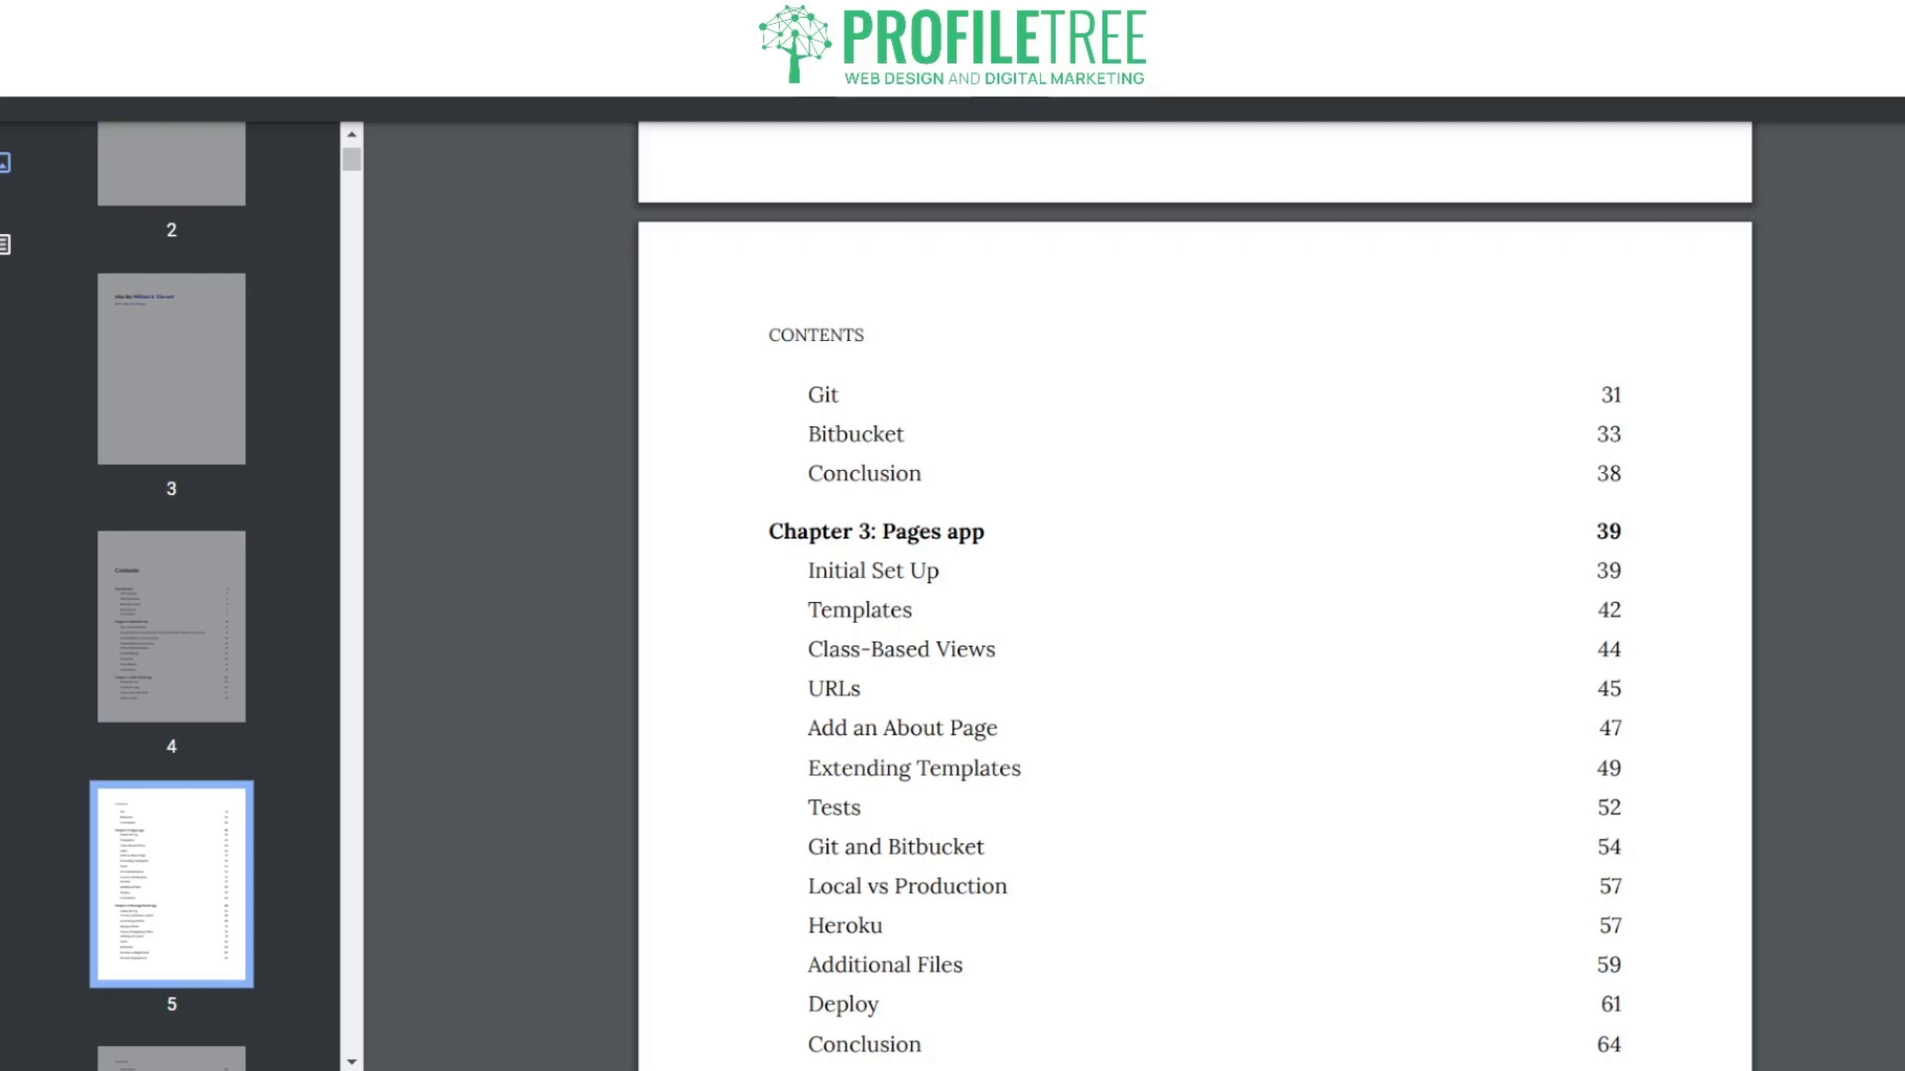
{"action": "scroll", "scroll_direction": "down", "scroll_amount": 3}
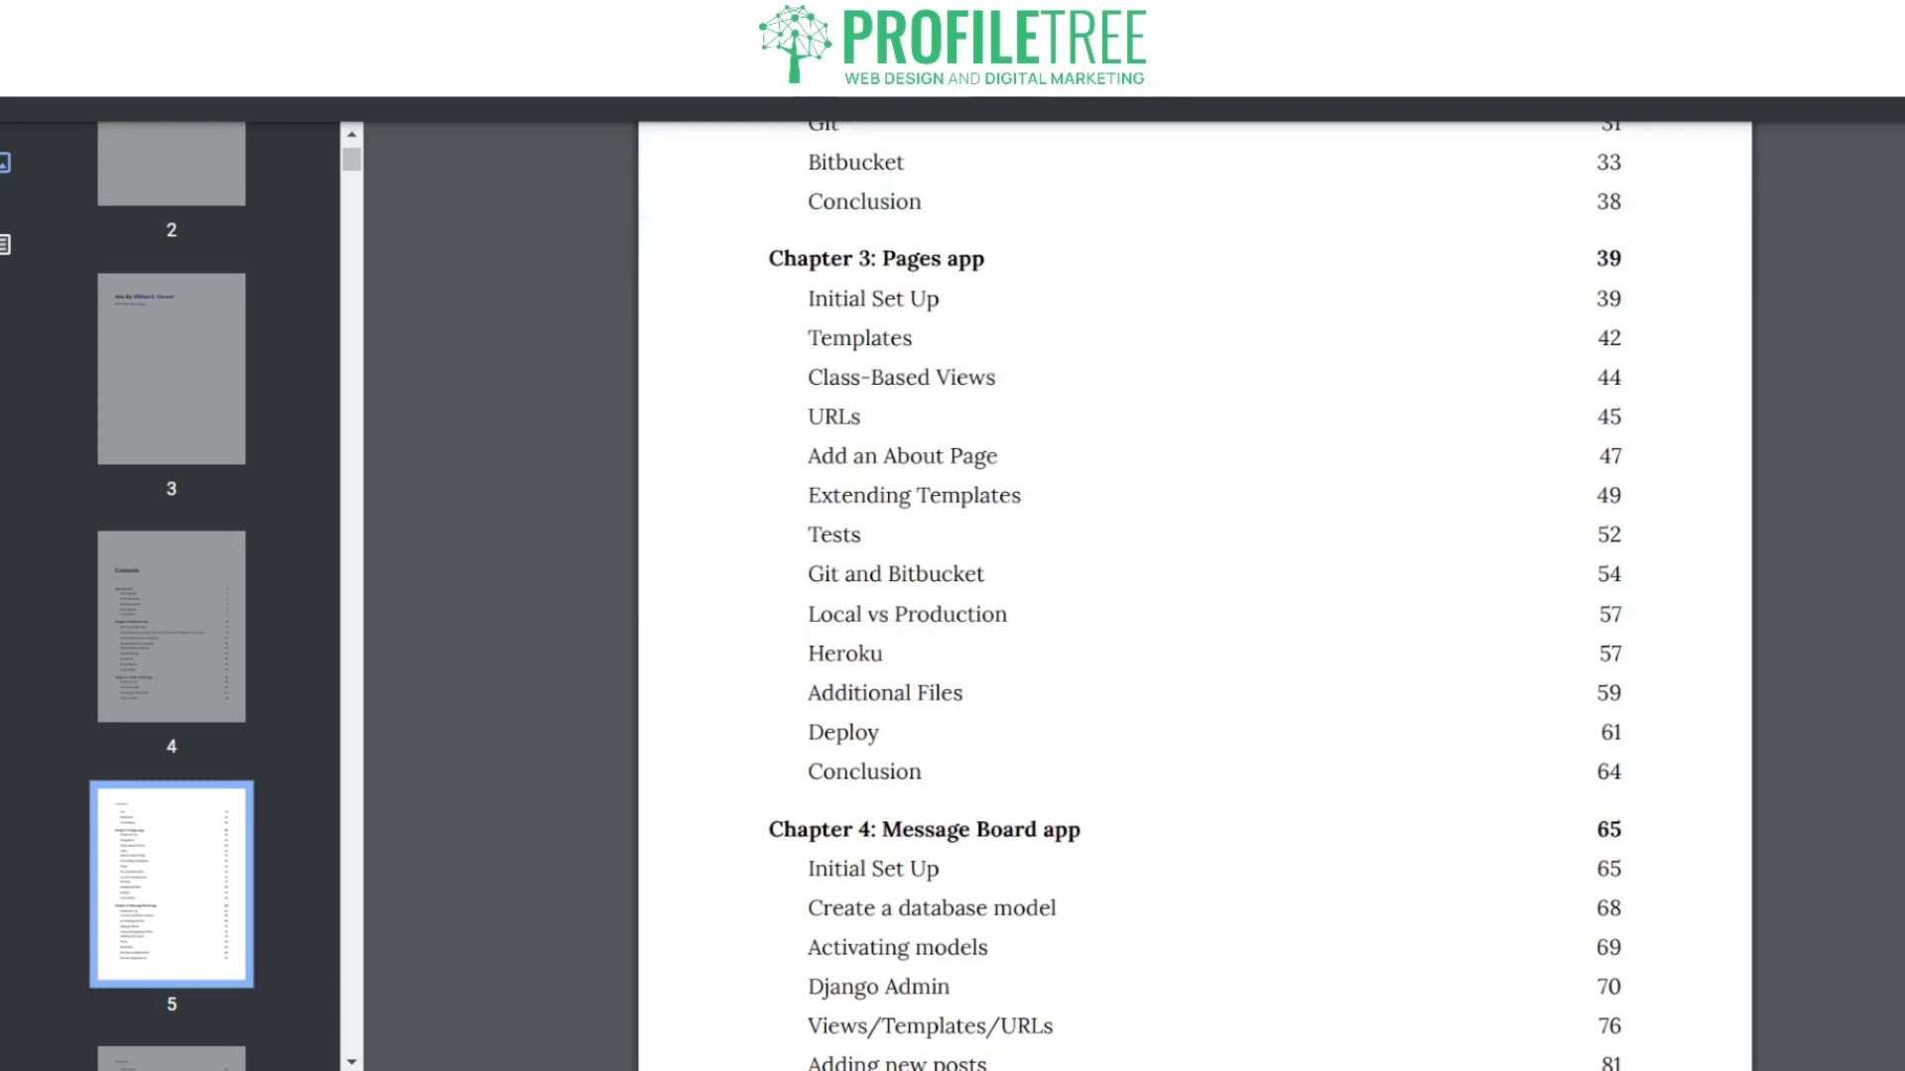
{"action": "scroll", "scroll_direction": "down", "scroll_amount": 3}
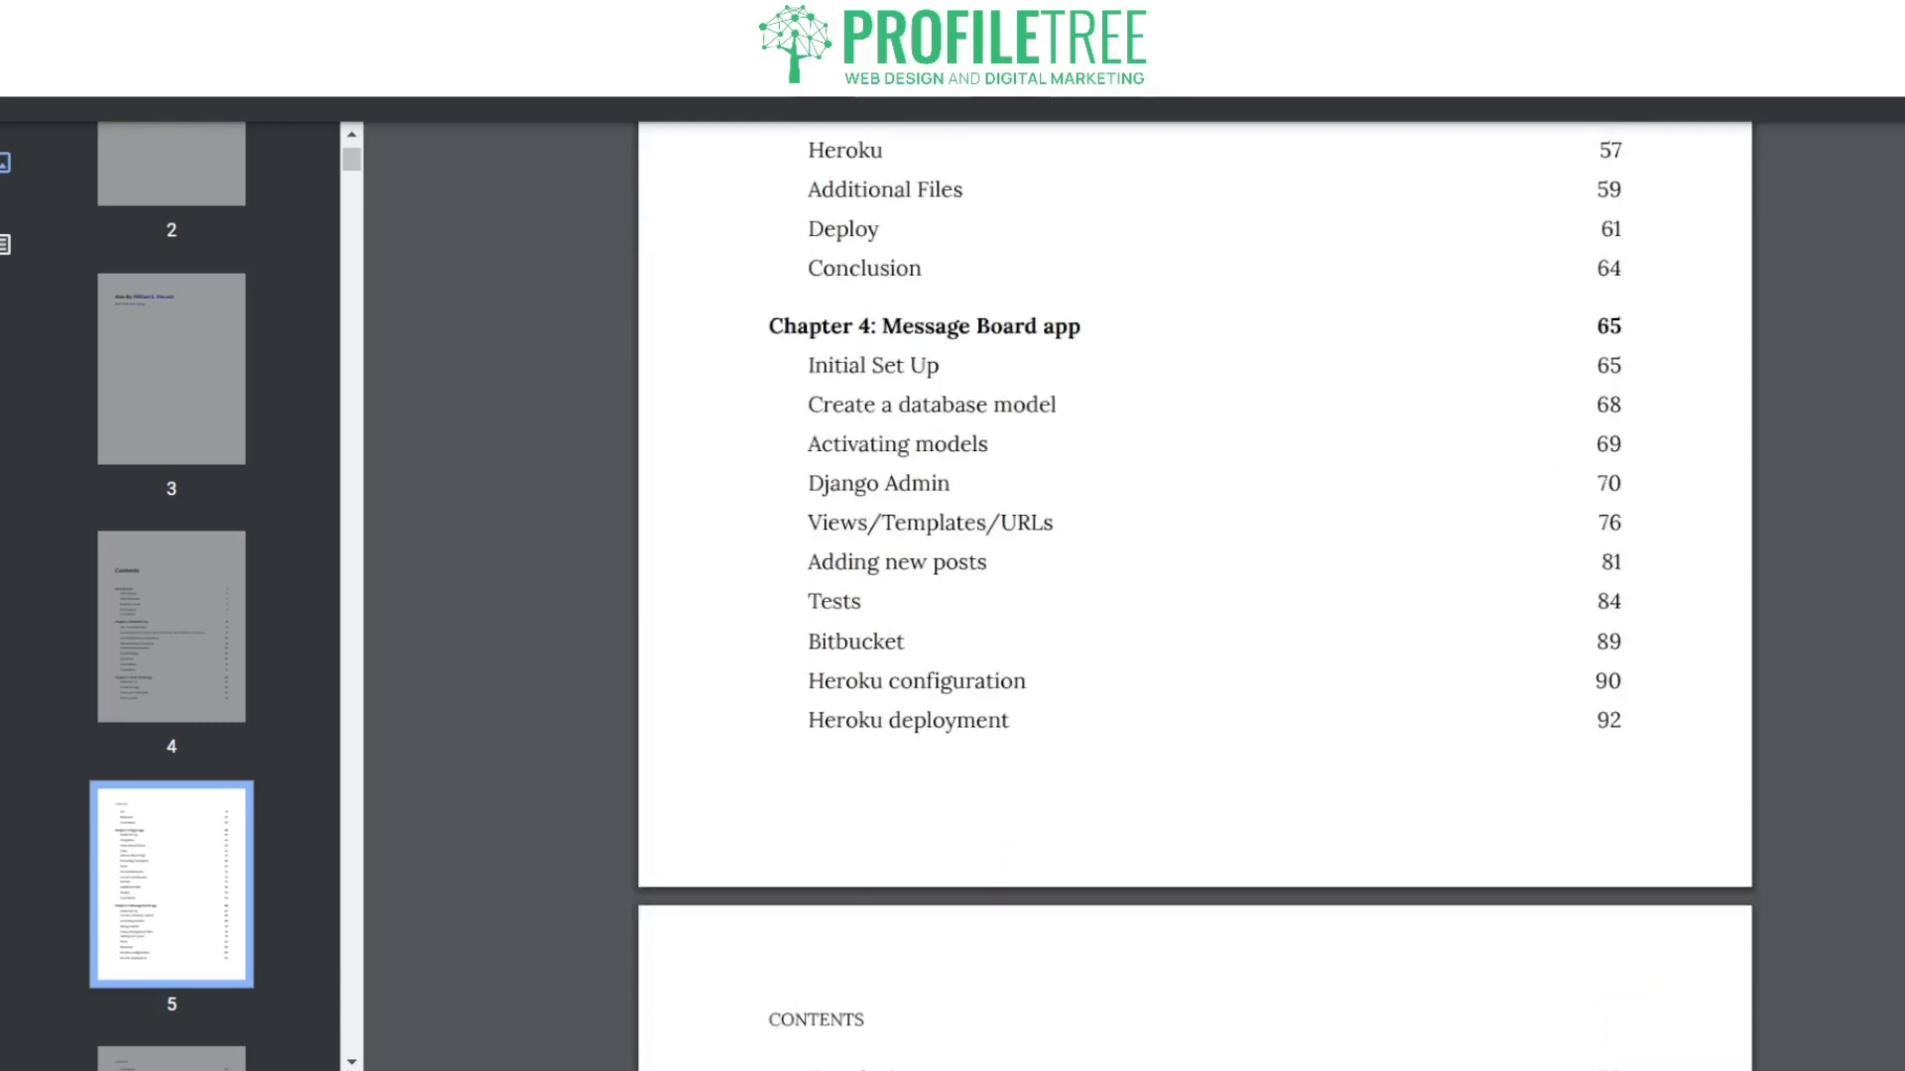
{"action": "scroll", "scroll_direction": "down", "scroll_amount": 3}
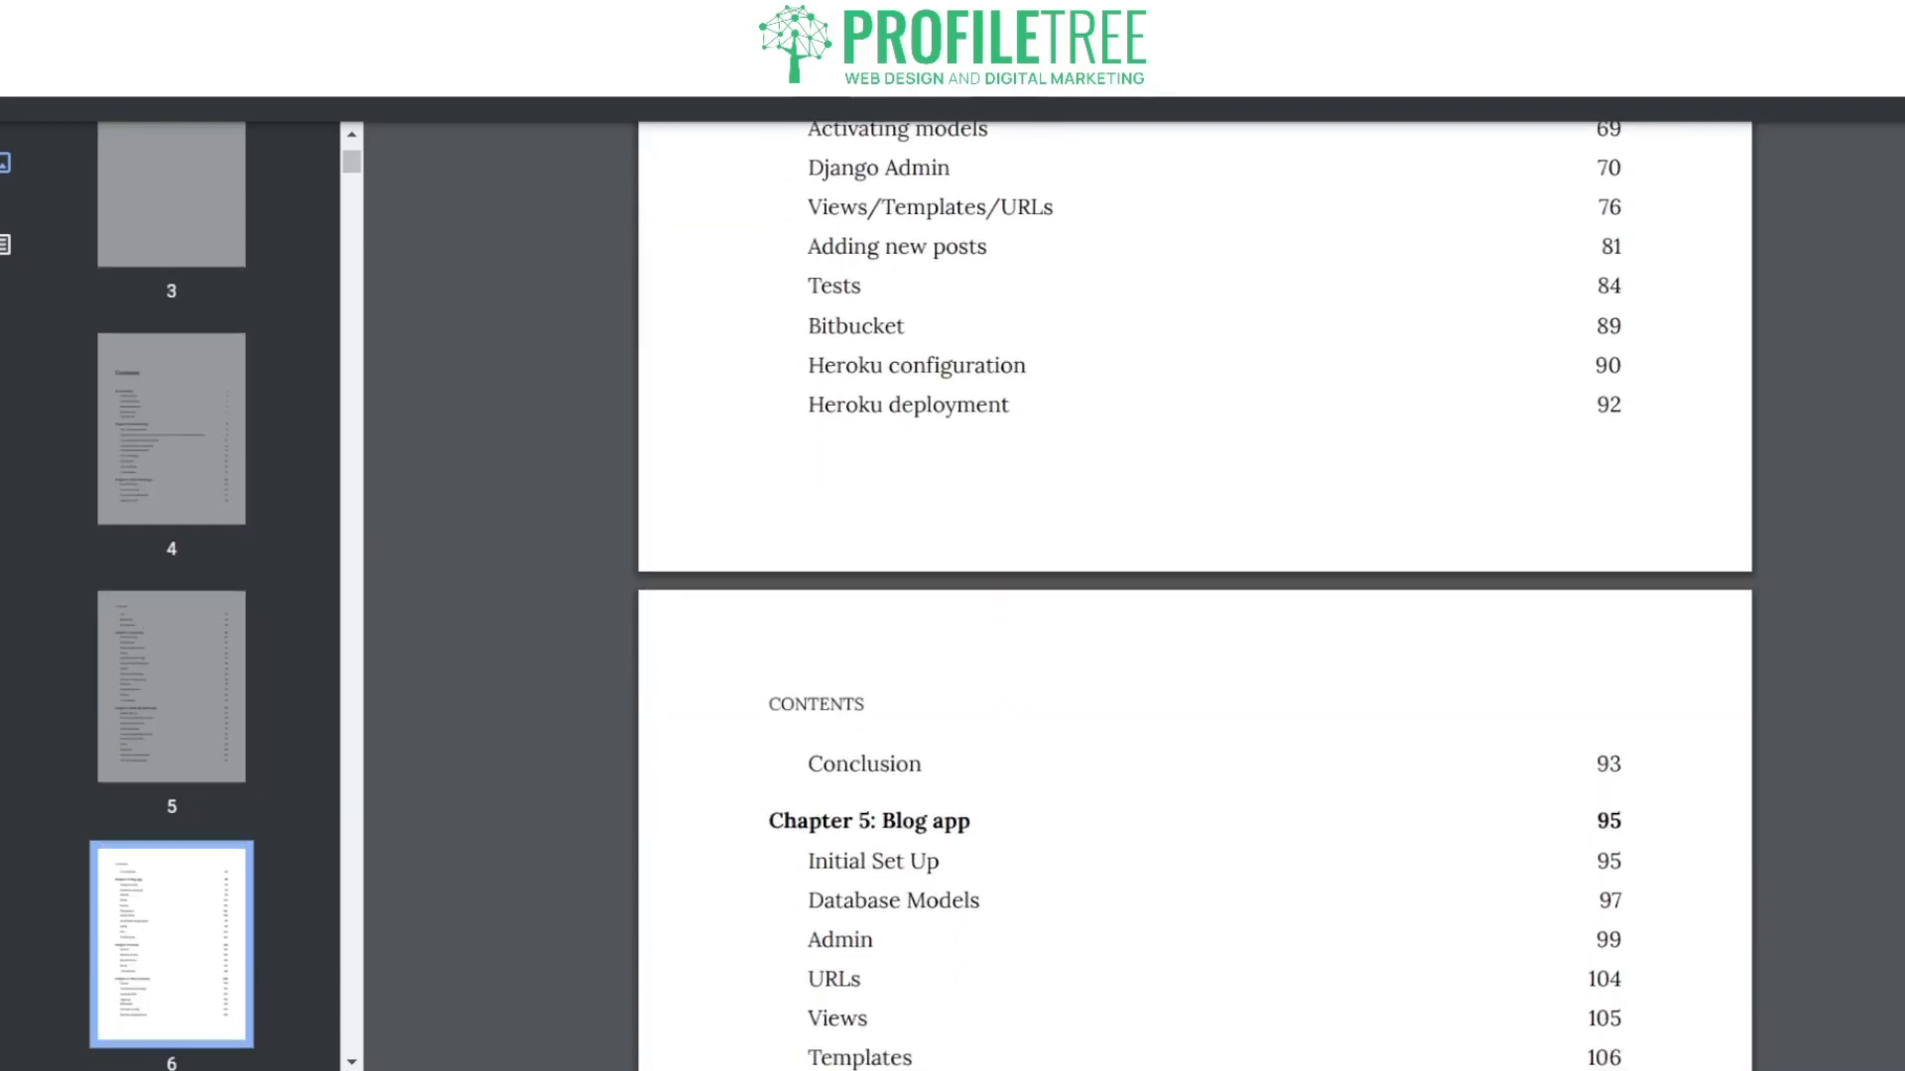
{"action": "scroll", "scroll_direction": "down", "scroll_amount": 3}
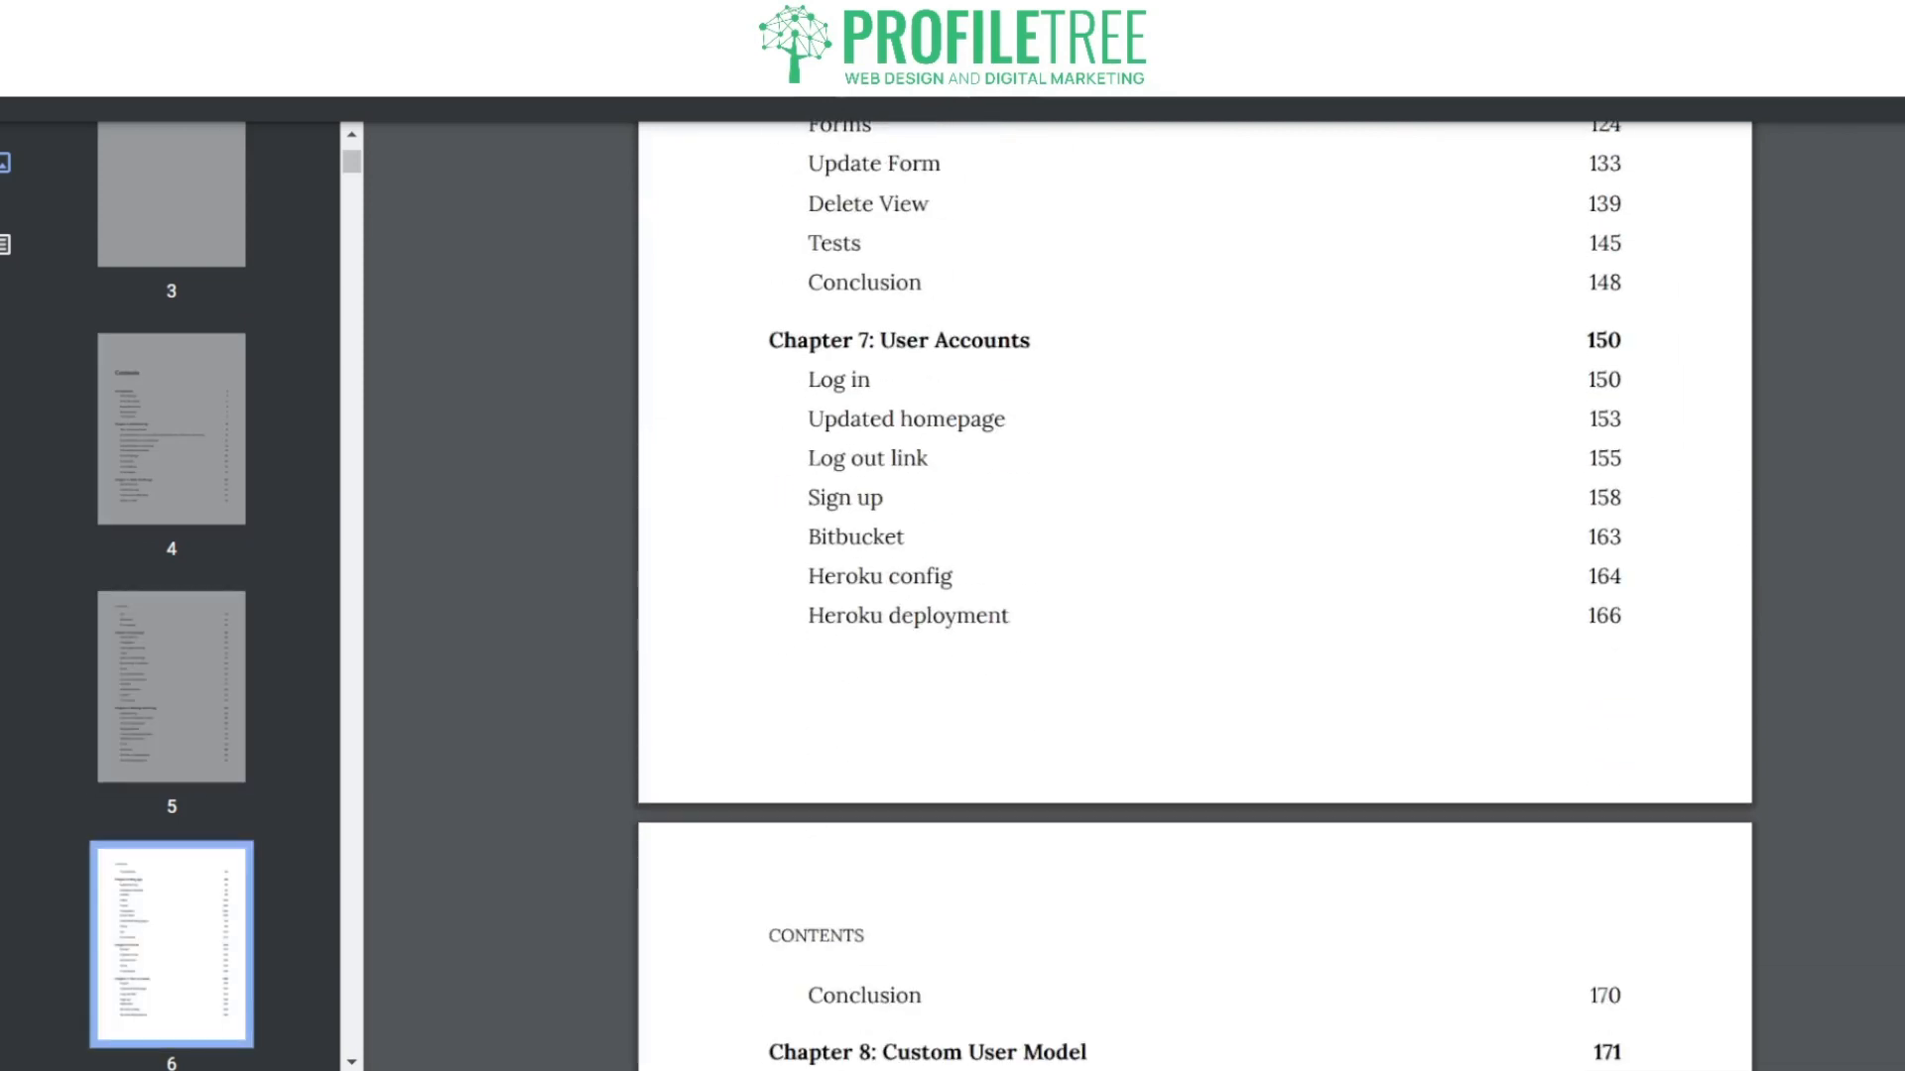
{"action": "scroll", "scroll_direction": "down", "scroll_amount": 3}
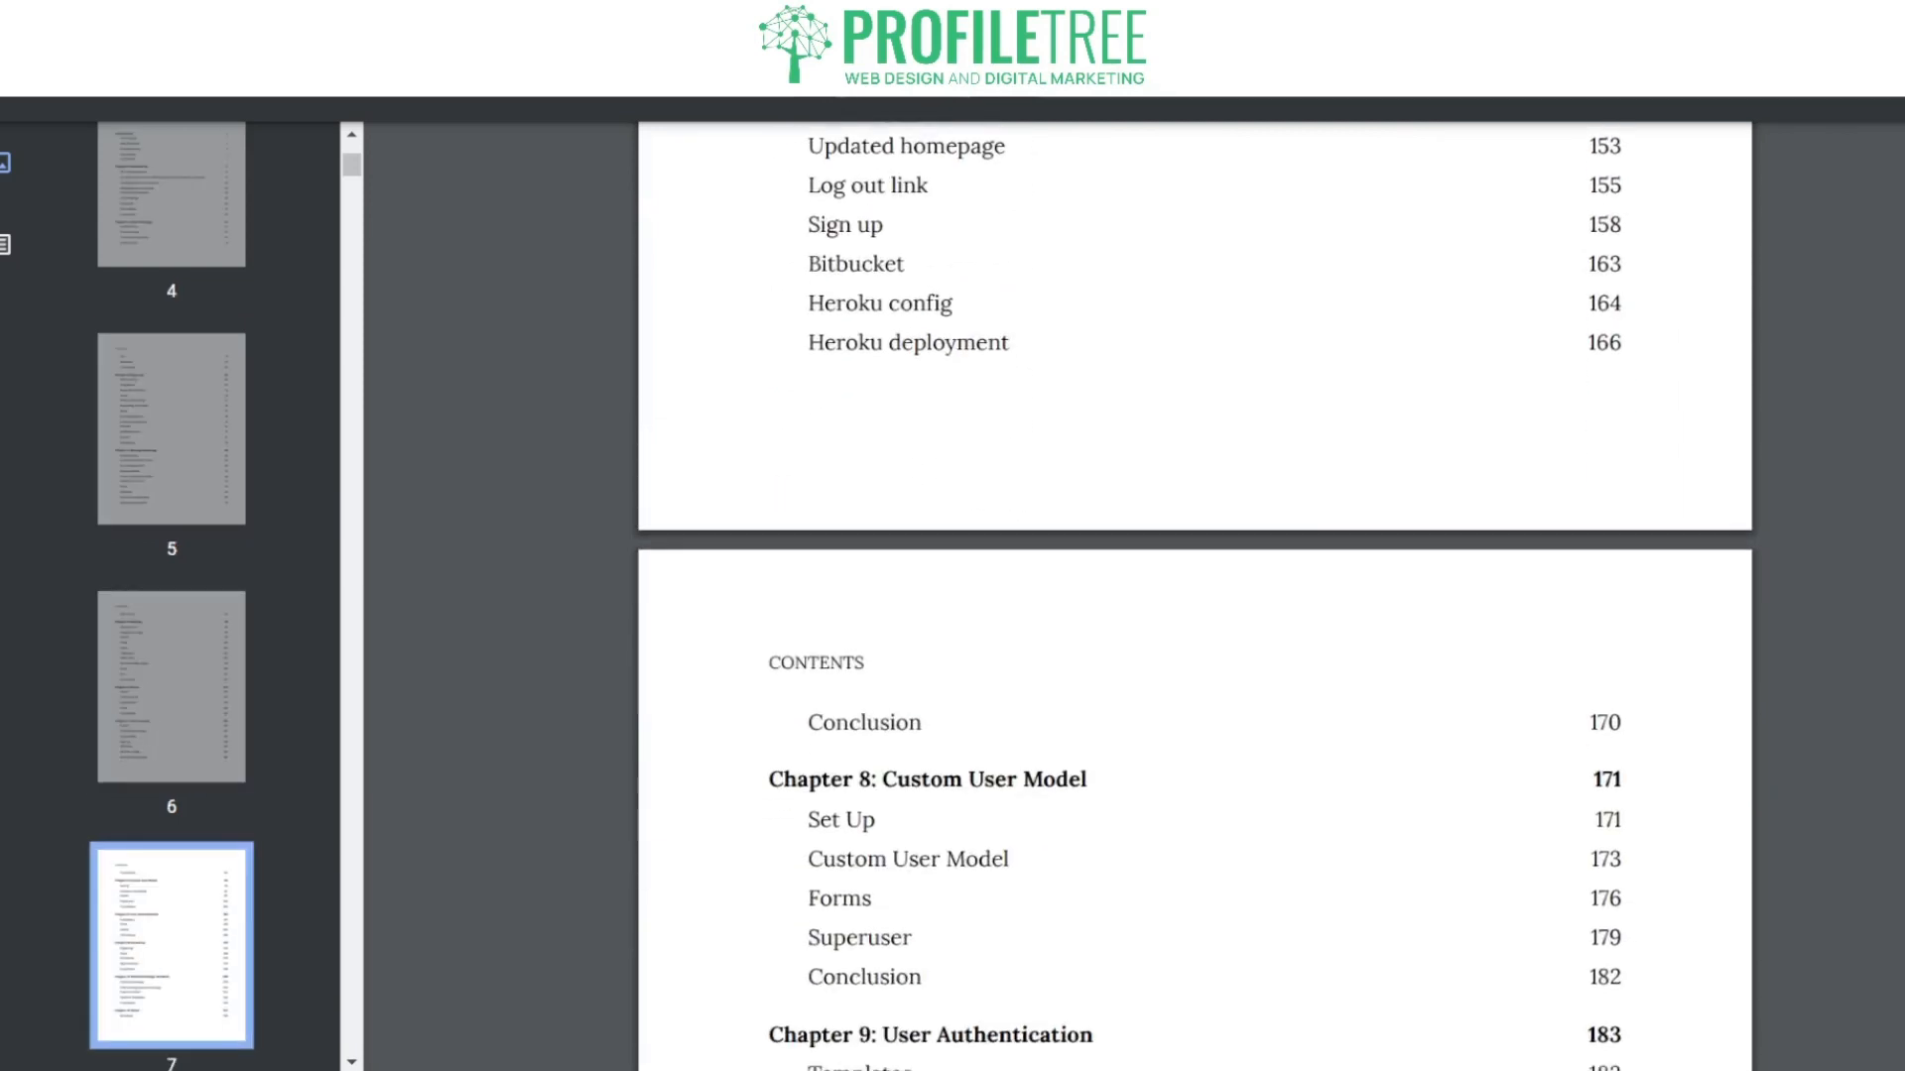
{"action": "scroll", "scroll_direction": "up", "scroll_amount": 3}
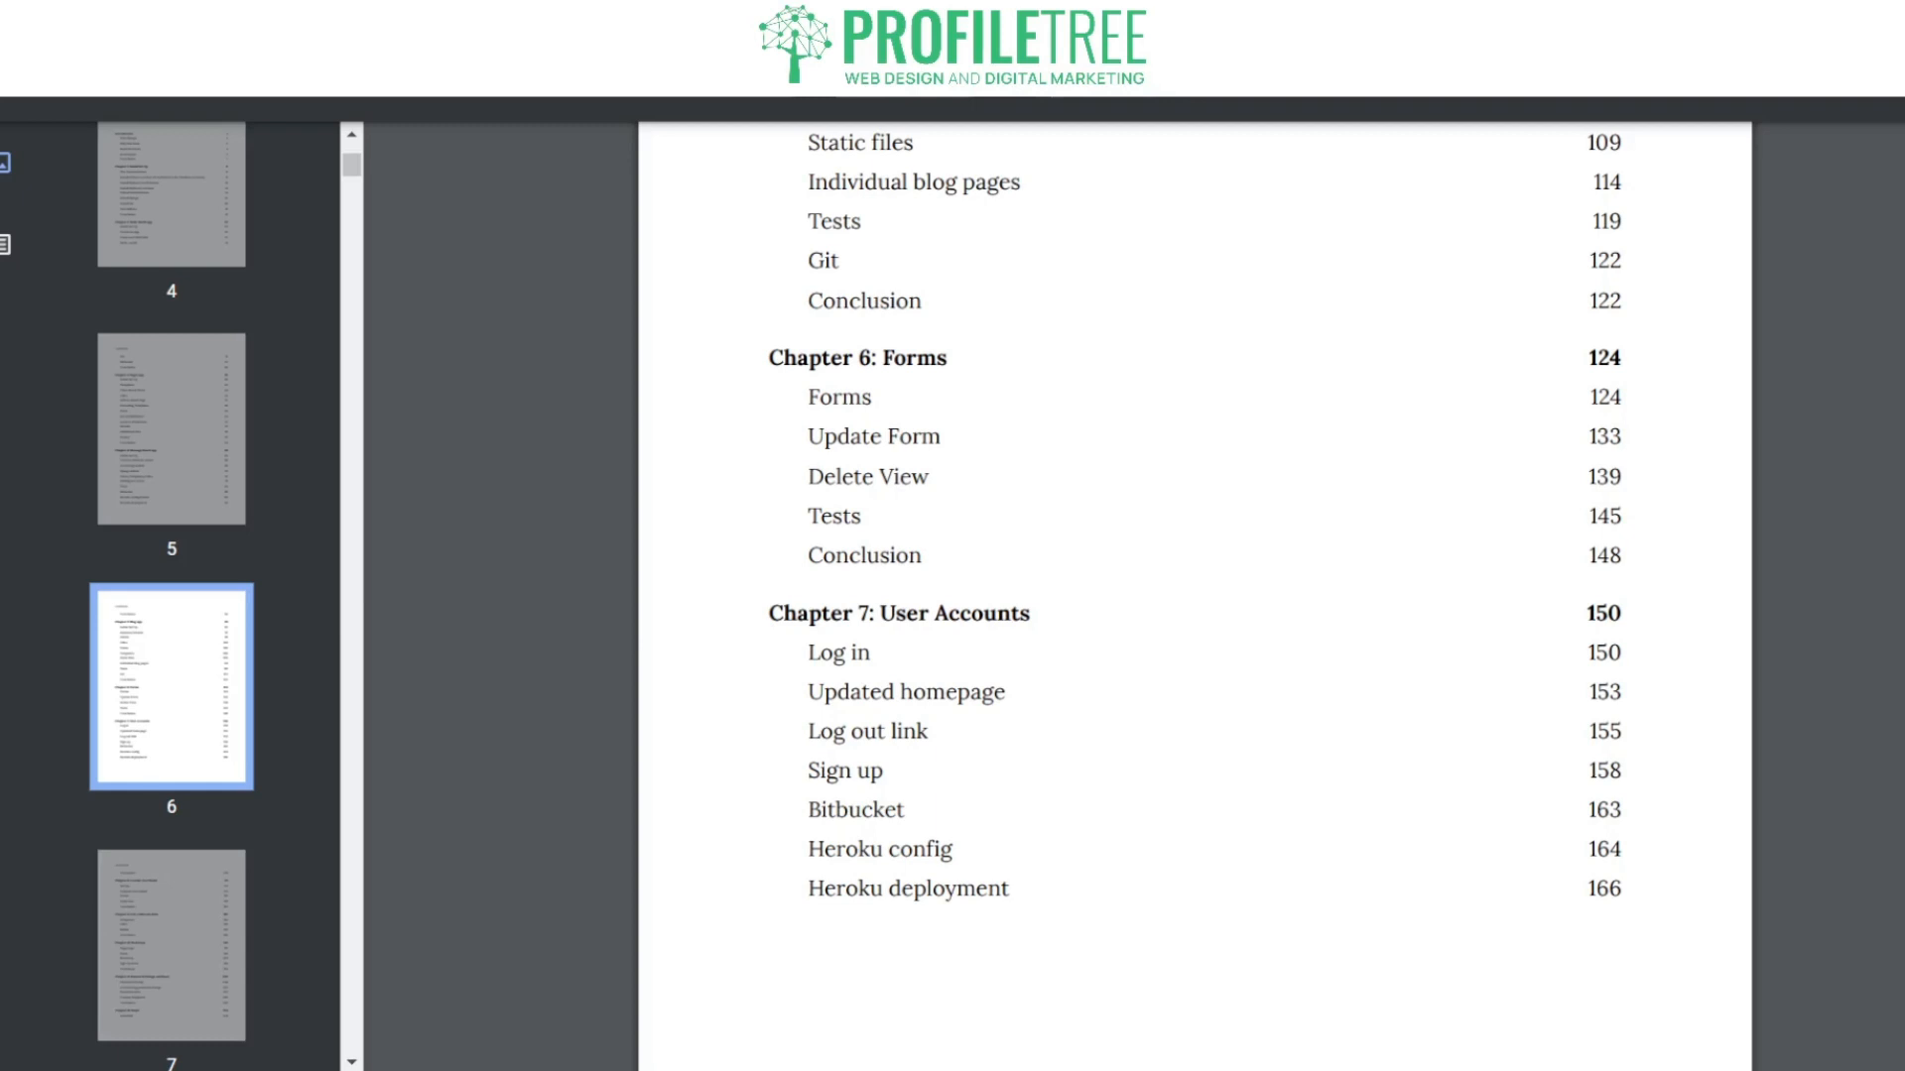
{"action": "scroll", "scroll_direction": "down", "scroll_amount": 3}
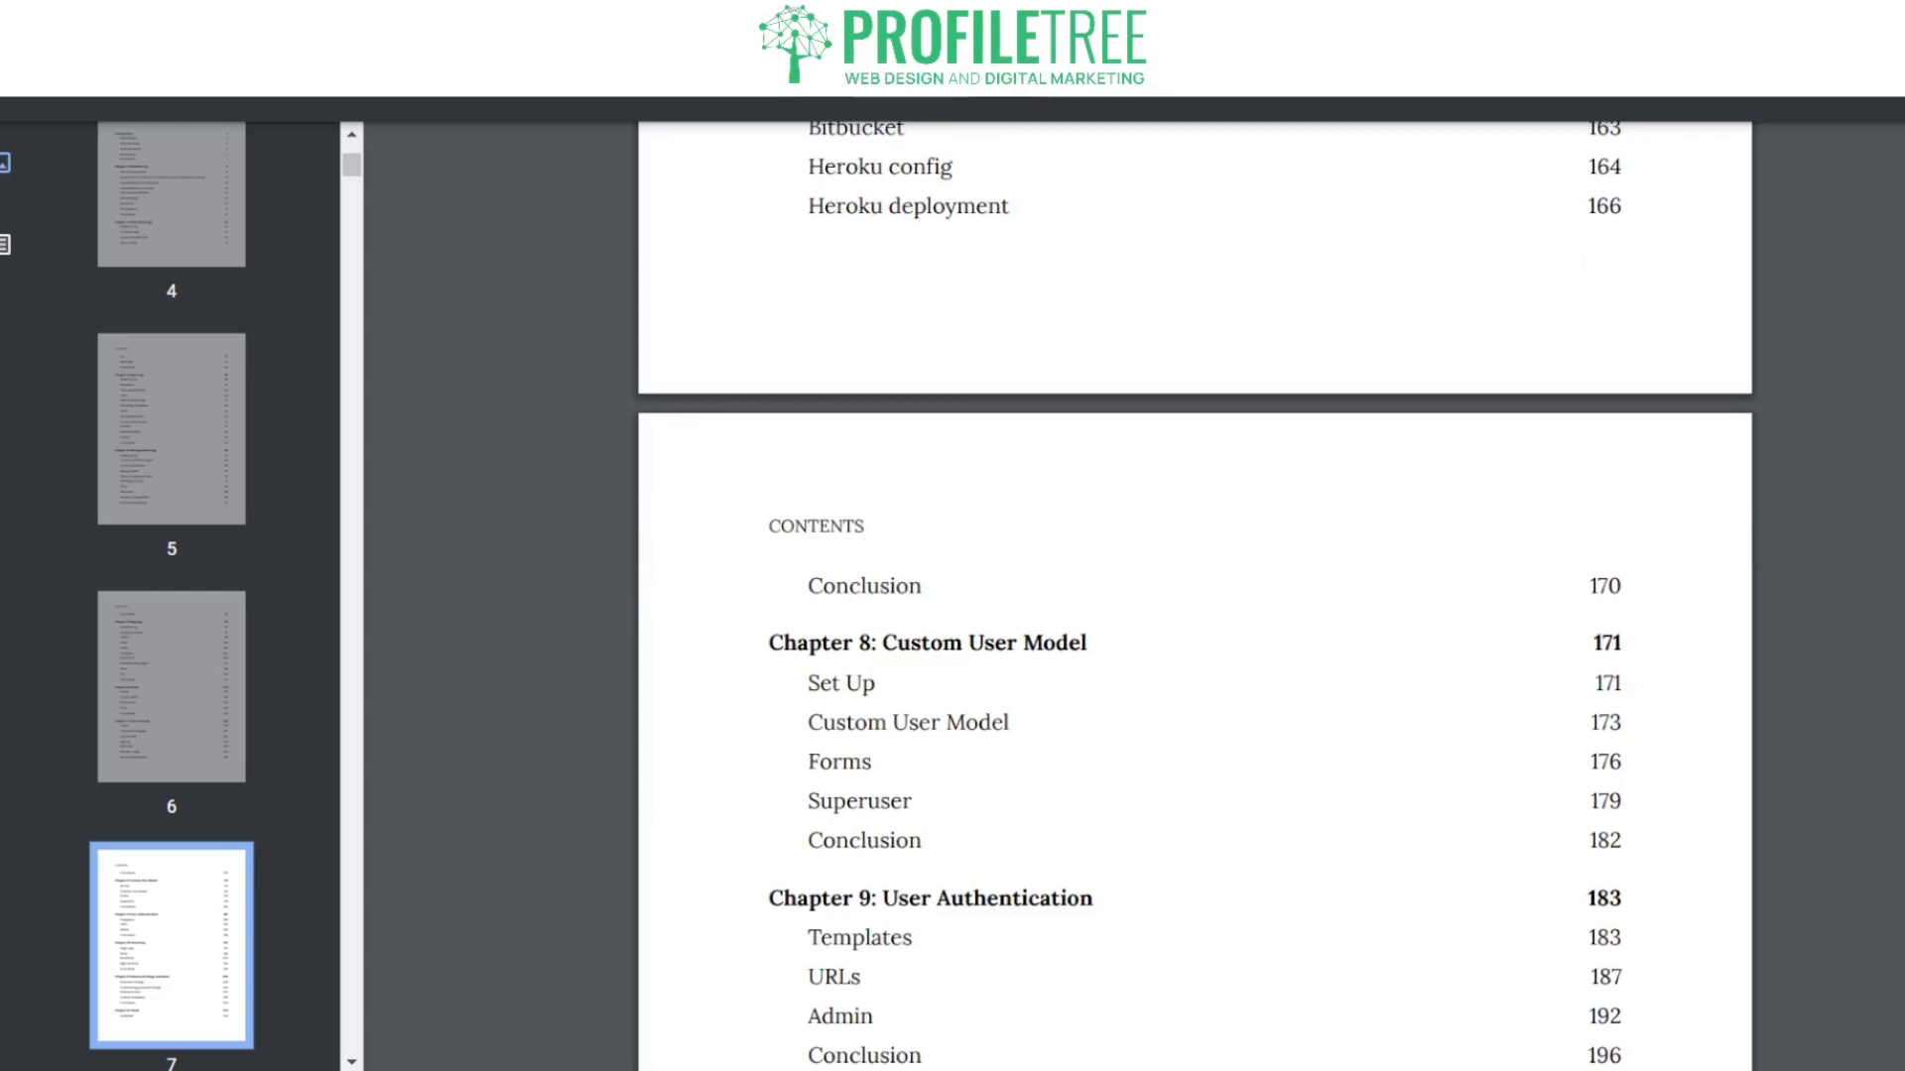
{"action": "scroll", "scroll_direction": "down", "scroll_amount": 3}
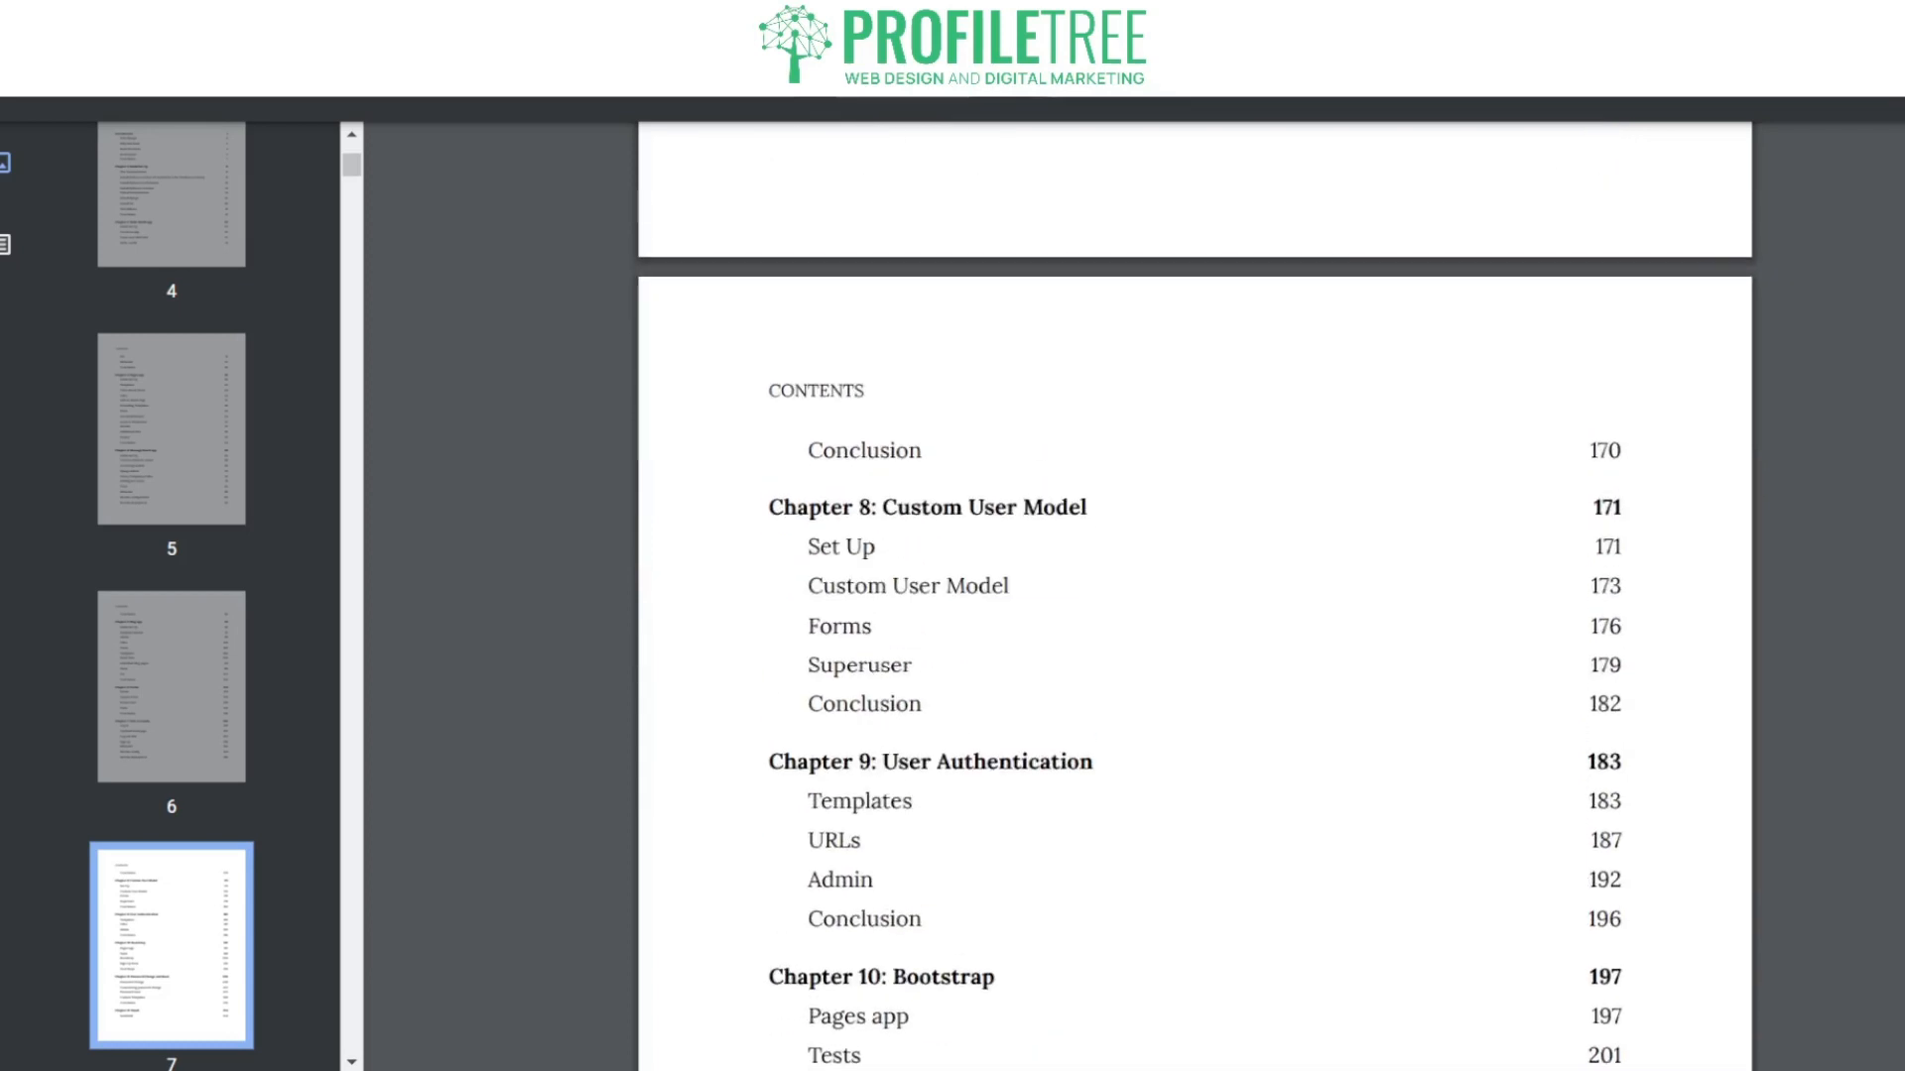
Step: Jump via the page 21 thumbnail to Install Python 3 on Windows
{"action": "left_click", "coordinate": [170, 429]}
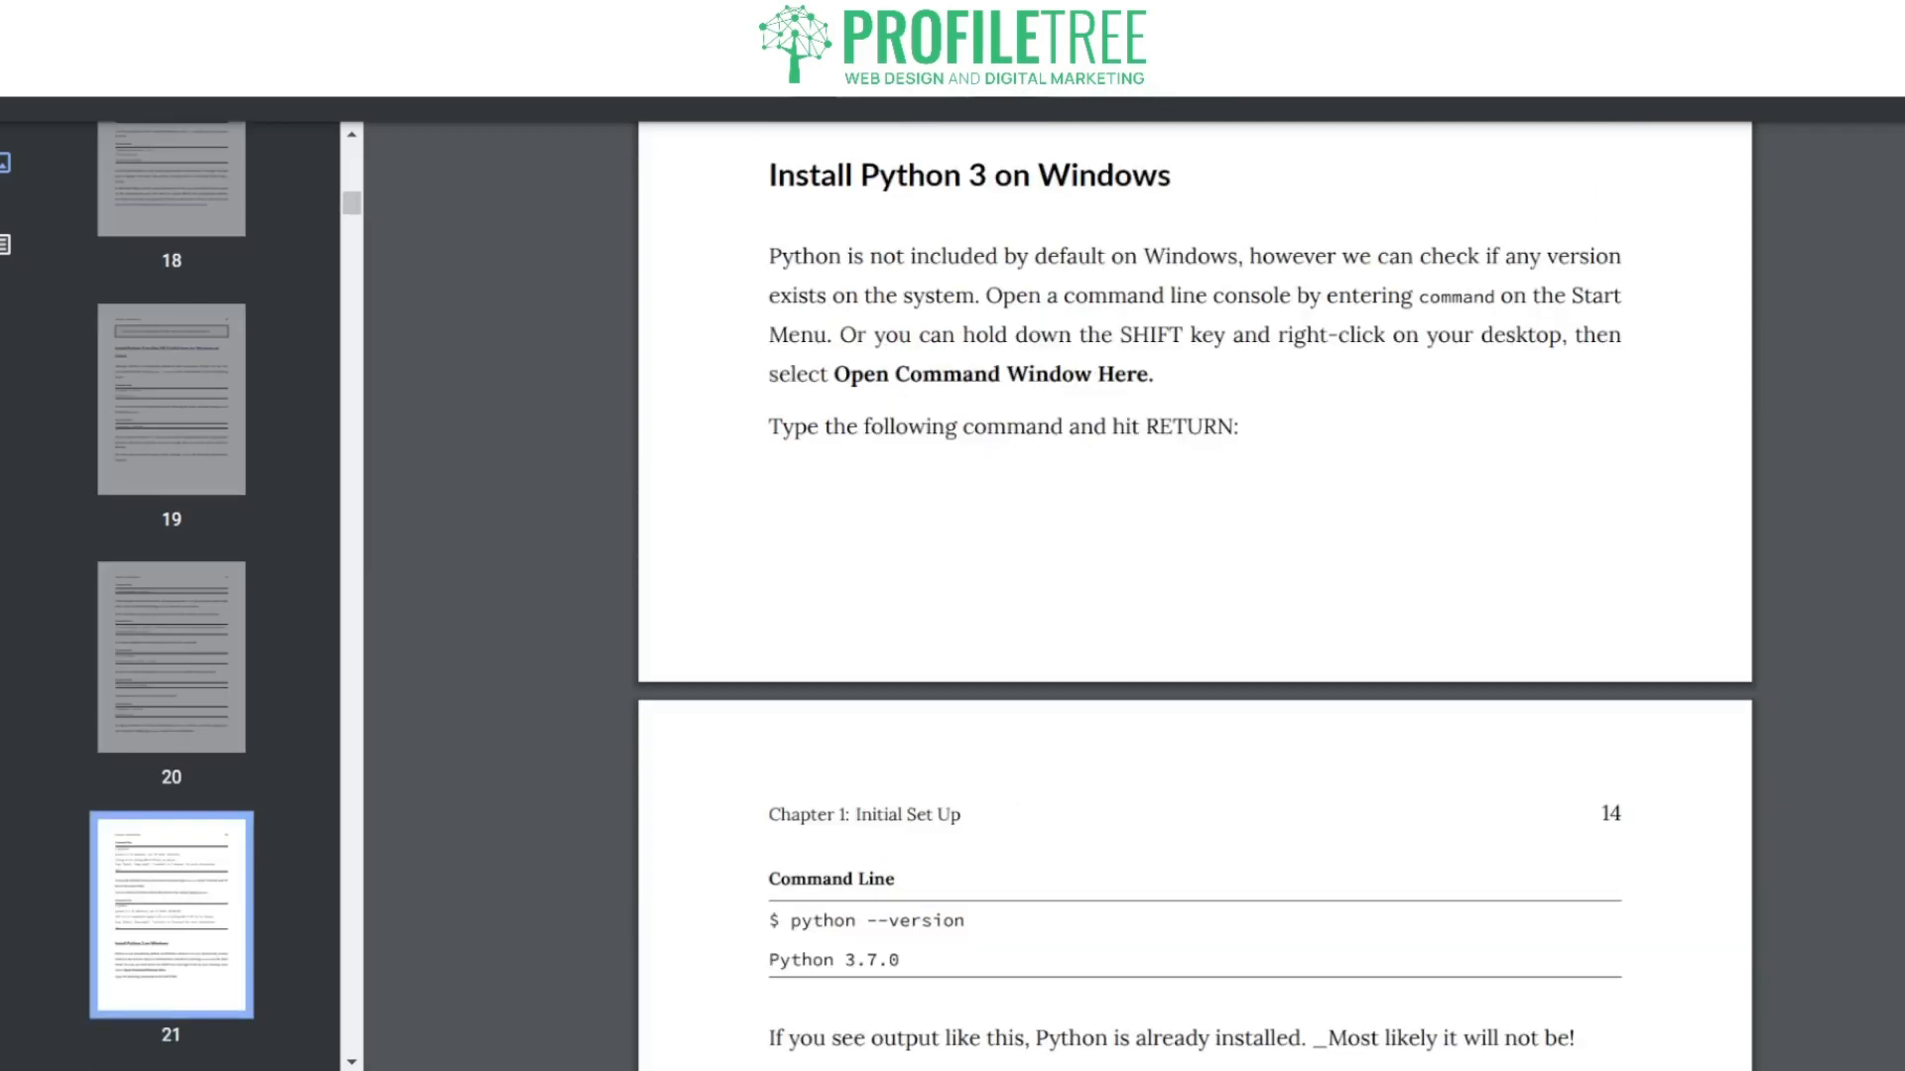
{"action": "scroll", "scroll_direction": "down", "scroll_amount": 3}
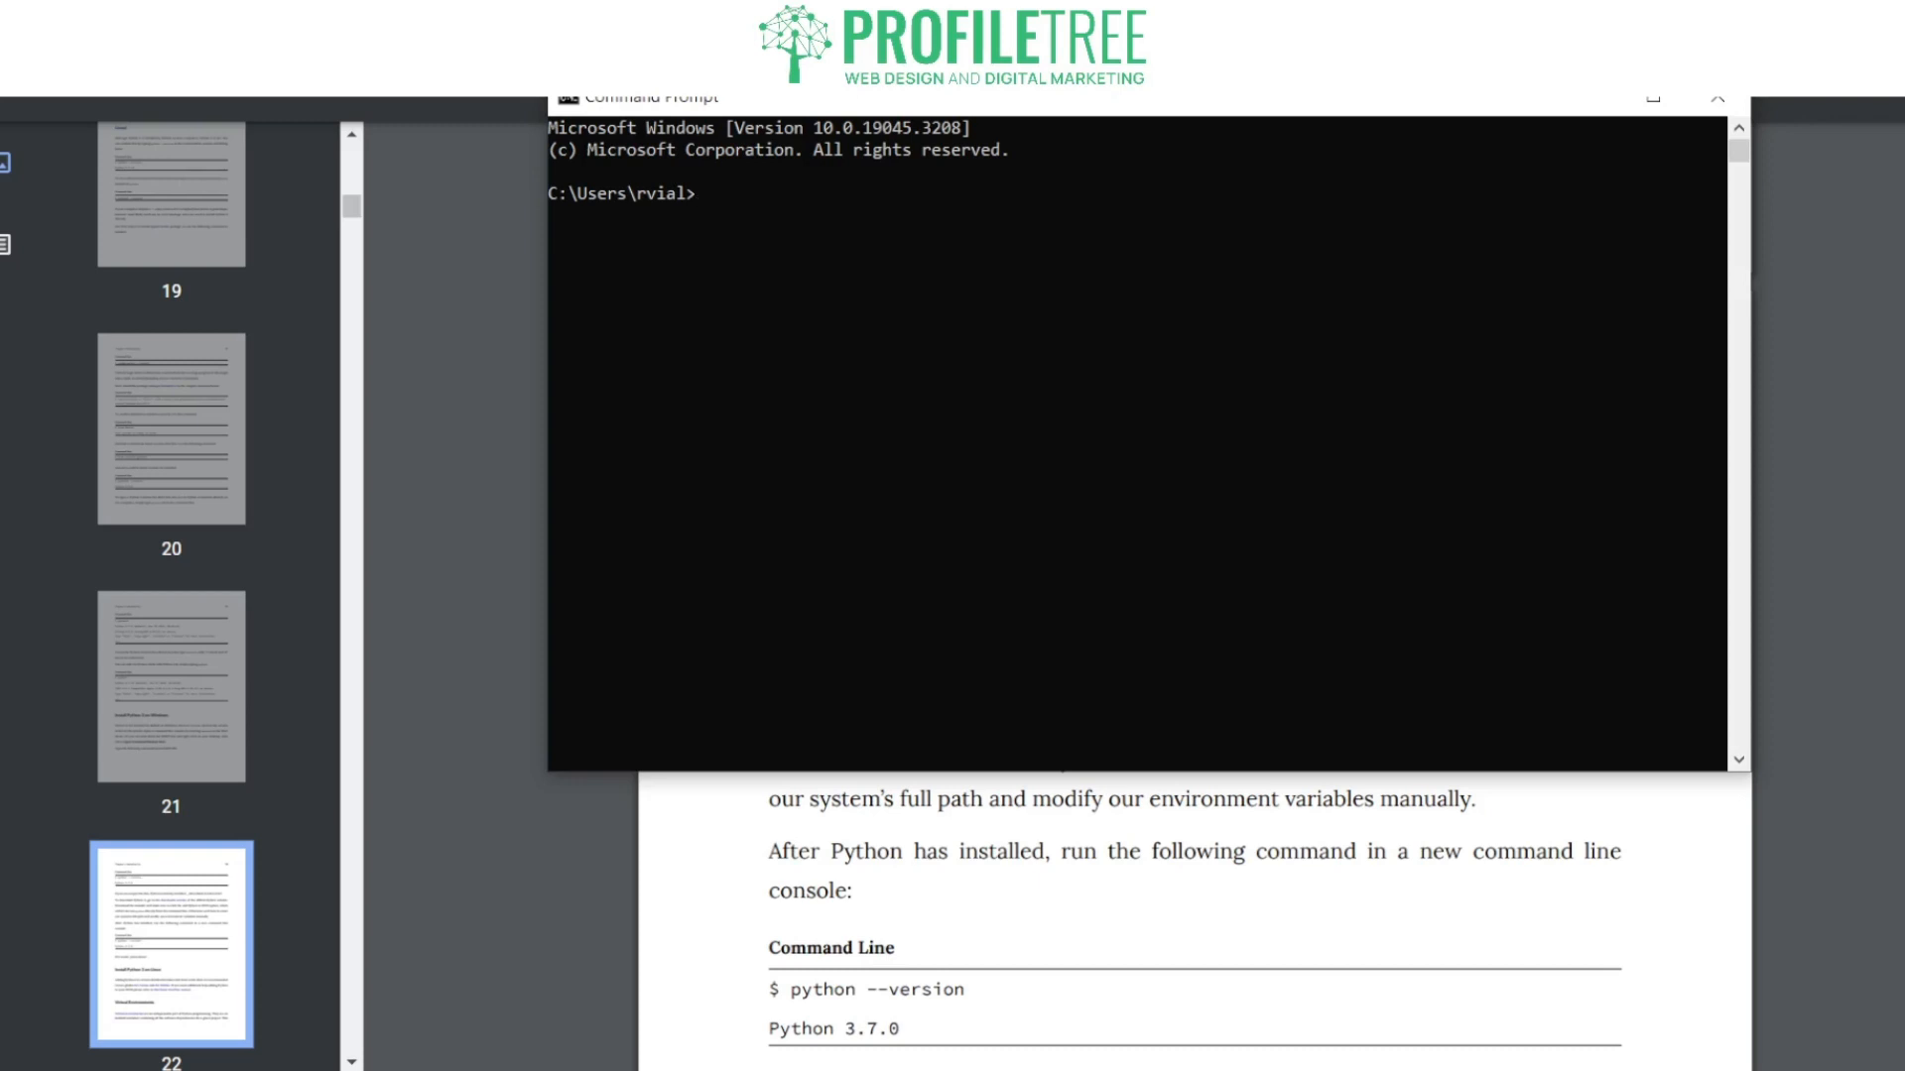
Step: Run '$ python --version' in Command Prompt, which fails because of the leading '$'
{"action": "type", "text": "$ python --version"}
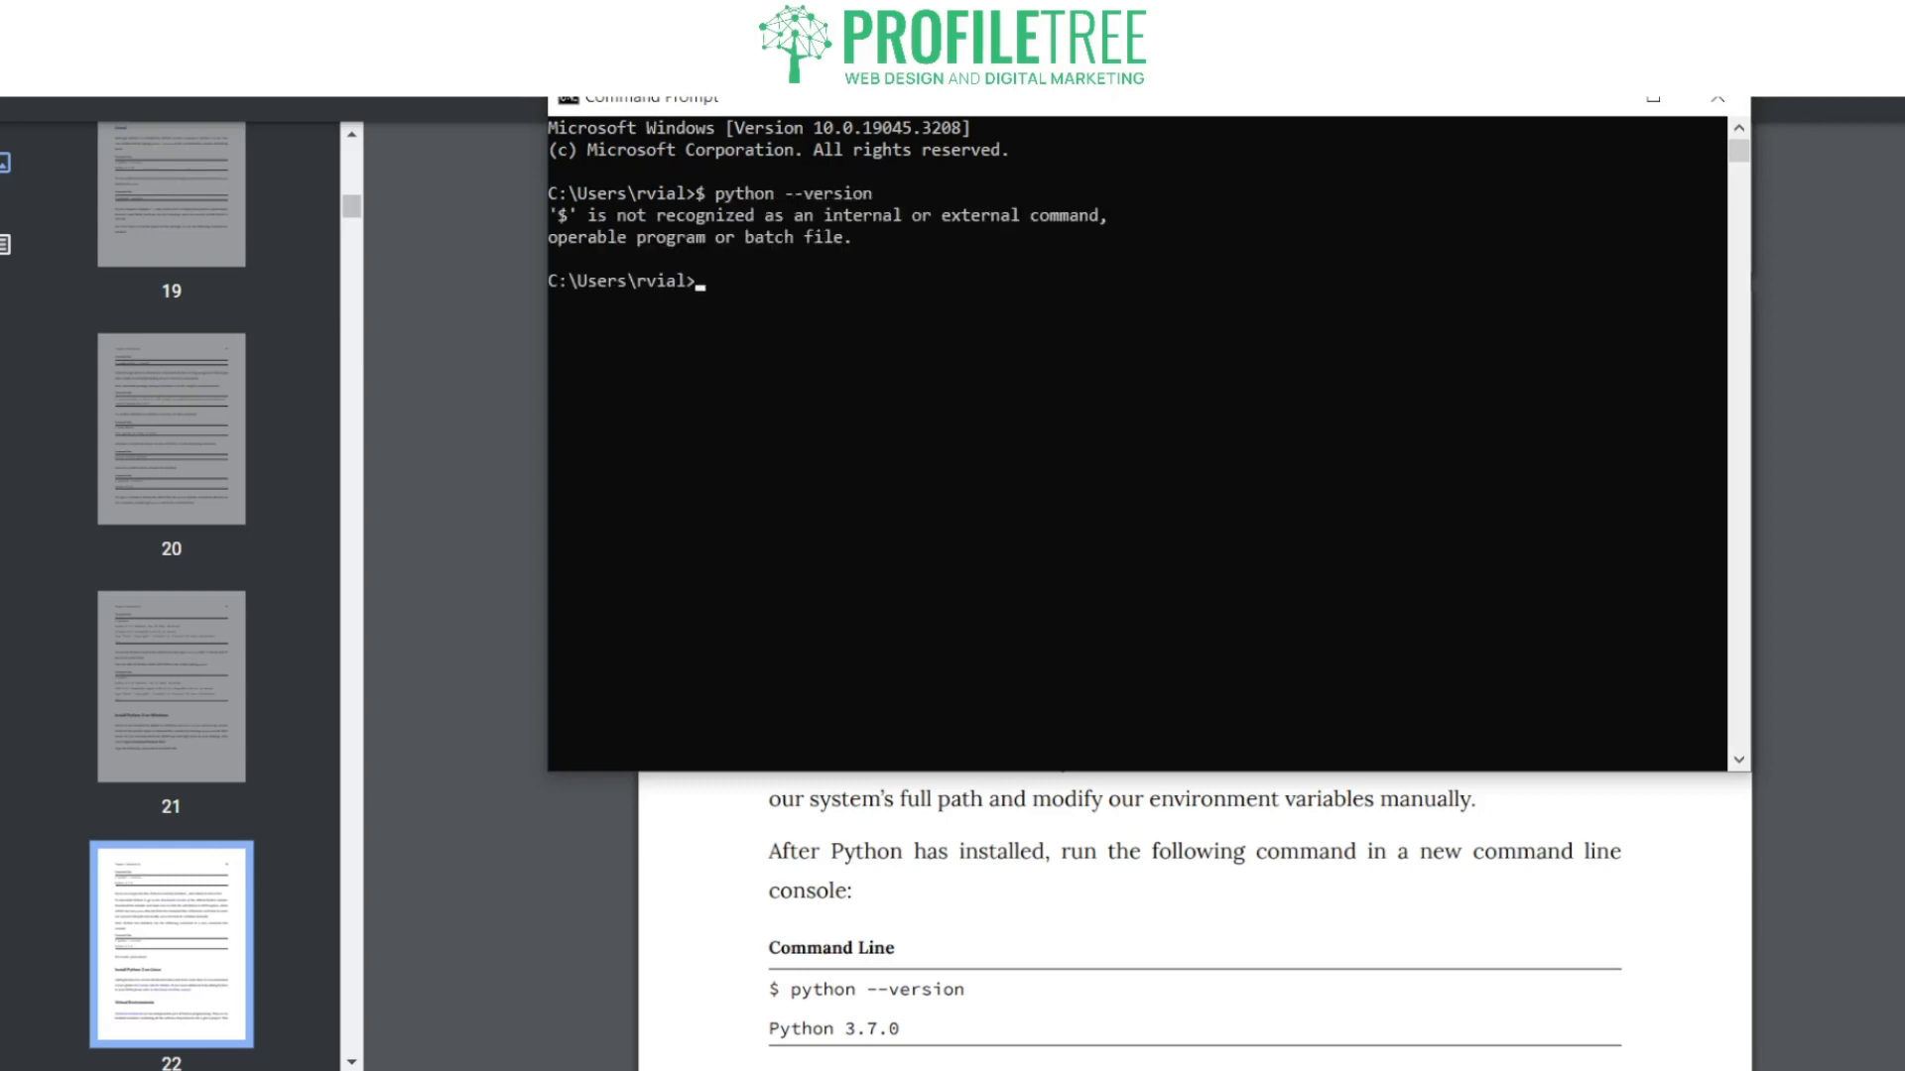
{"action": "type", "text": "python --version"}
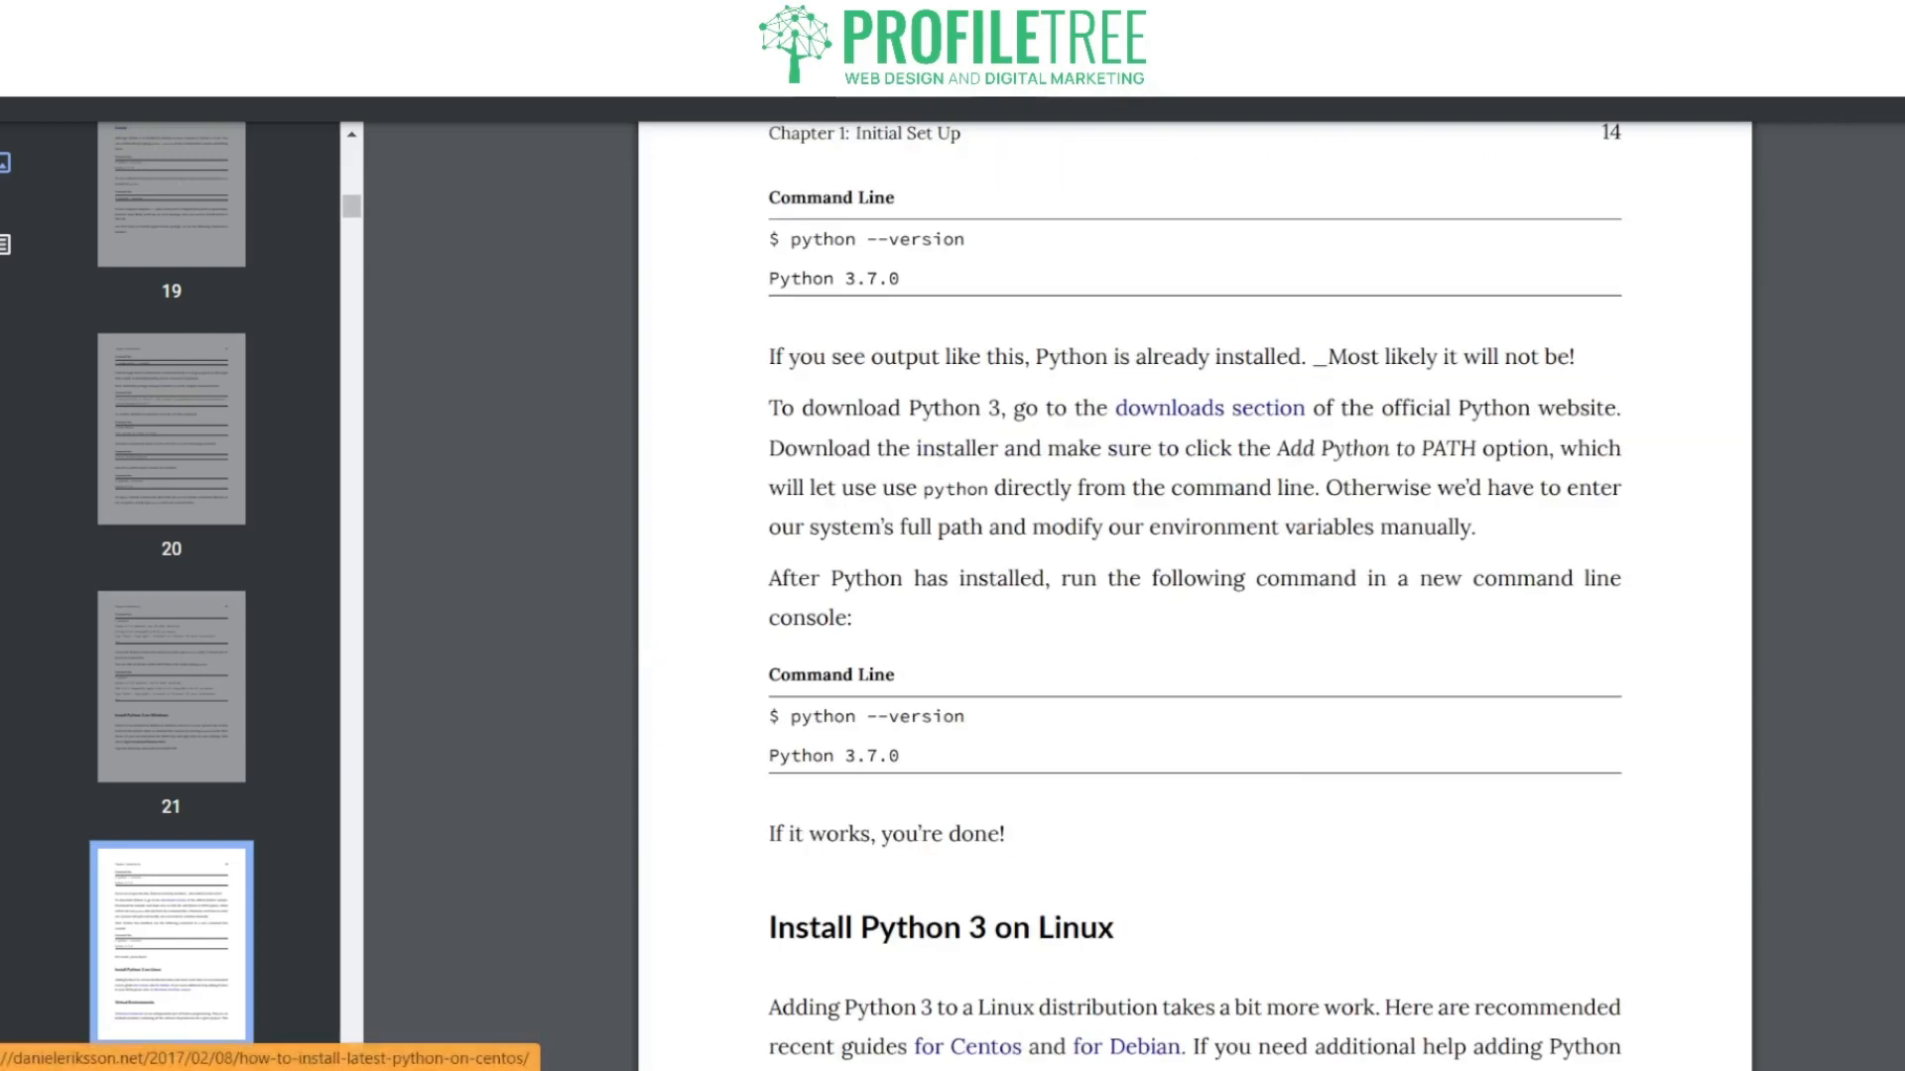
Step: Scroll the Django for Beginners PDF through pages 11–29 to the Chapter 1 Conclusion
{"action": "scroll", "scroll_direction": "down", "scroll_amount": 3}
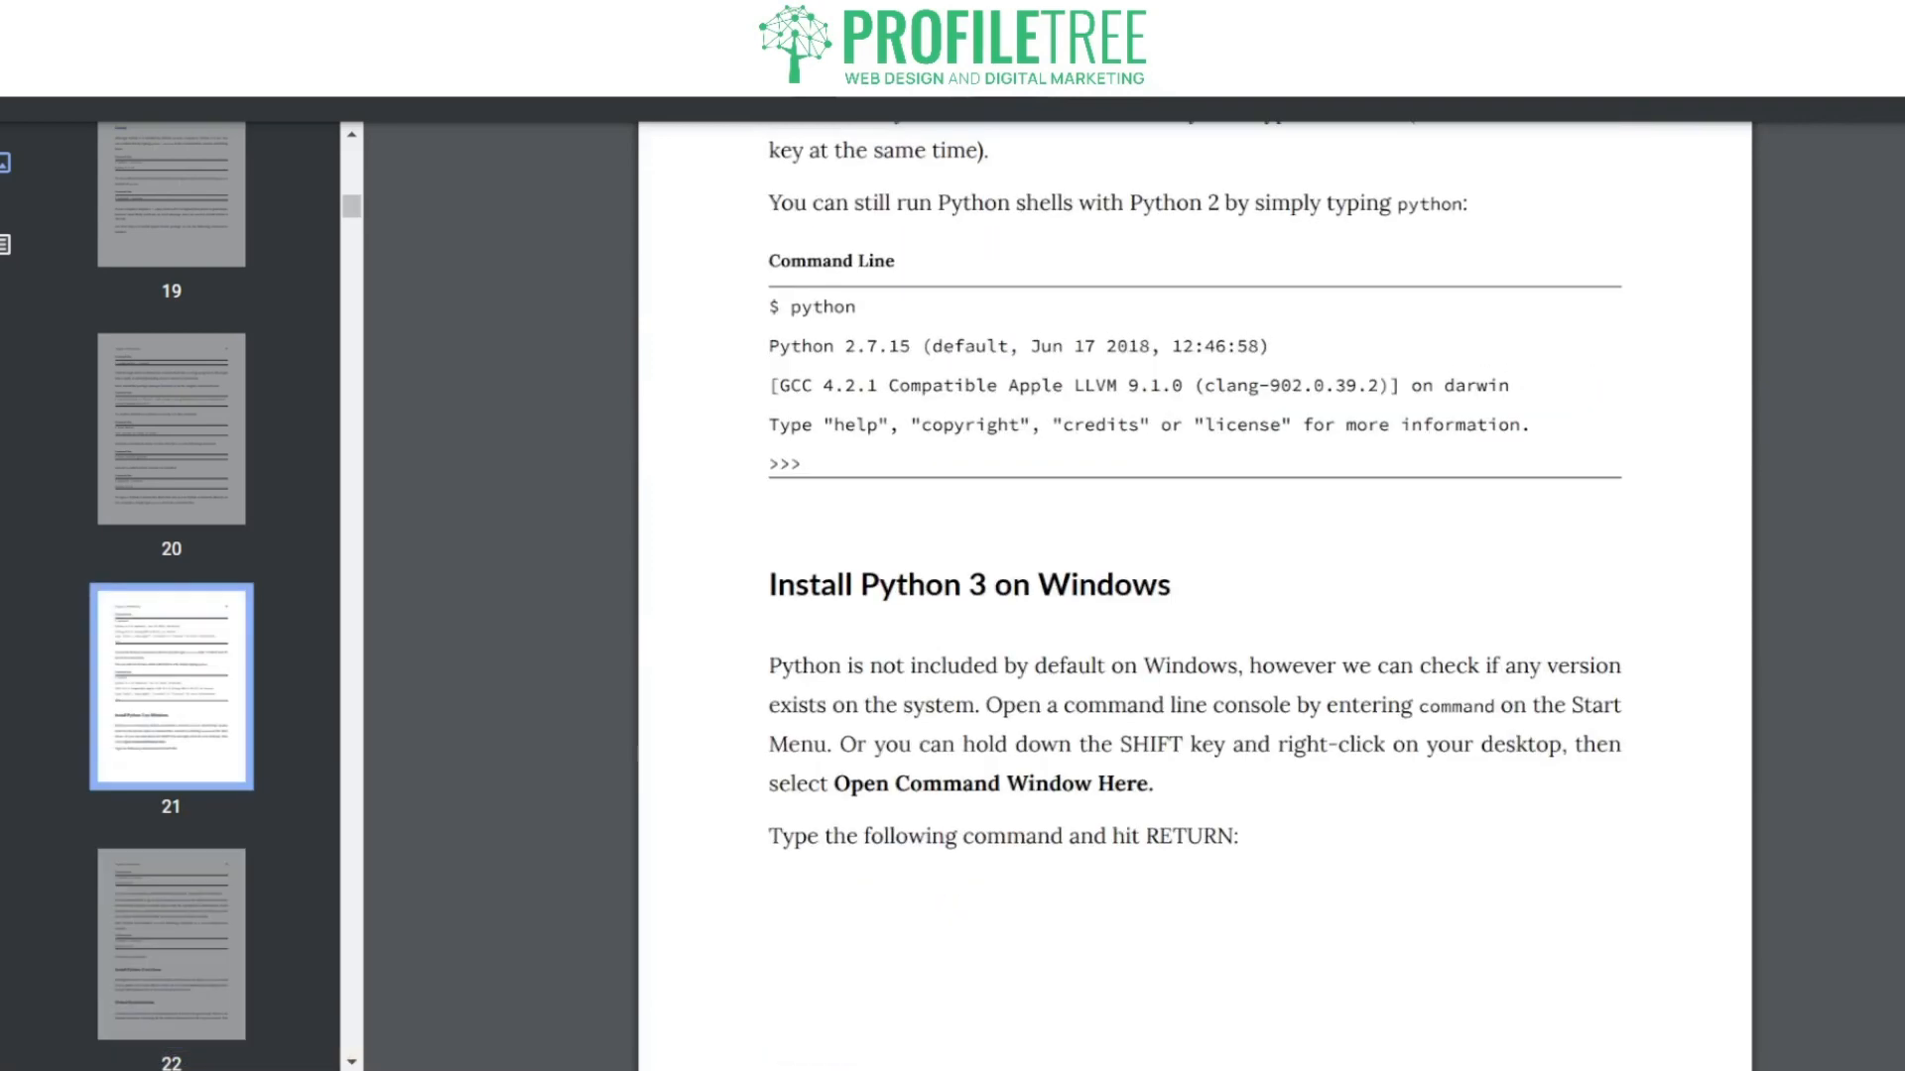
{"action": "scroll", "scroll_direction": "down", "scroll_amount": 3}
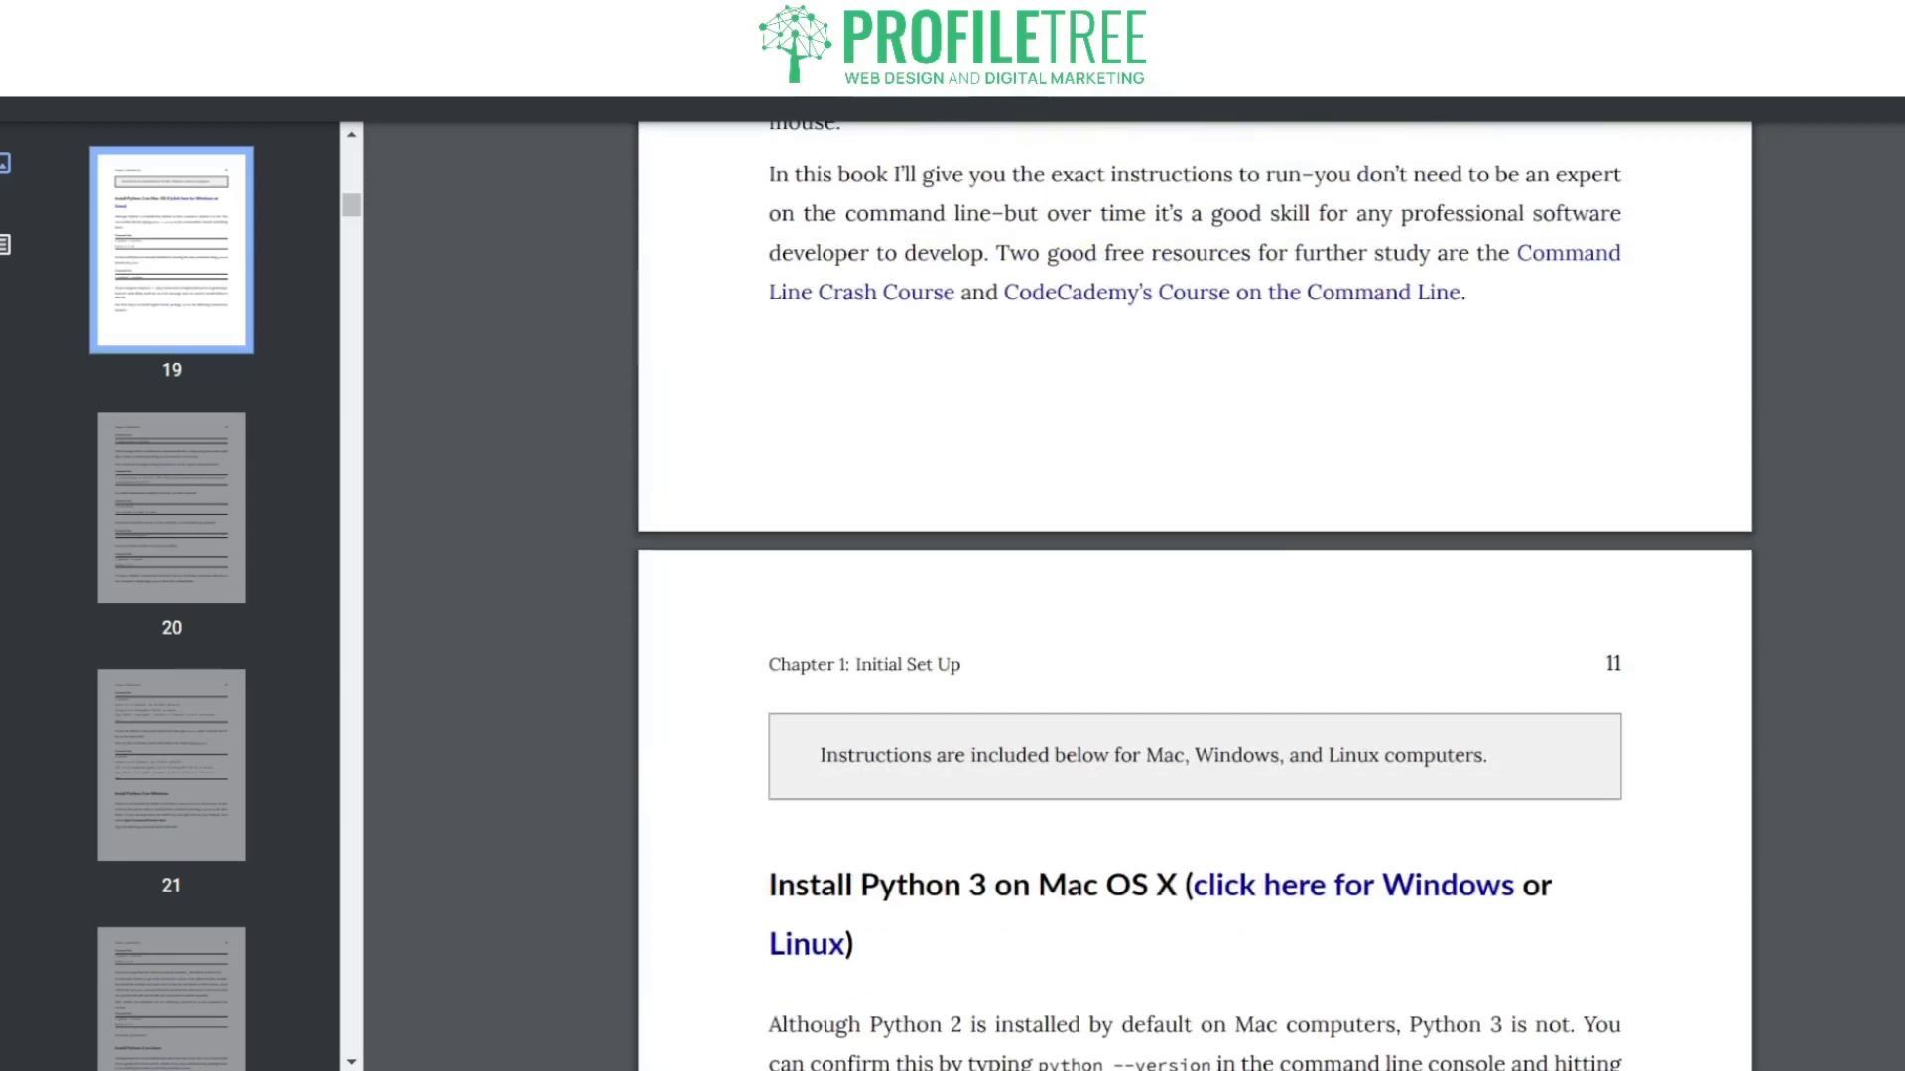
{"action": "scroll", "scroll_direction": "down", "scroll_amount": 3}
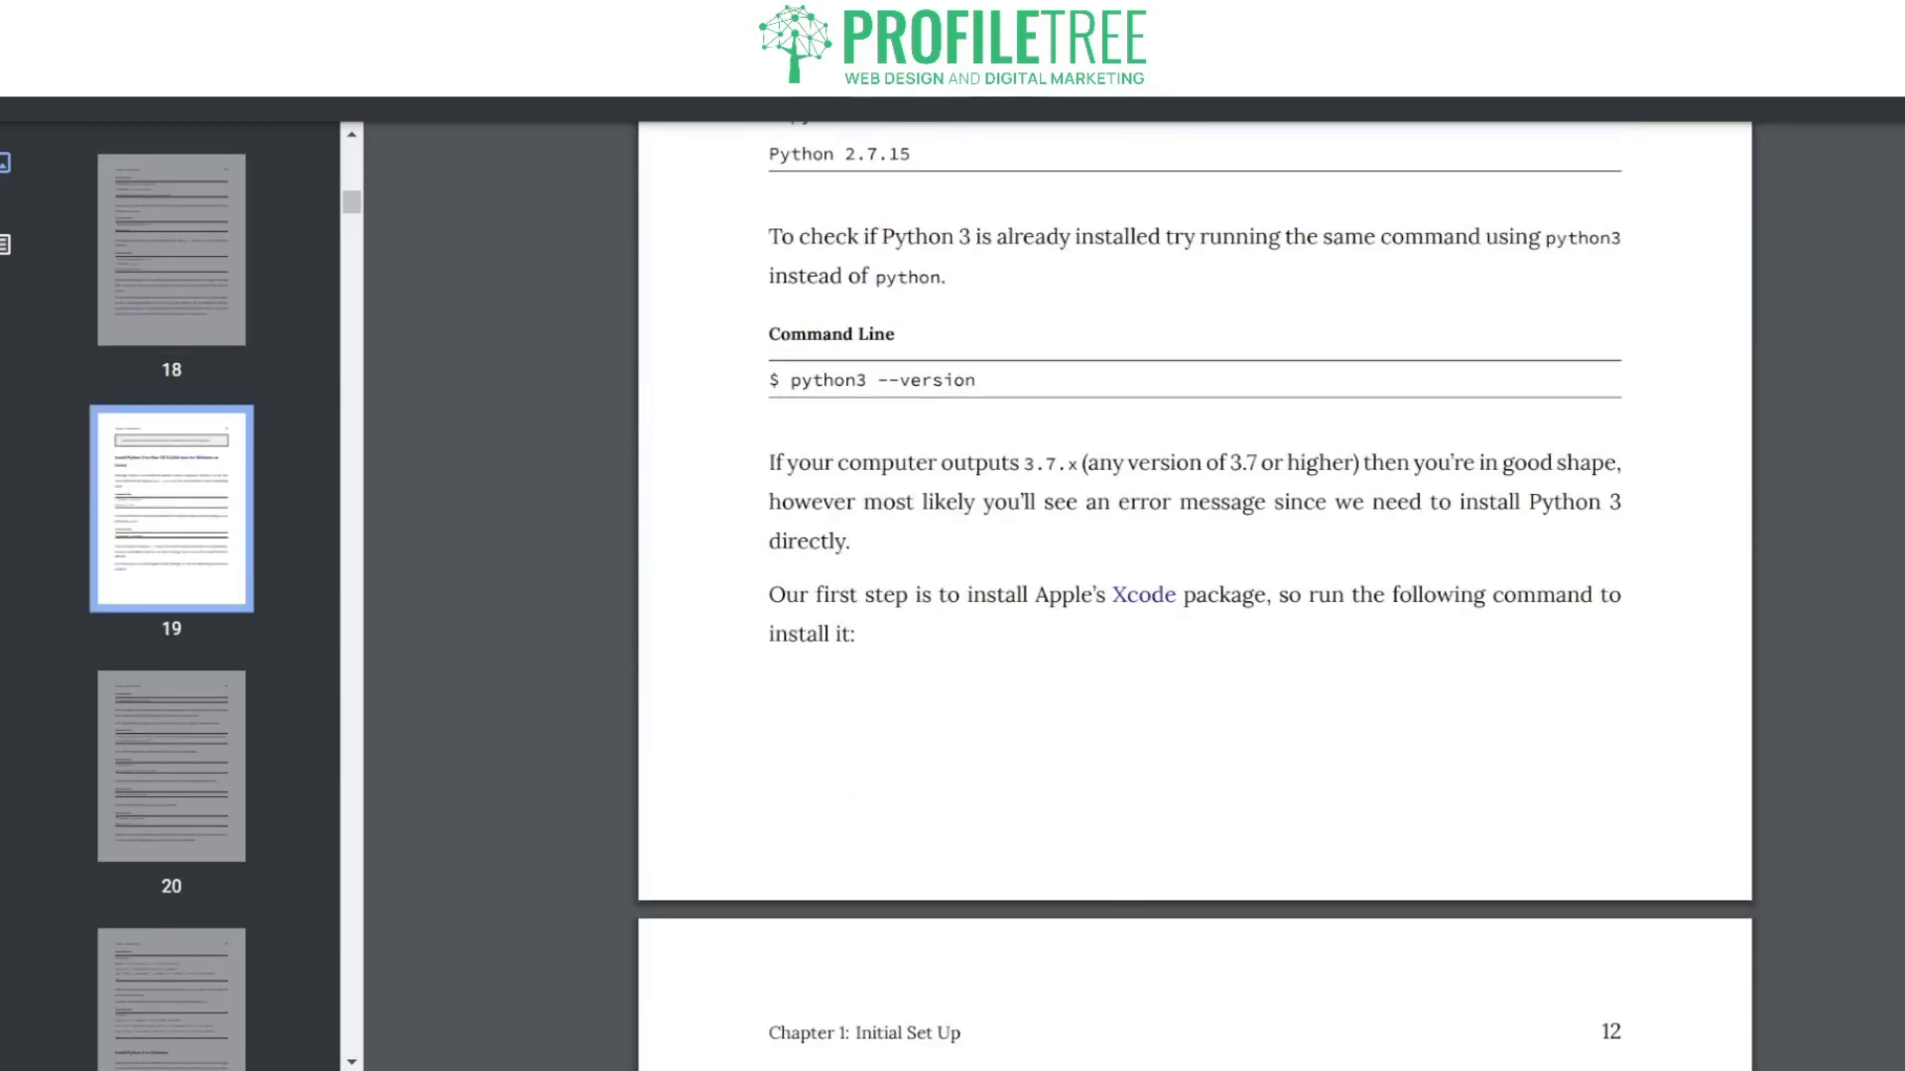
{"action": "scroll", "scroll_direction": "down", "scroll_amount": 3}
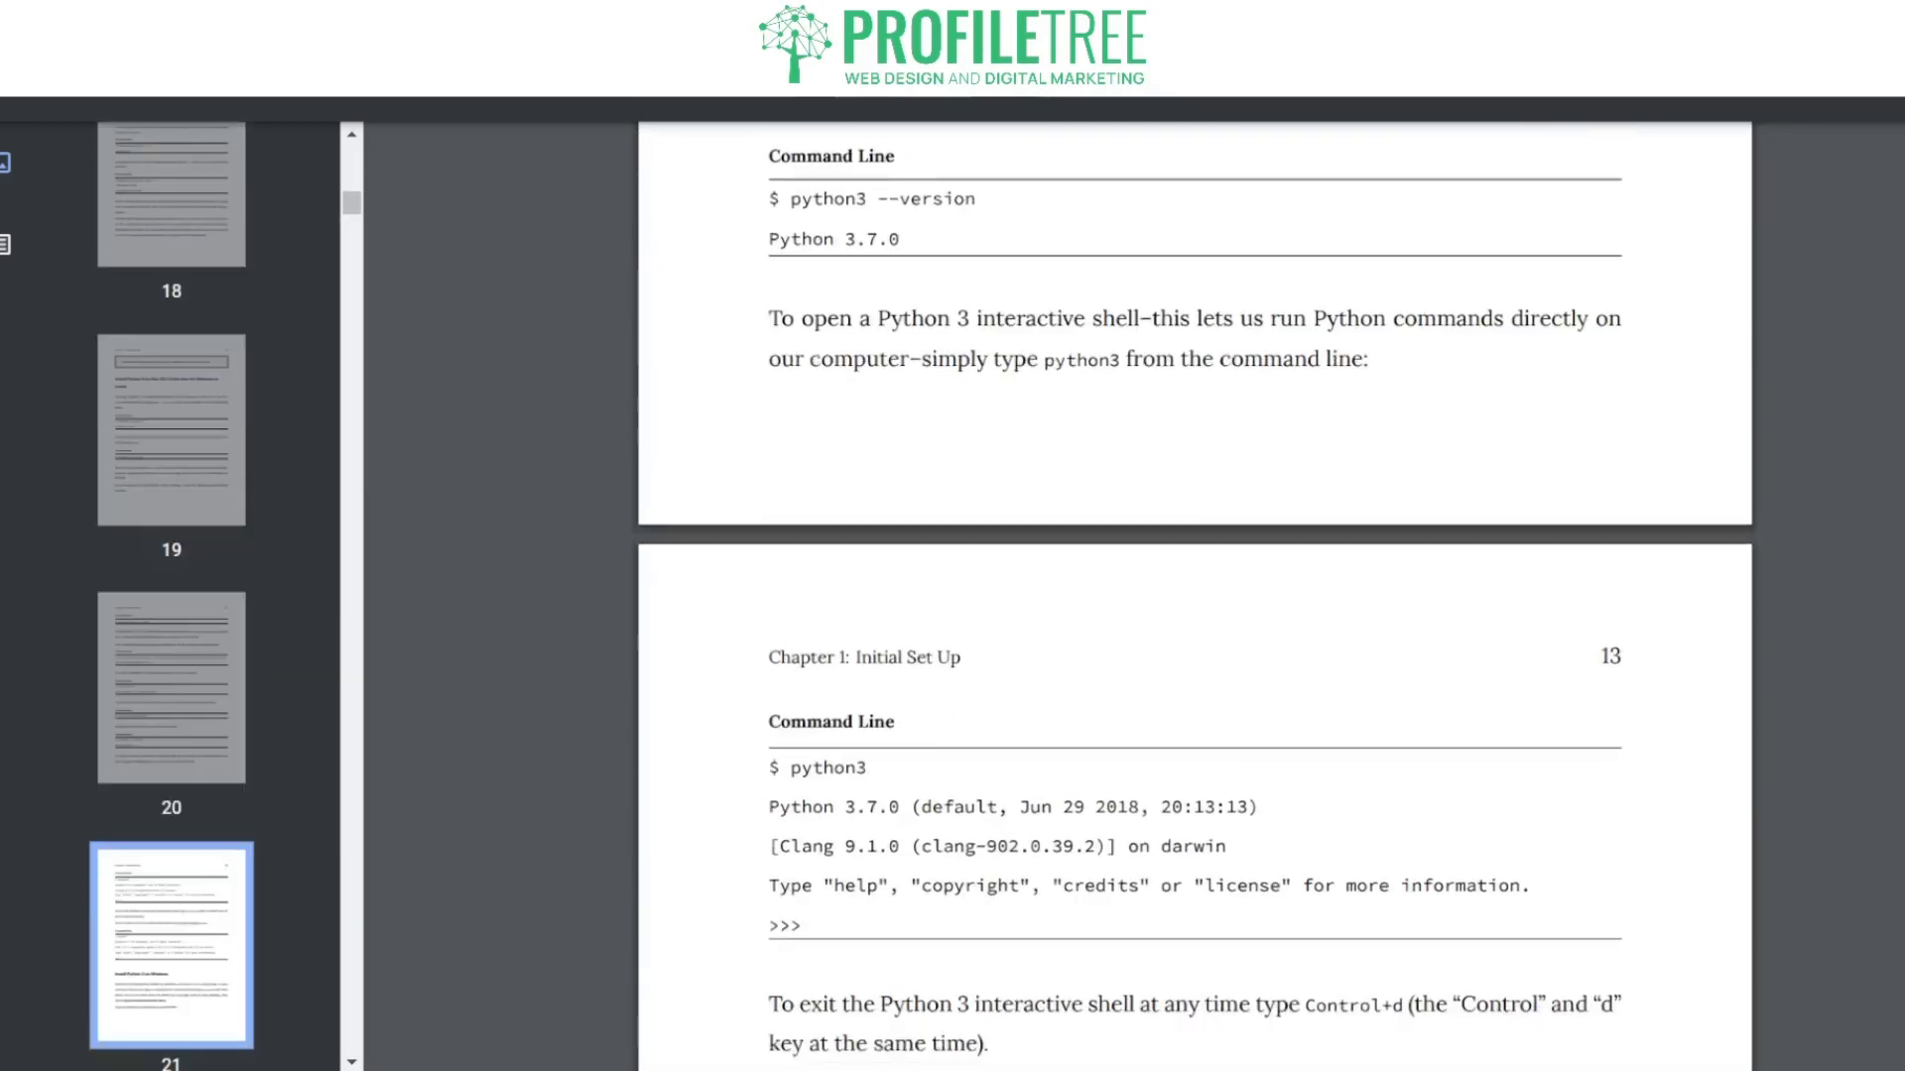
{"action": "scroll", "scroll_direction": "down", "scroll_amount": 3}
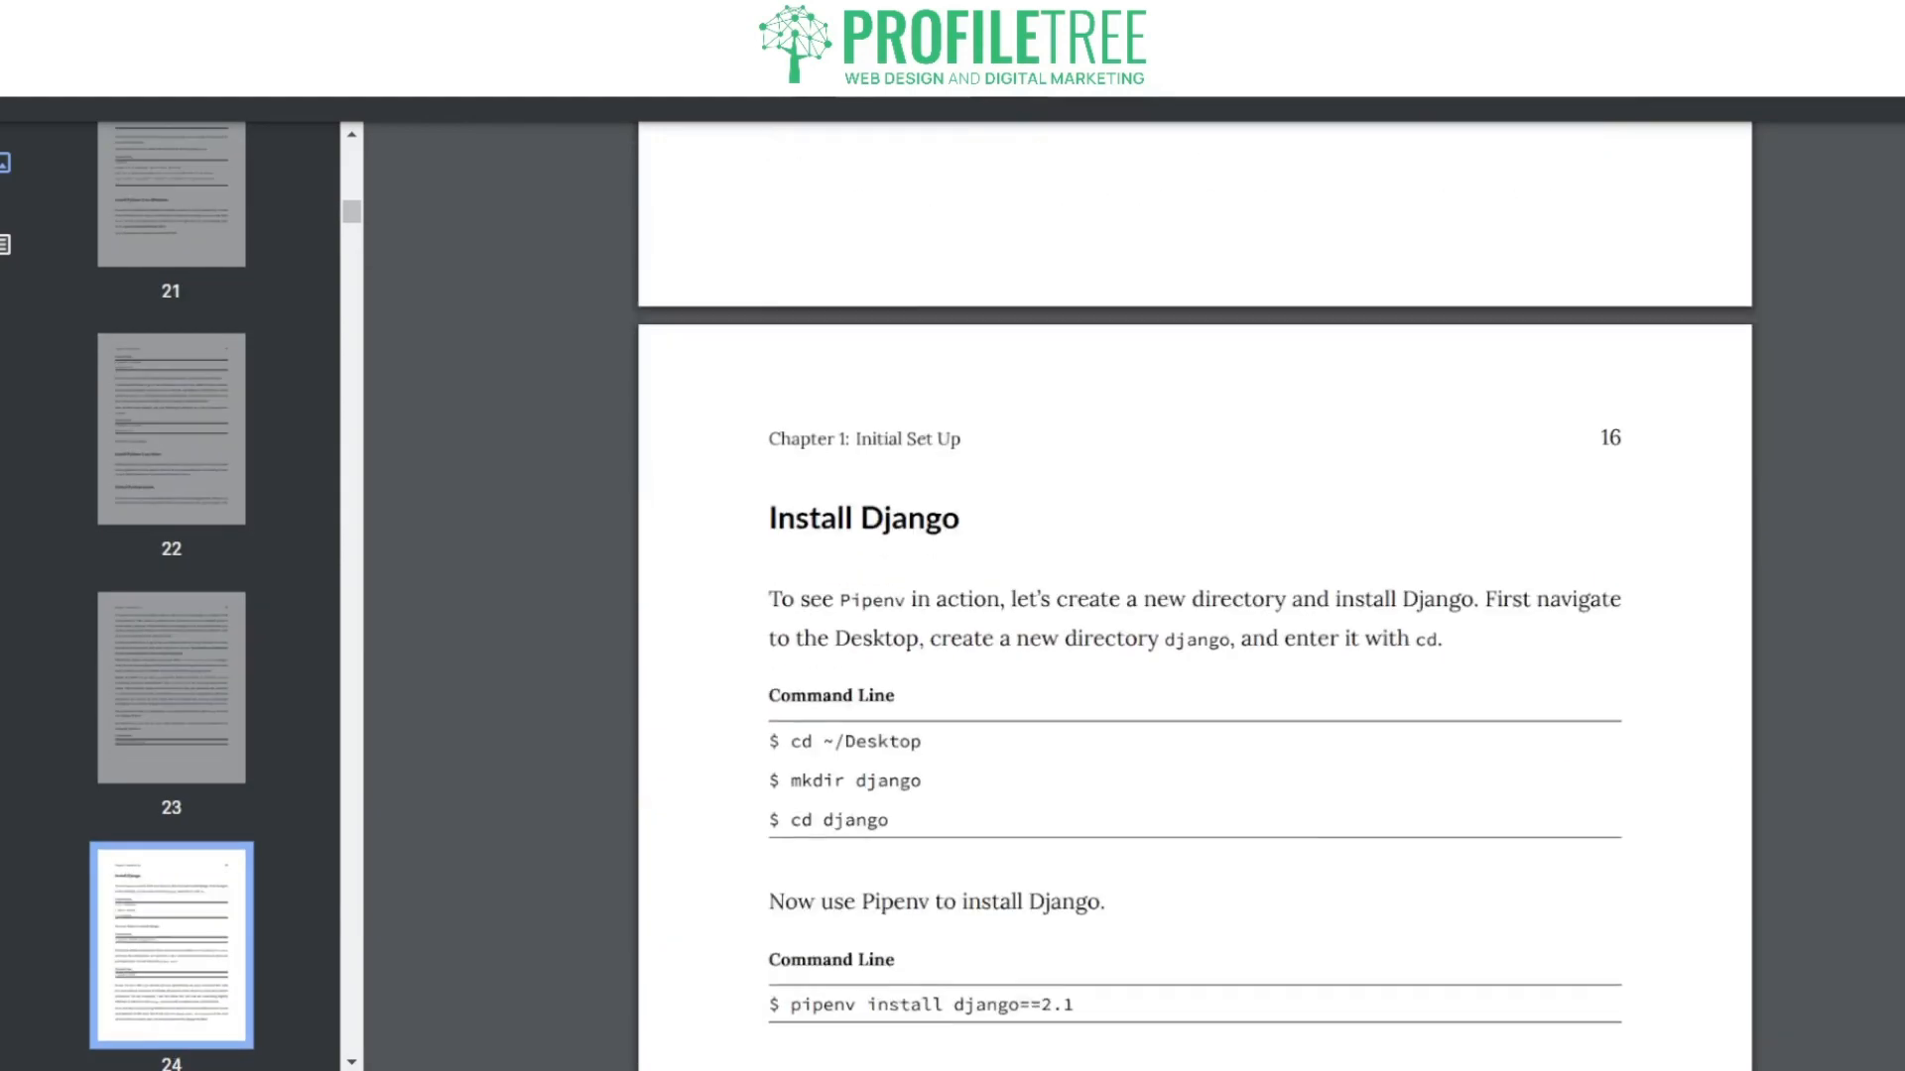
{"action": "scroll", "scroll_direction": "down", "scroll_amount": 3}
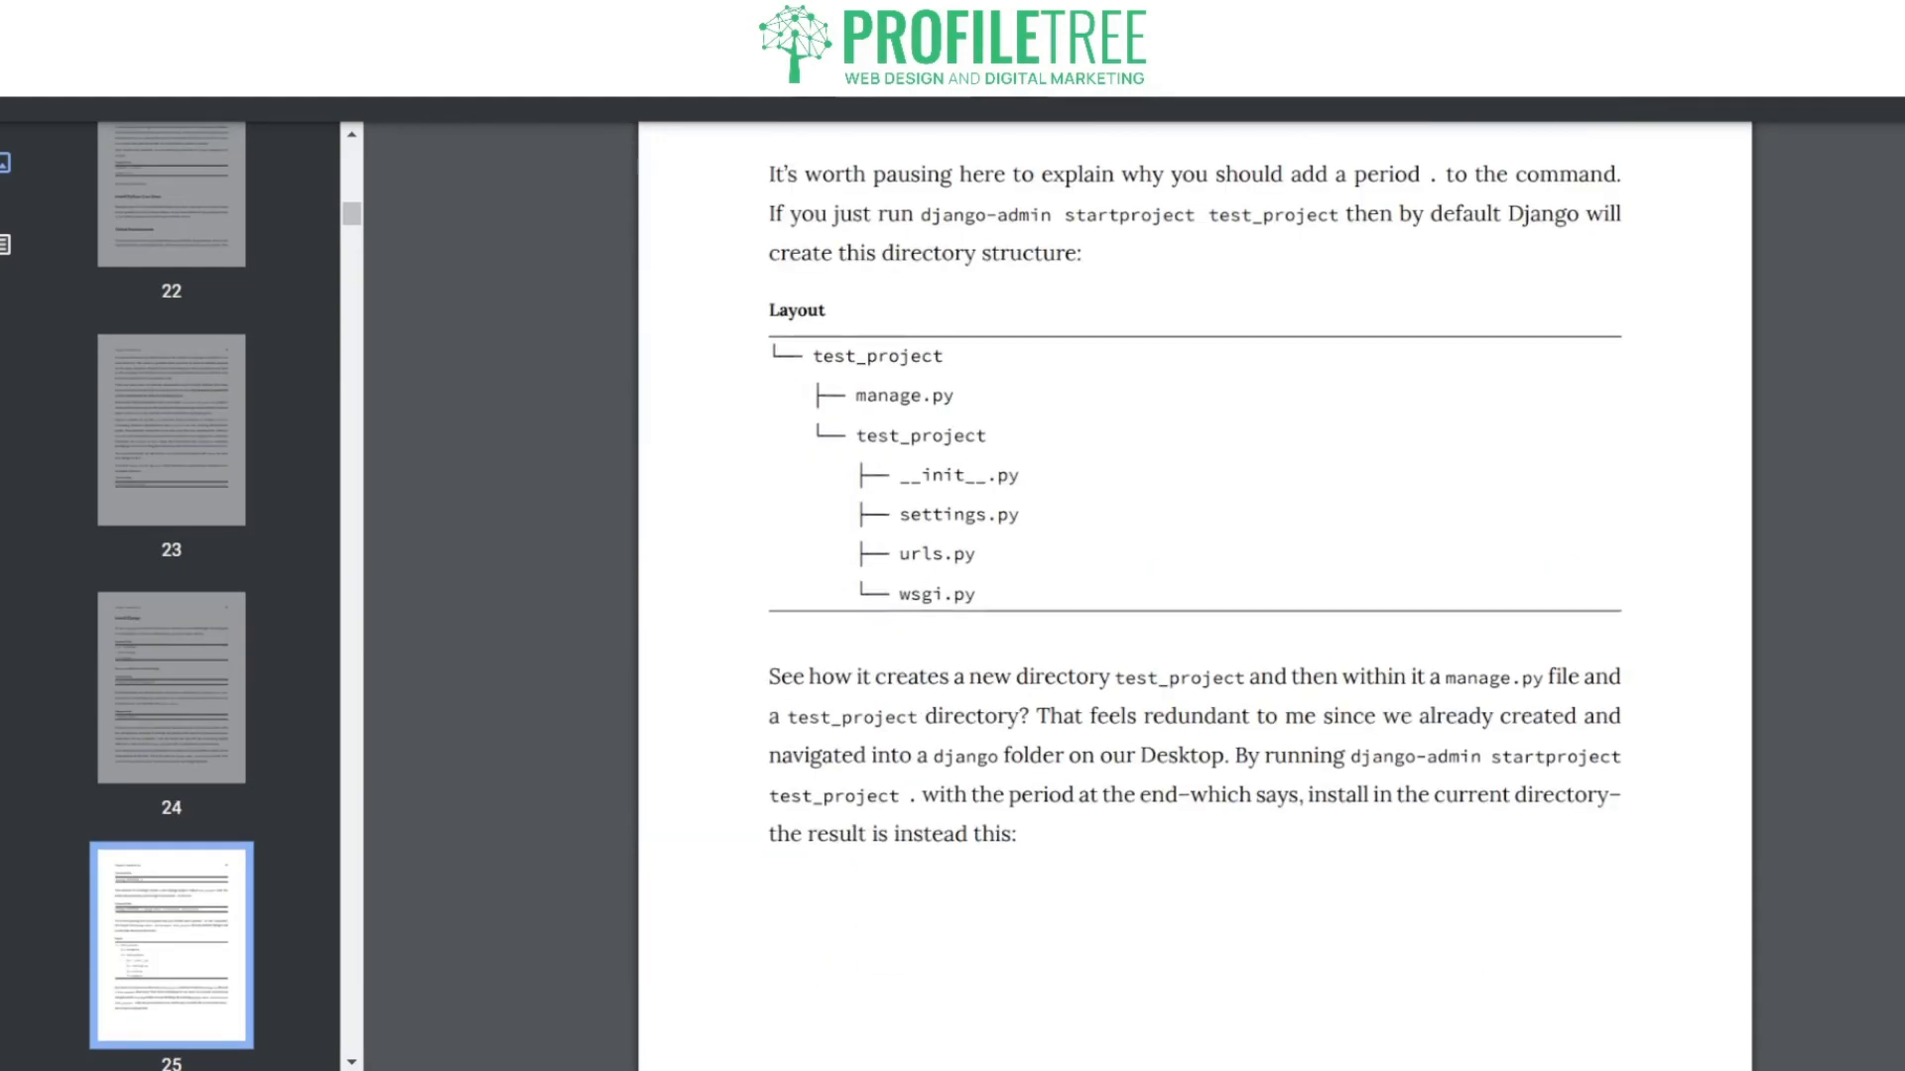
{"action": "scroll", "scroll_direction": "down", "scroll_amount": 3}
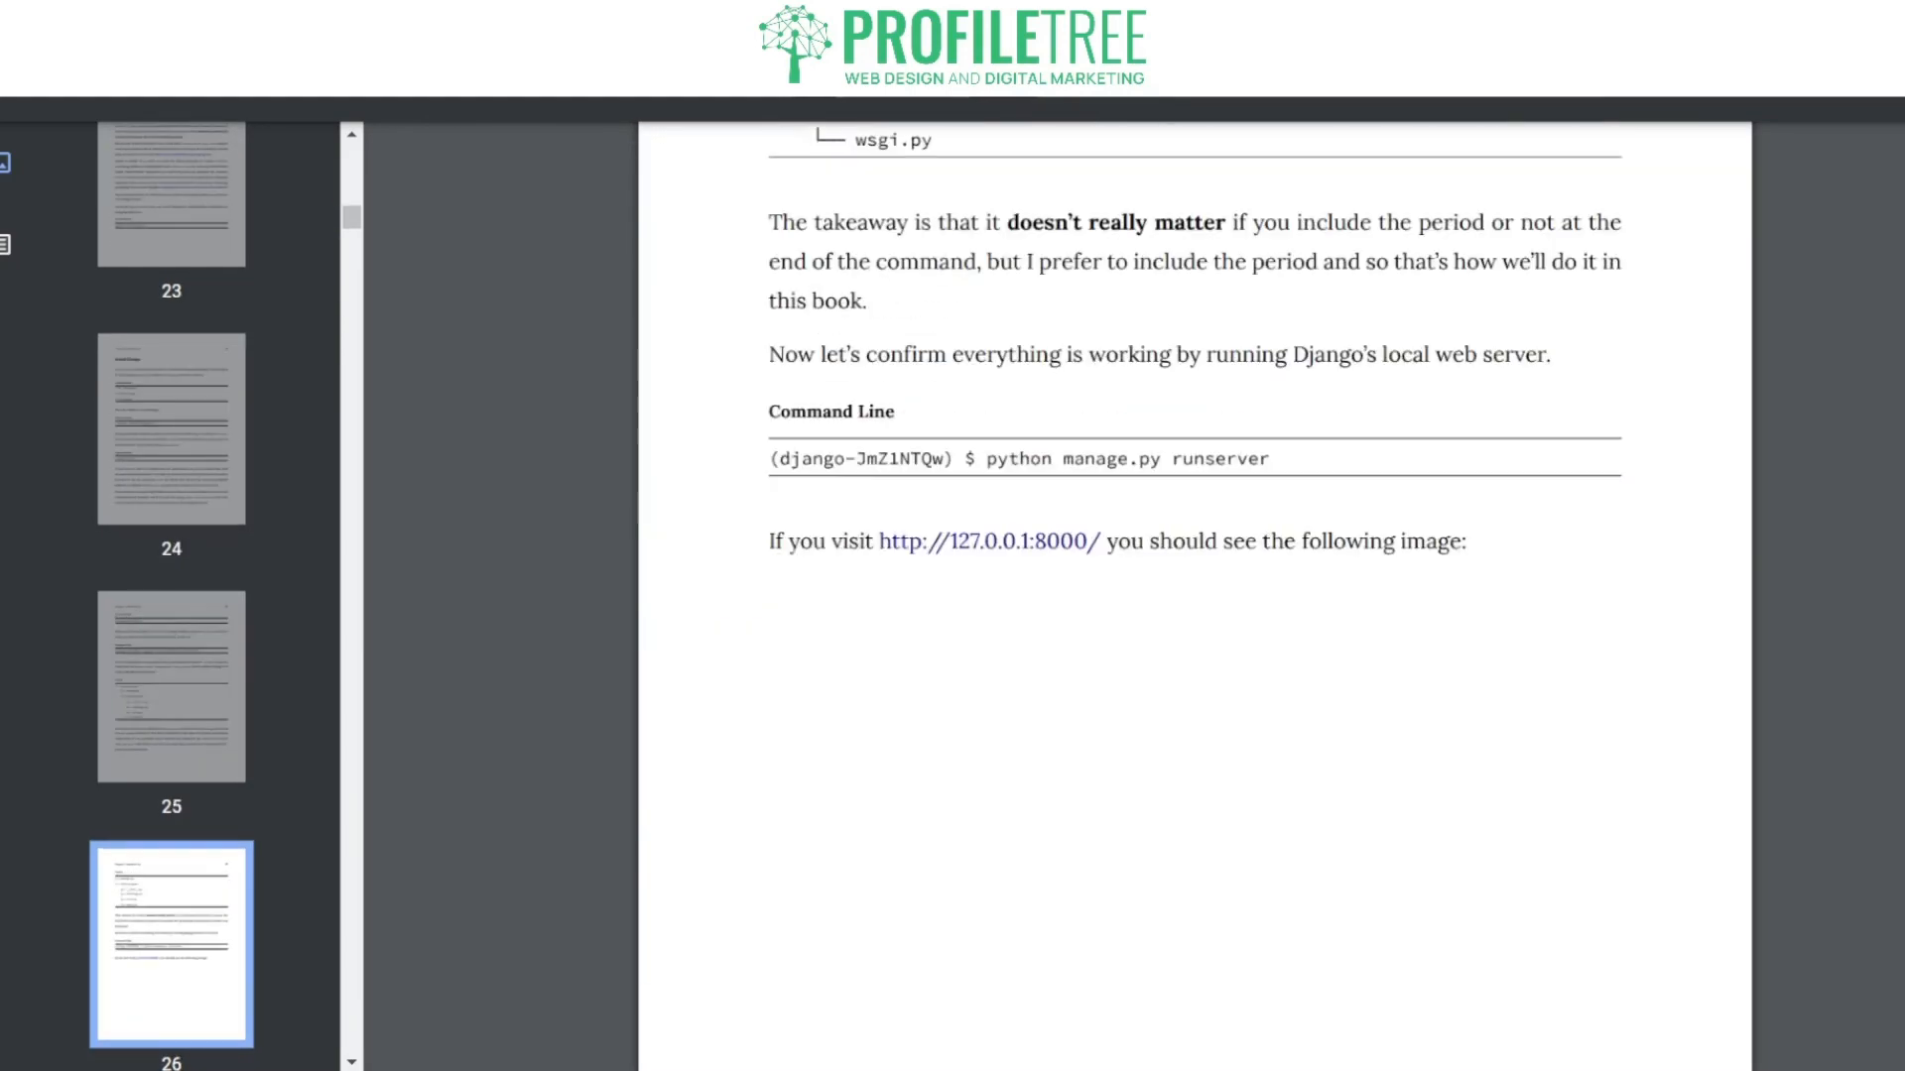
{"action": "scroll", "scroll_direction": "down", "scroll_amount": 3}
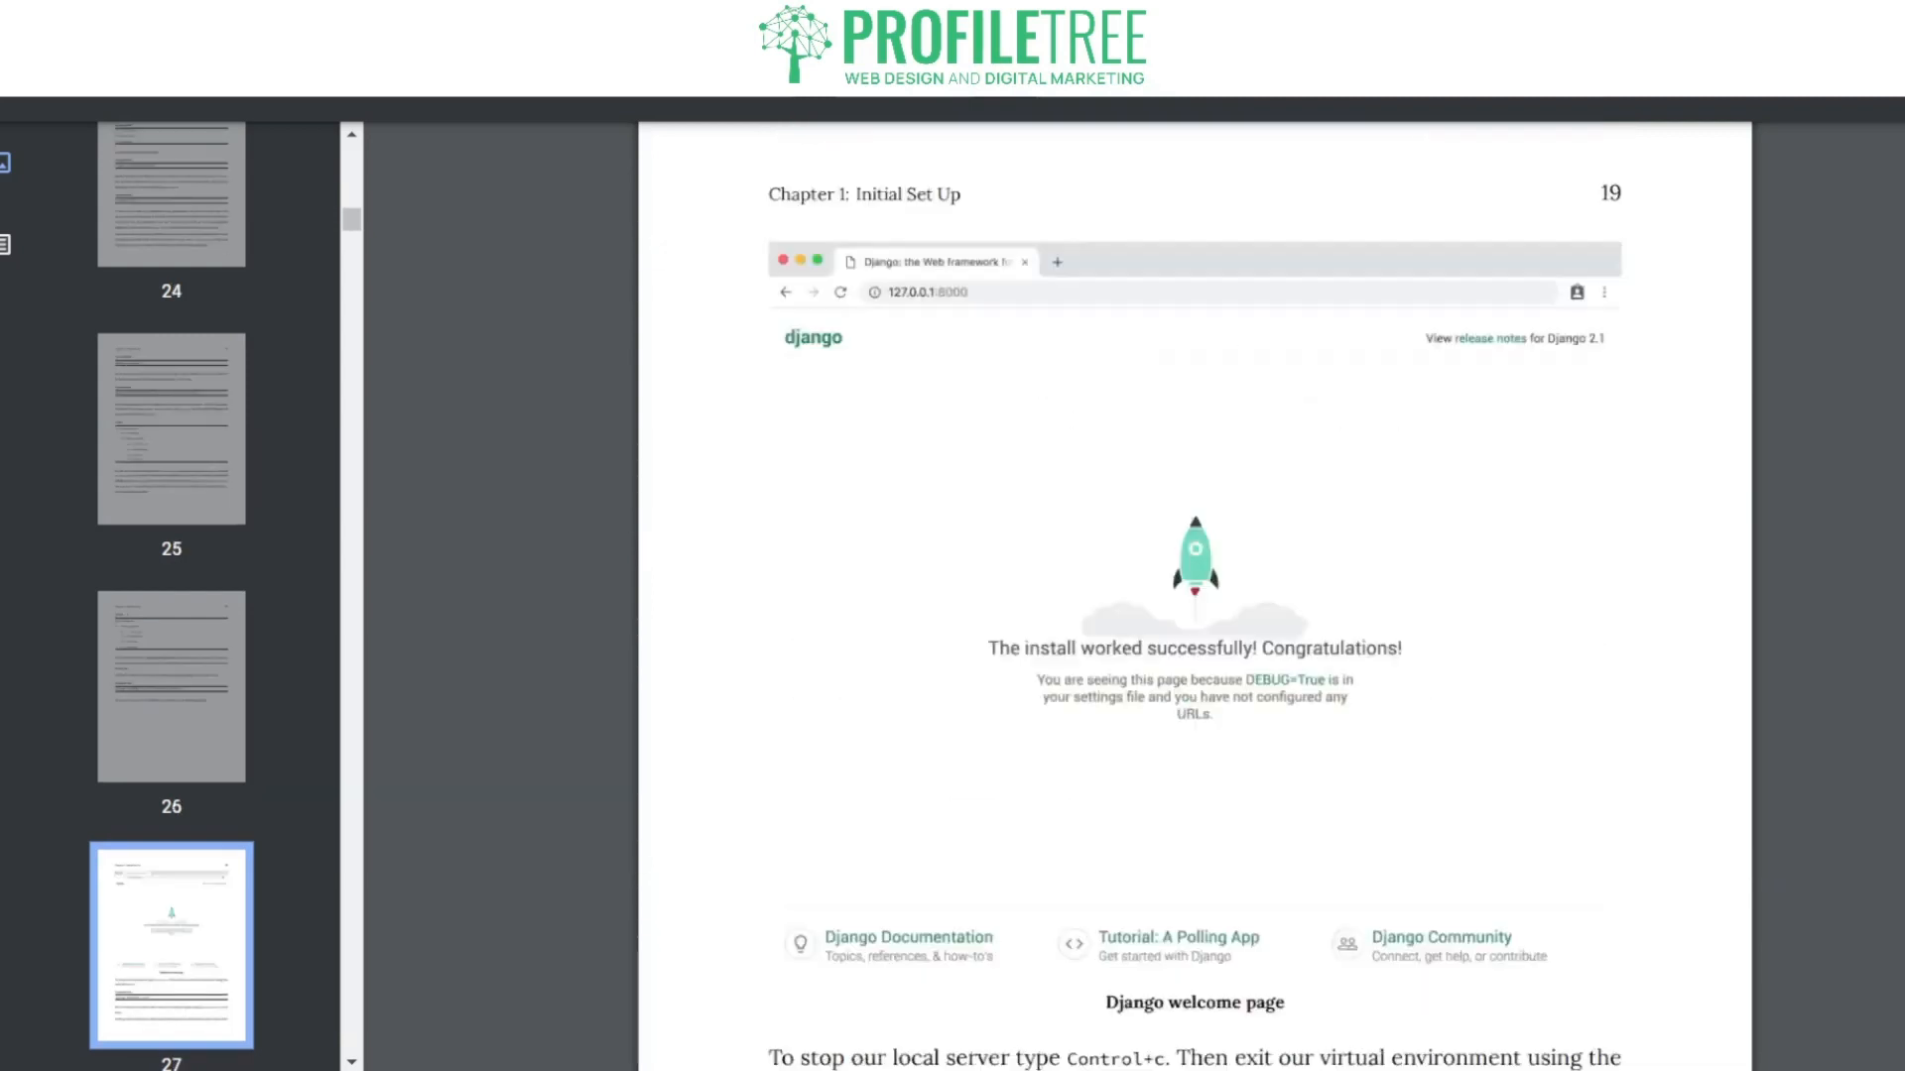
{"action": "scroll", "scroll_direction": "down", "scroll_amount": 3}
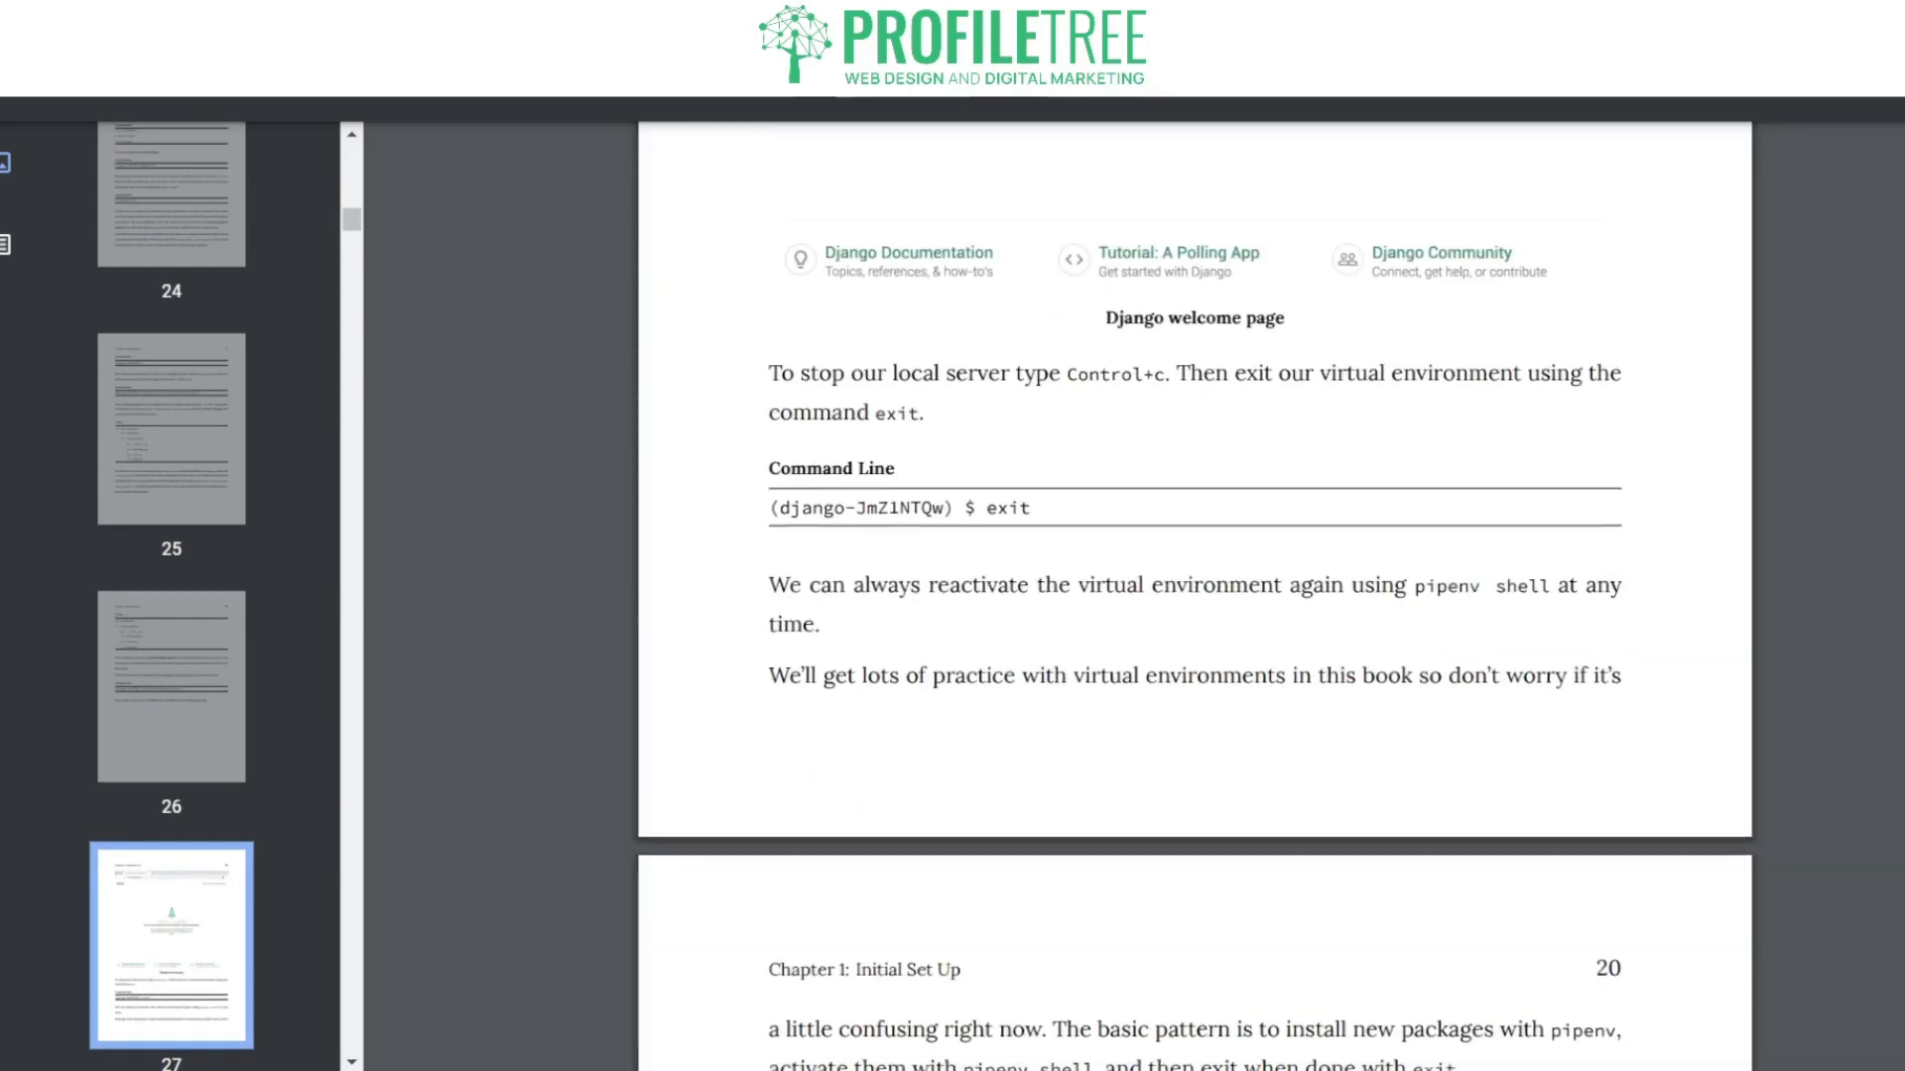
{"action": "scroll", "scroll_direction": "down", "scroll_amount": 3}
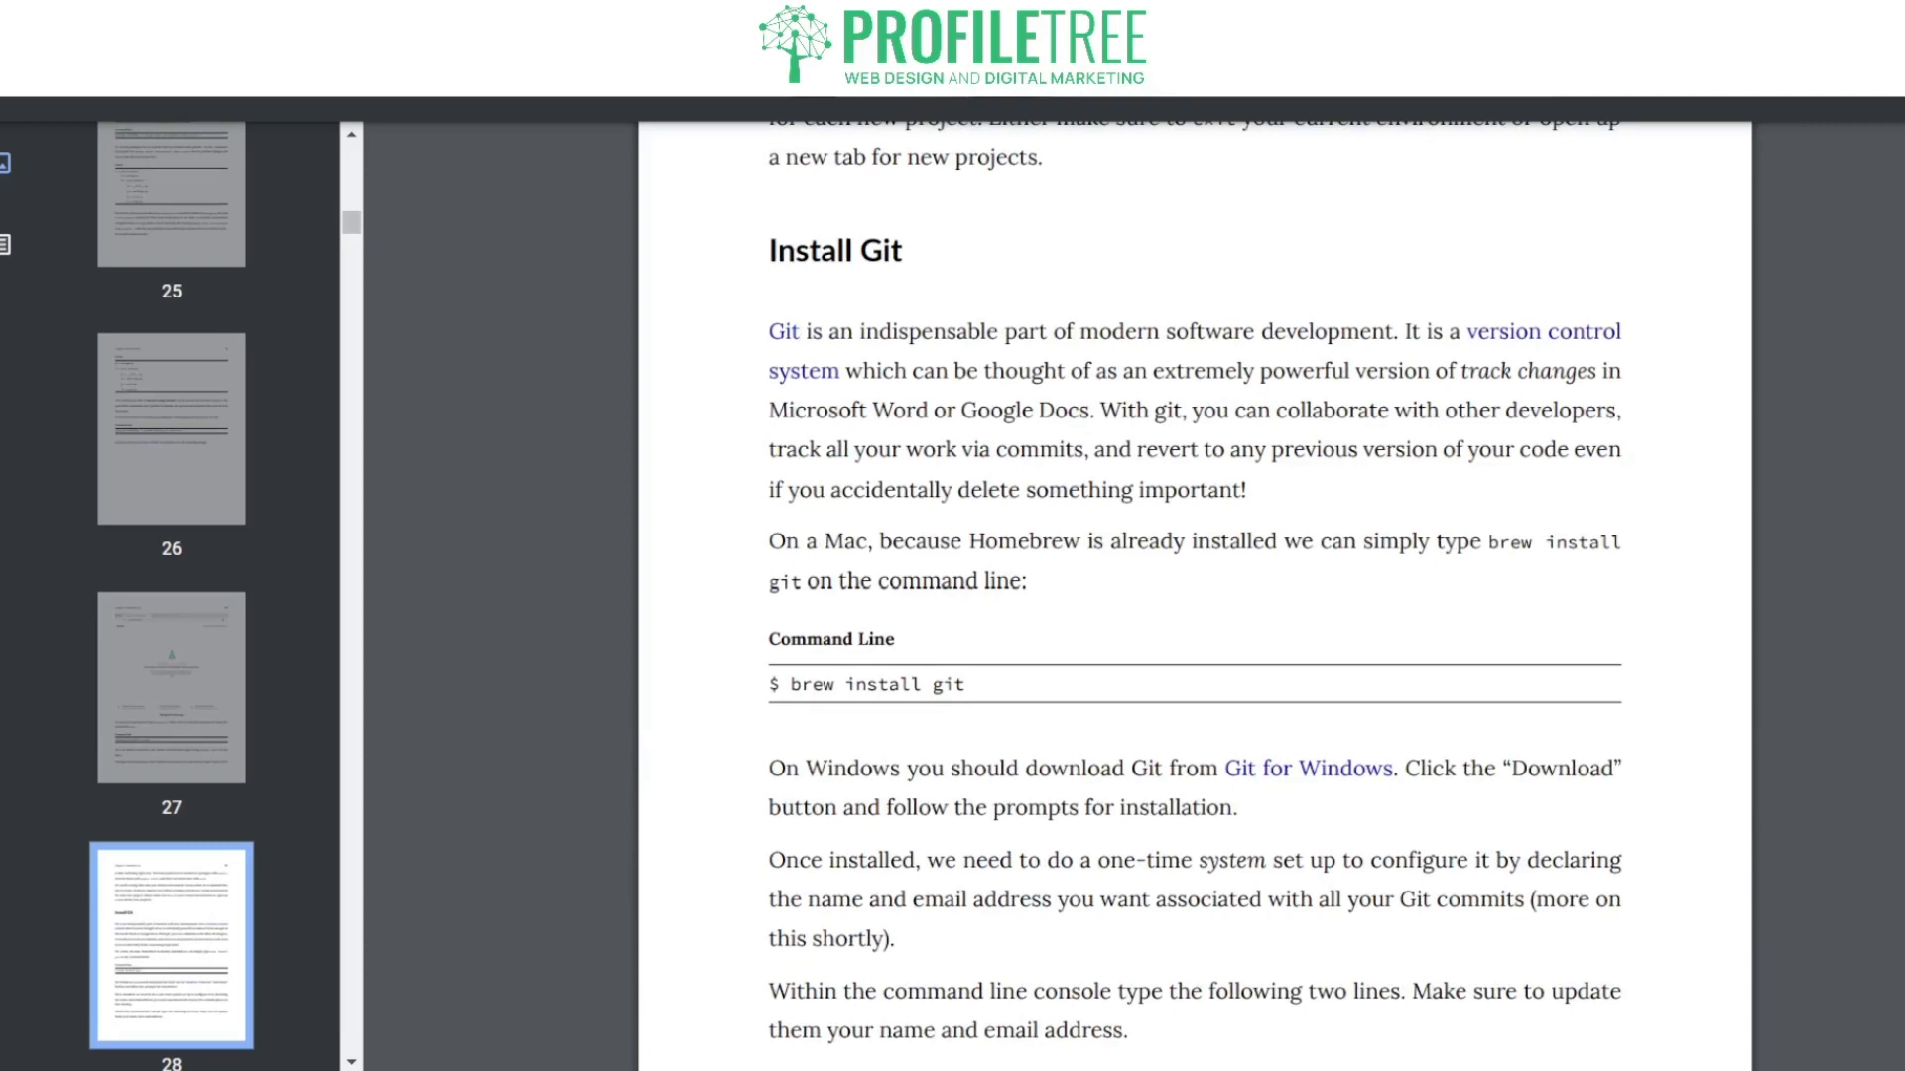
{"action": "scroll", "scroll_direction": "down", "scroll_amount": 3}
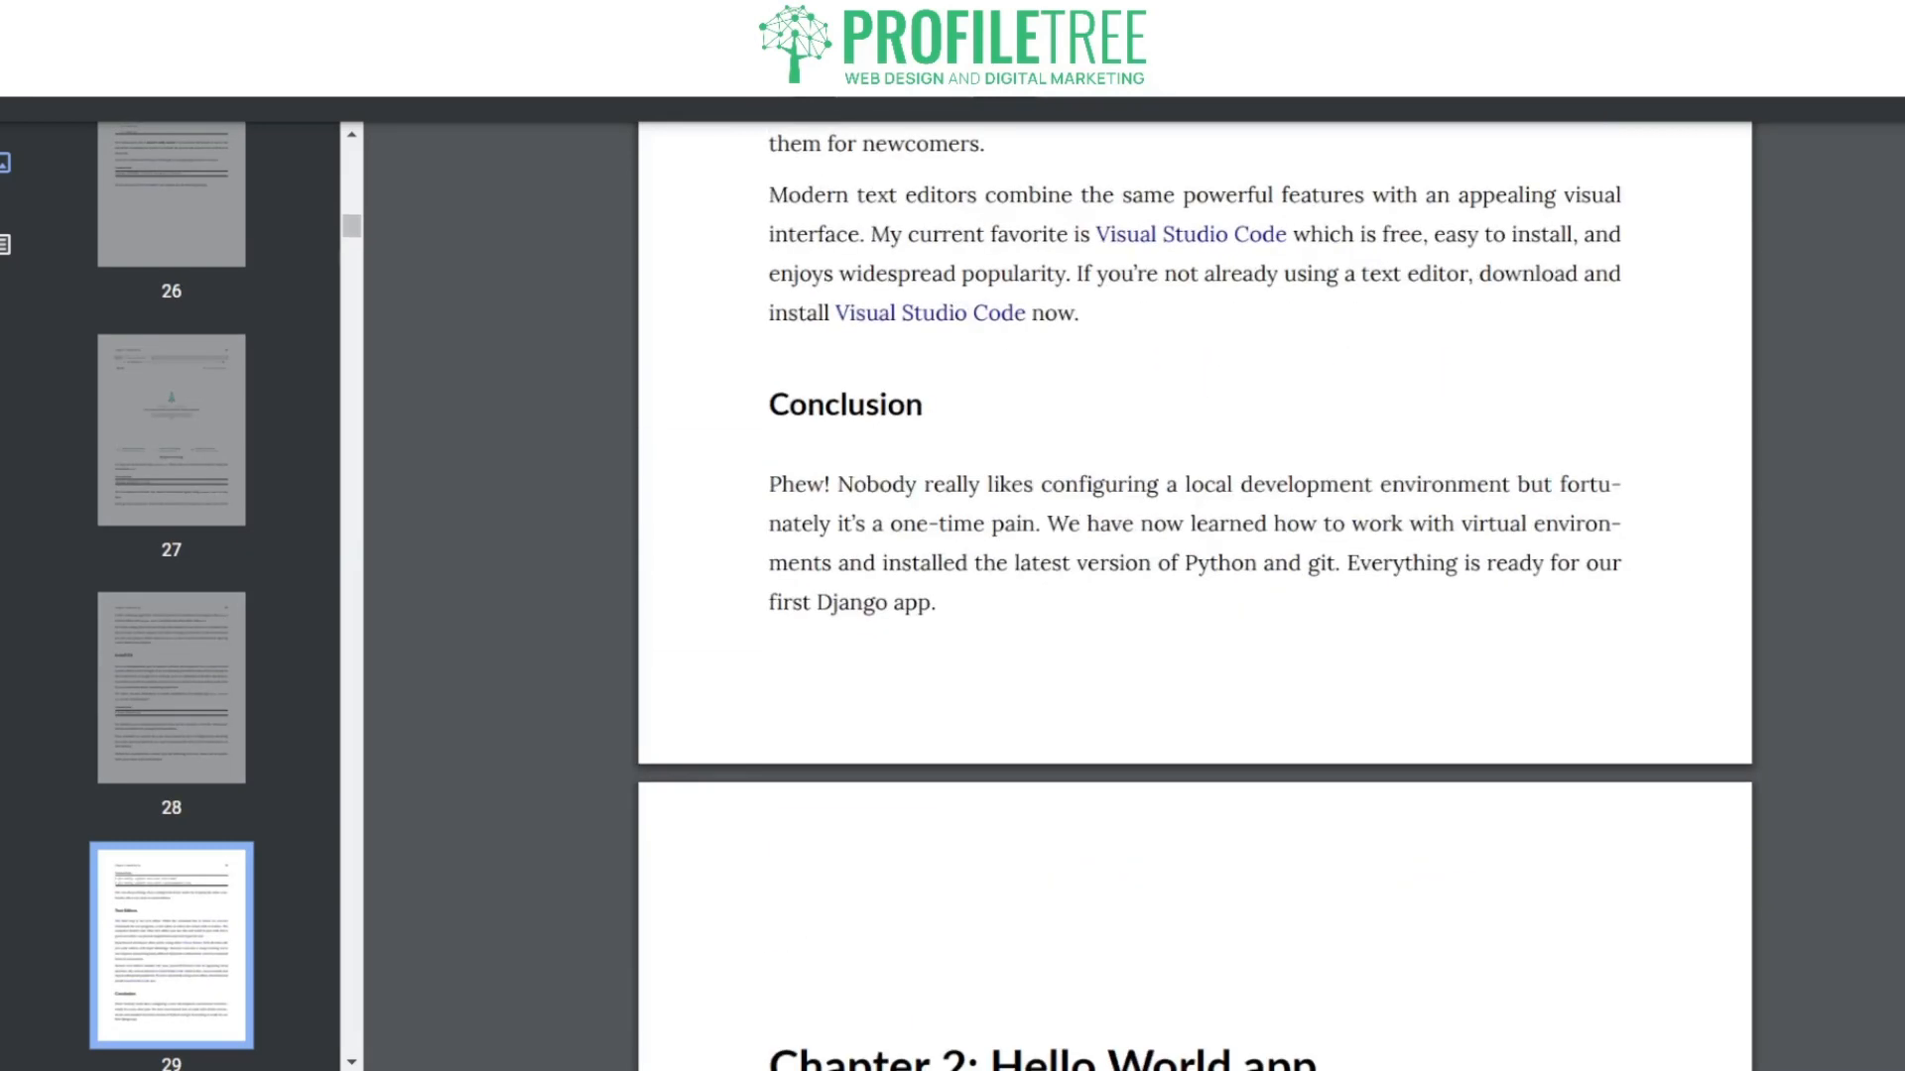
{"action": "scroll", "scroll_direction": "down", "scroll_amount": 3}
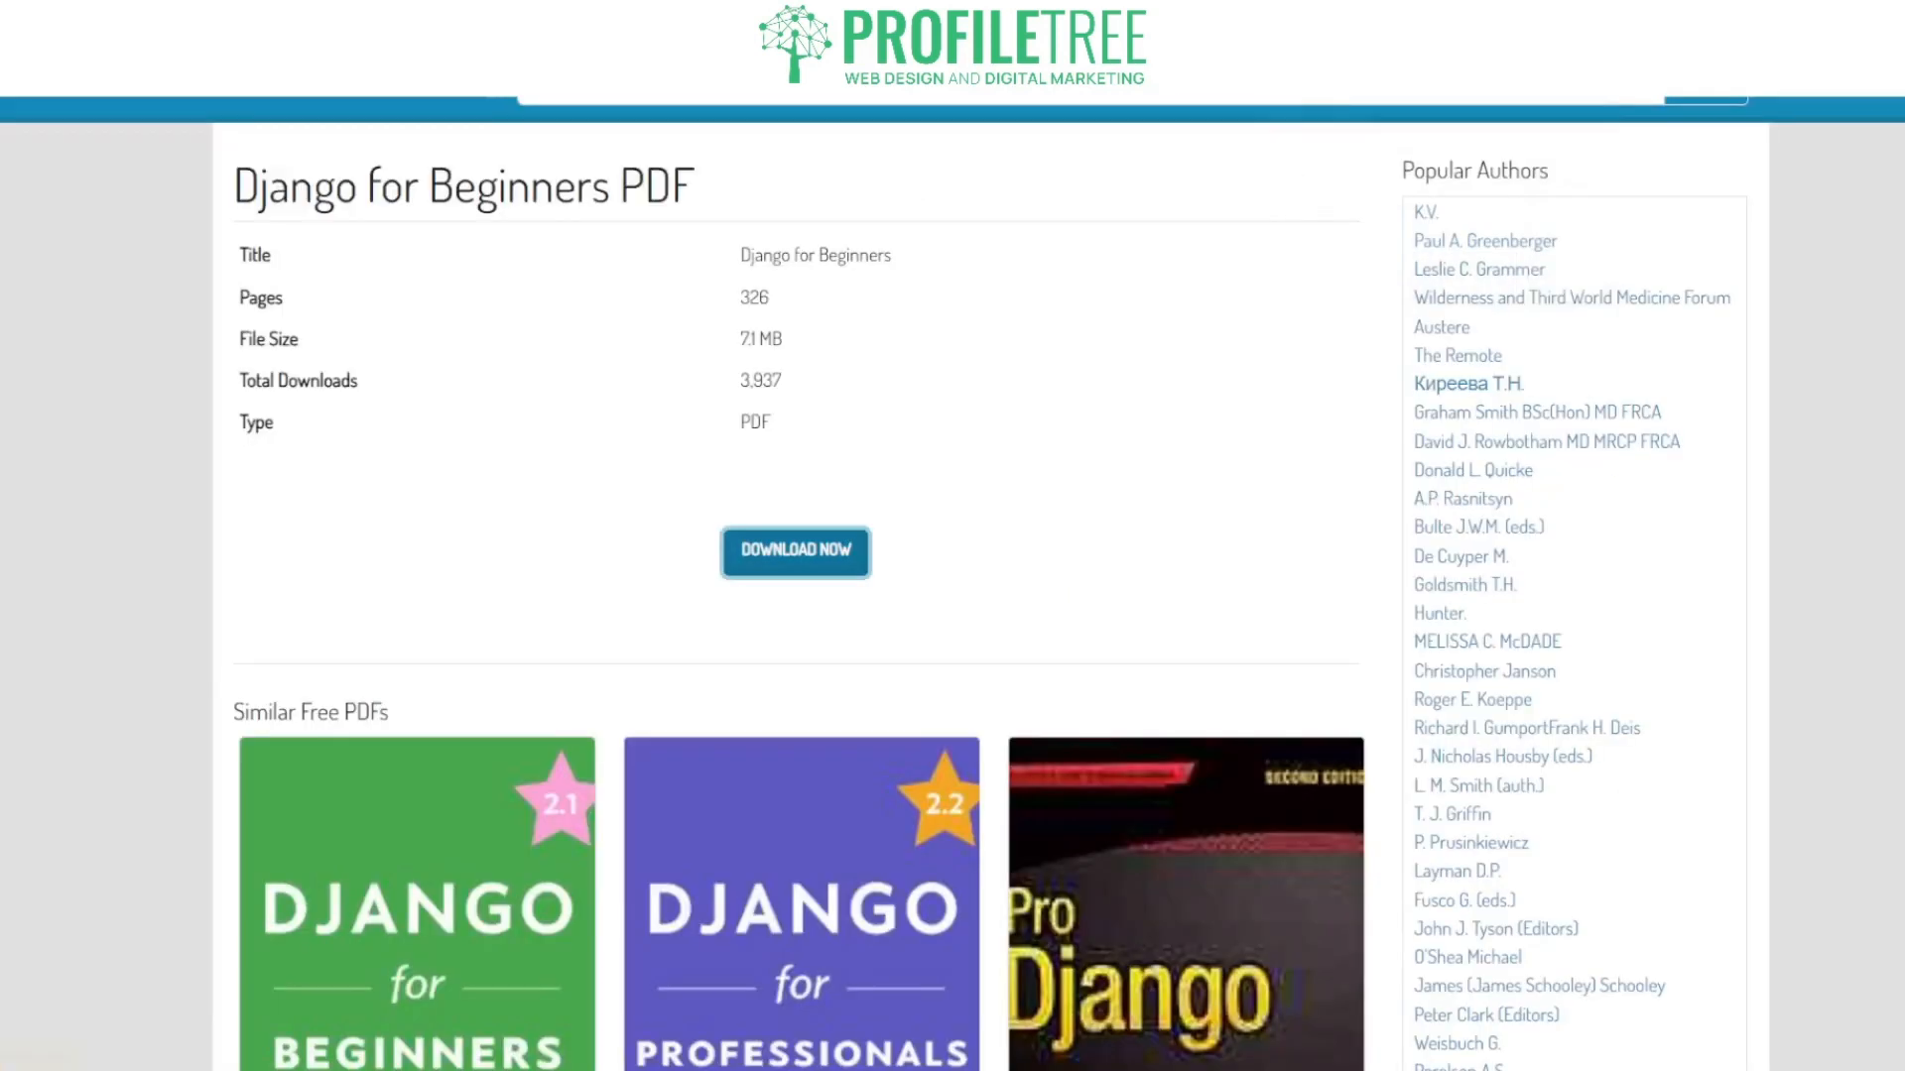
Step: Scroll the zlib.pub download page down through its Similar Free PDFs grid of Django books
{"action": "scroll", "scroll_direction": "down", "scroll_amount": 3}
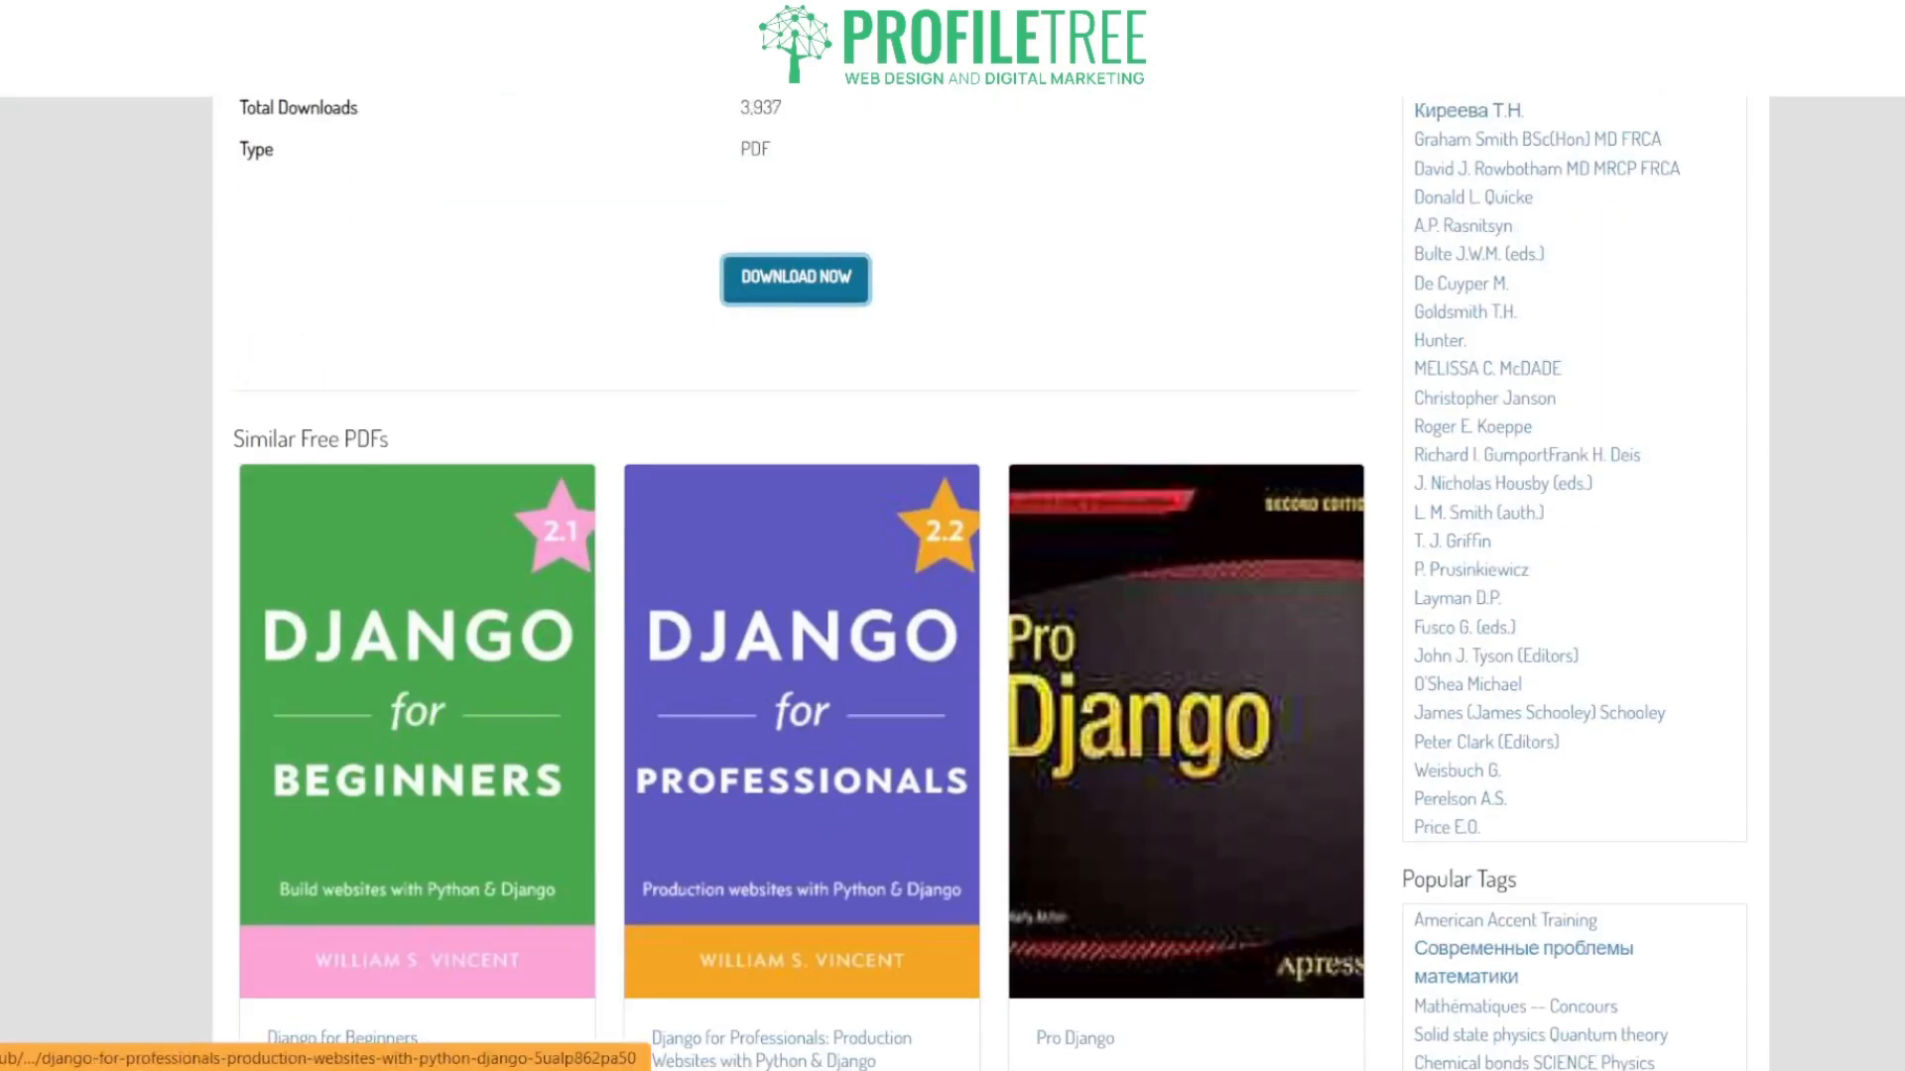
{"action": "scroll", "scroll_direction": "down", "scroll_amount": 3}
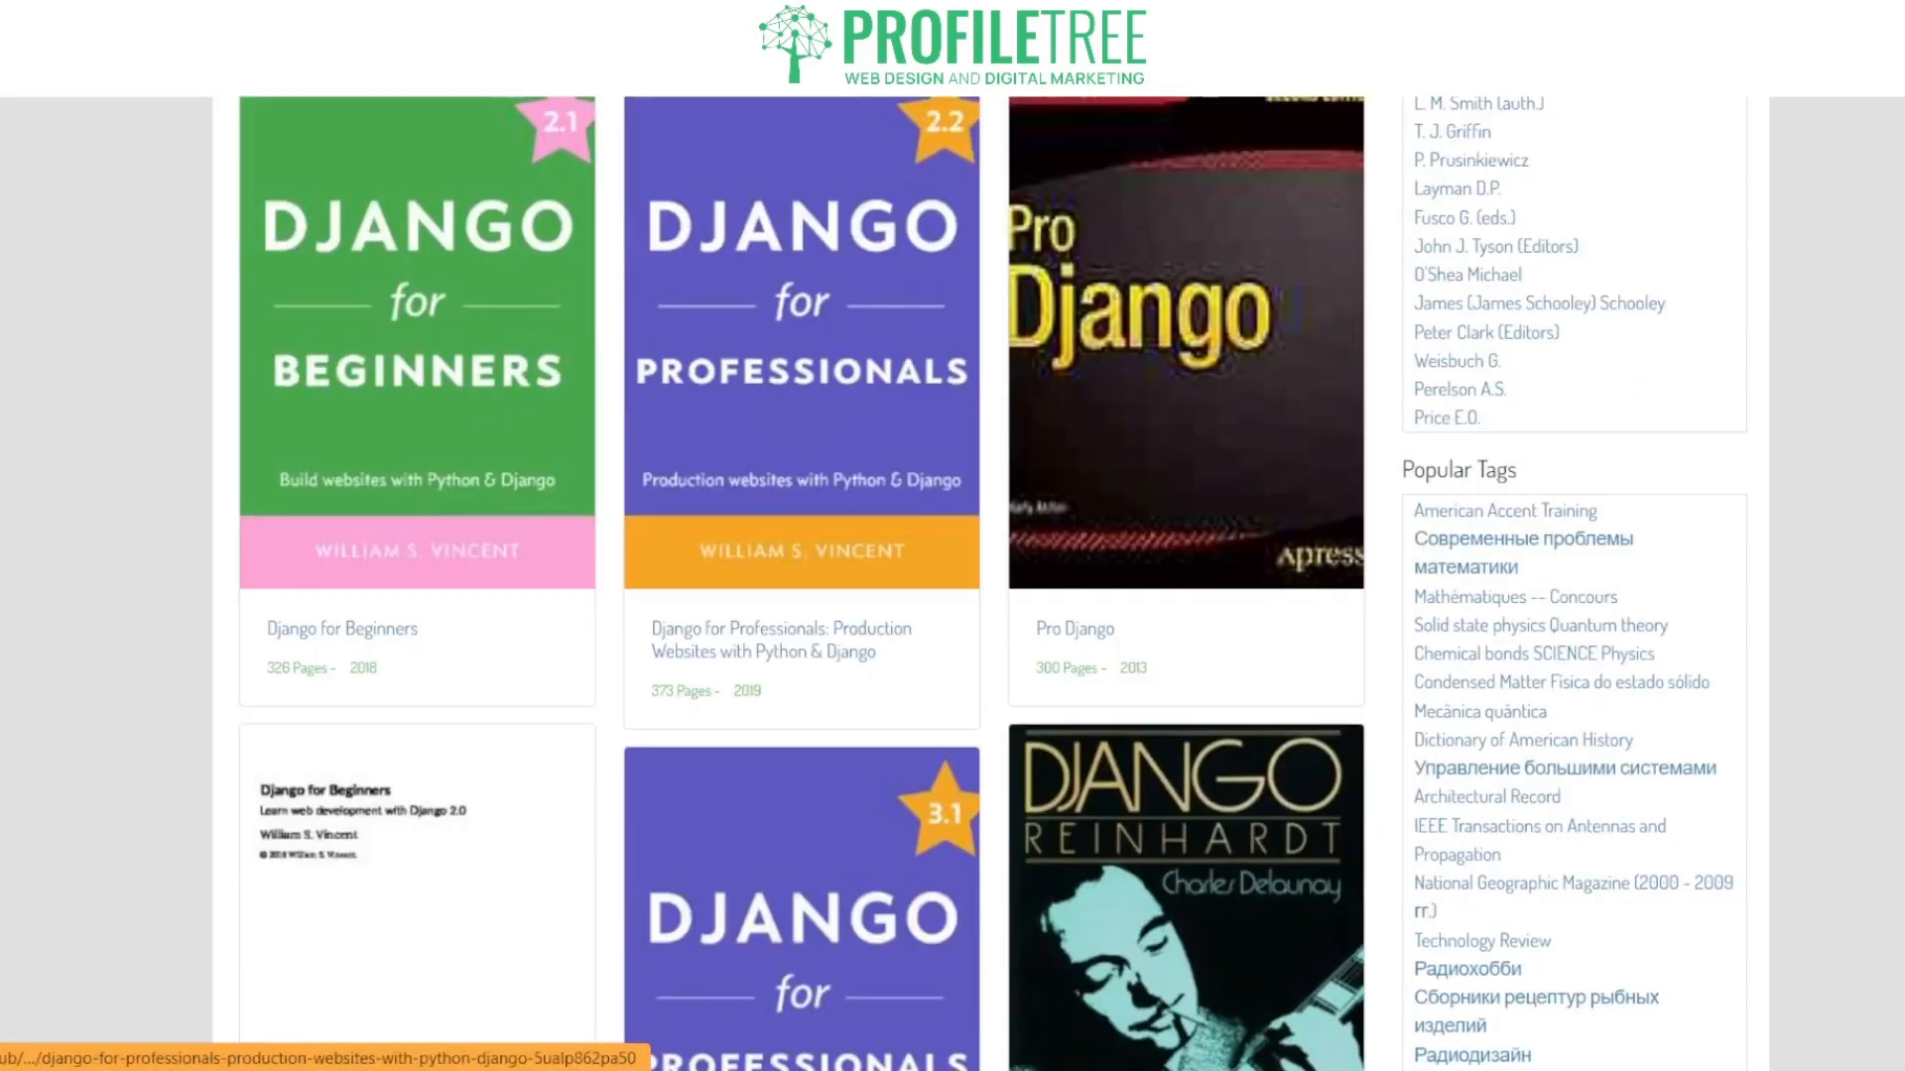
{"action": "mouse_move", "coordinate": [800, 339]}
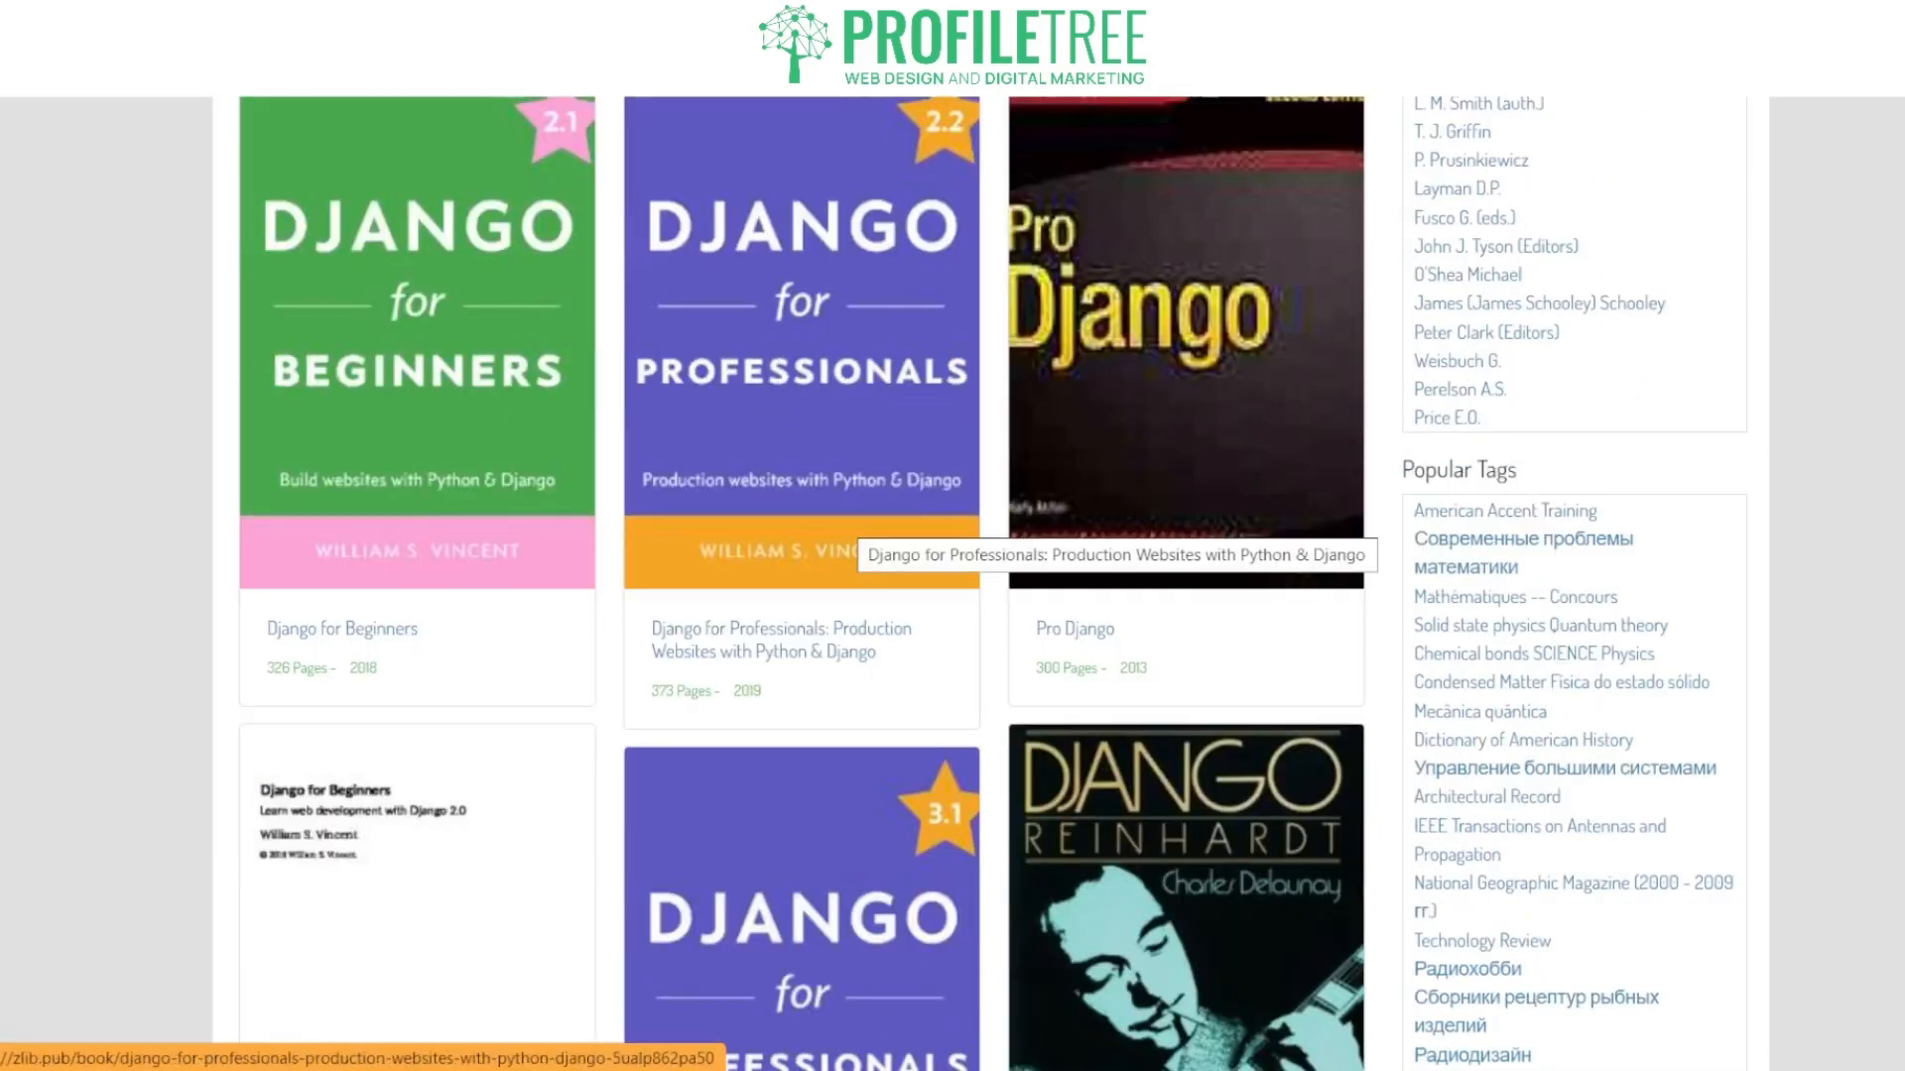
{"action": "scroll", "scroll_direction": "down", "scroll_amount": 3}
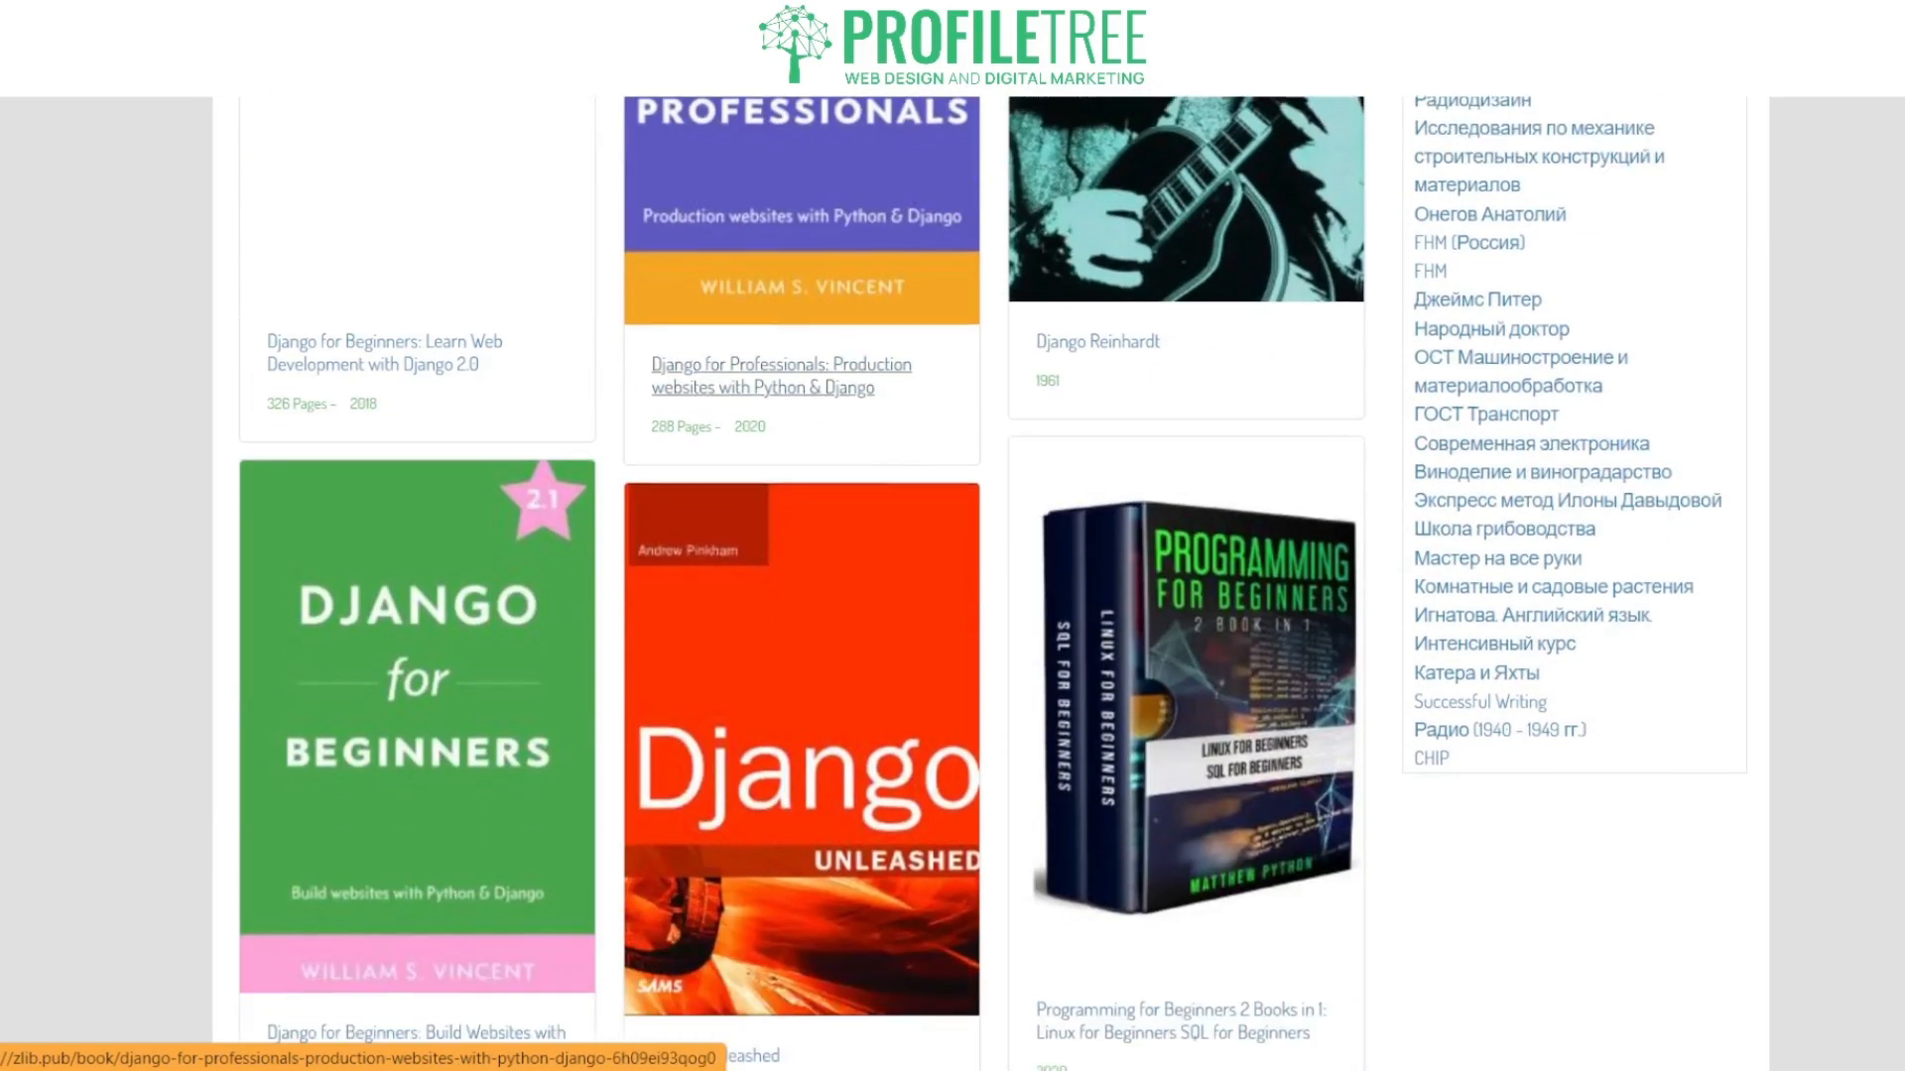
{"action": "scroll", "scroll_direction": "down", "scroll_amount": 3}
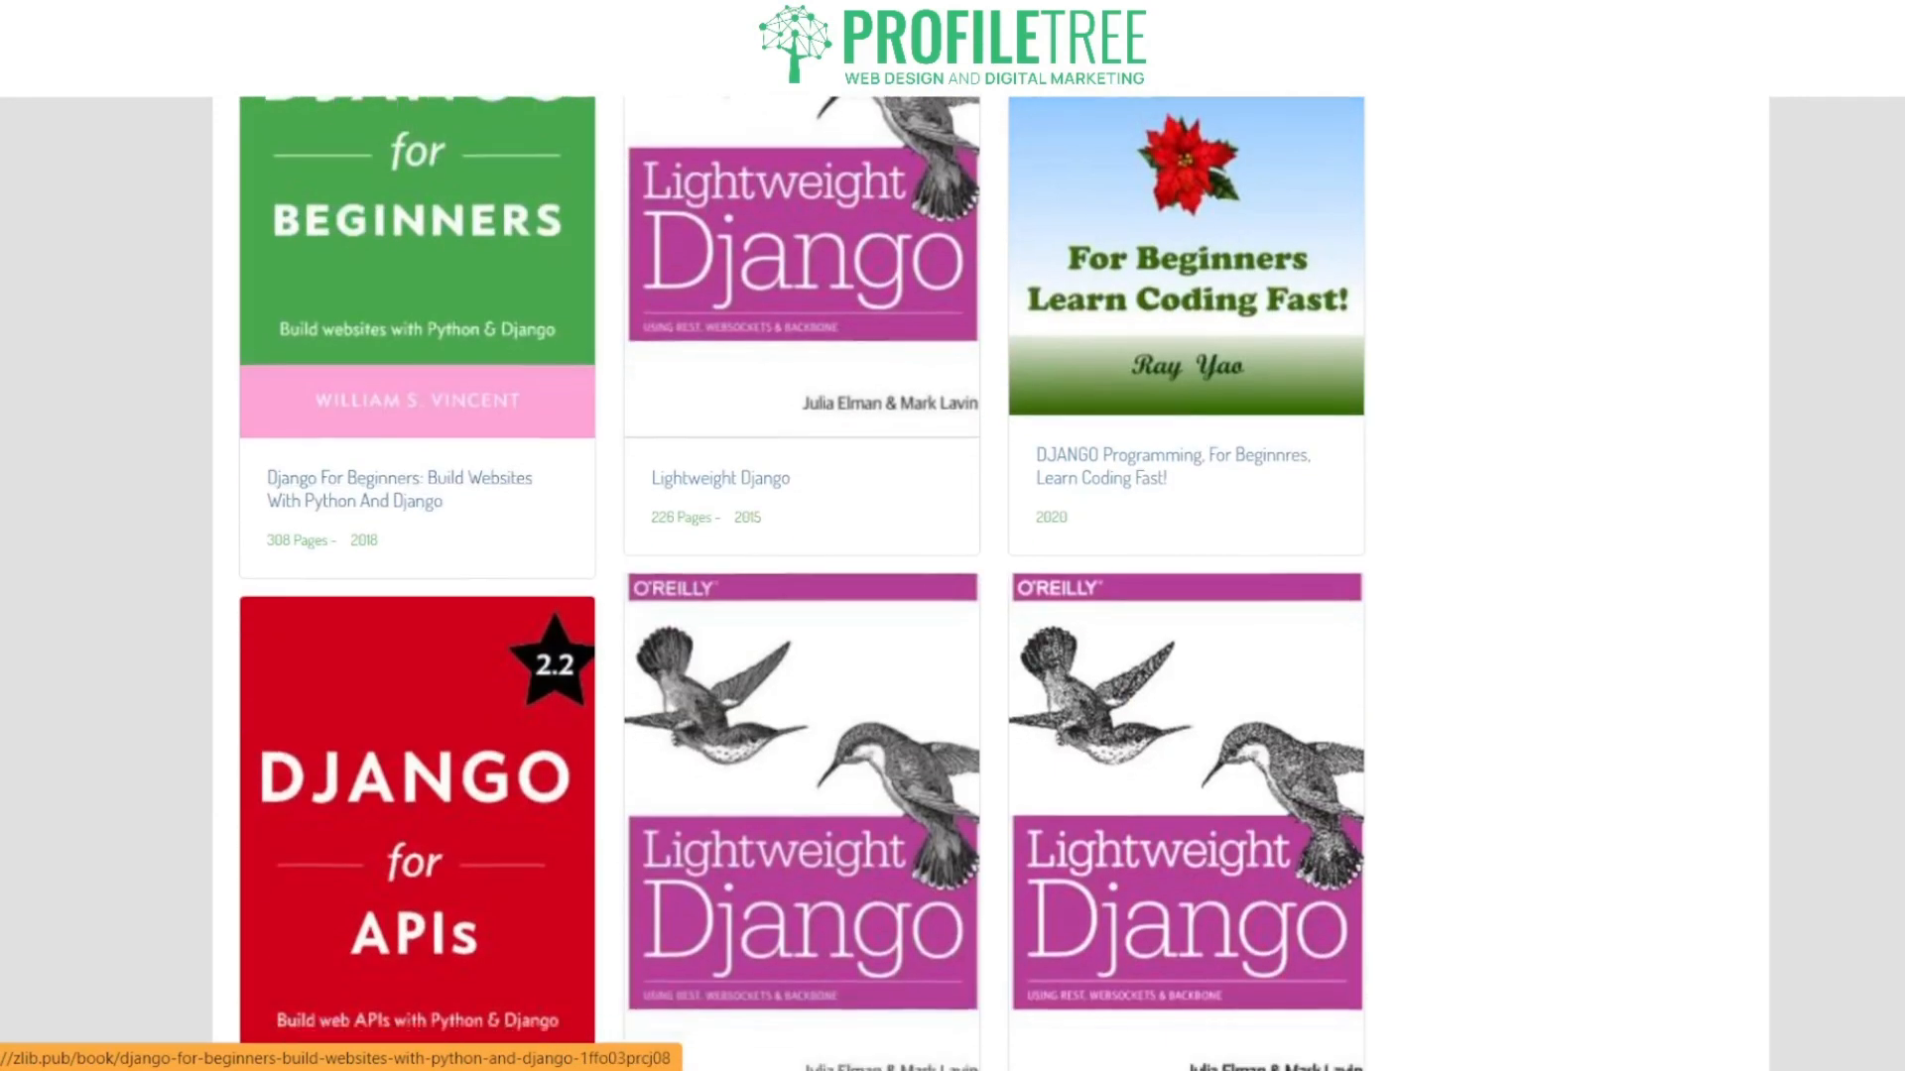
{"action": "scroll", "scroll_direction": "down", "scroll_amount": 3}
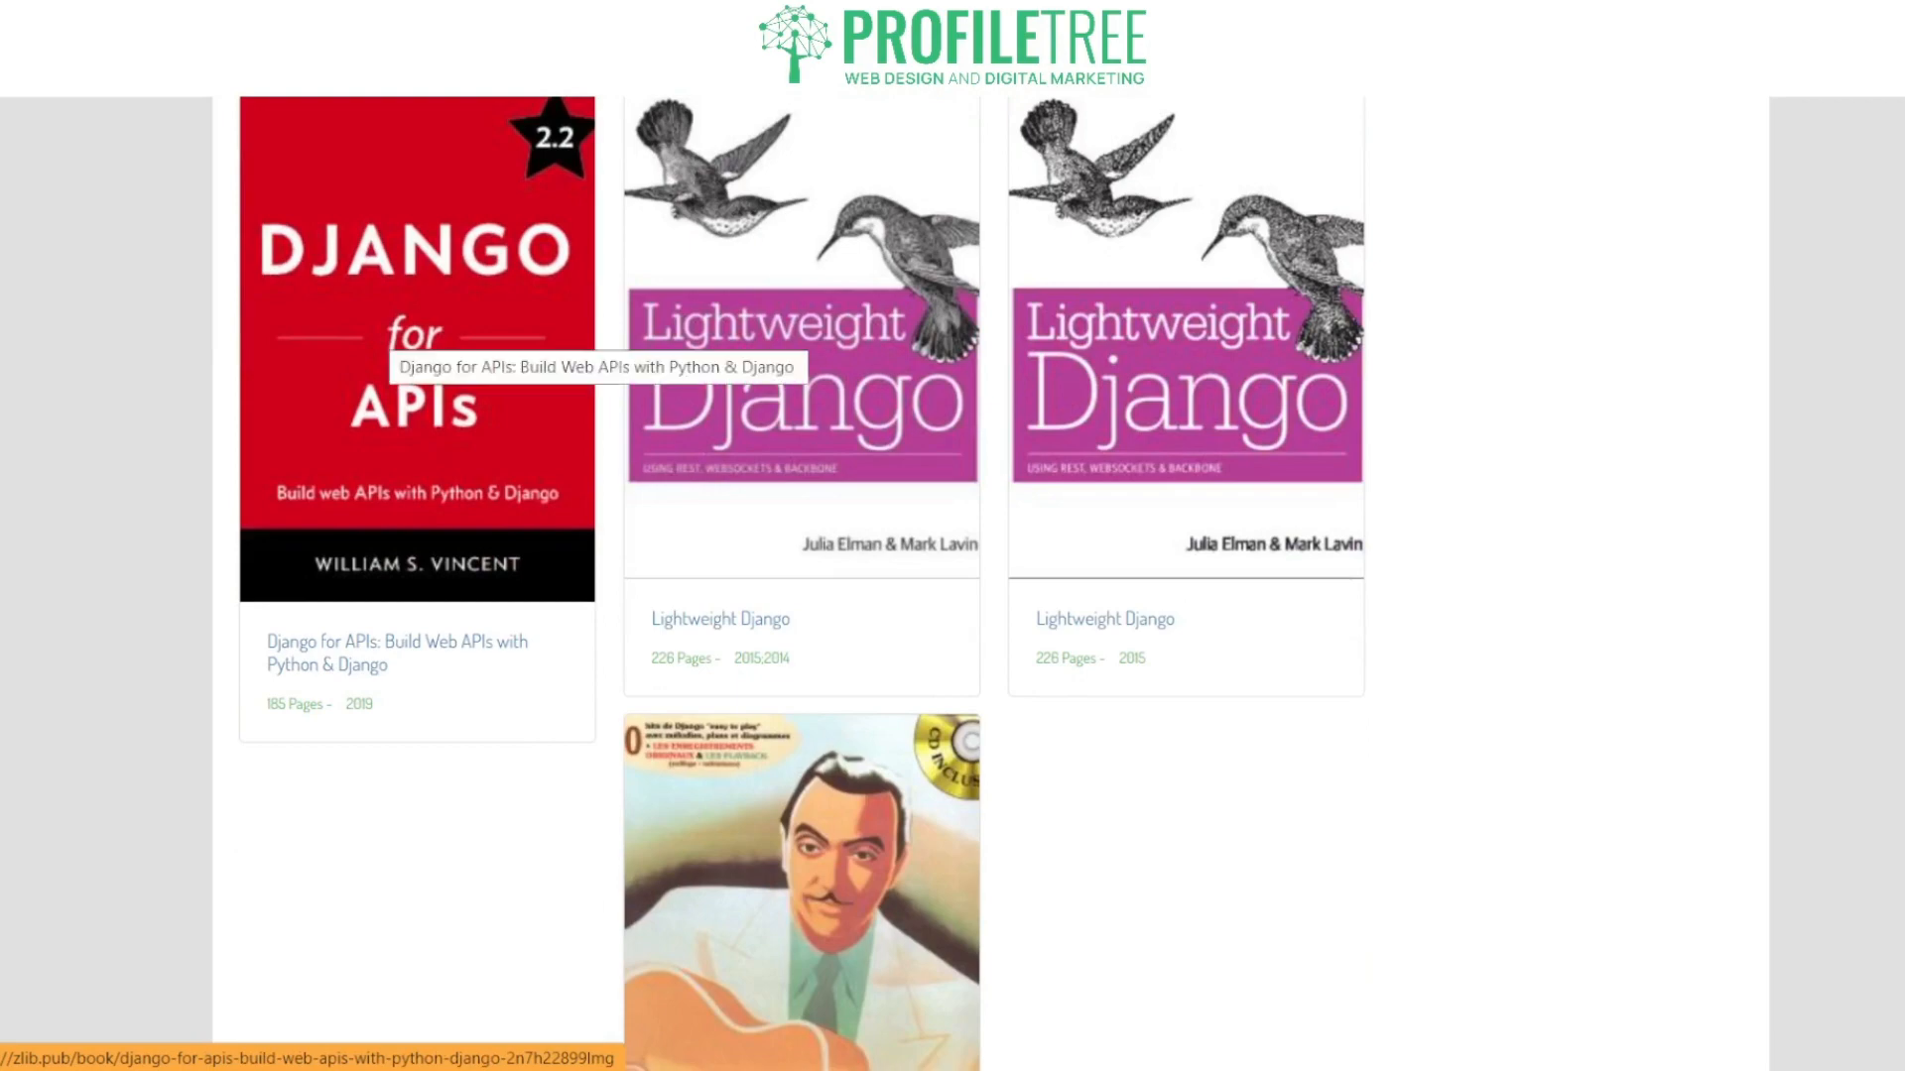
{"action": "scroll", "scroll_direction": "down", "scroll_amount": 3}
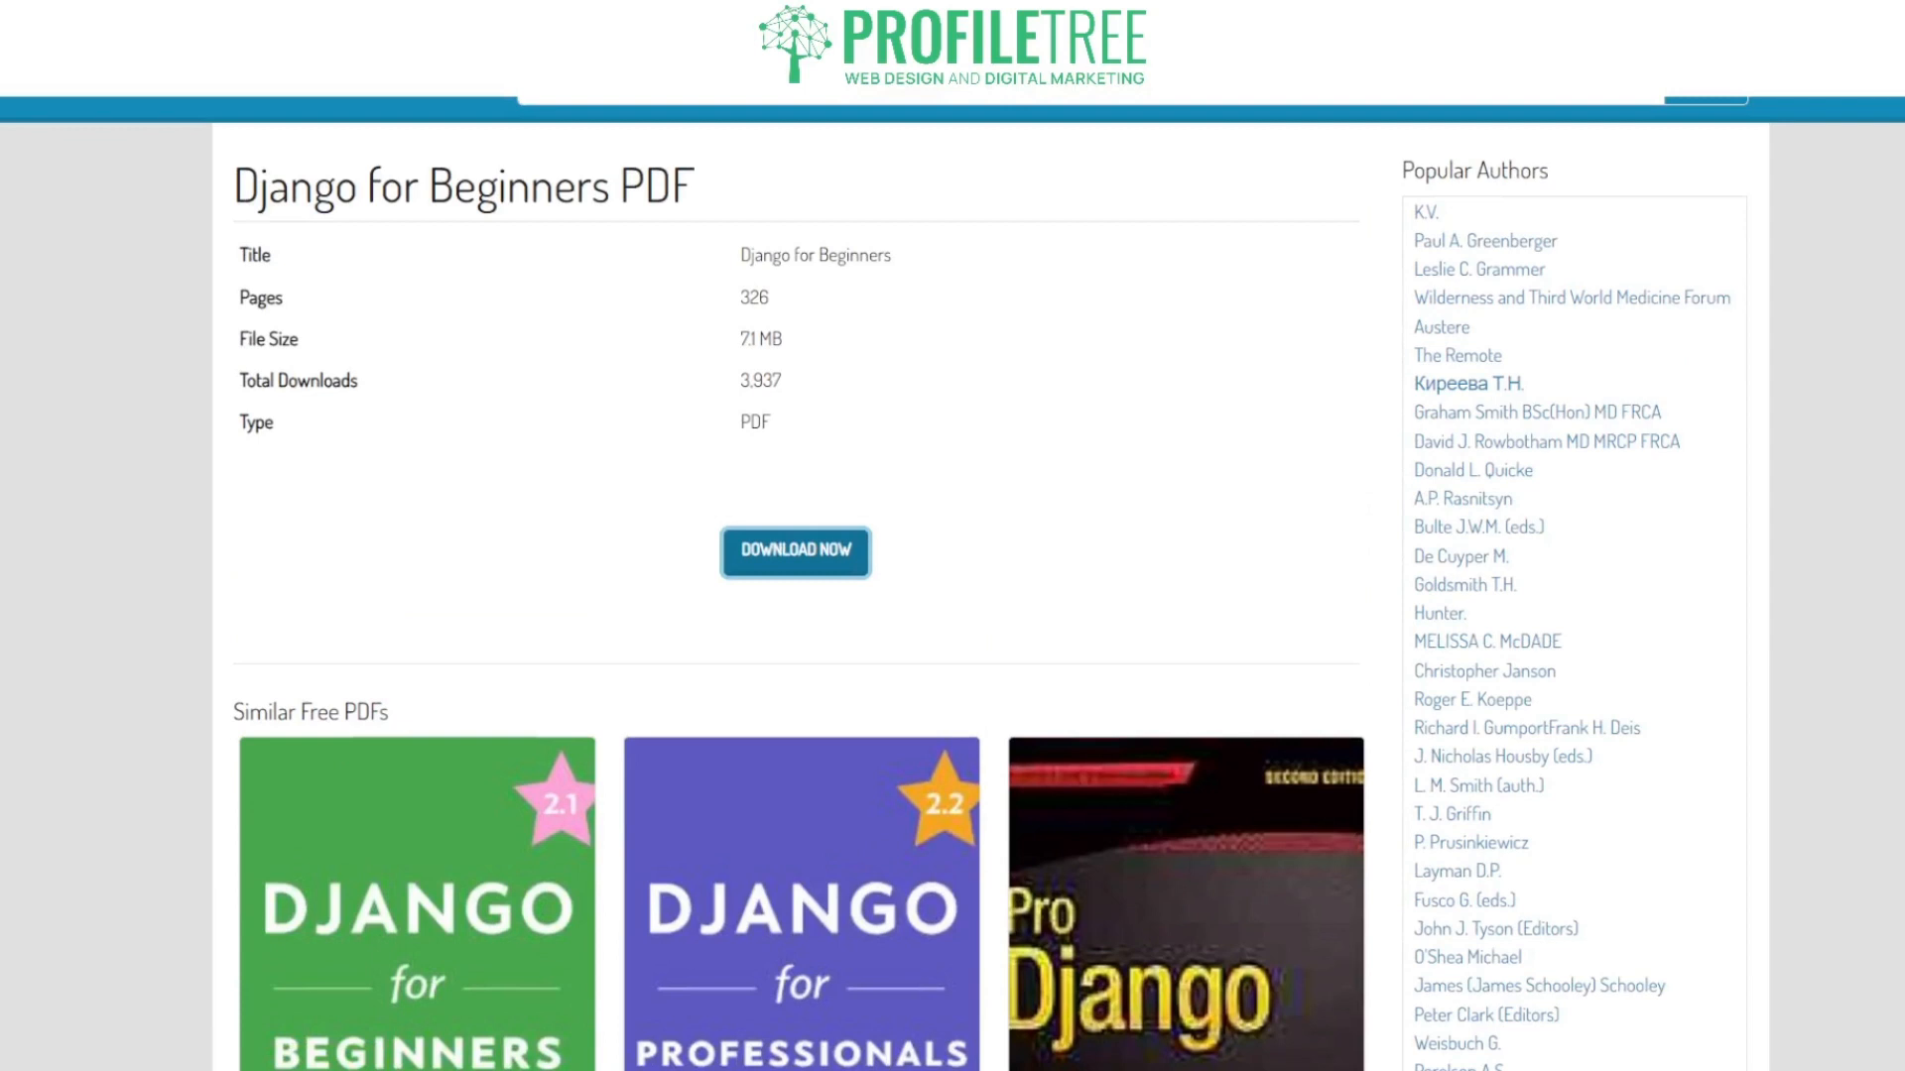
{"action": "double_click", "coordinate": [294, 184]}
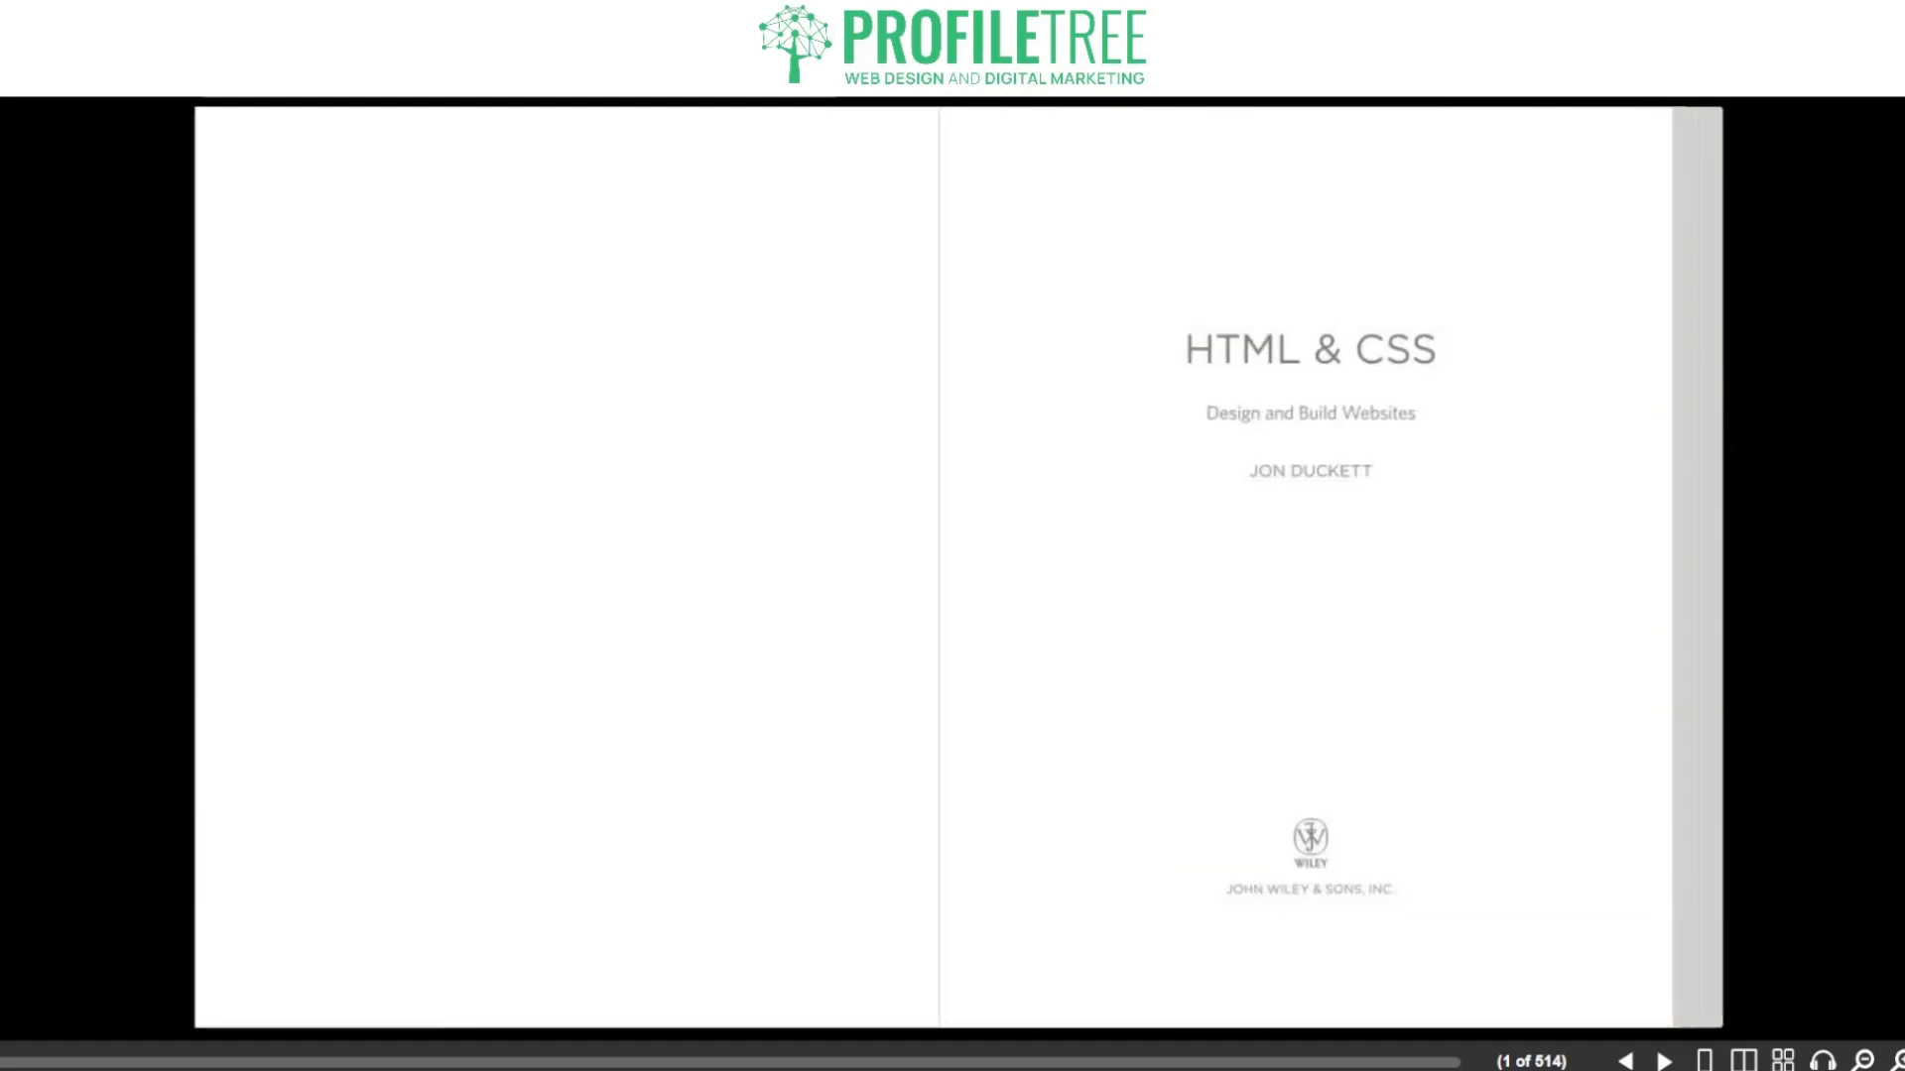
Step: Page past the title, Contents and Introduction opener to the Structure of This Book spread
{"action": "left_click", "coordinate": [1663, 1060]}
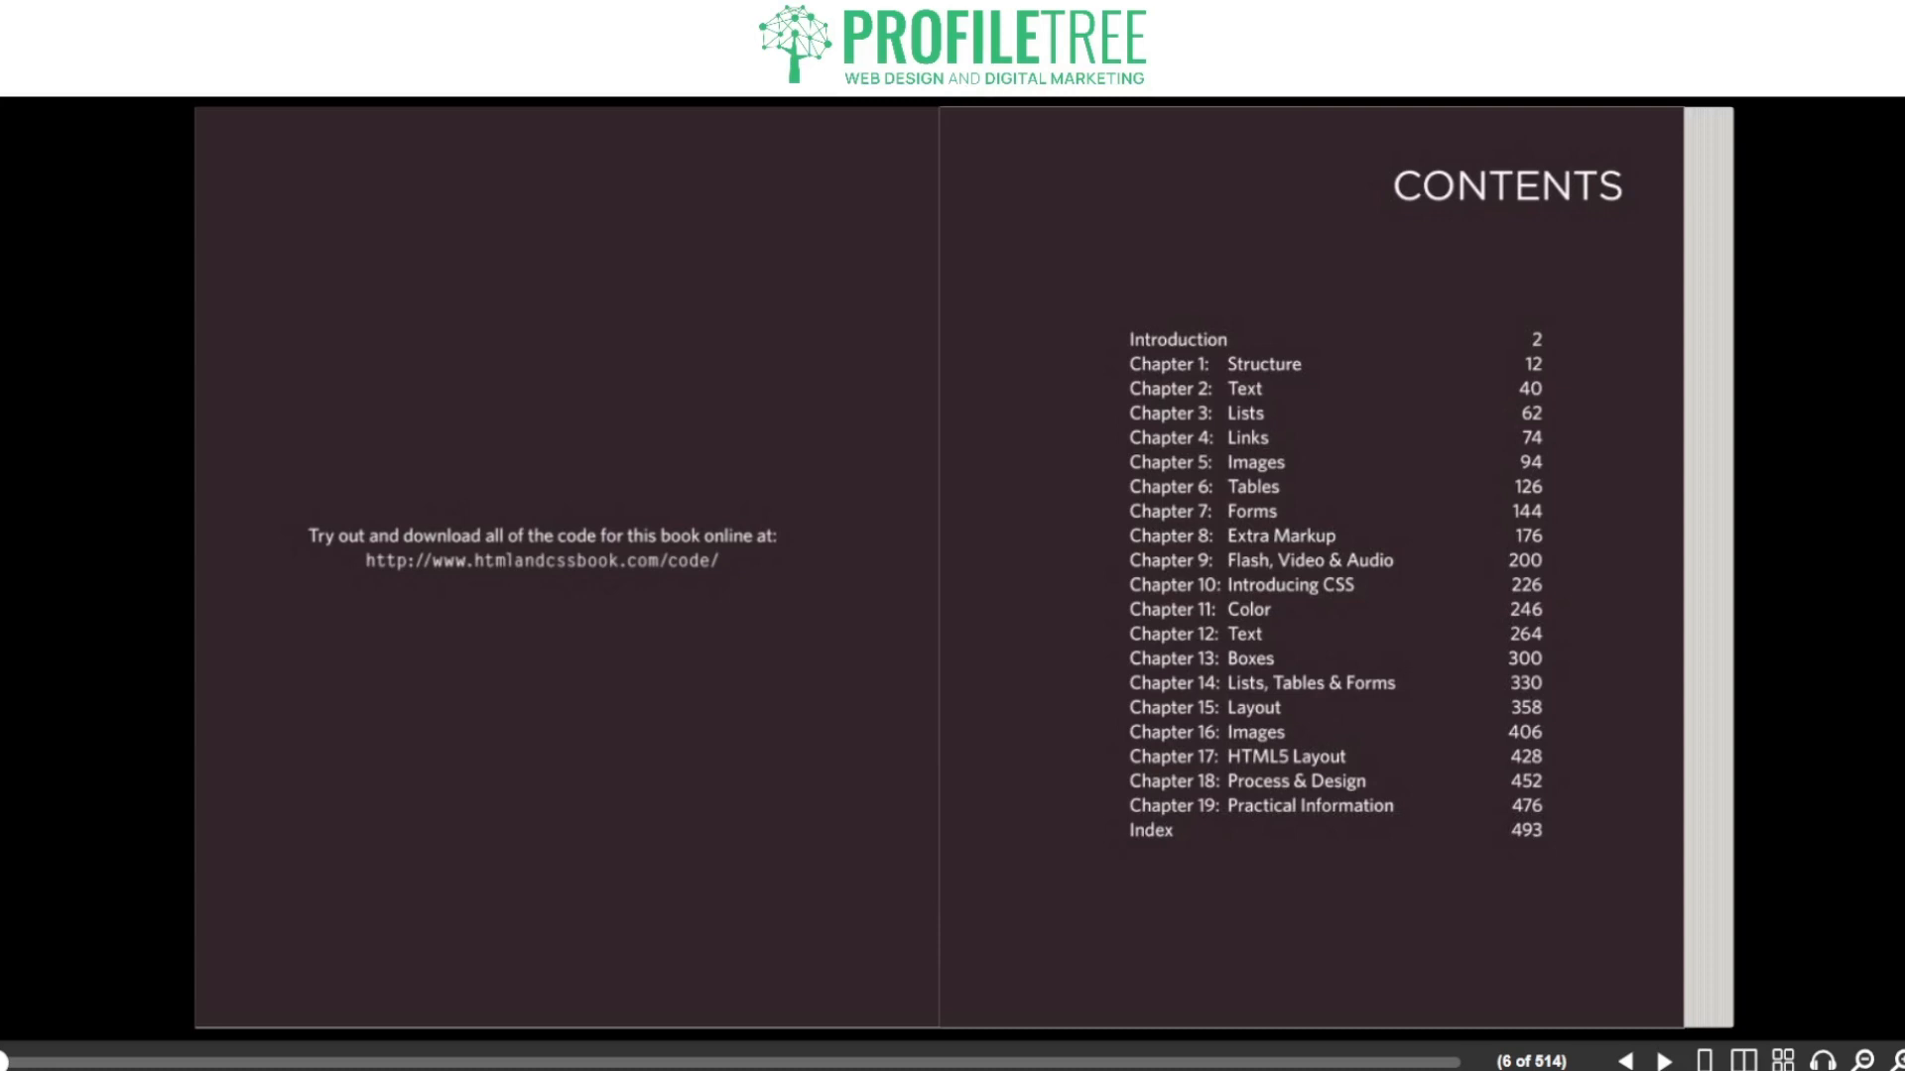
{"action": "left_click", "coordinate": [1663, 1060]}
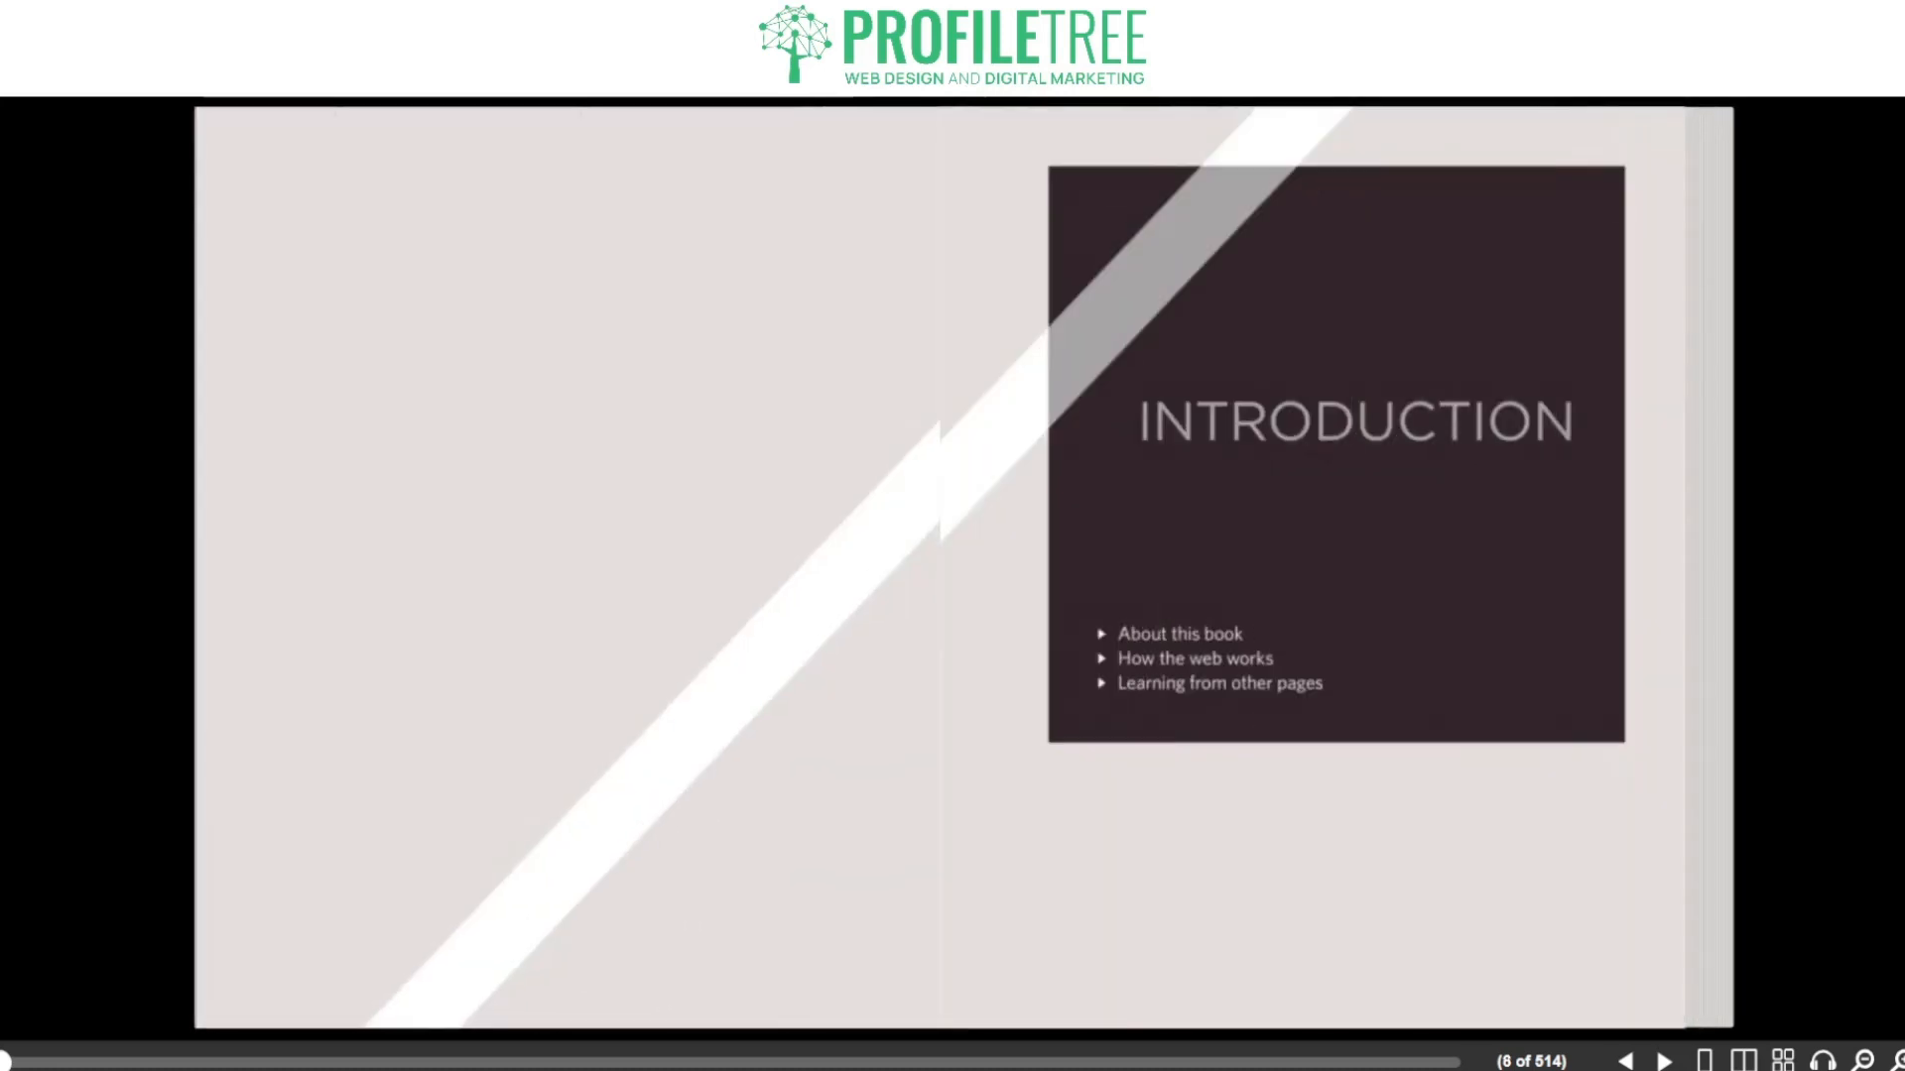
{"action": "left_click", "coordinate": [1627, 1059]}
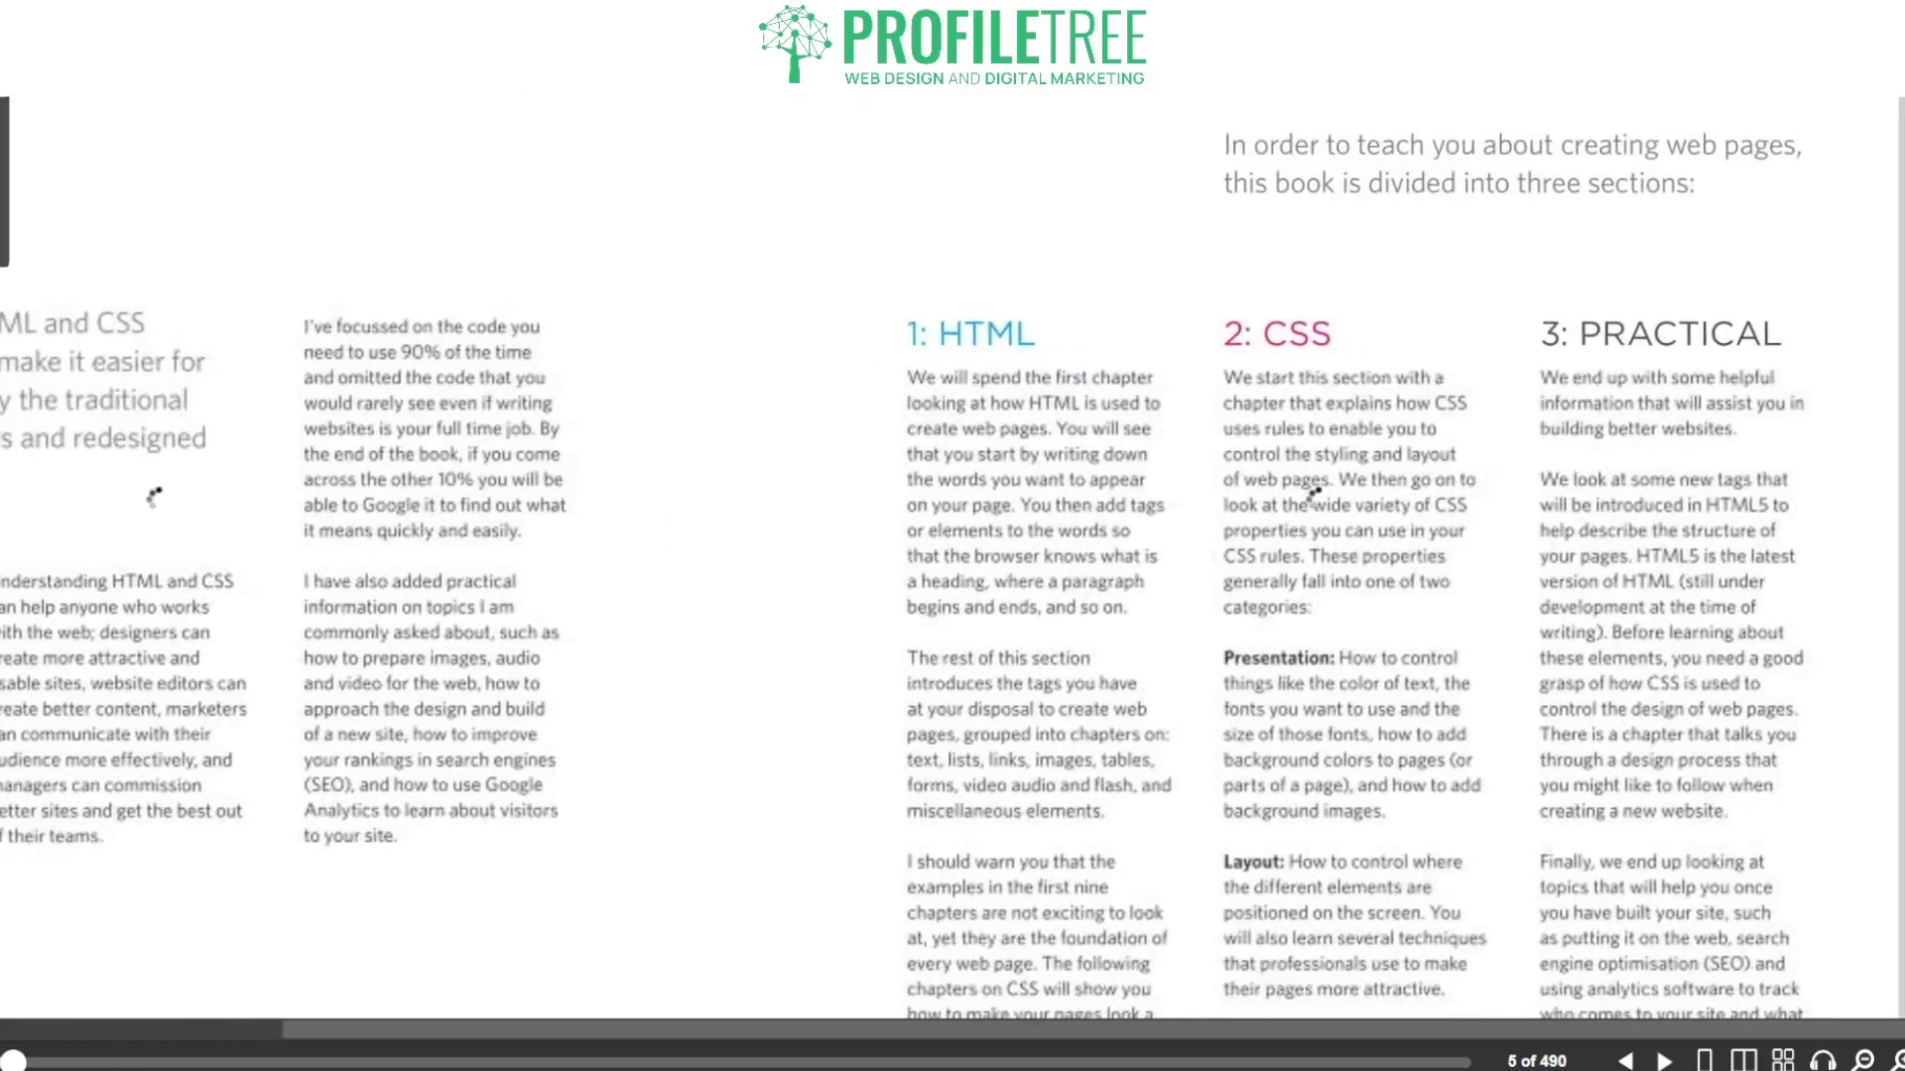
Step: Page on through the web access spread to the Chapter 1 attributes spread at page 25
{"action": "scroll", "scroll_direction": "down", "scroll_amount": 3}
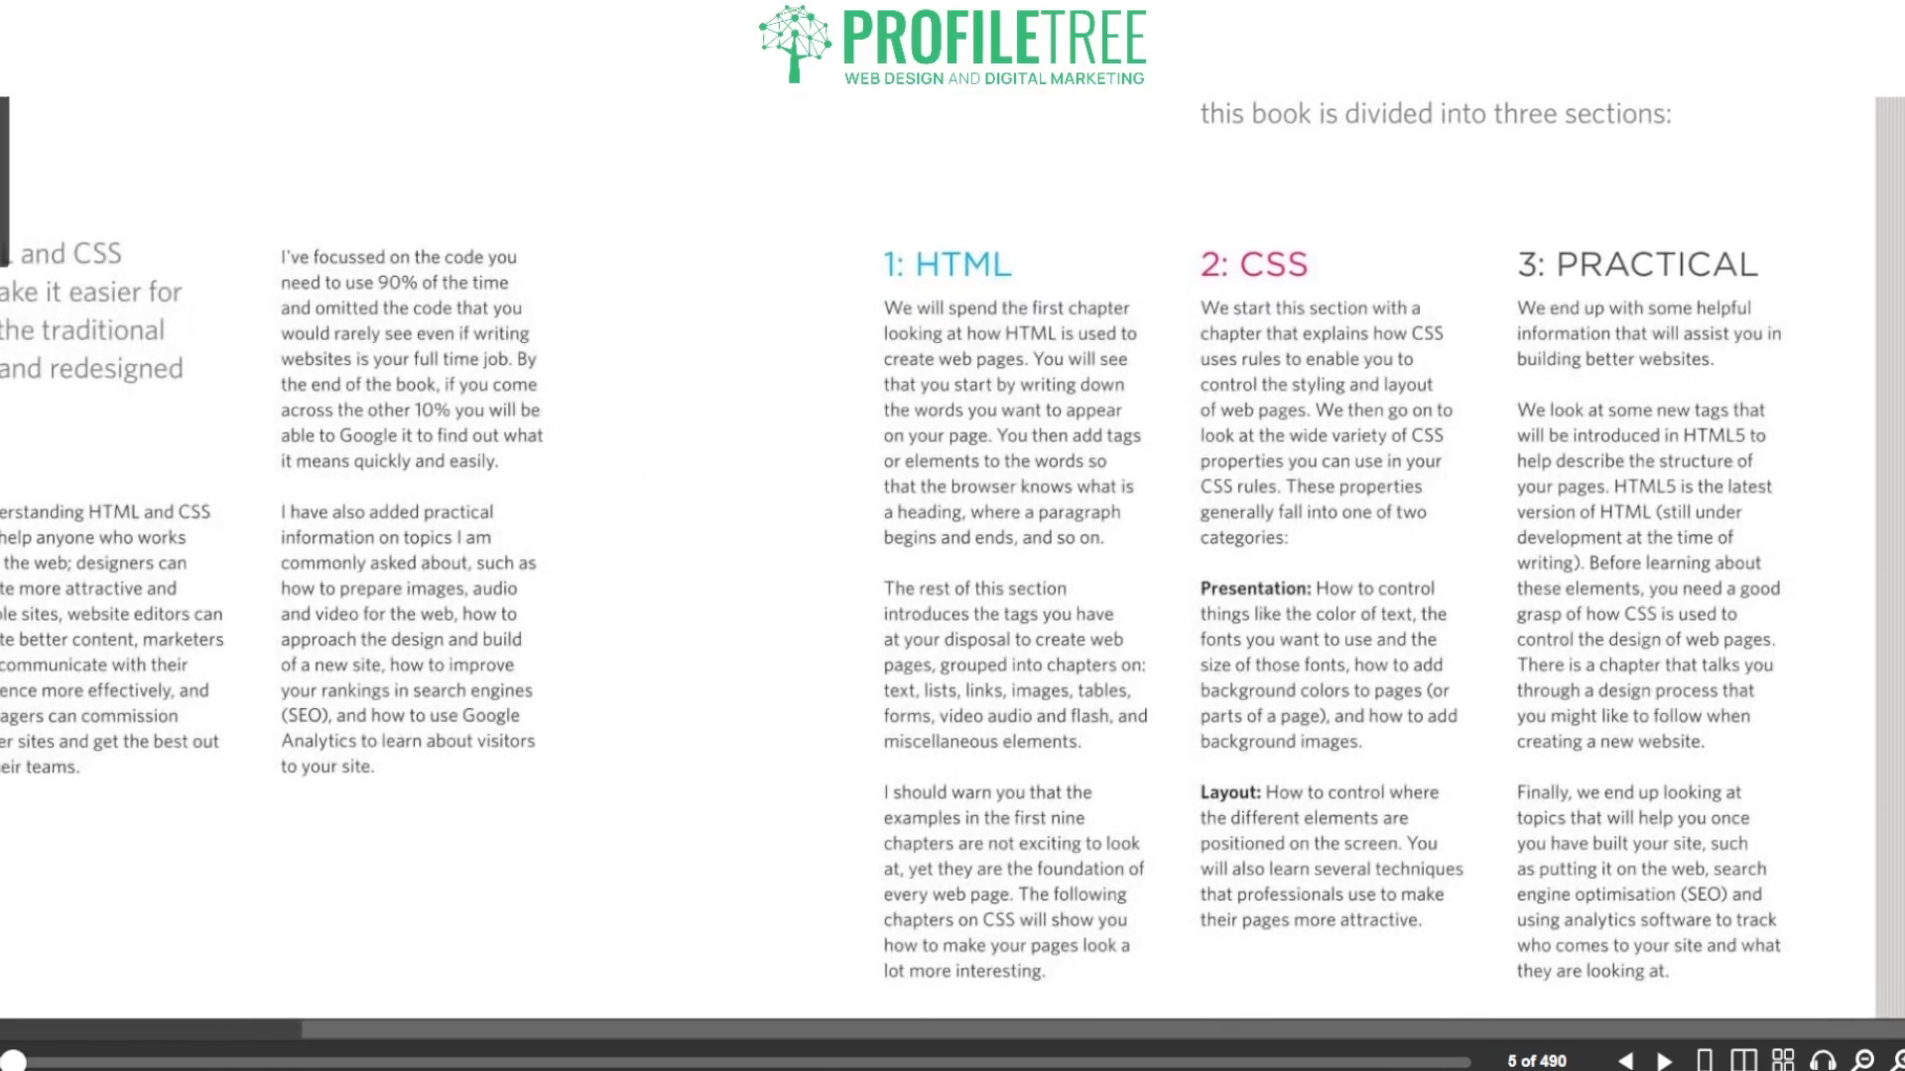
{"action": "scroll", "scroll_direction": "down", "scroll_amount": 3}
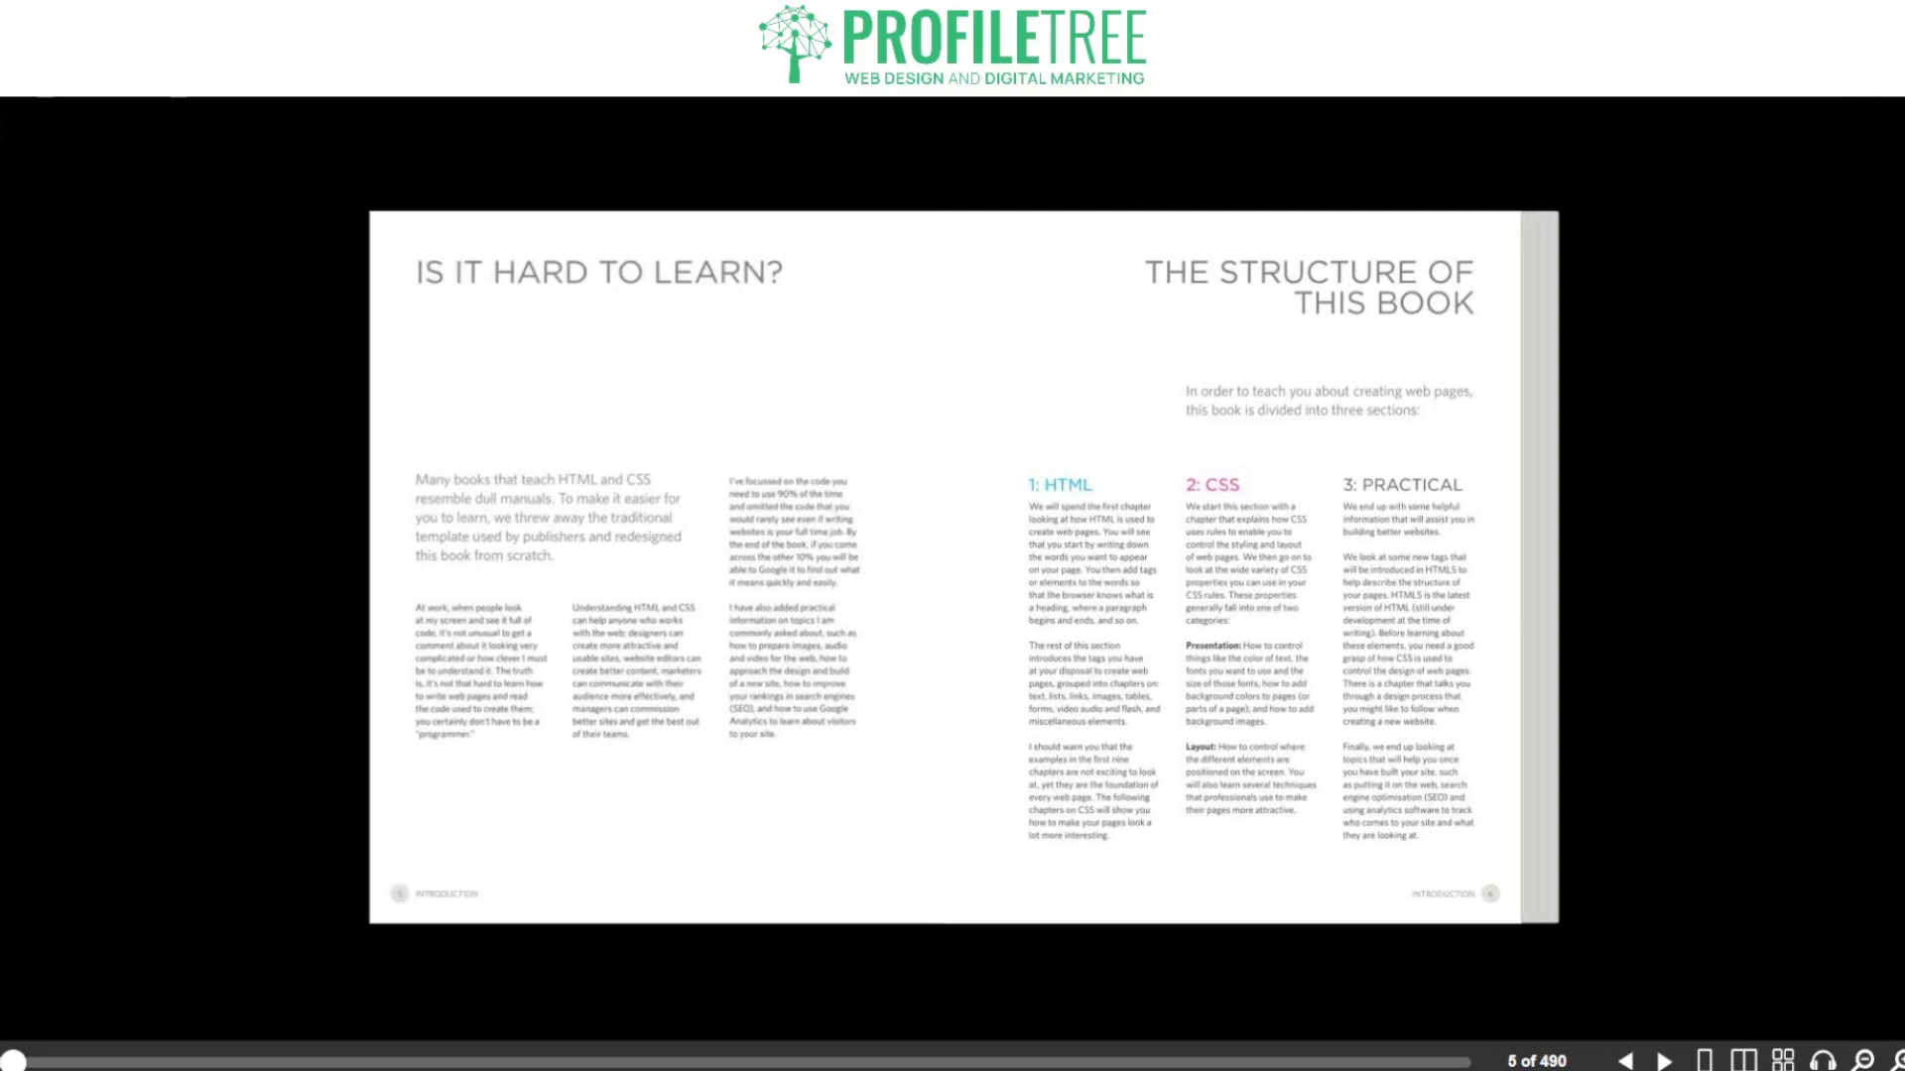
{"action": "left_click", "coordinate": [1665, 1060]}
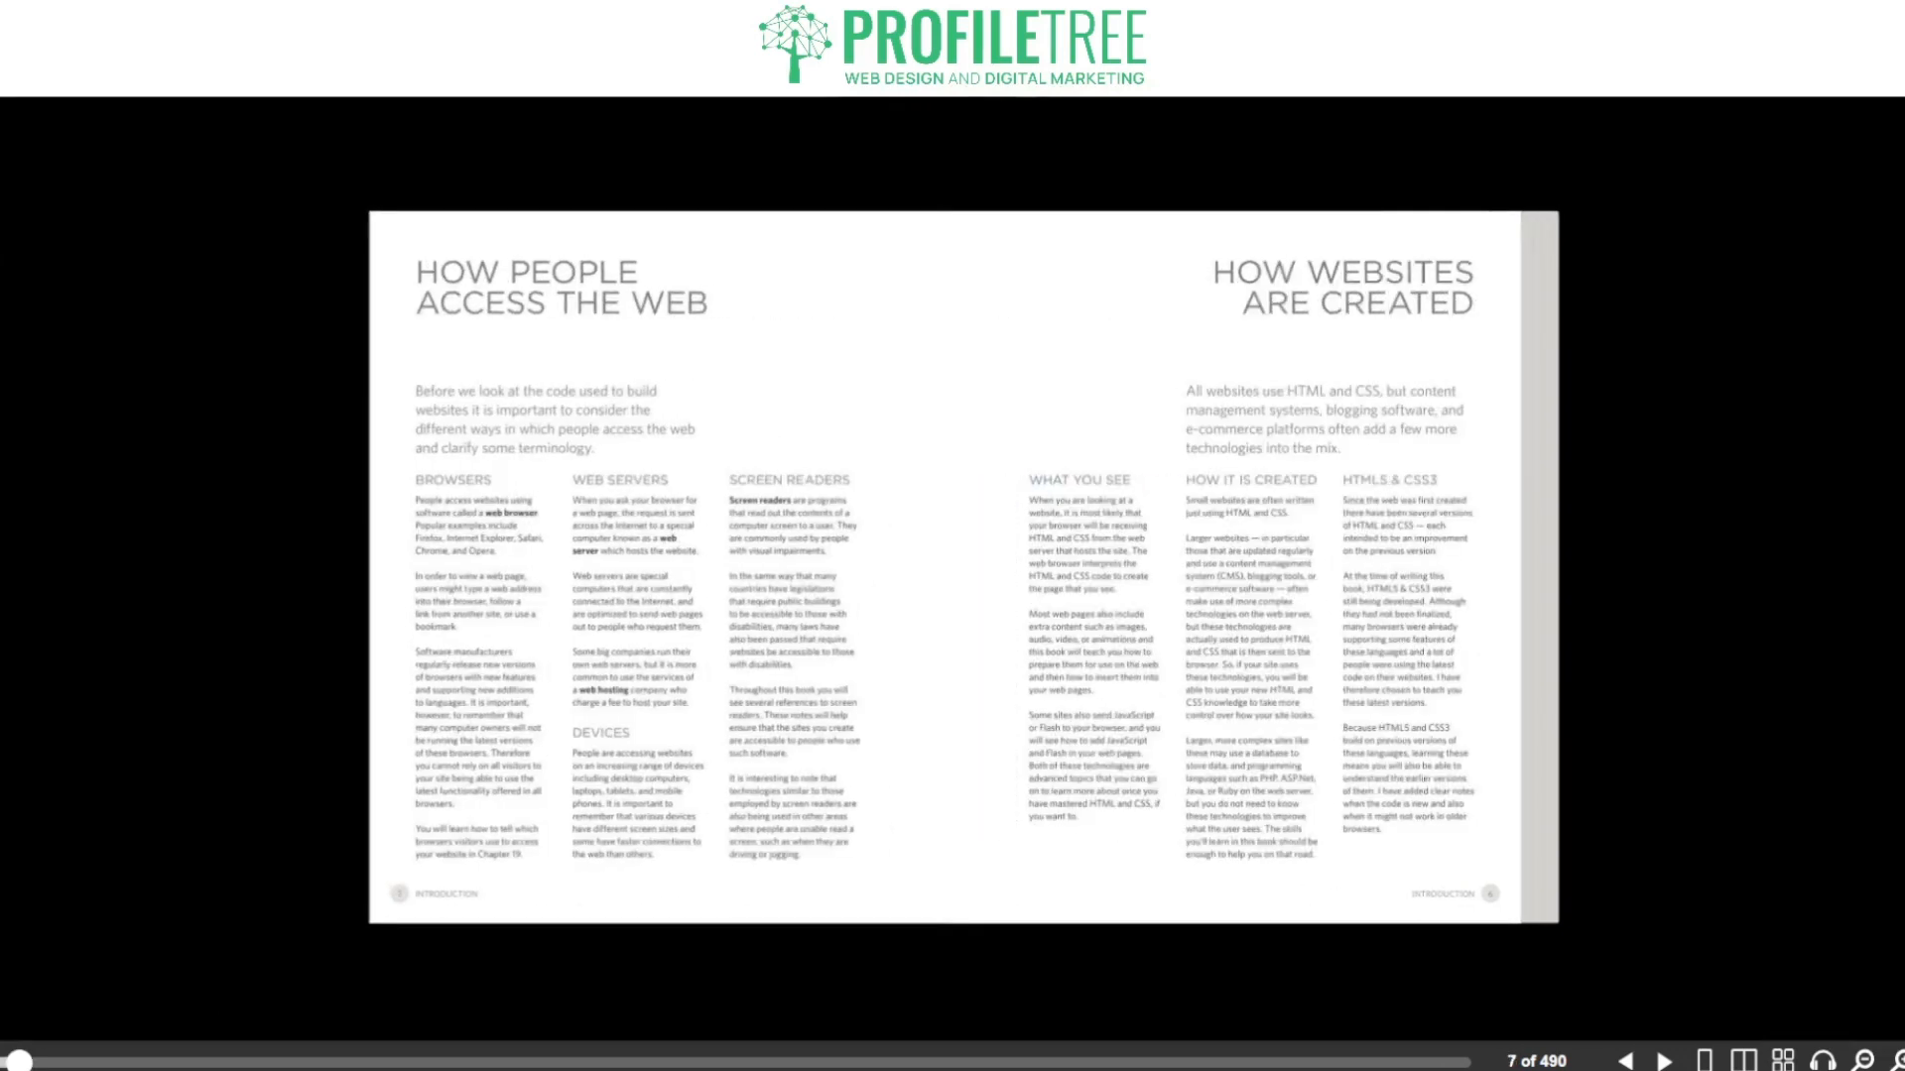
{"action": "left_click", "coordinate": [1664, 1060]}
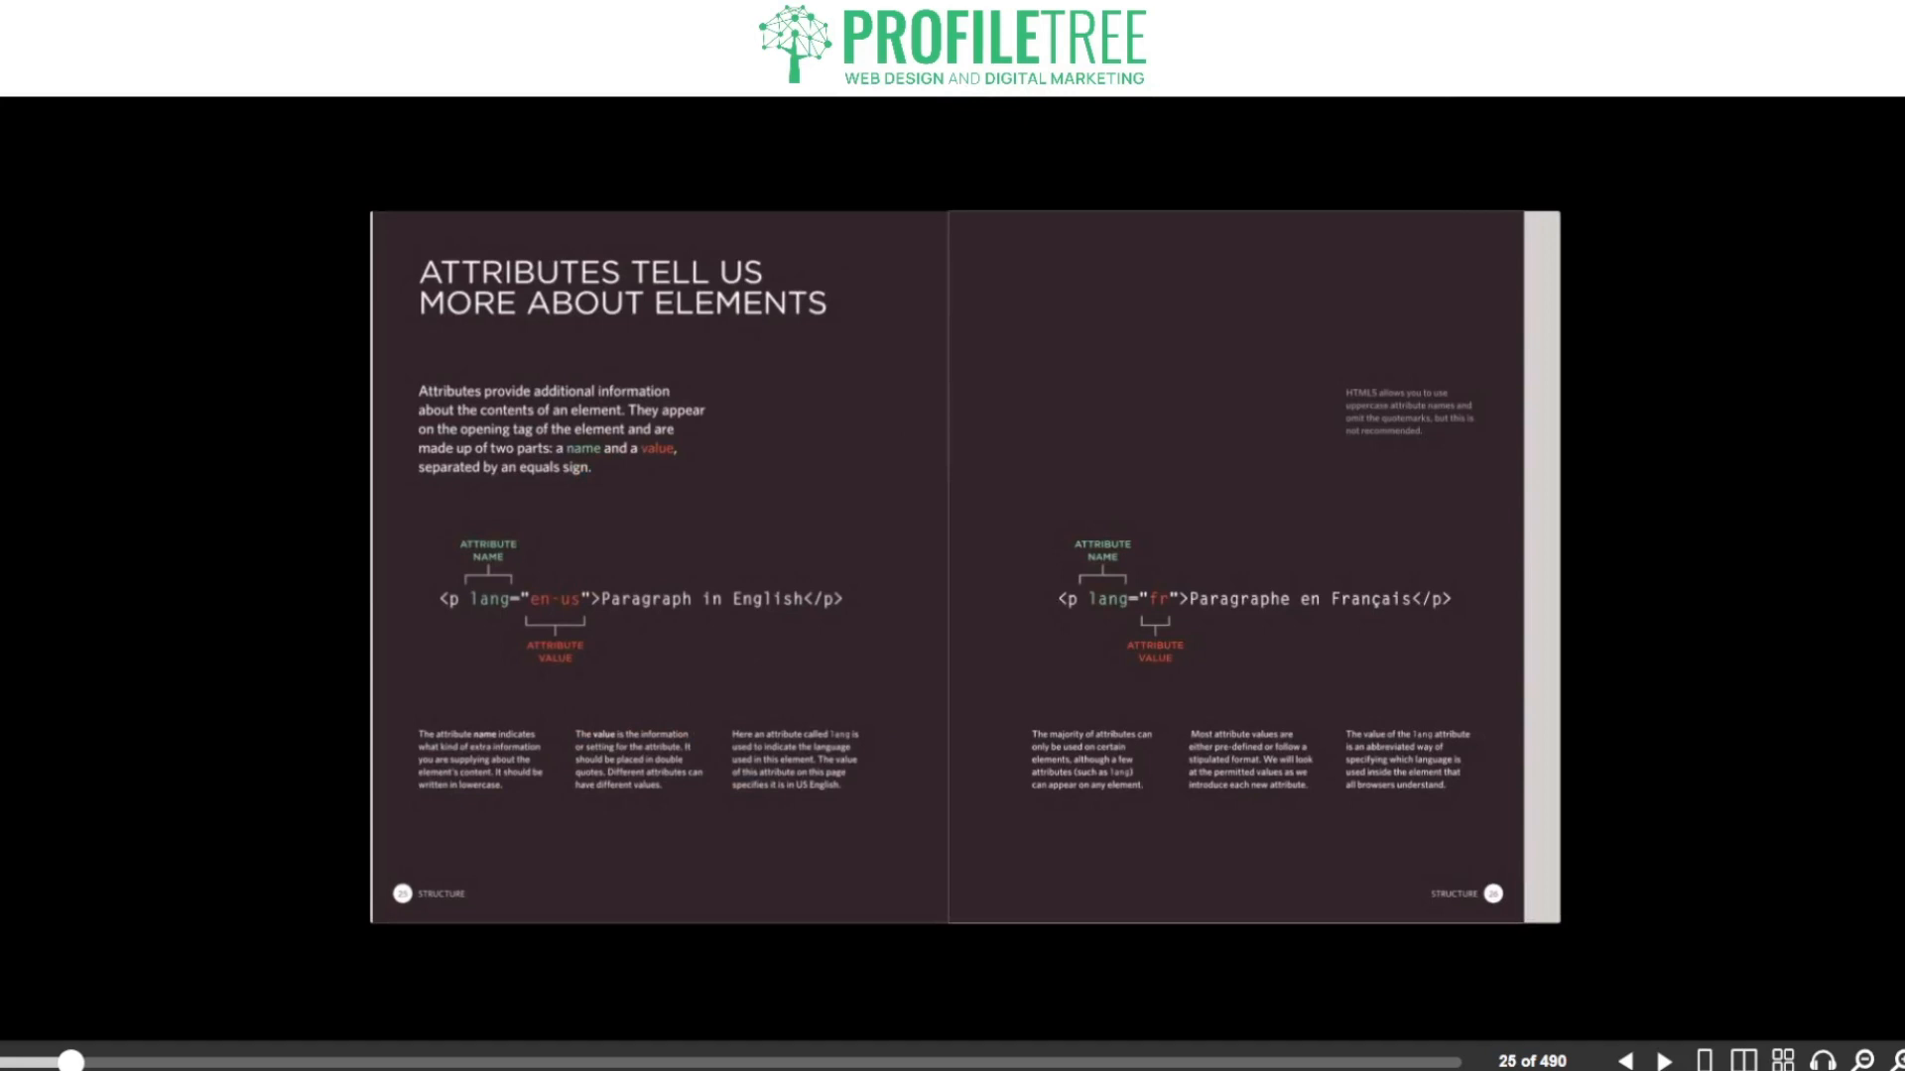
Step: Go back to the closer look at tags spread, then forward to Body, Head & Title on page 27
{"action": "left_click", "coordinate": [1629, 1059]}
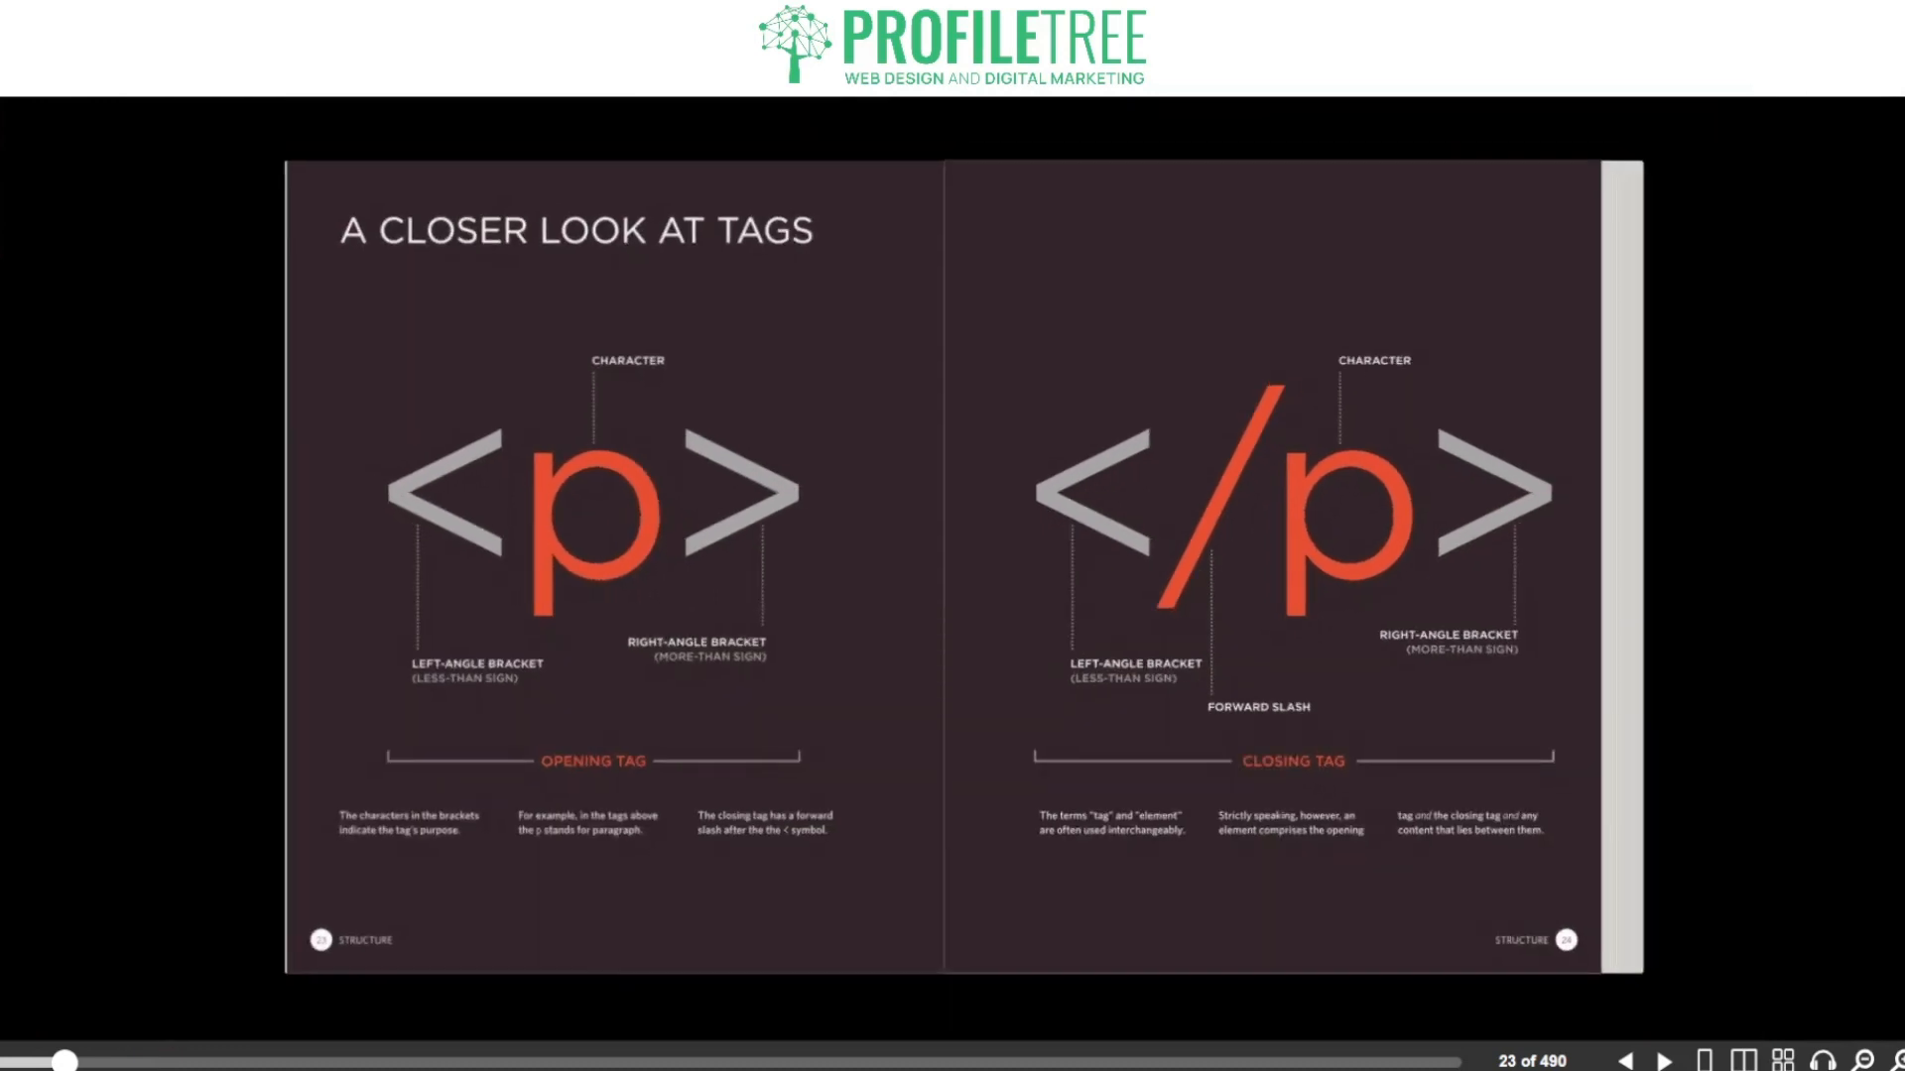
{"action": "left_click", "coordinate": [1665, 1060]}
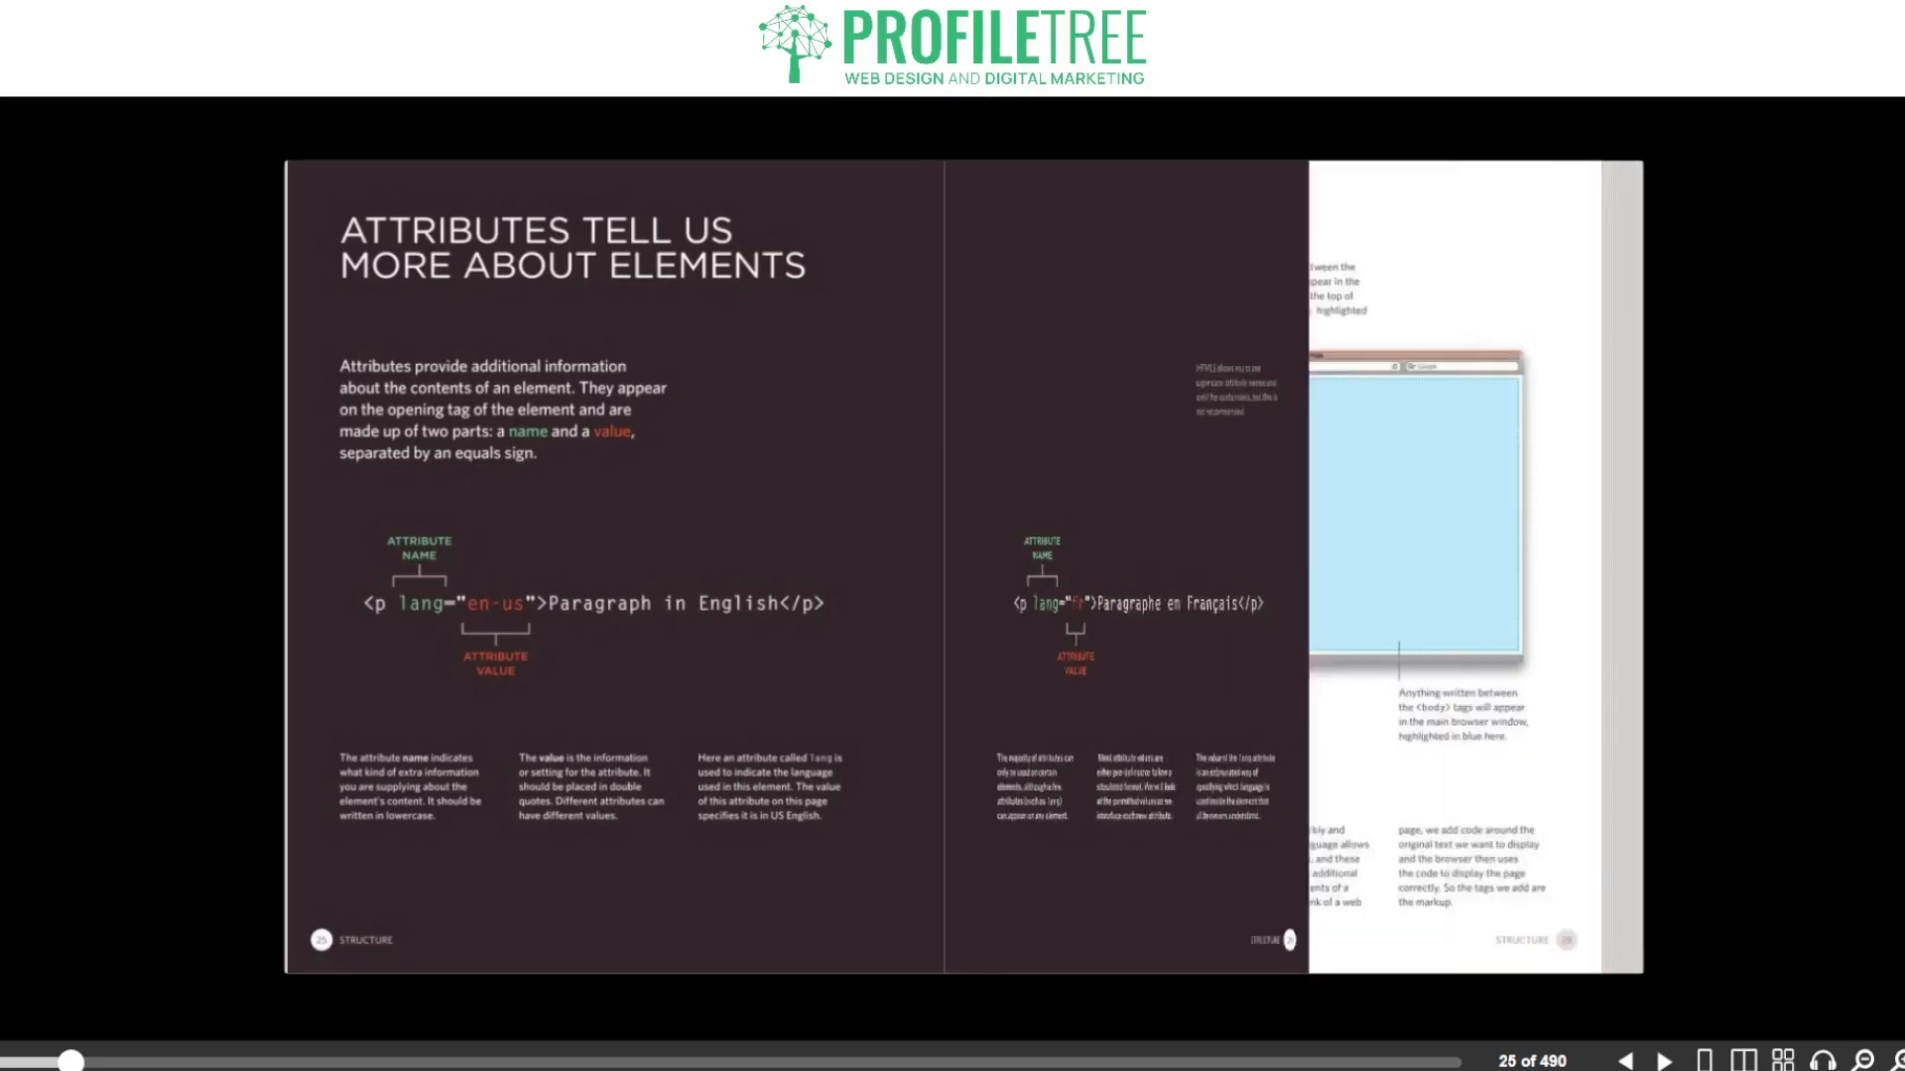
{"action": "left_click", "coordinate": [1661, 1060]}
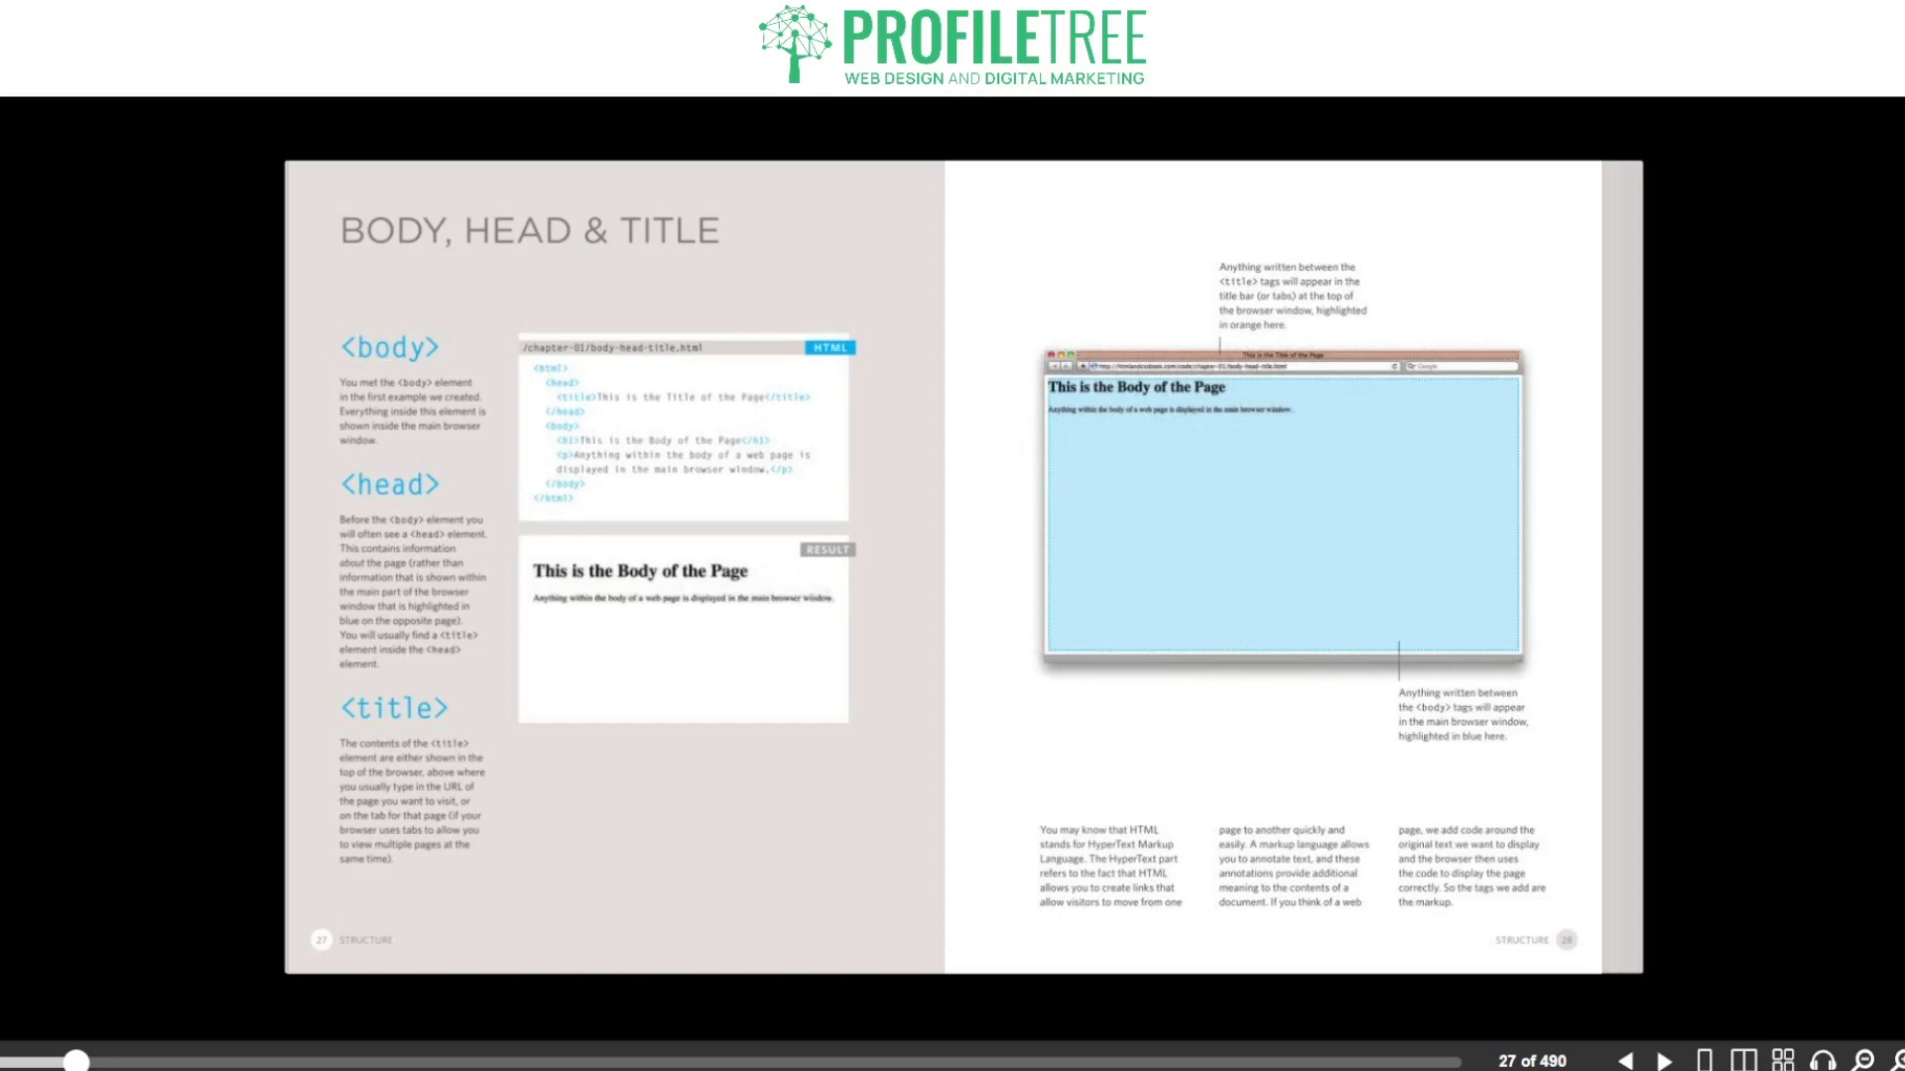
Step: Page past Creating a Web Page on a PC to the Summary: Structure page (37 of 490)
{"action": "left_click", "coordinate": [1665, 1060]}
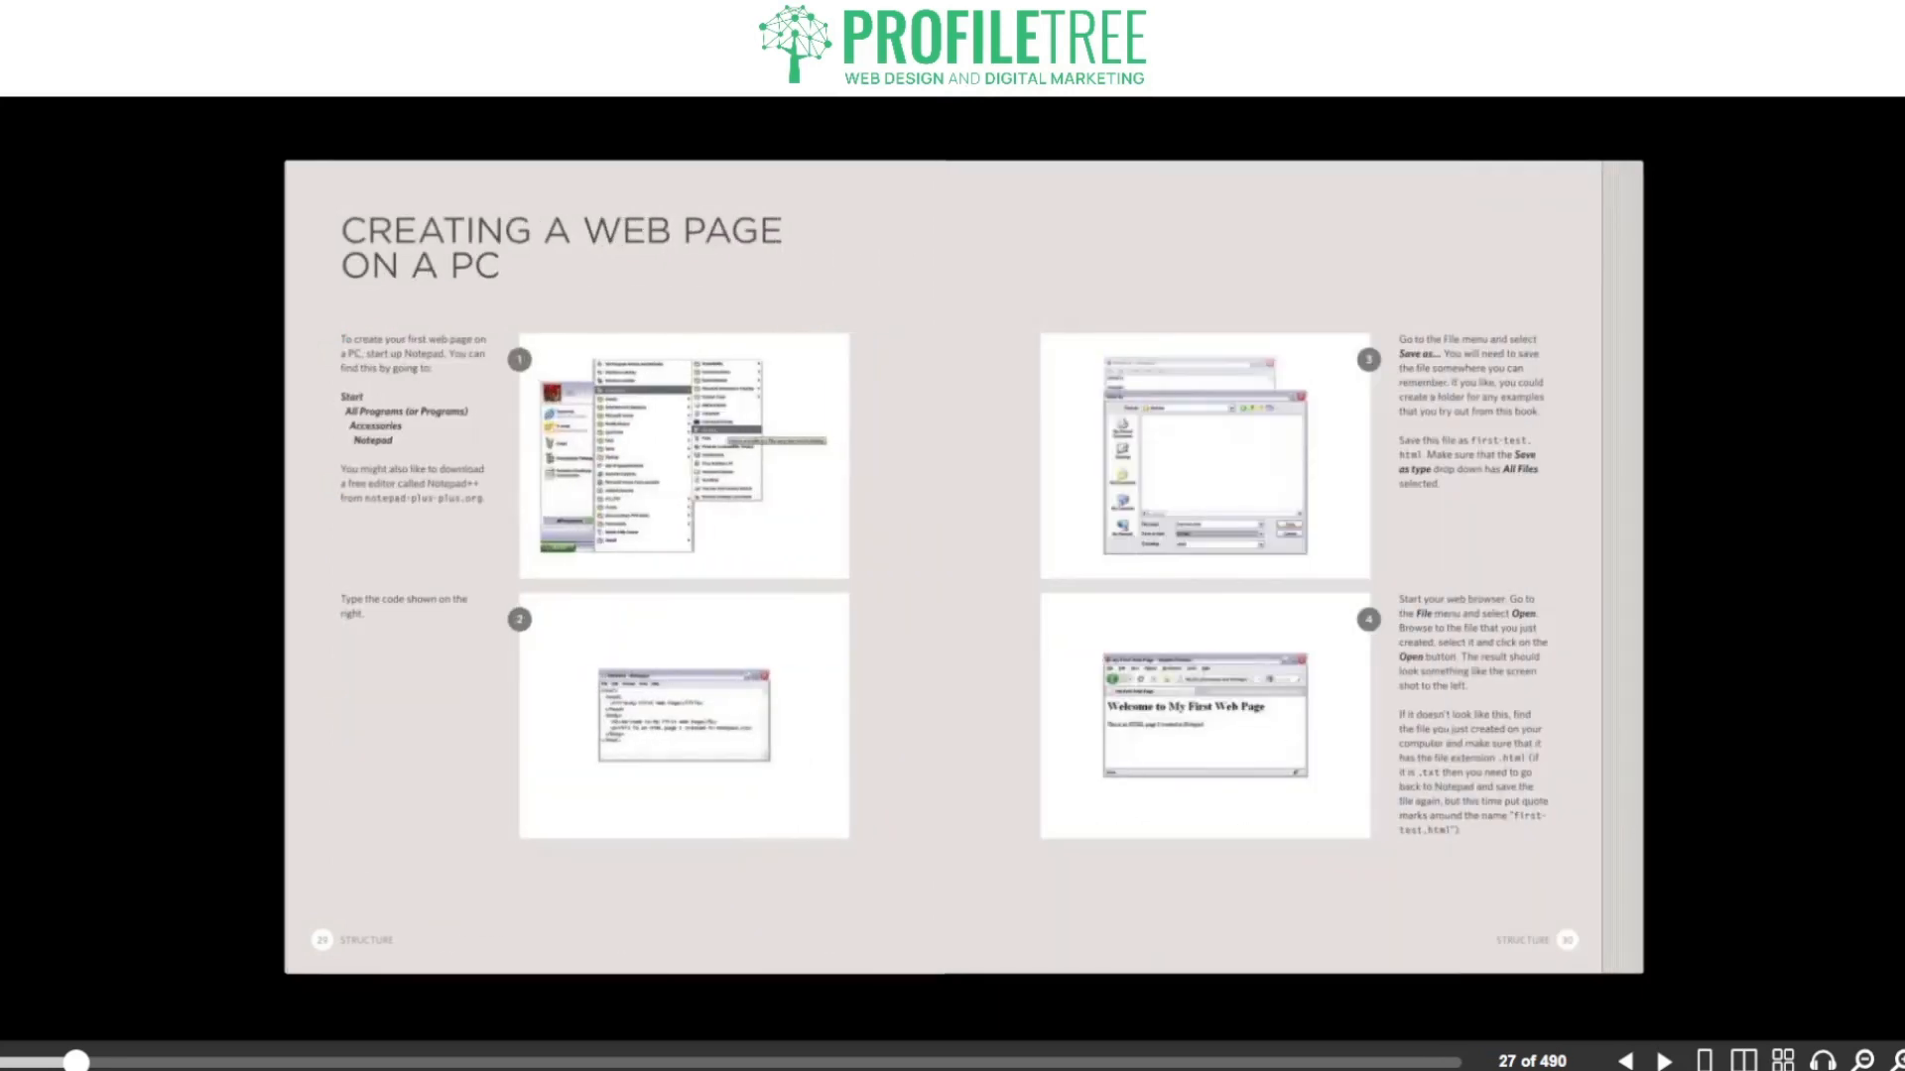
{"action": "left_click", "coordinate": [1665, 1060]}
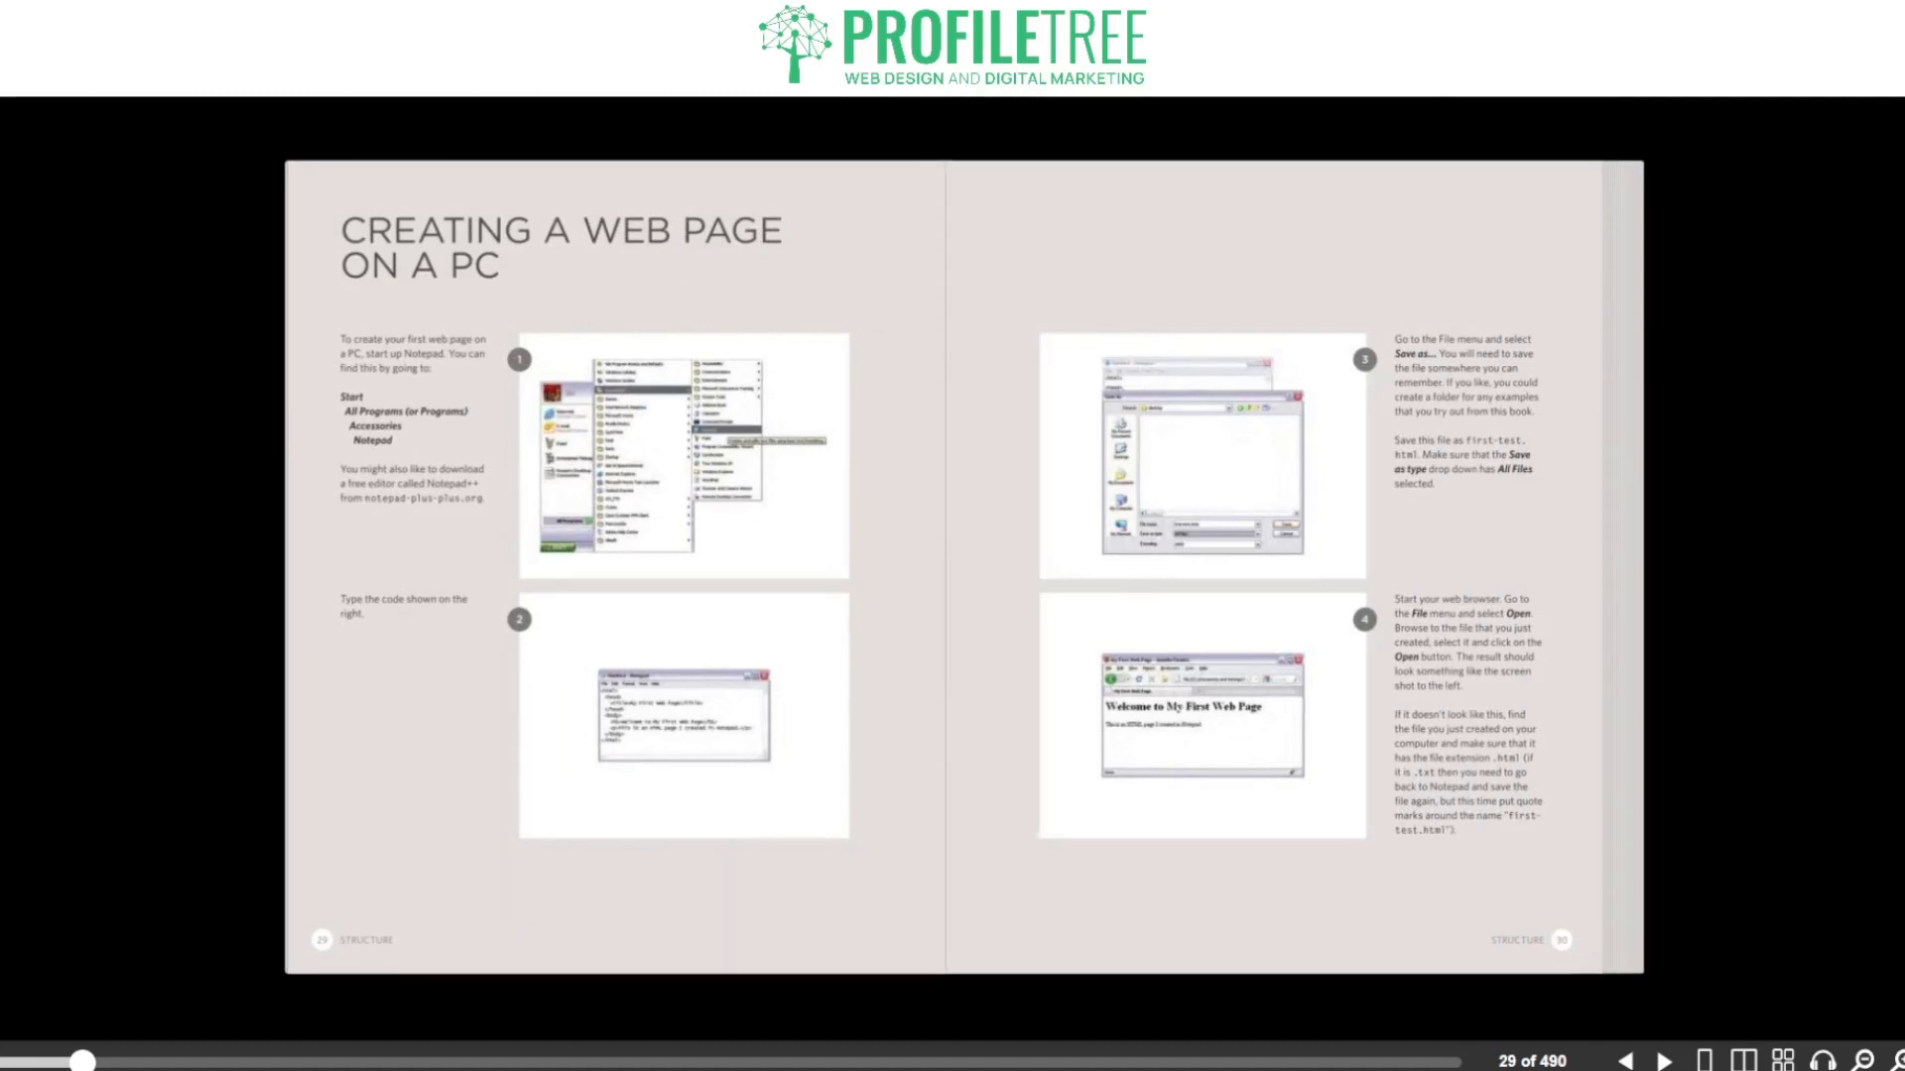
{"action": "left_click", "coordinate": [1663, 1060]}
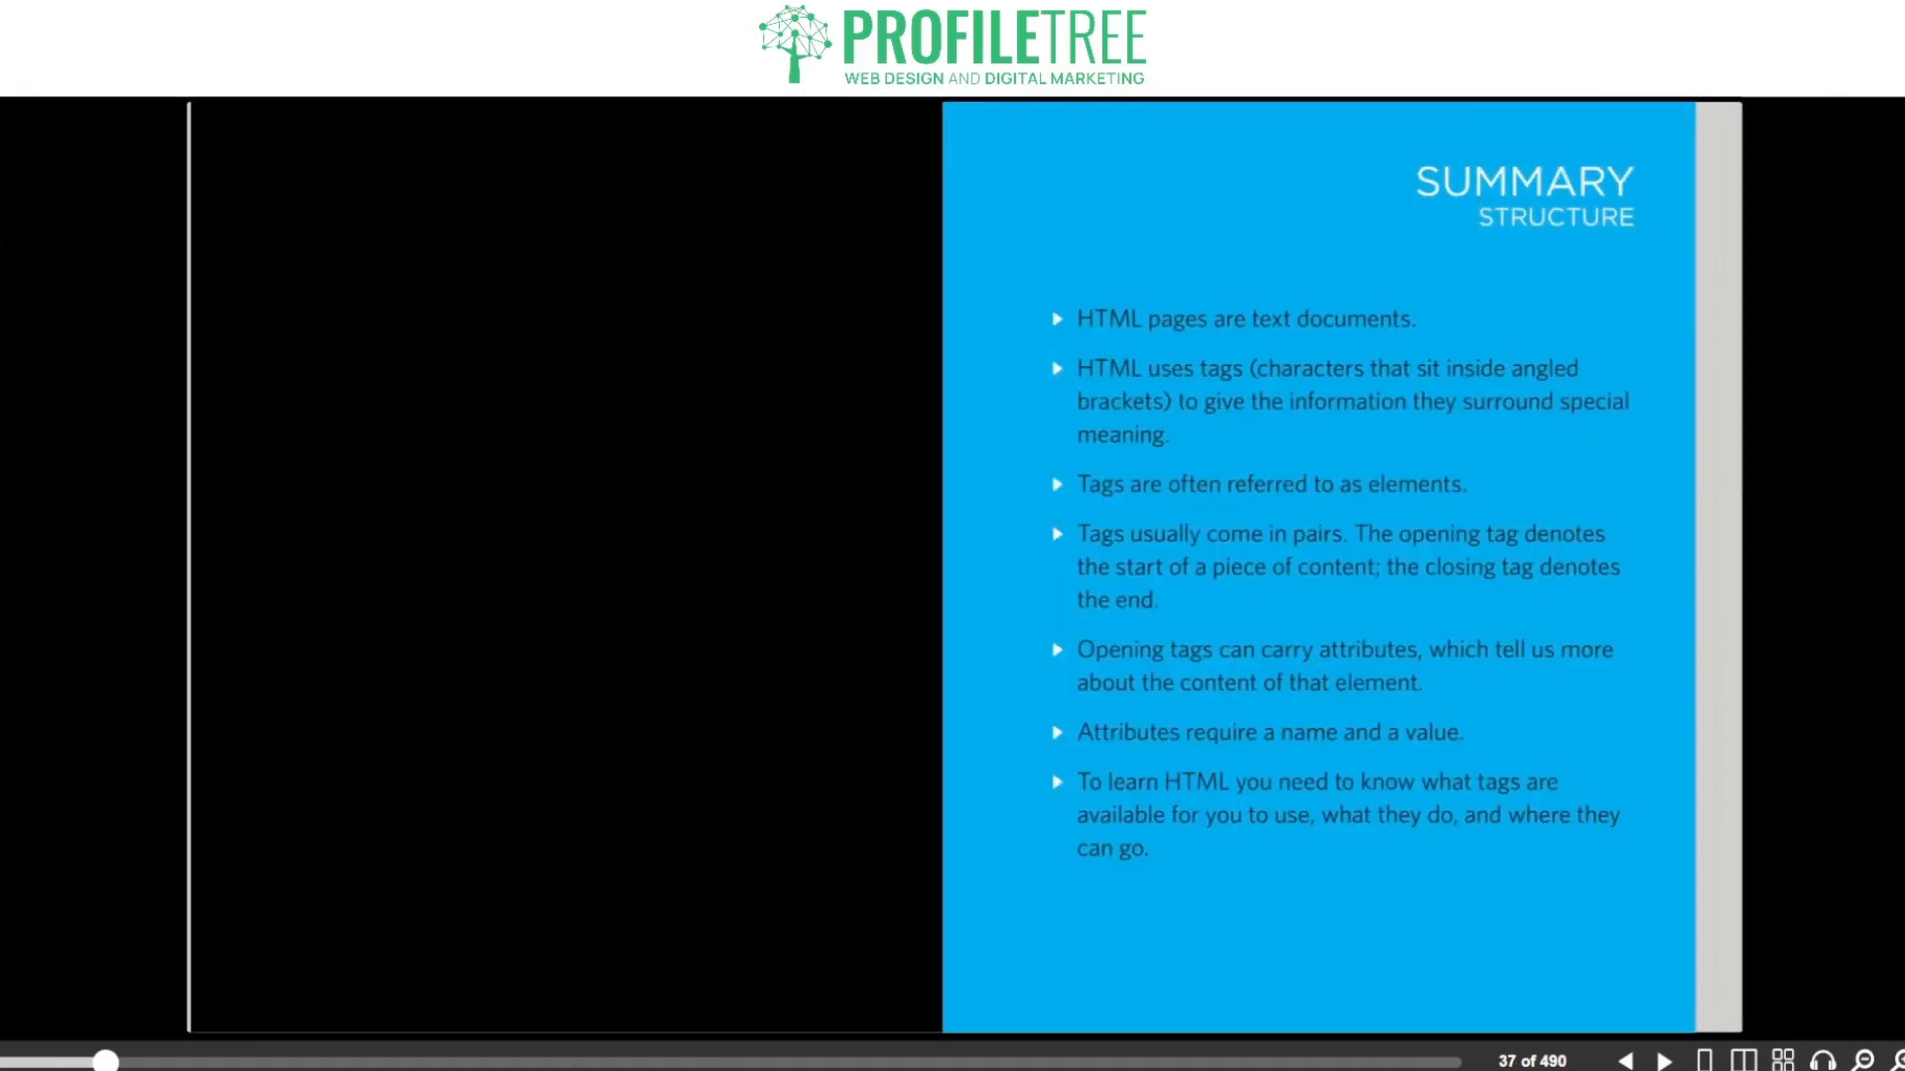
Step: Page into Chapter 2: Text through Abbreviations & Acronyms to the Author Details spread (55–56)
{"action": "left_click", "coordinate": [1665, 1059]}
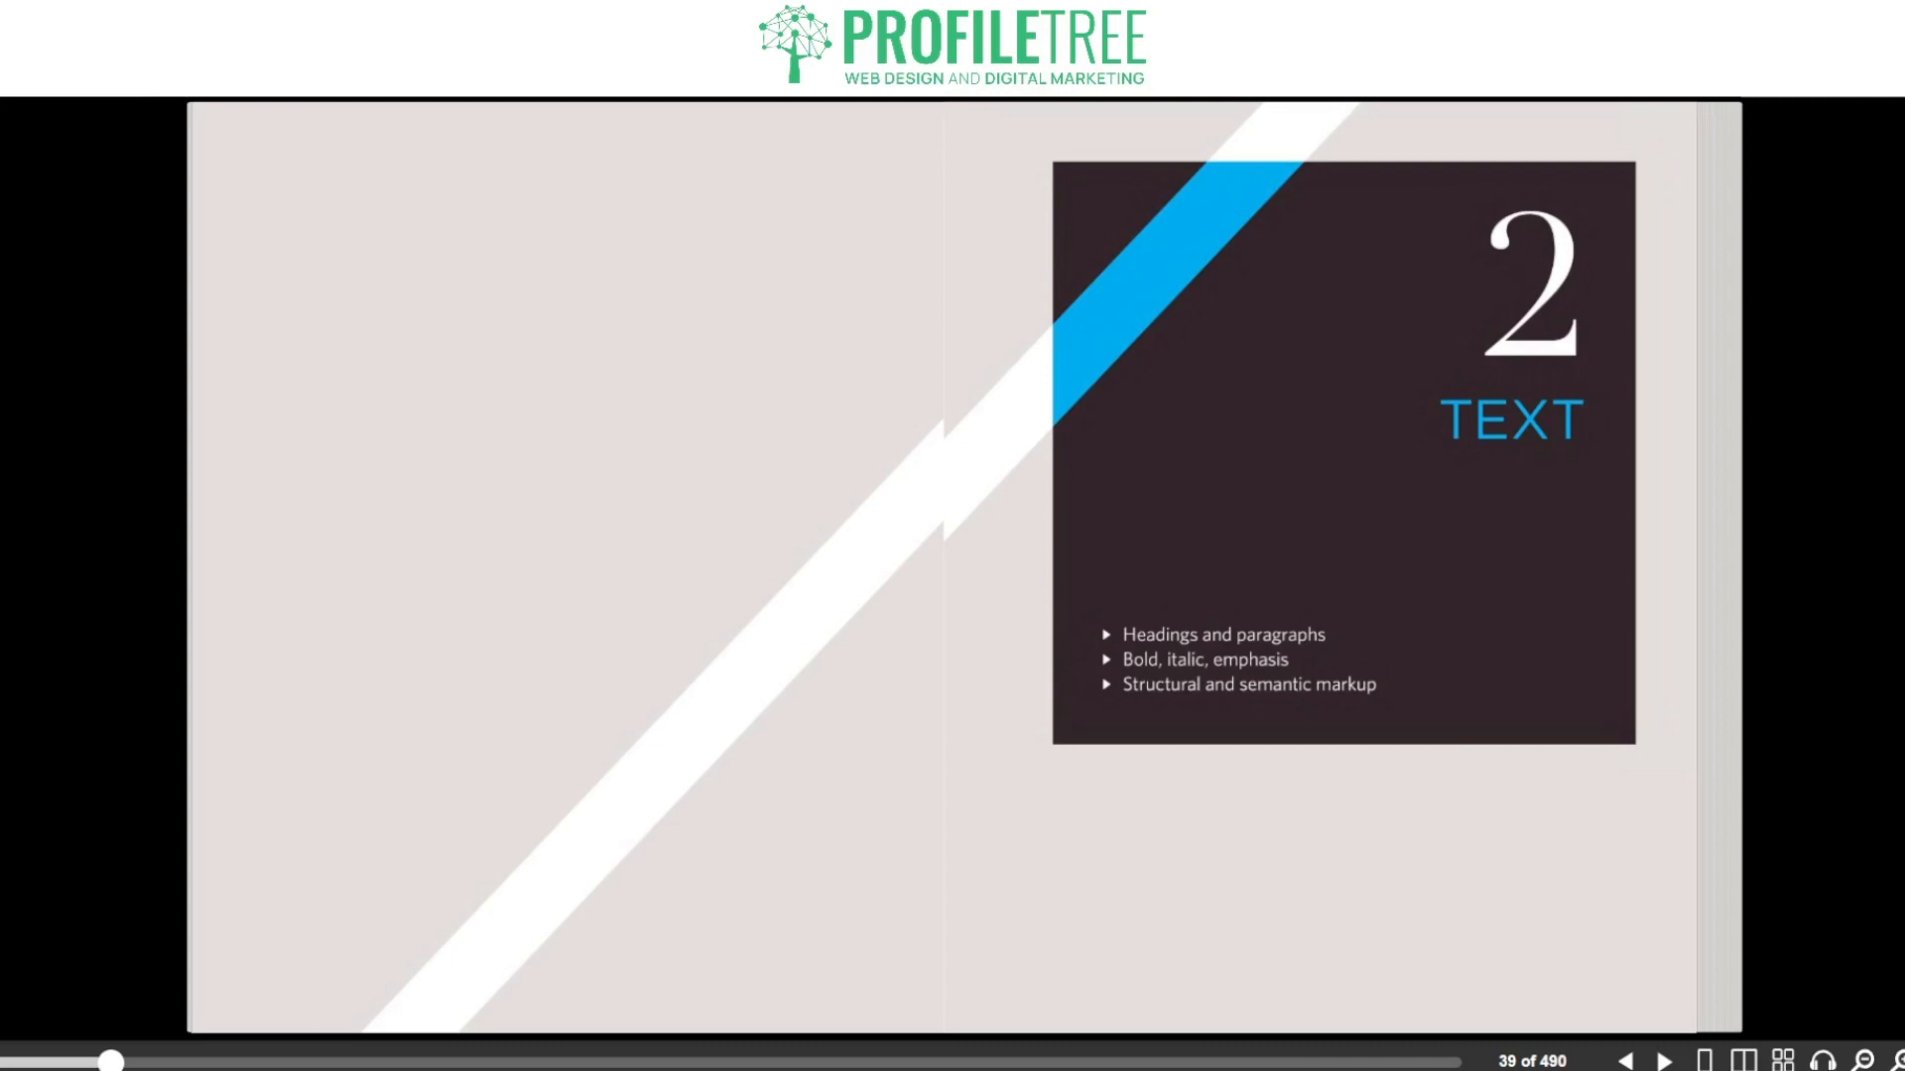
{"action": "left_click", "coordinate": [1662, 1059]}
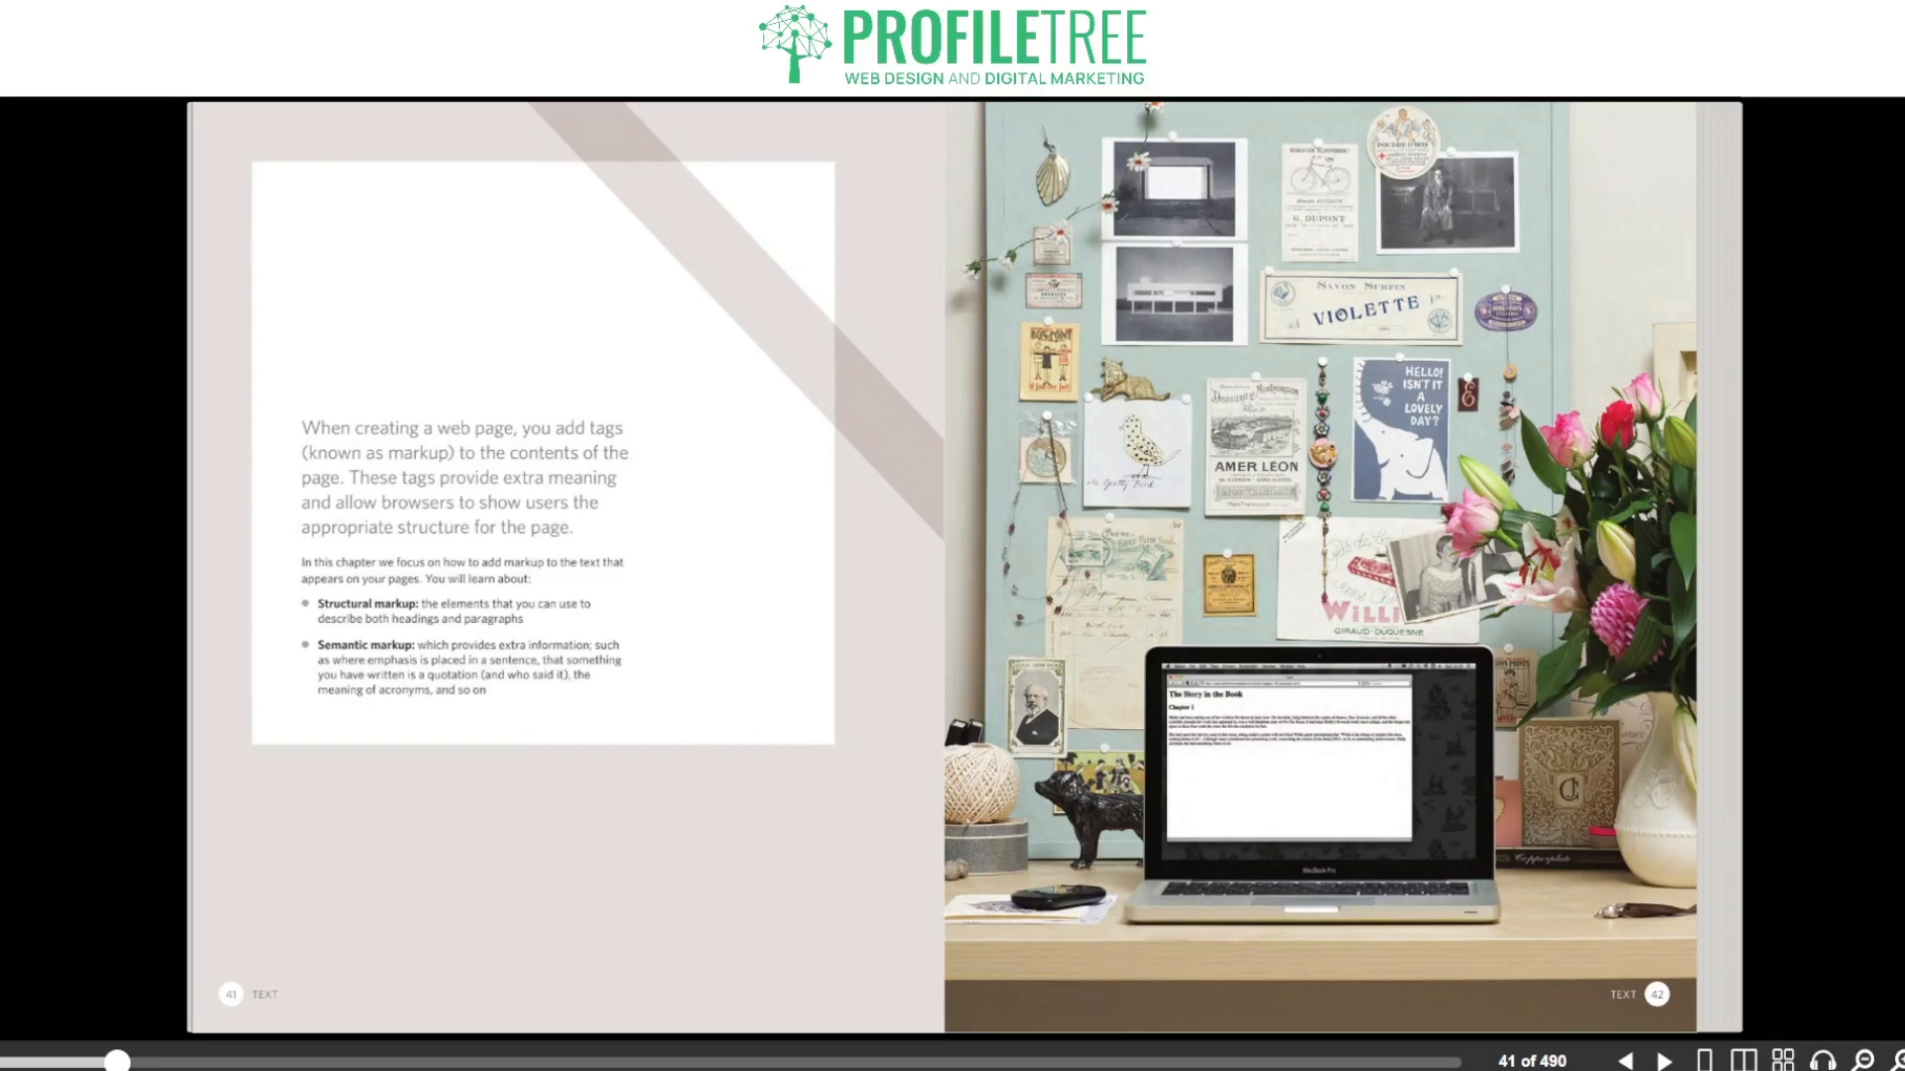
{"action": "left_click", "coordinate": [1665, 1060]}
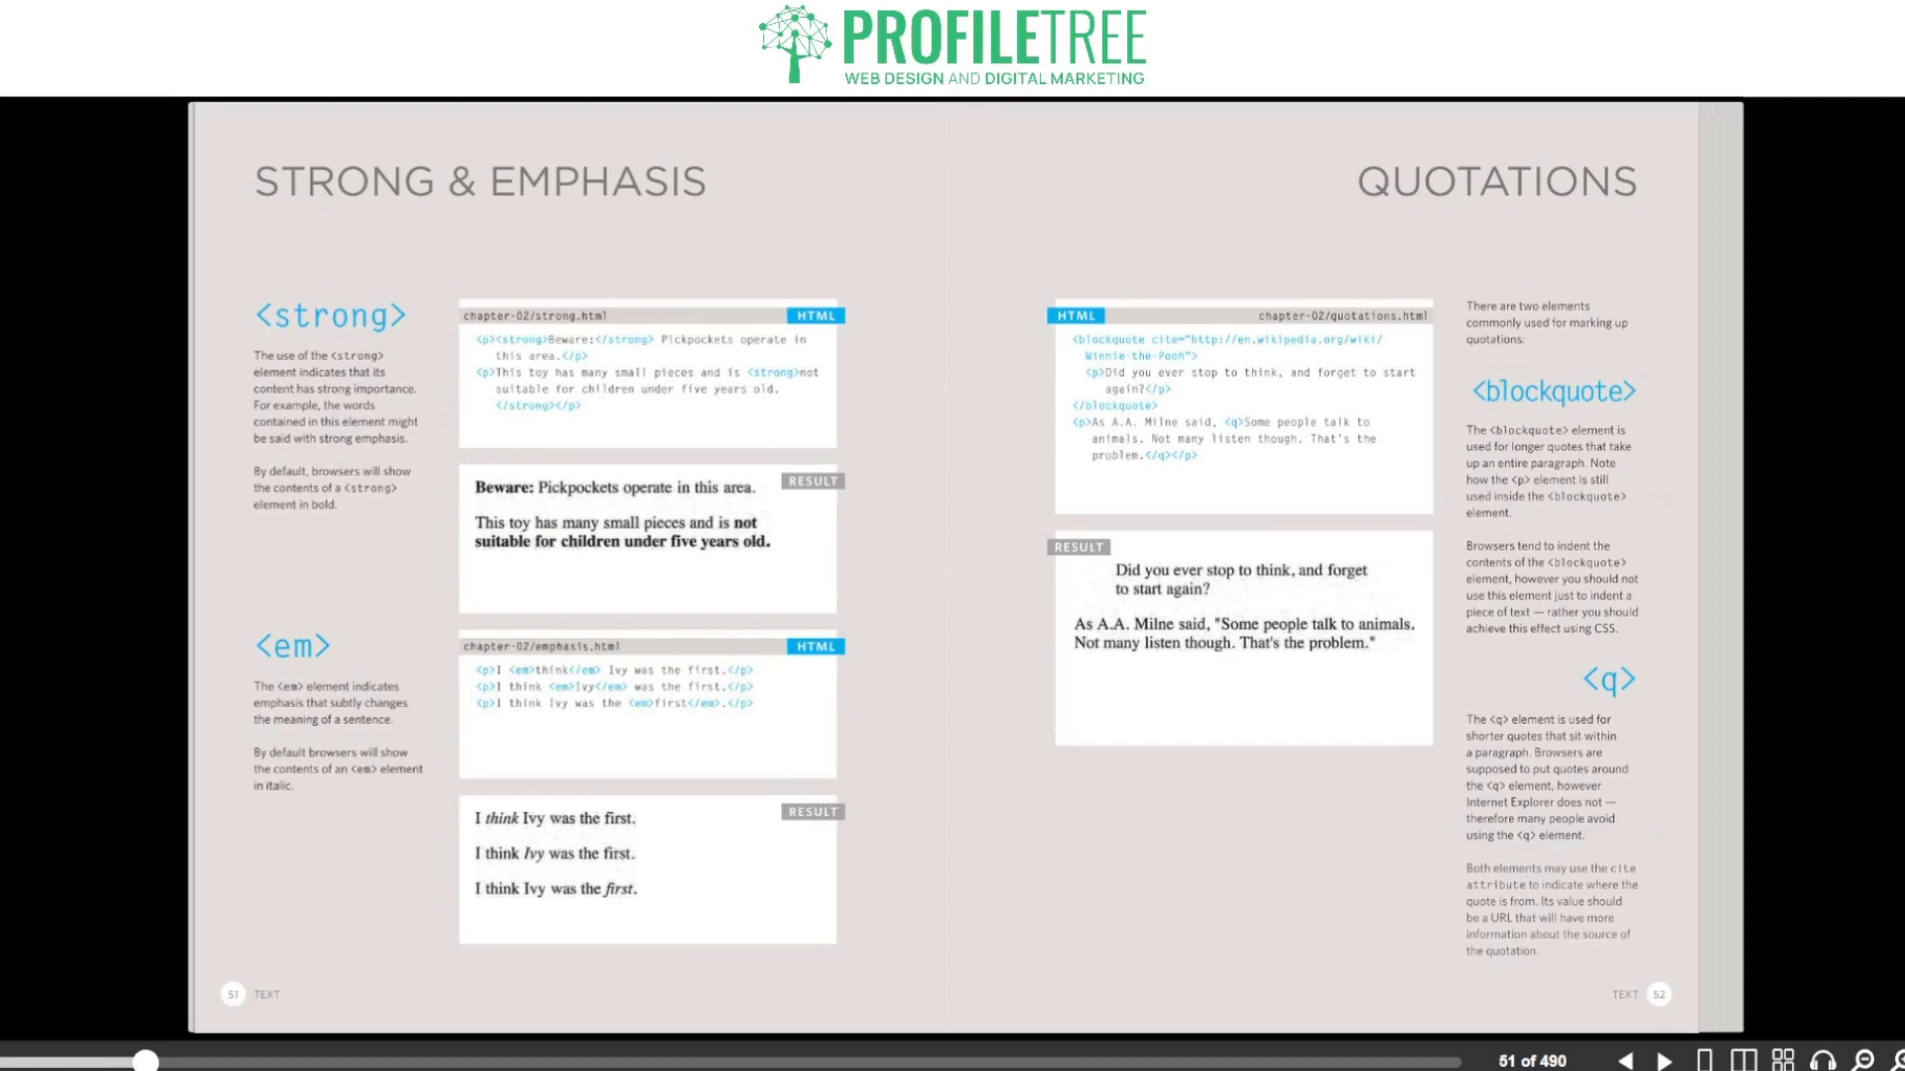
{"action": "left_click", "coordinate": [1665, 1059]}
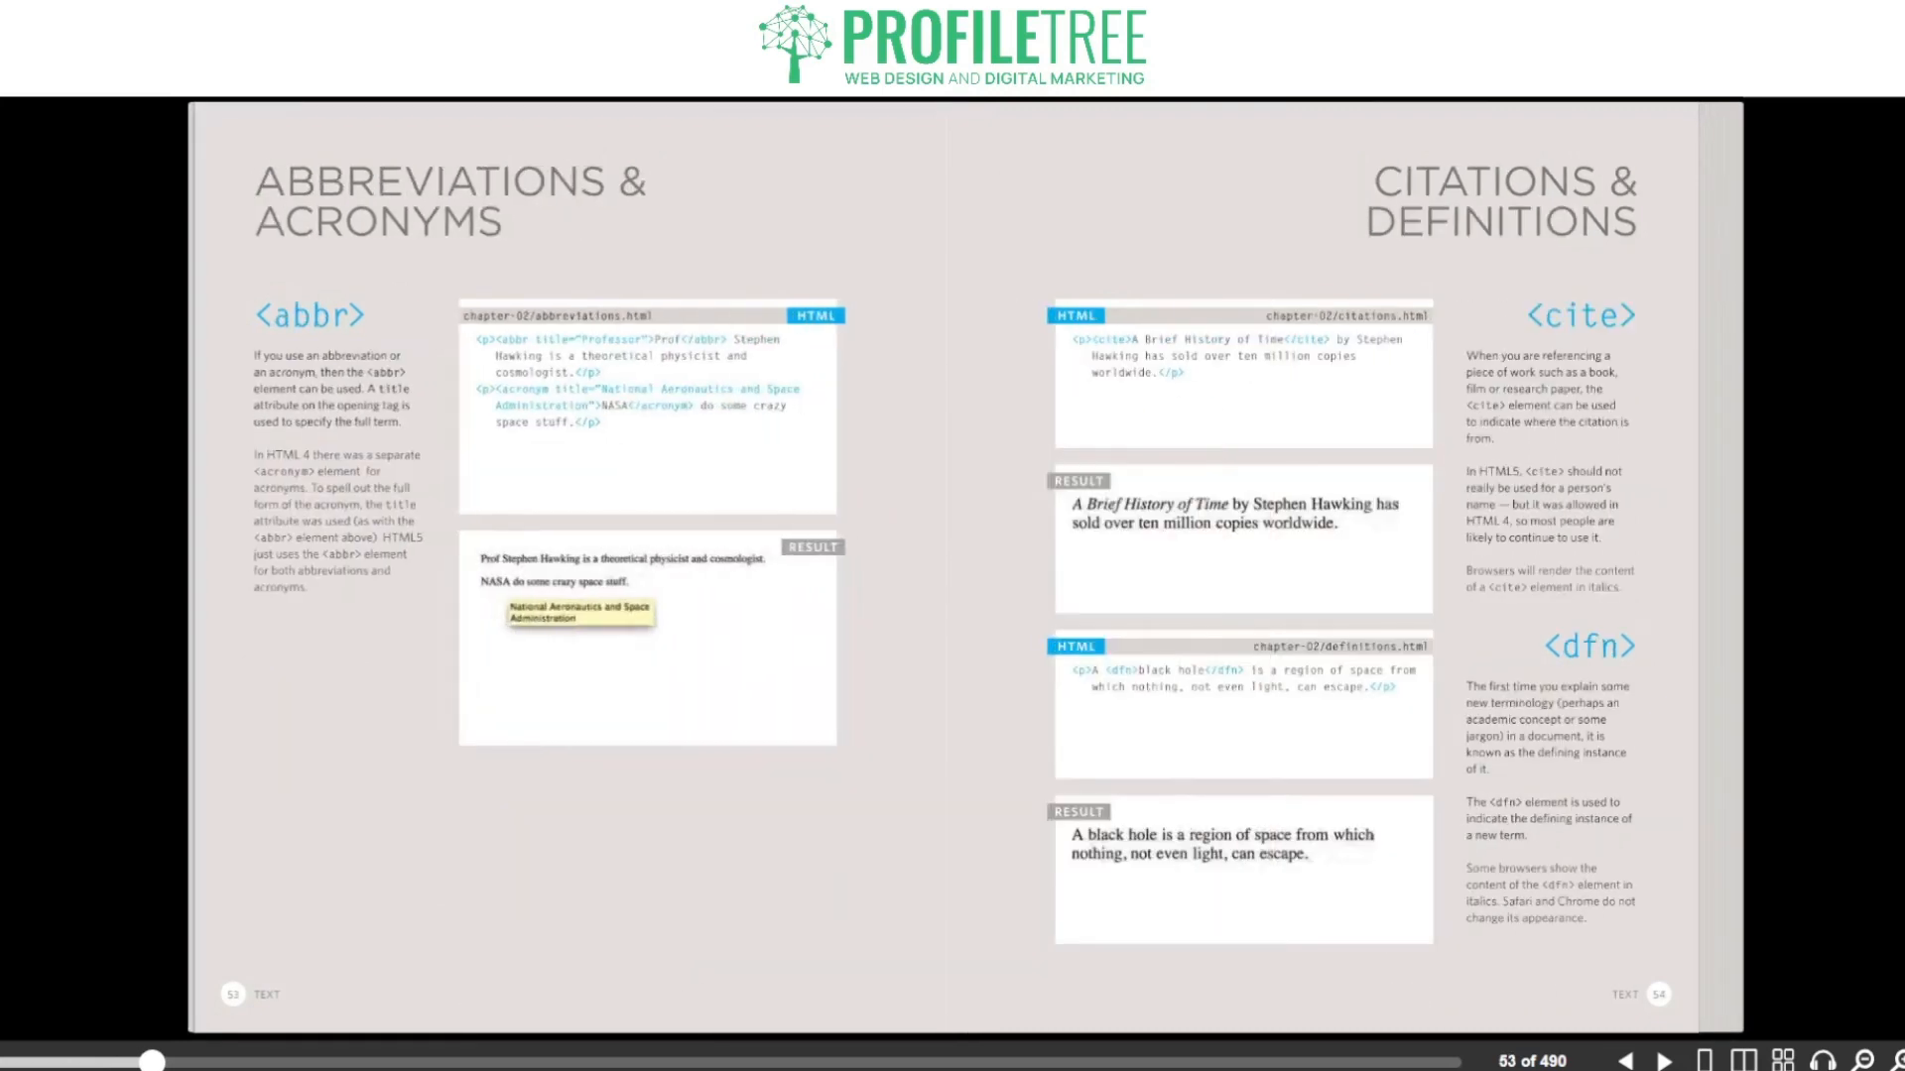
{"action": "left_click", "coordinate": [1665, 1059]}
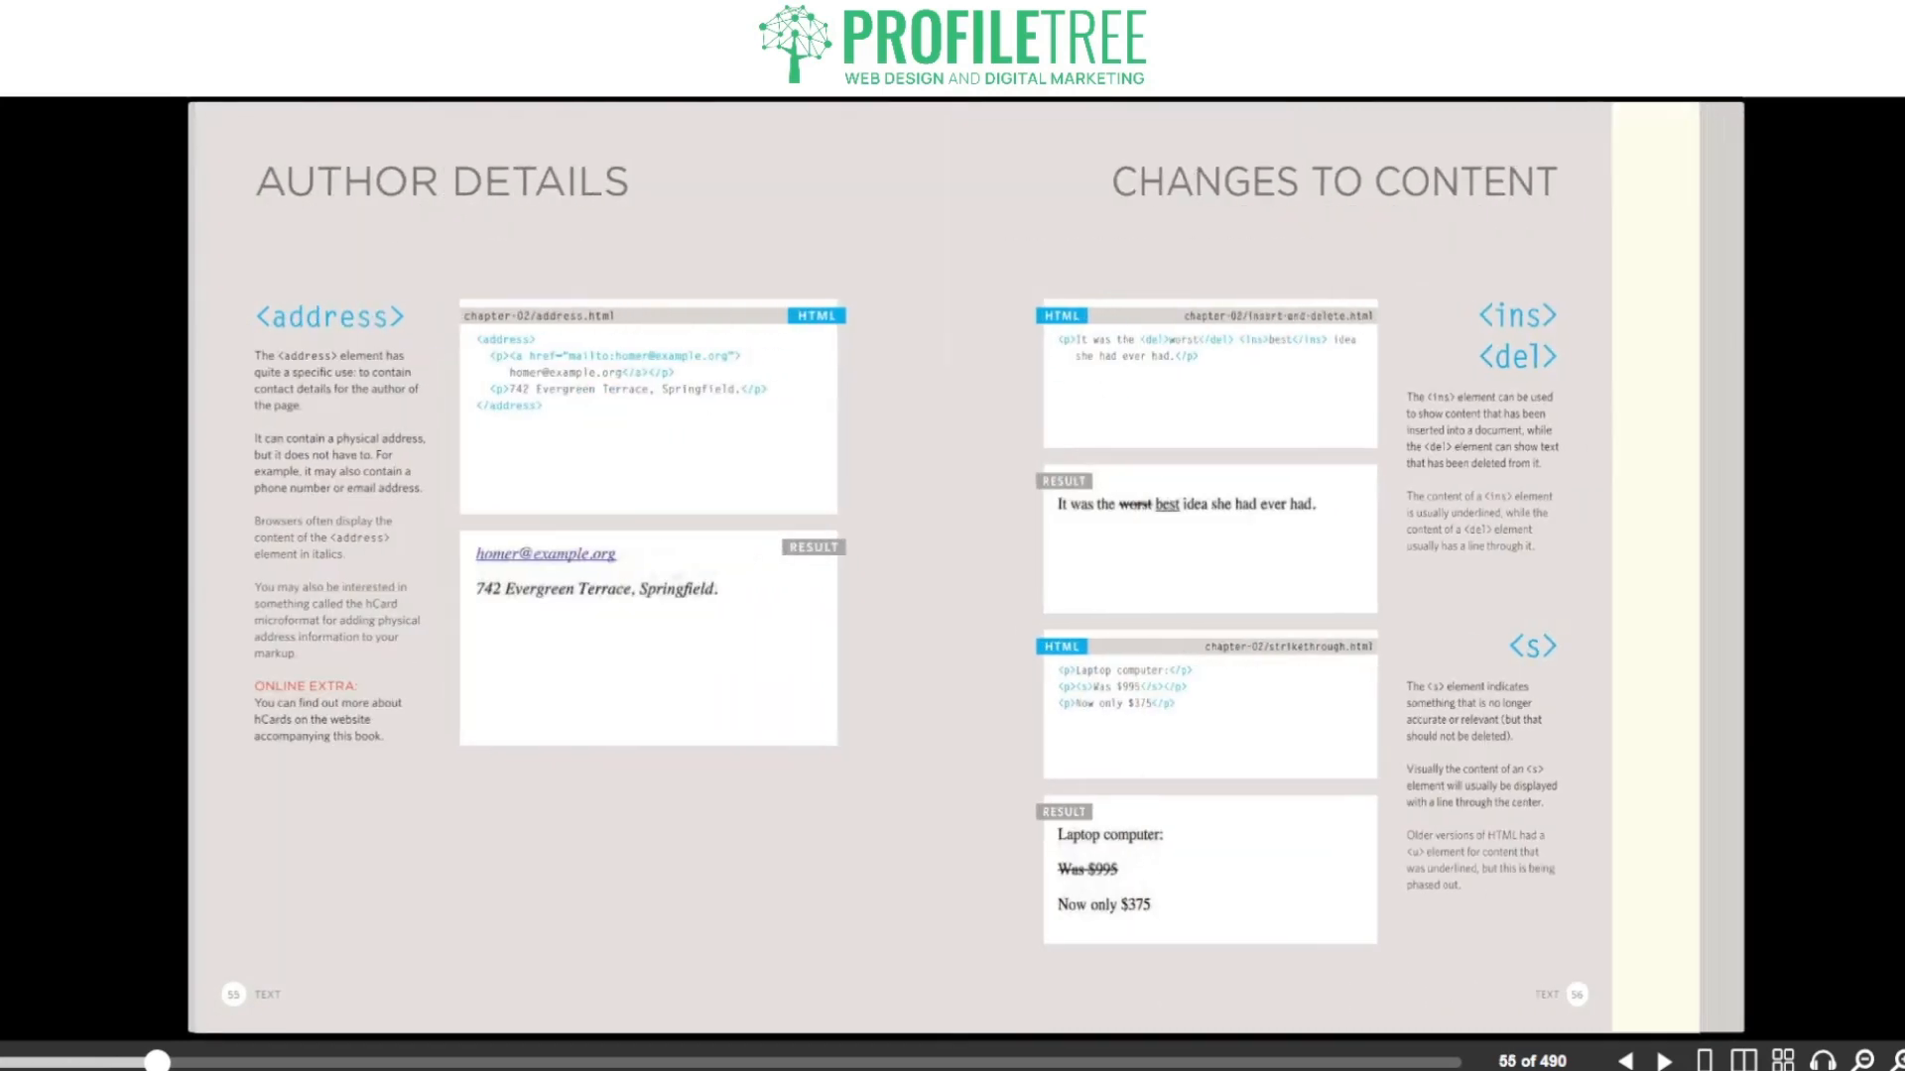